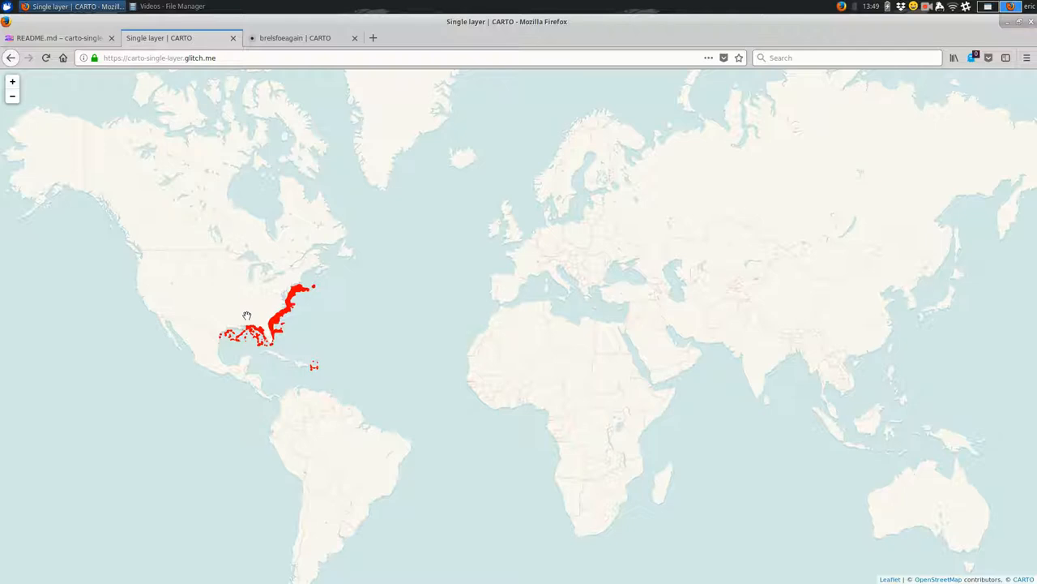
Open the Tiger Shark Habitat map from Your maps in the CARTO dashboard.
{"action": "left_click", "coordinate": [295, 37]}
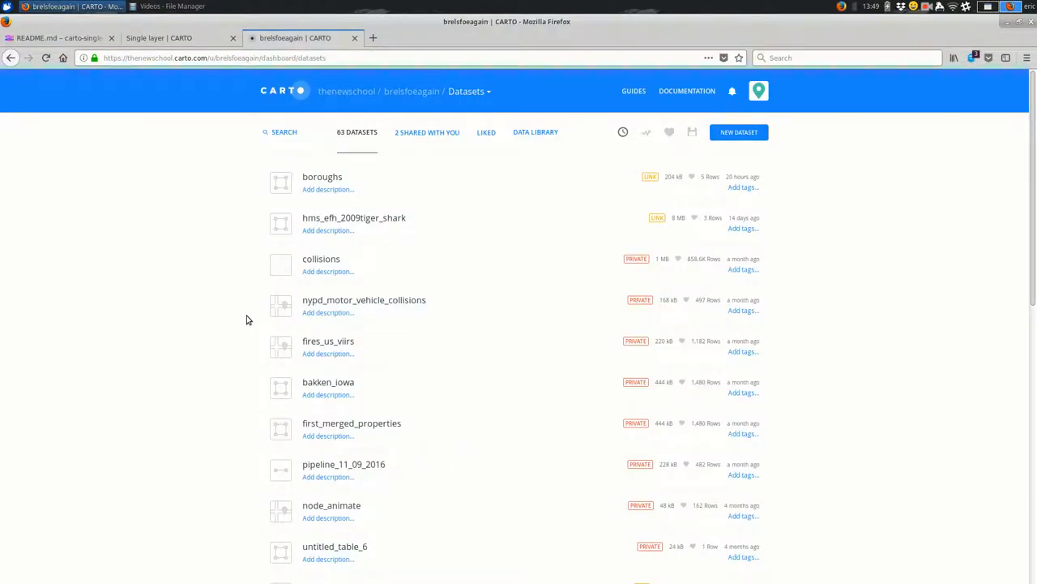
{"action": "left_click", "coordinate": [467, 91]}
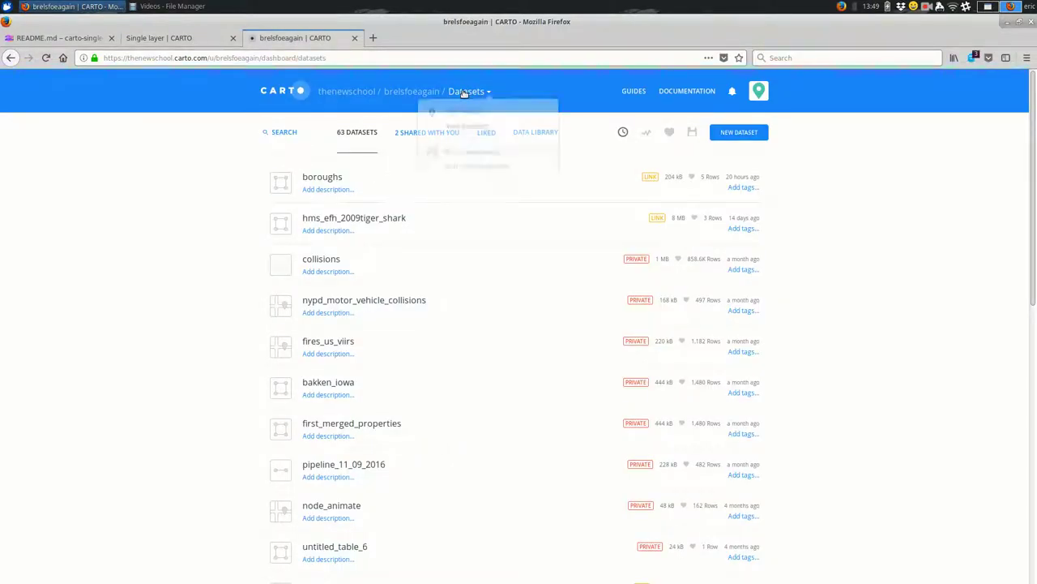
{"action": "left_click", "coordinate": [468, 91]}
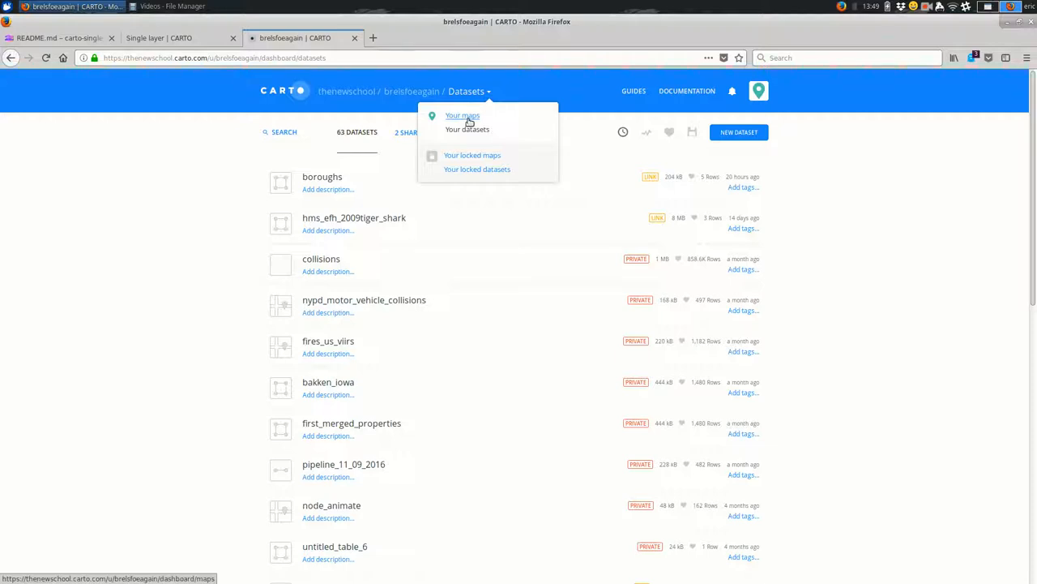
{"action": "left_click", "coordinate": [462, 115]}
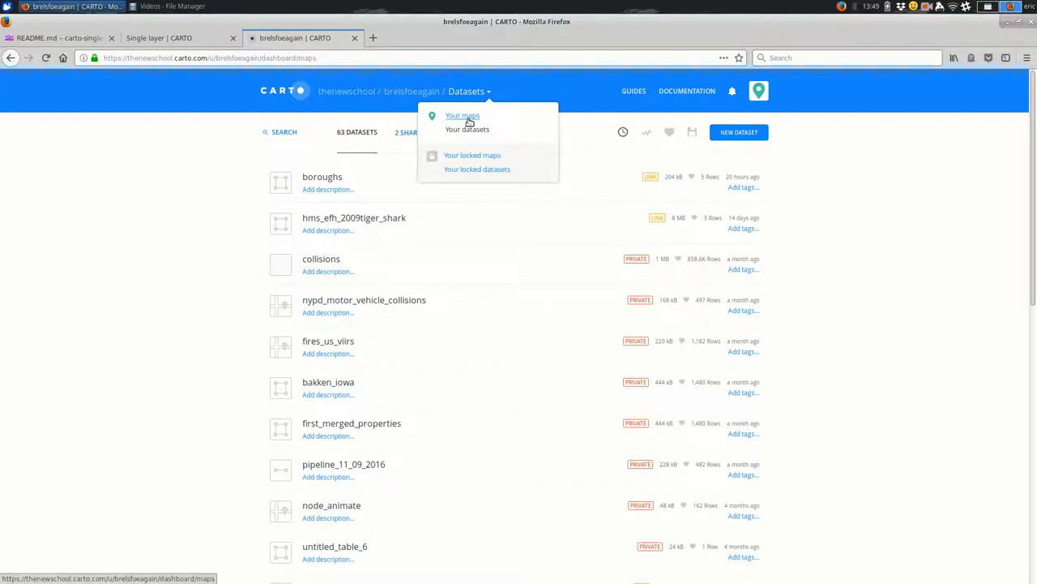
{"action": "left_click", "coordinate": [463, 115]}
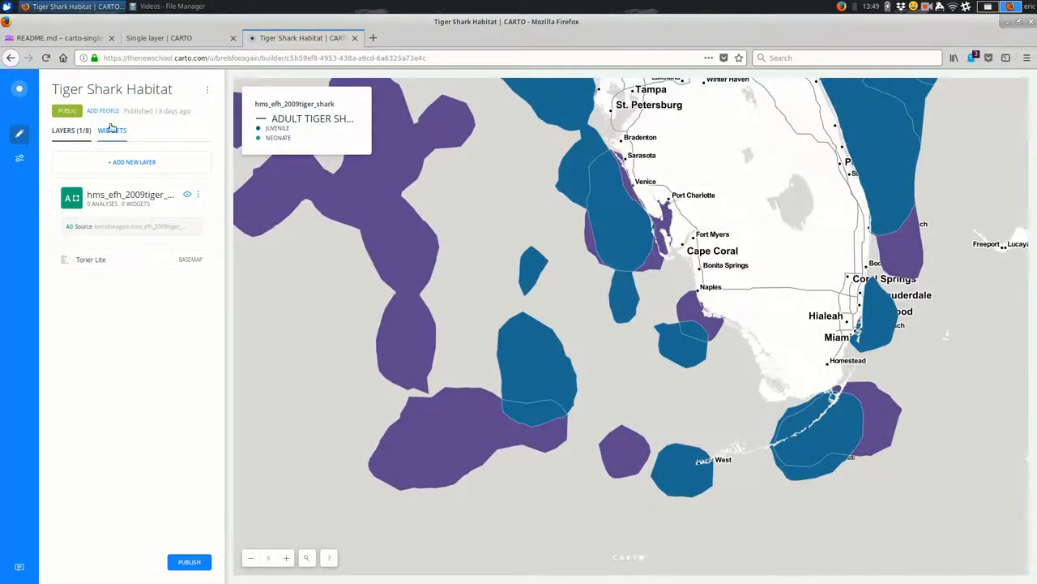
Publish the Tiger Shark Habitat map and open its public Get the link URL in a new tab.
{"action": "left_click", "coordinate": [67, 110]}
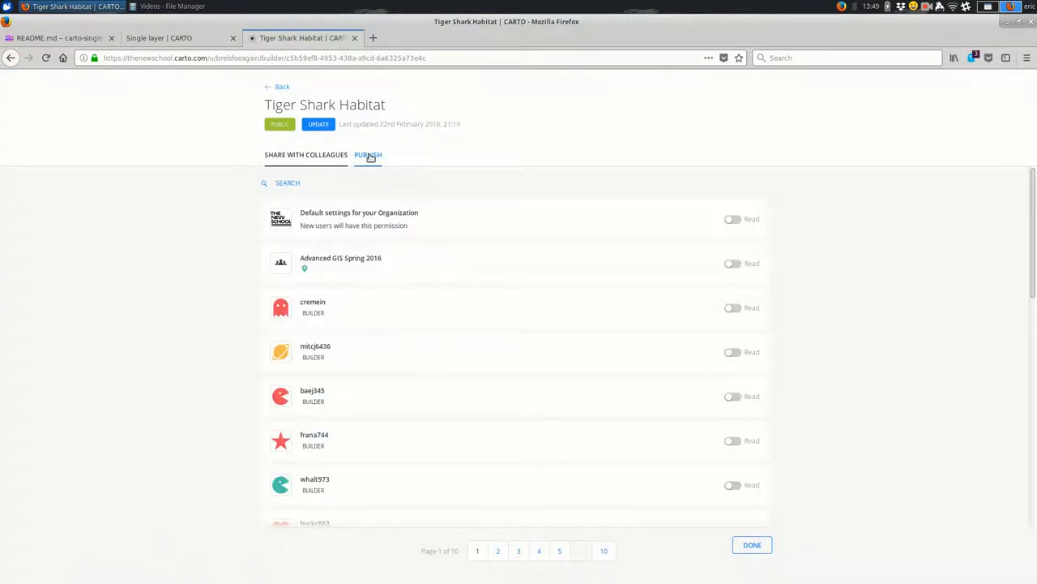
{"action": "left_click", "coordinate": [367, 155]}
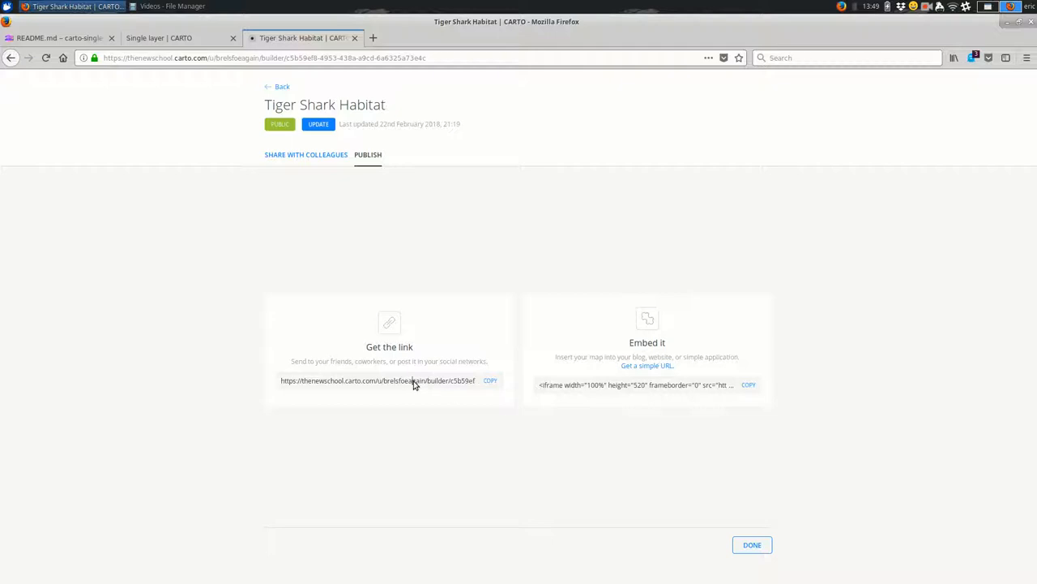
{"action": "left_click", "coordinate": [494, 37]}
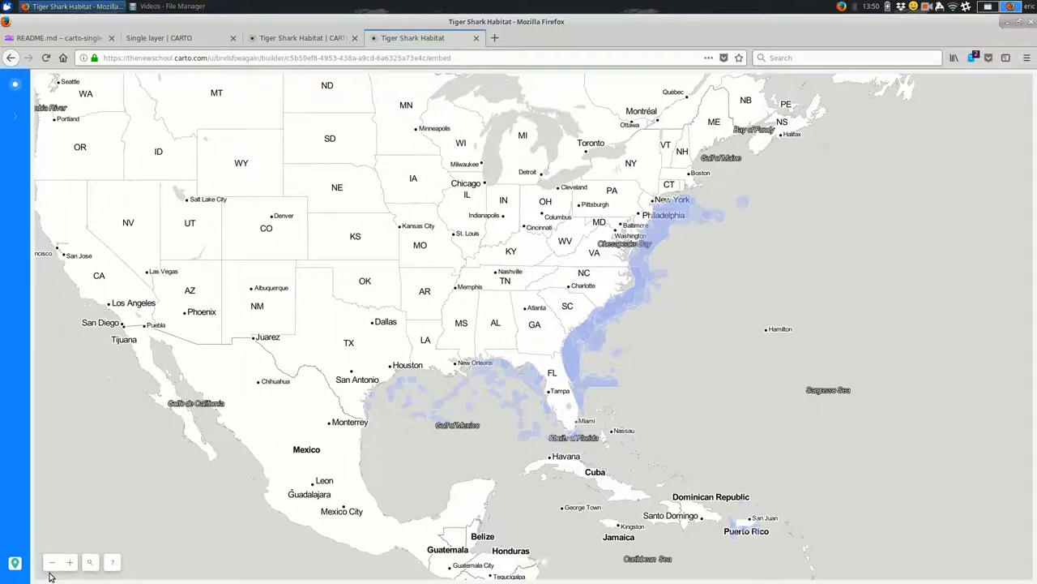
{"action": "mouse_move", "coordinate": [413, 401]}
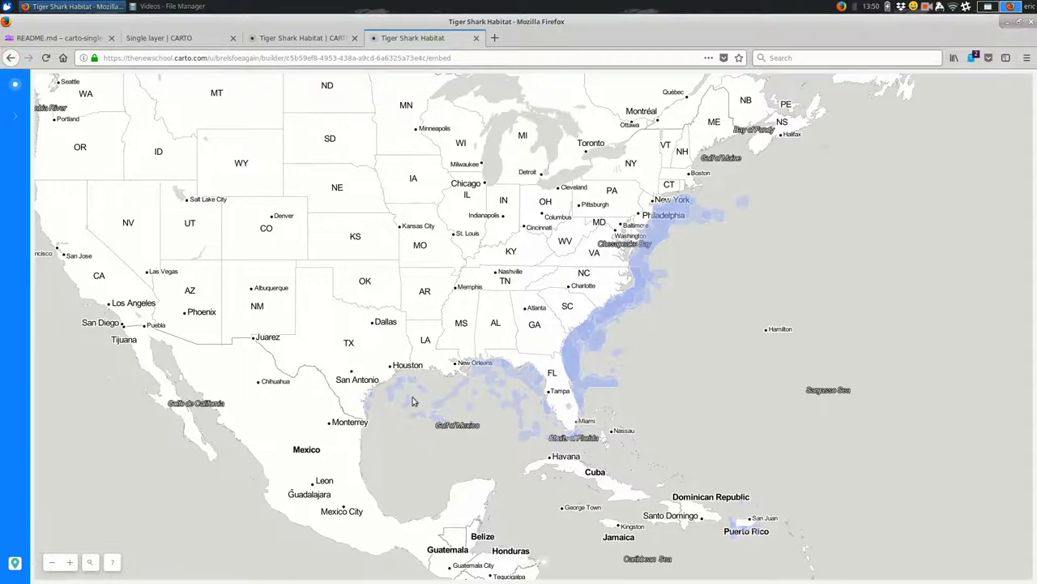
{"action": "mouse_move", "coordinate": [645, 277]}
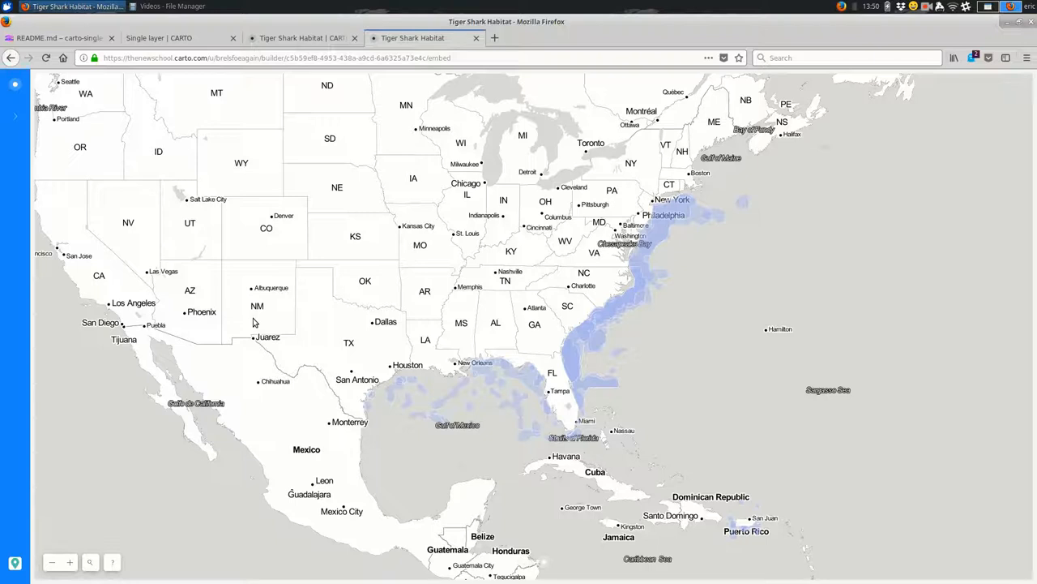
Compare the Single layer red-polygon map with CARTO's publish page and Builder, ending on the map.
{"action": "left_click", "coordinate": [159, 37]}
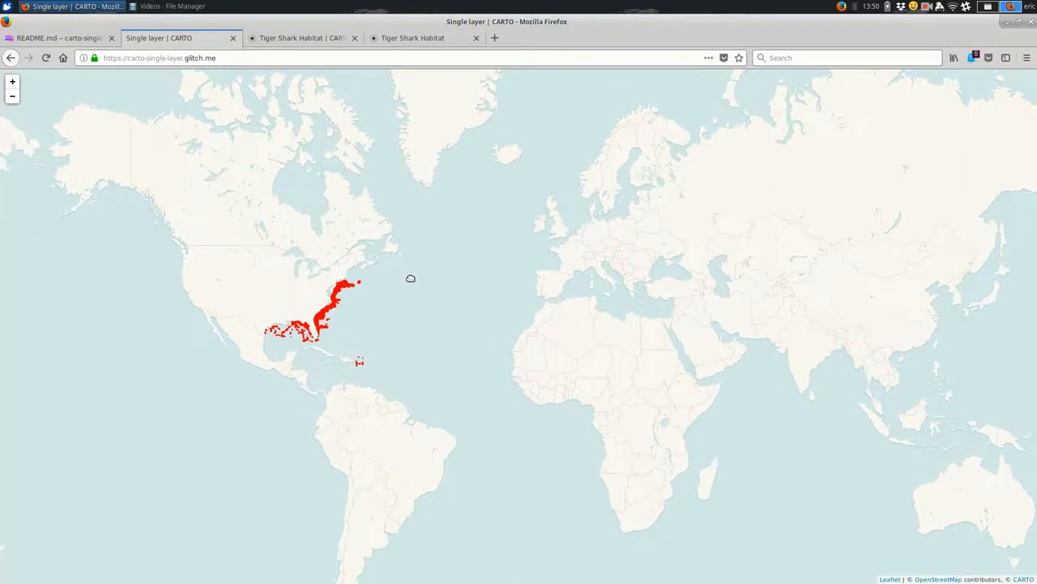
{"action": "mouse_move", "coordinate": [411, 278]}
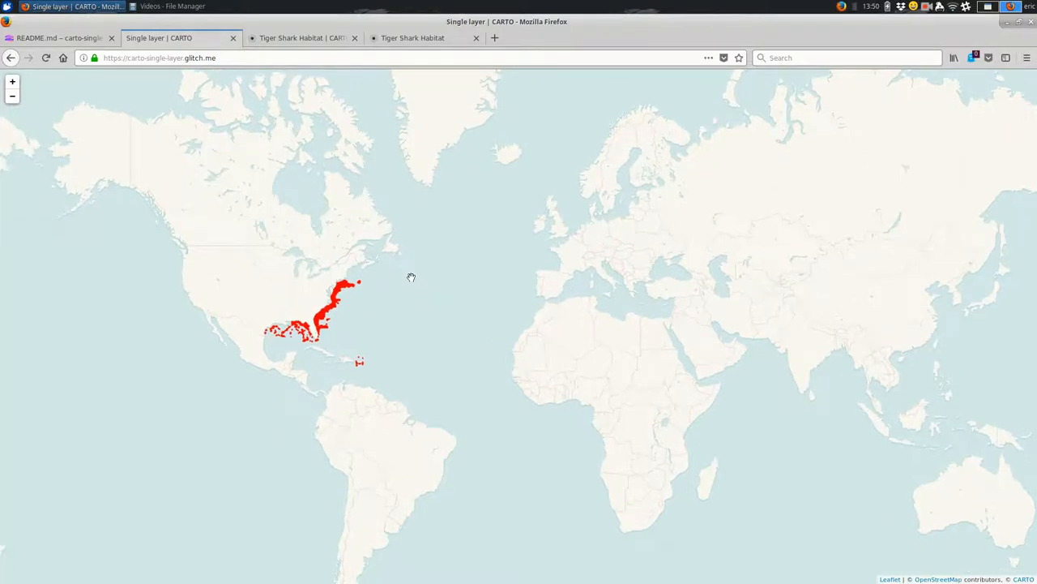
{"action": "left_click", "coordinate": [303, 38]}
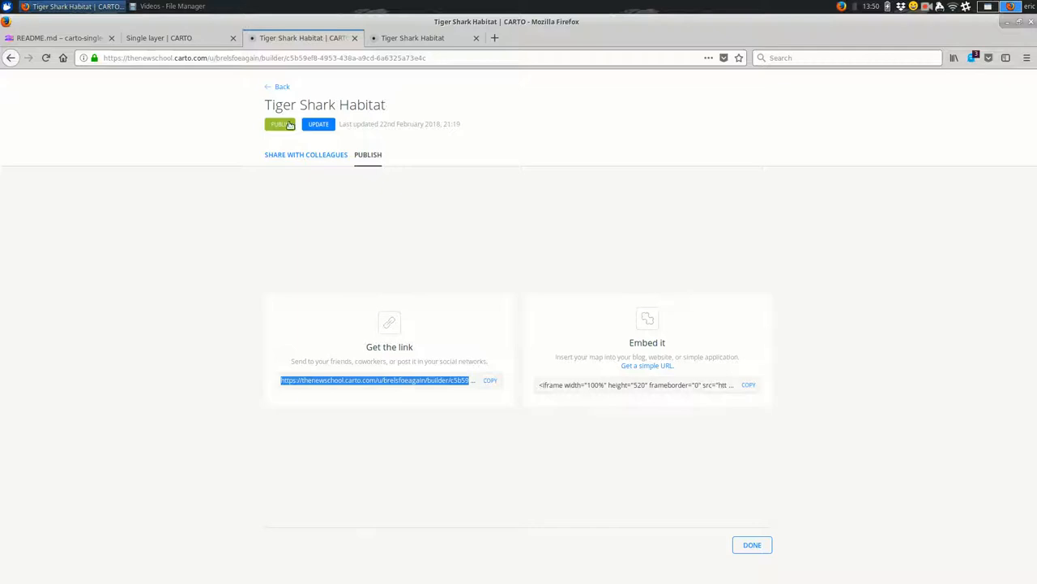
{"action": "left_click", "coordinate": [751, 544]}
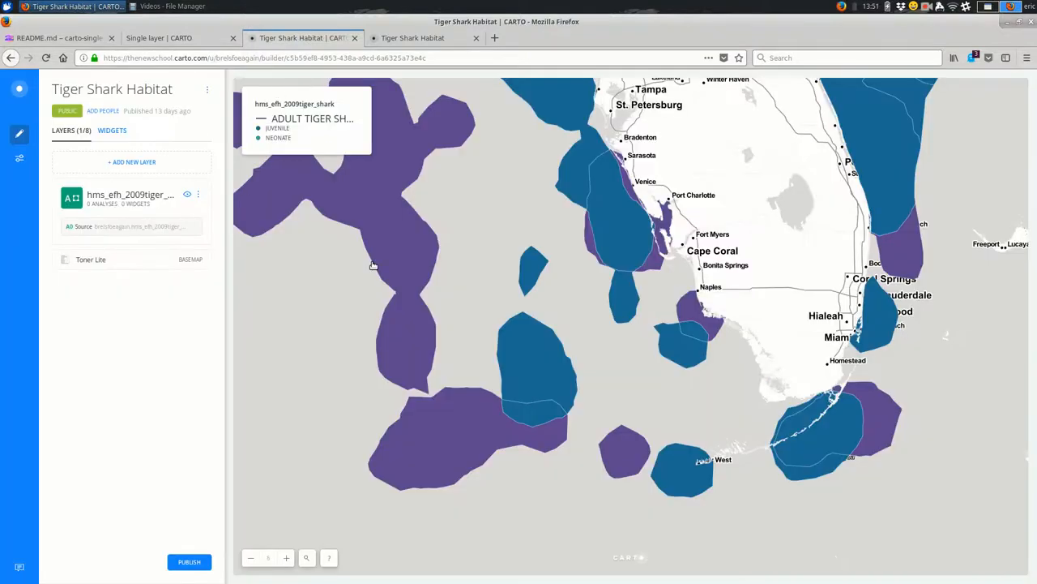
{"action": "left_click", "coordinate": [159, 38]}
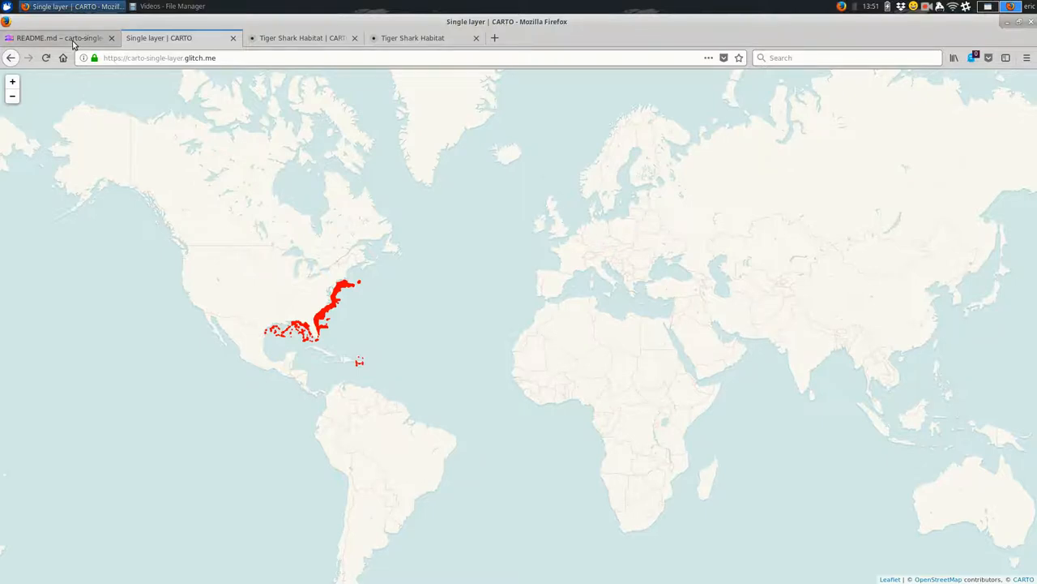
Show the README.md editor and the carto-single-layer project dropdown menu.
{"action": "left_click", "coordinate": [59, 37]}
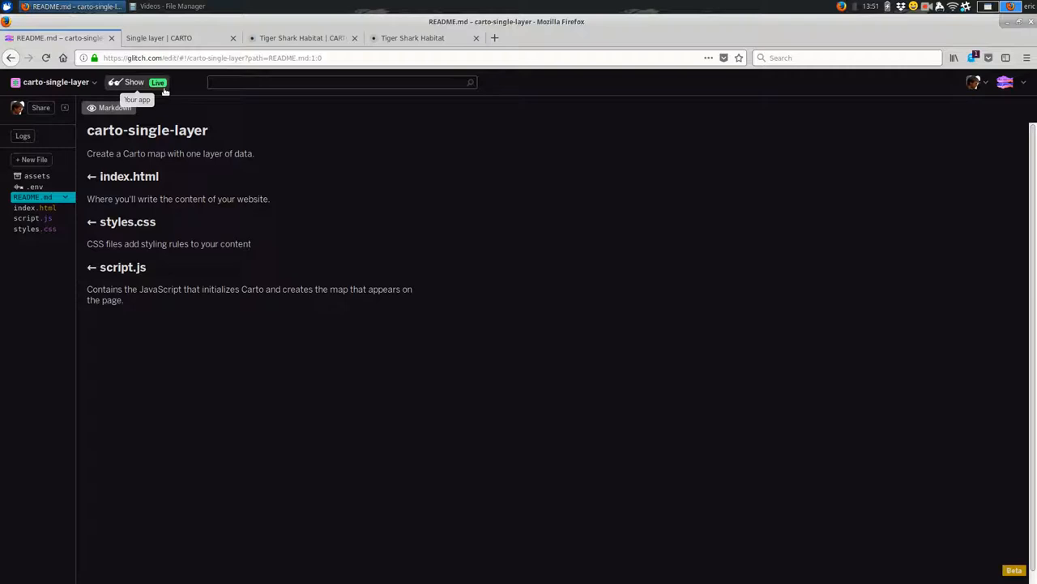
{"action": "mouse_move", "coordinate": [53, 207]}
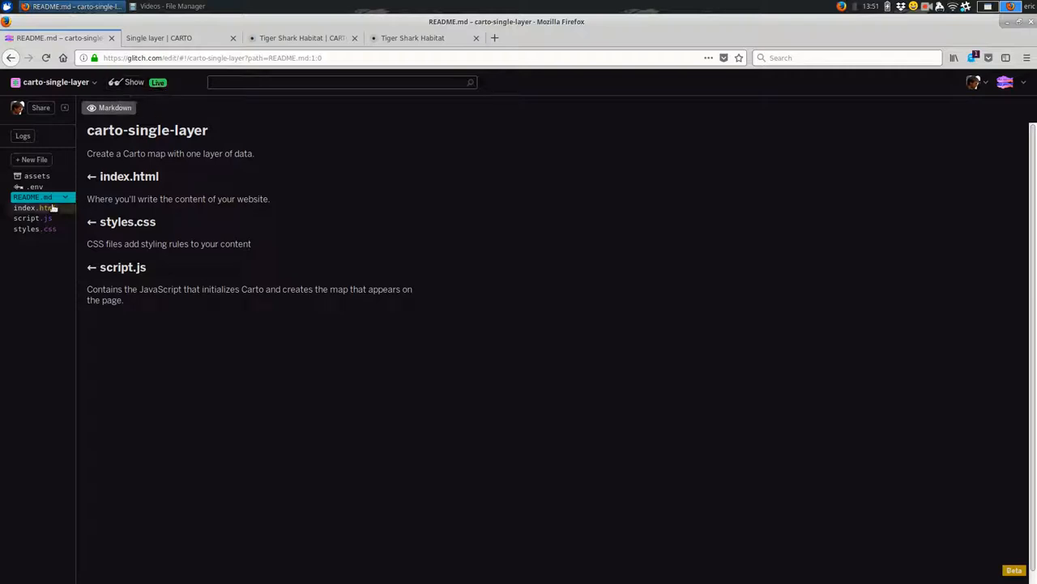
{"action": "mouse_move", "coordinate": [216, 225]}
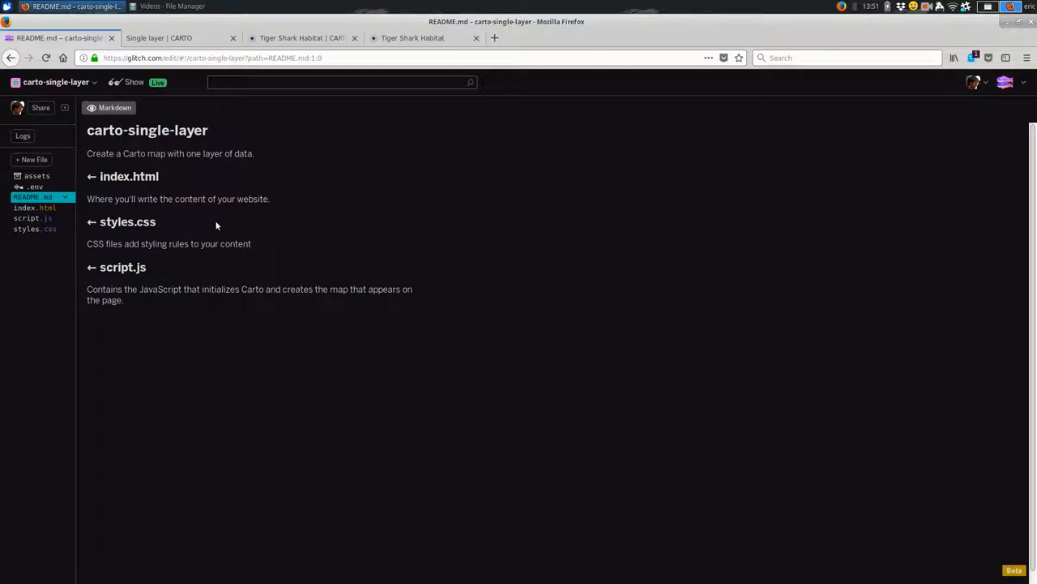
{"action": "mouse_move", "coordinate": [501, 260]}
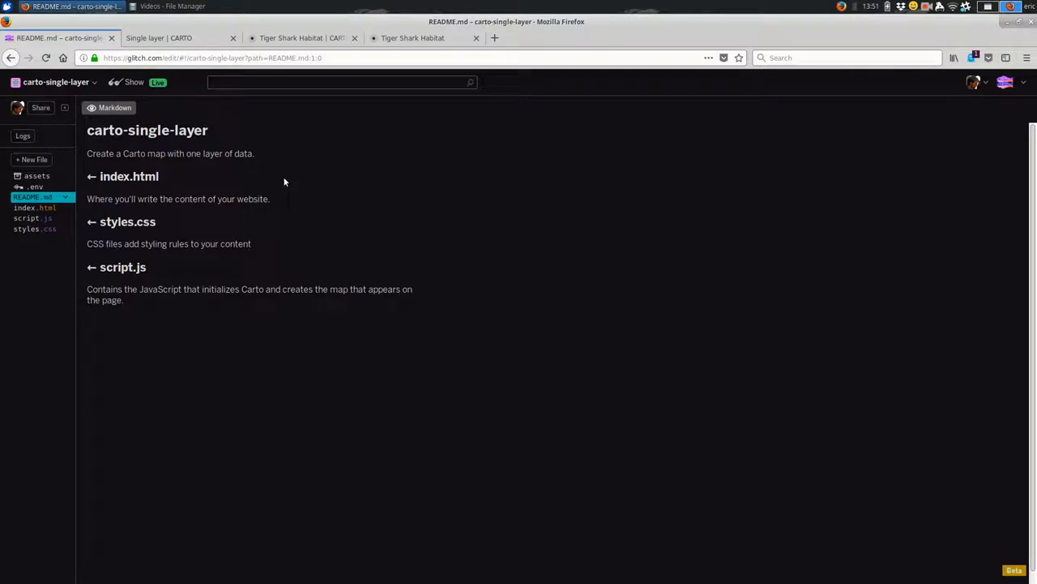
{"action": "left_click", "coordinate": [56, 82]}
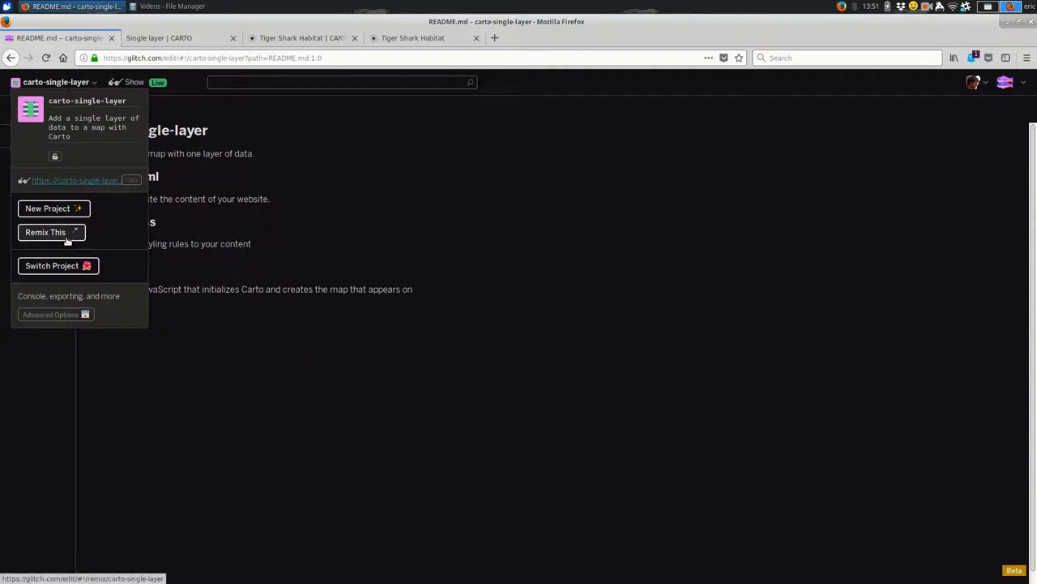
Remix carto-single-layer into clumsy-brandy and close the old app's tab.
{"action": "left_click", "coordinate": [45, 232]}
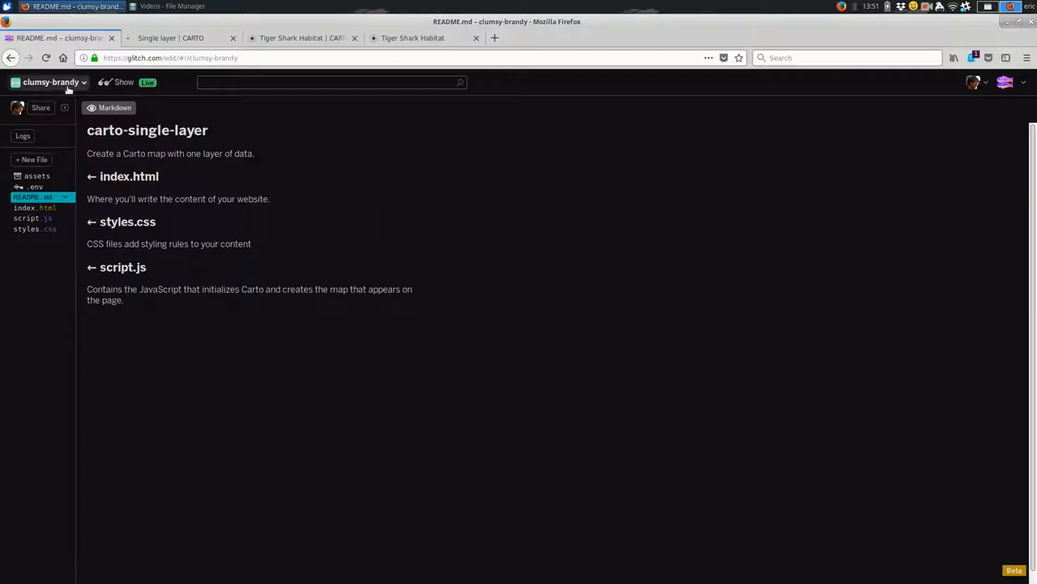
{"action": "mouse_move", "coordinate": [50, 82]}
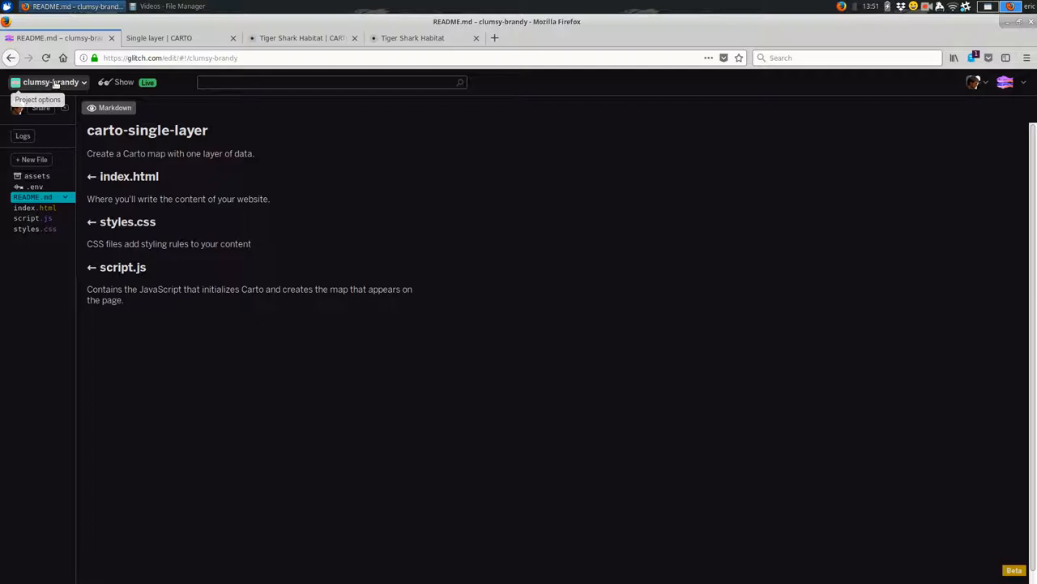
{"action": "left_click", "coordinate": [170, 37]}
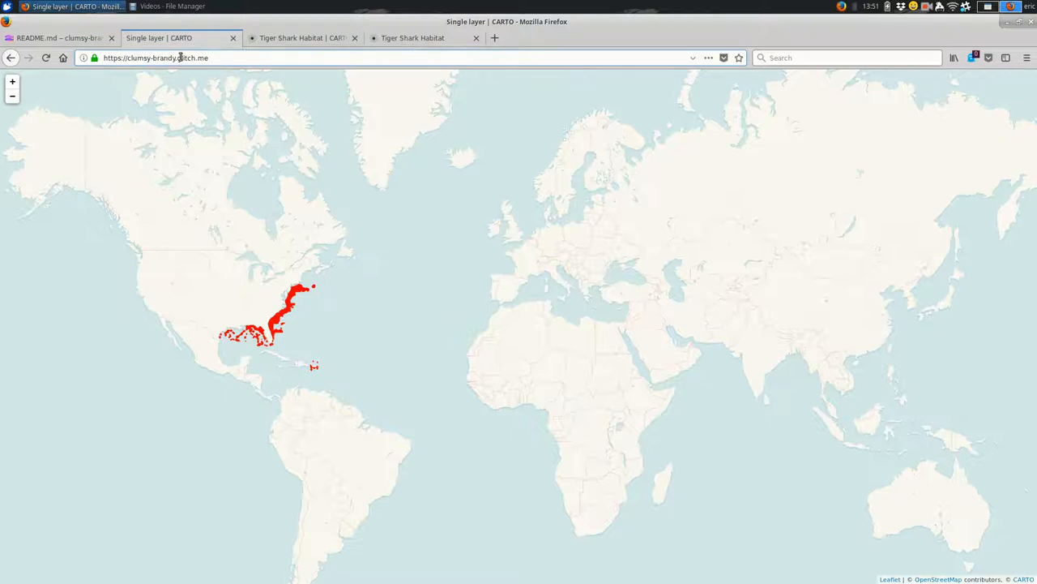
{"action": "left_click", "coordinate": [56, 38]}
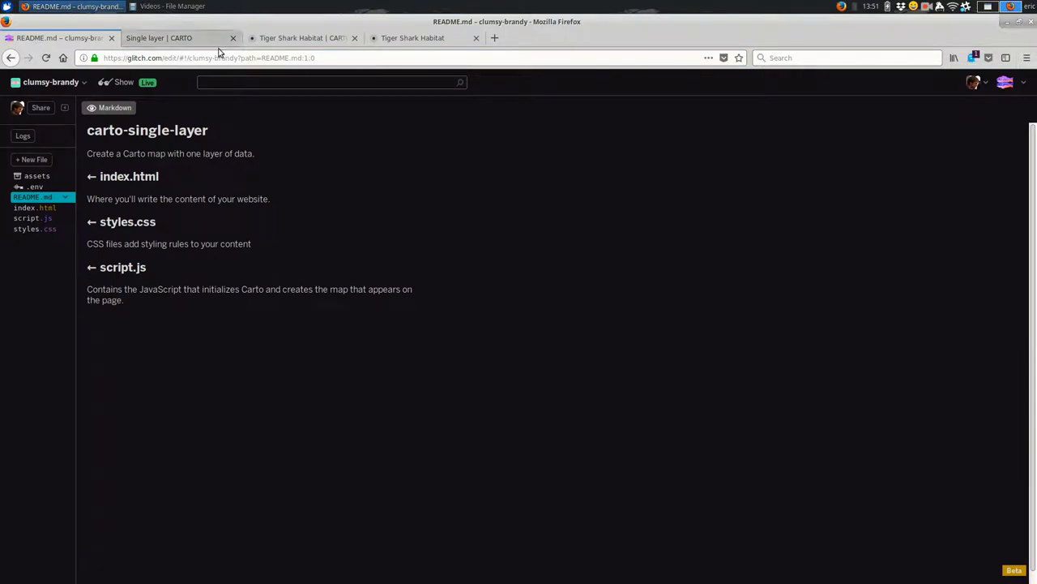
{"action": "left_click", "coordinate": [233, 38]}
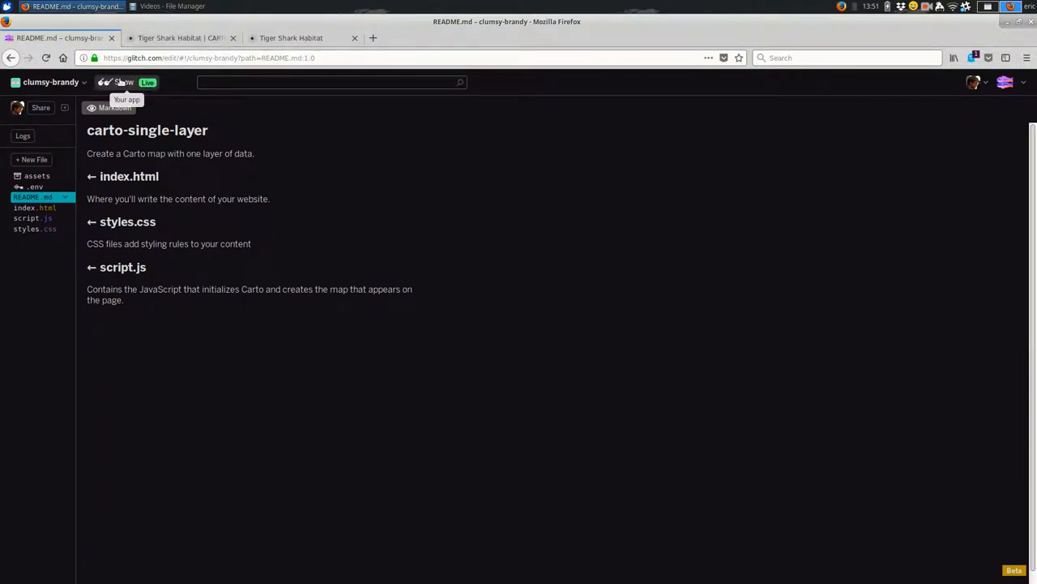
View clumsy-brandy's live shark habitat map and return to its README in the editor.
{"action": "left_click", "coordinate": [121, 81]}
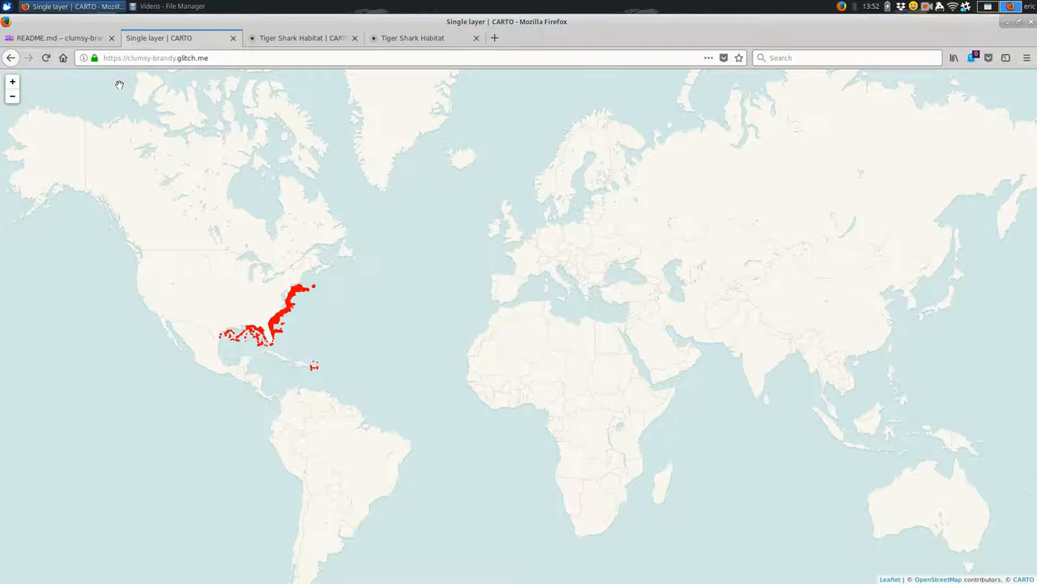
{"action": "mouse_move", "coordinate": [353, 289]}
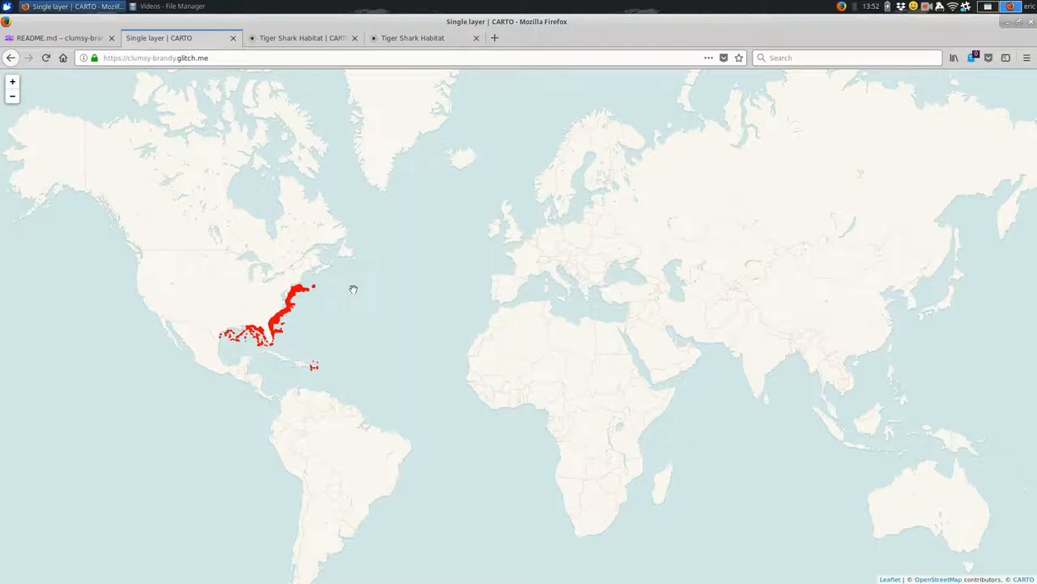
{"action": "left_click", "coordinate": [57, 37]}
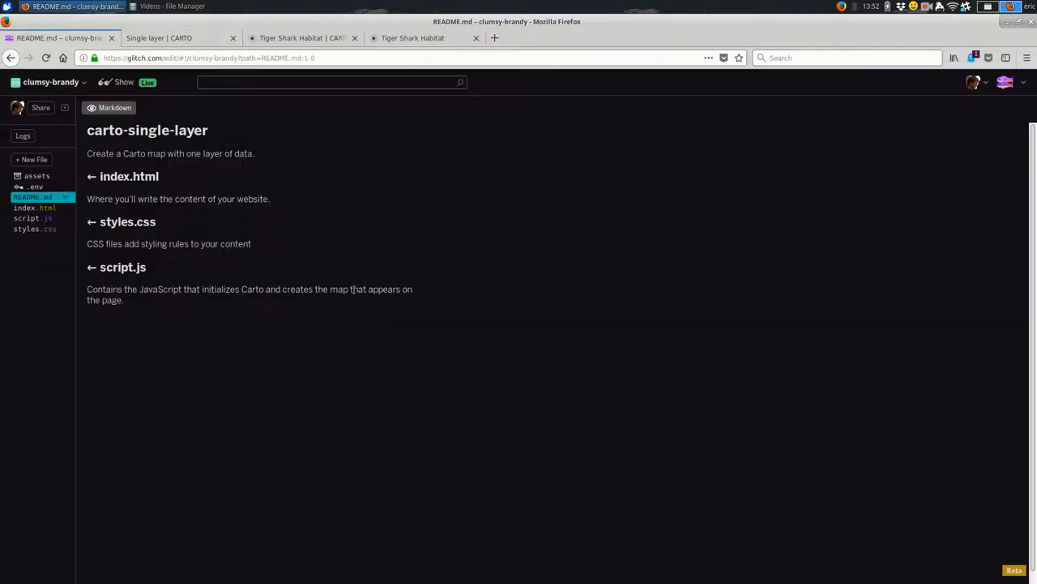
{"action": "left_click", "coordinate": [158, 38]}
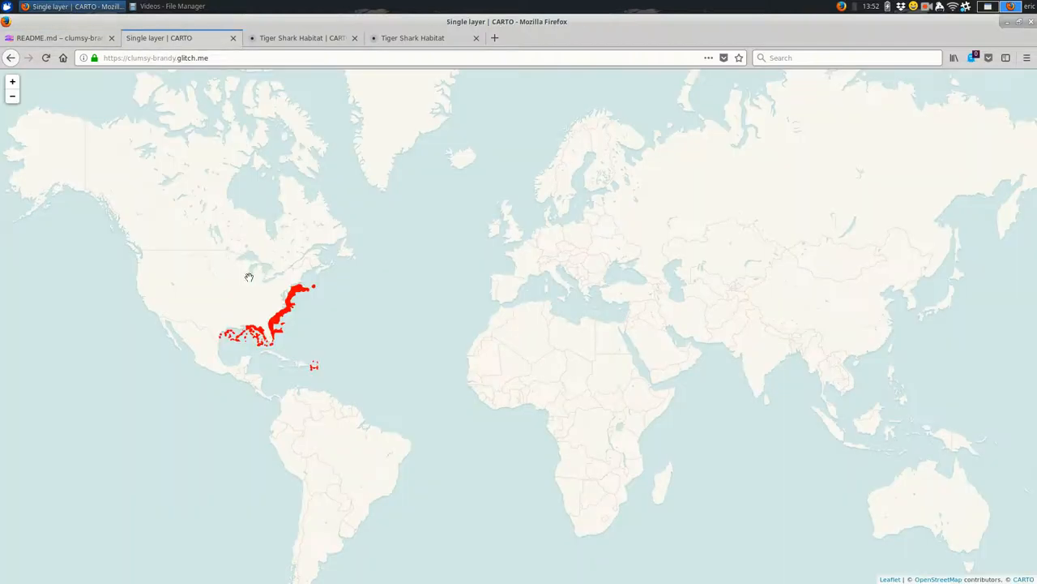
{"action": "mouse_move", "coordinate": [246, 283]}
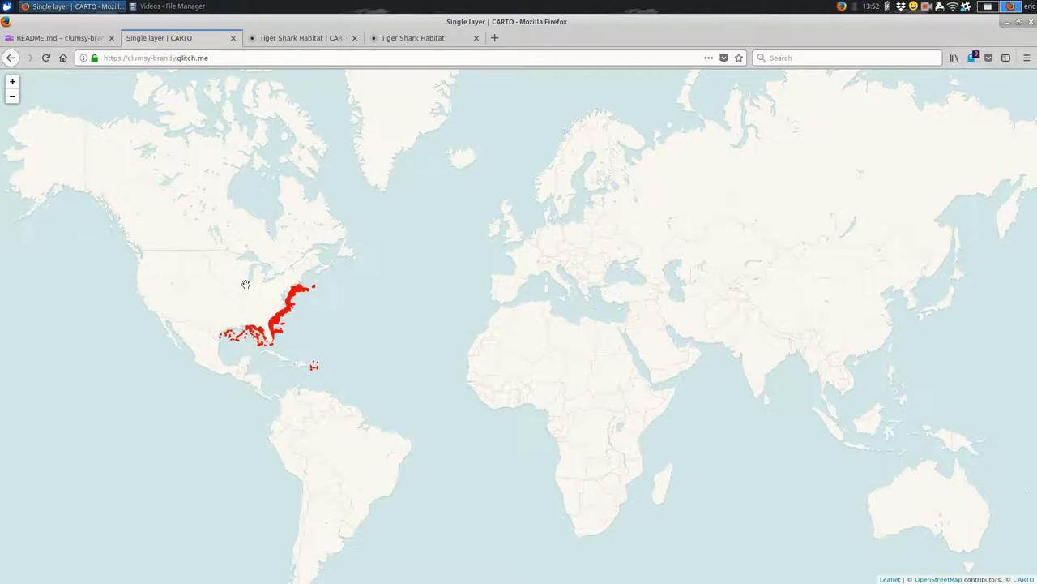
{"action": "left_click", "coordinate": [56, 37]}
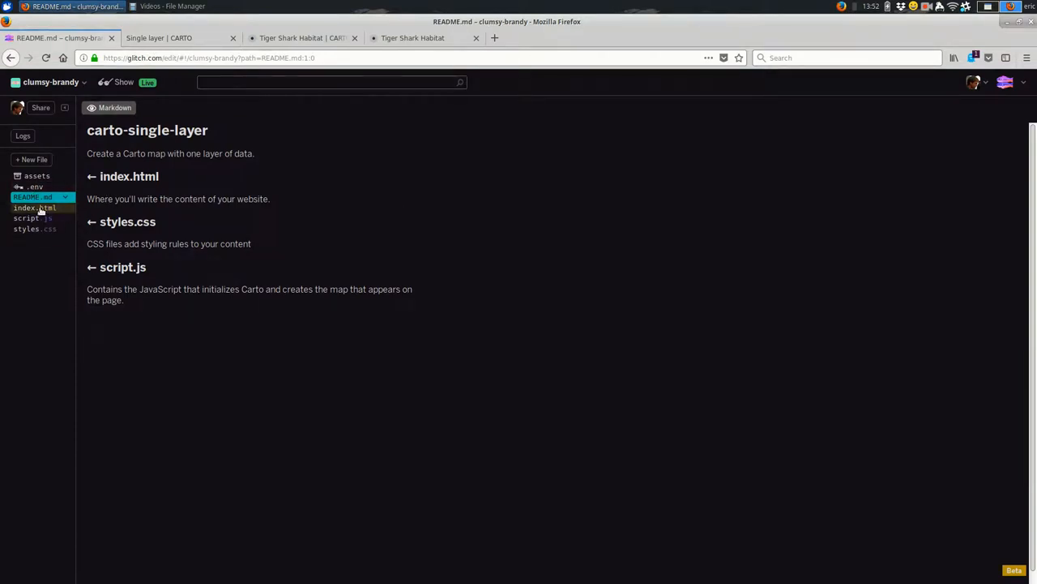
Review clumsy-brandy's index.html code, then view the live Single layer | CARTO map.
{"action": "left_click", "coordinate": [34, 208]}
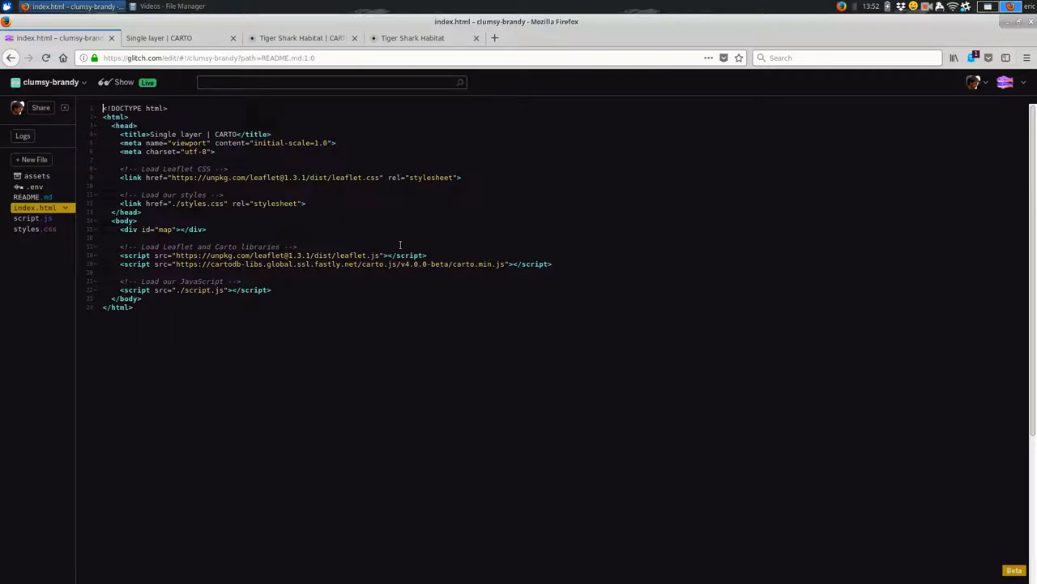
{"action": "mouse_move", "coordinate": [276, 191]}
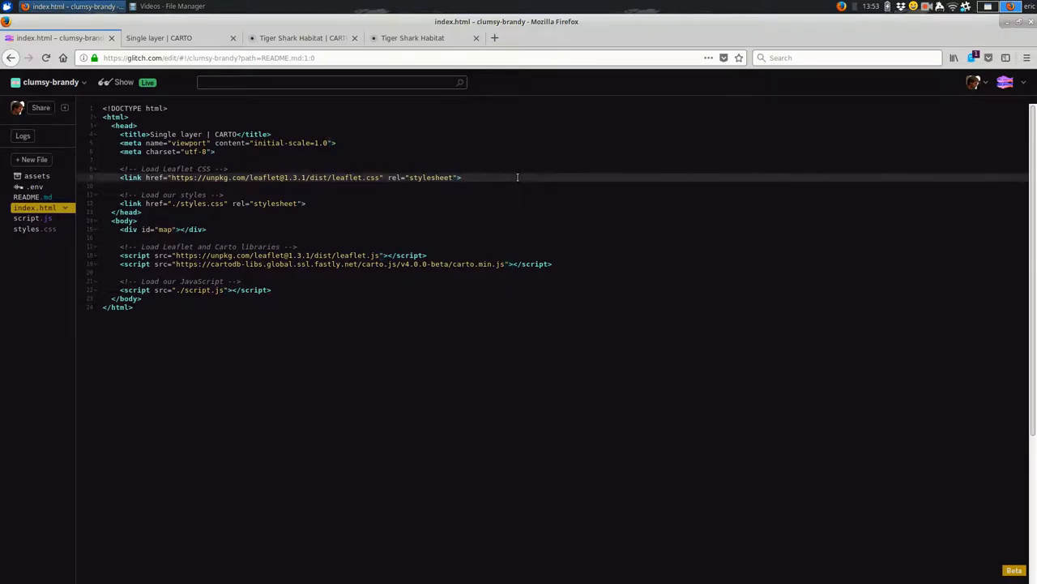
{"action": "left_click", "coordinate": [170, 37]}
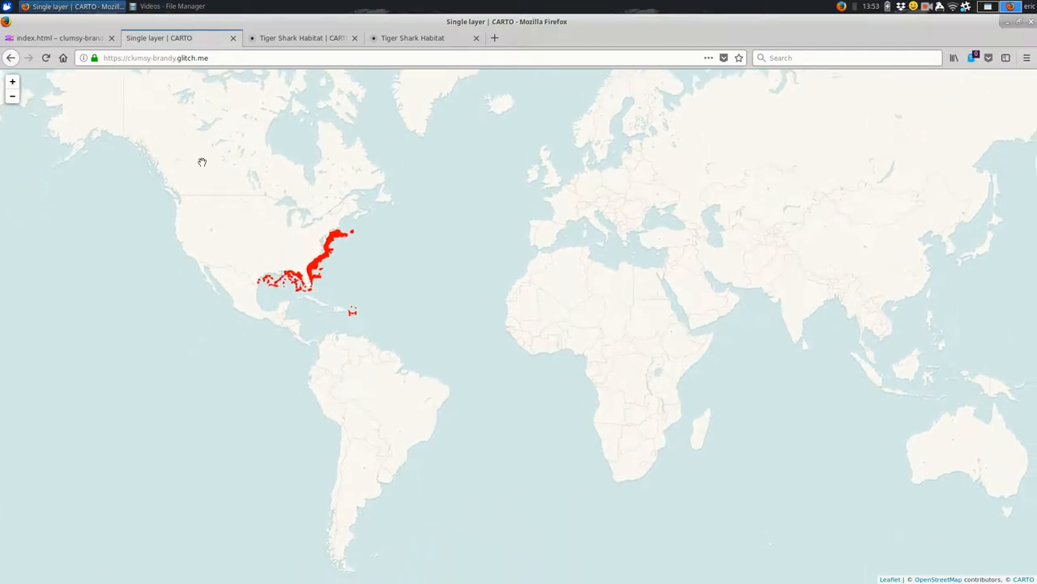
Return to index.html with its Leaflet stylesheet and CARTO script includes.
{"action": "left_click", "coordinate": [57, 37]}
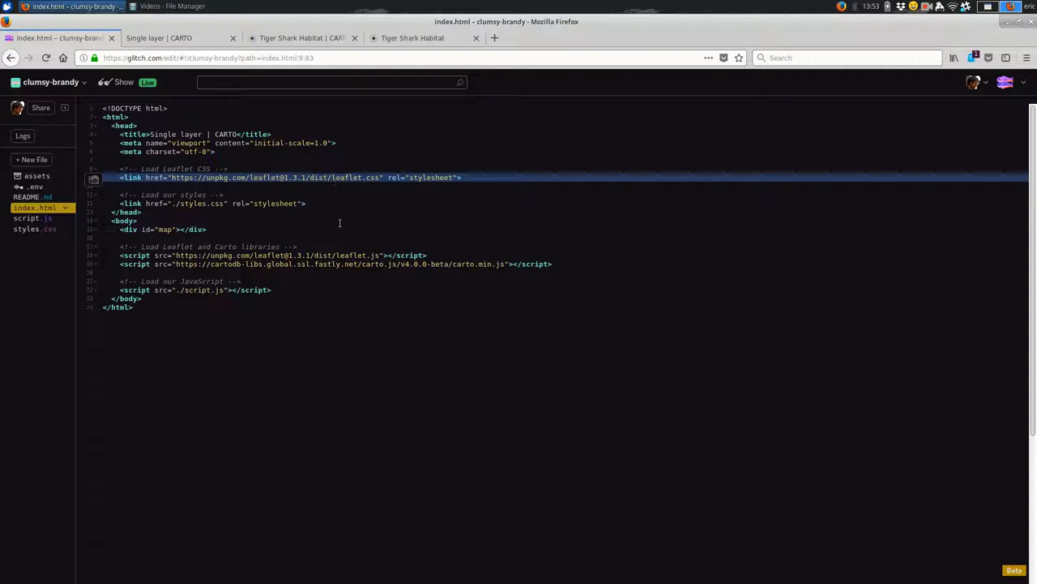
{"action": "mouse_move", "coordinate": [340, 252]}
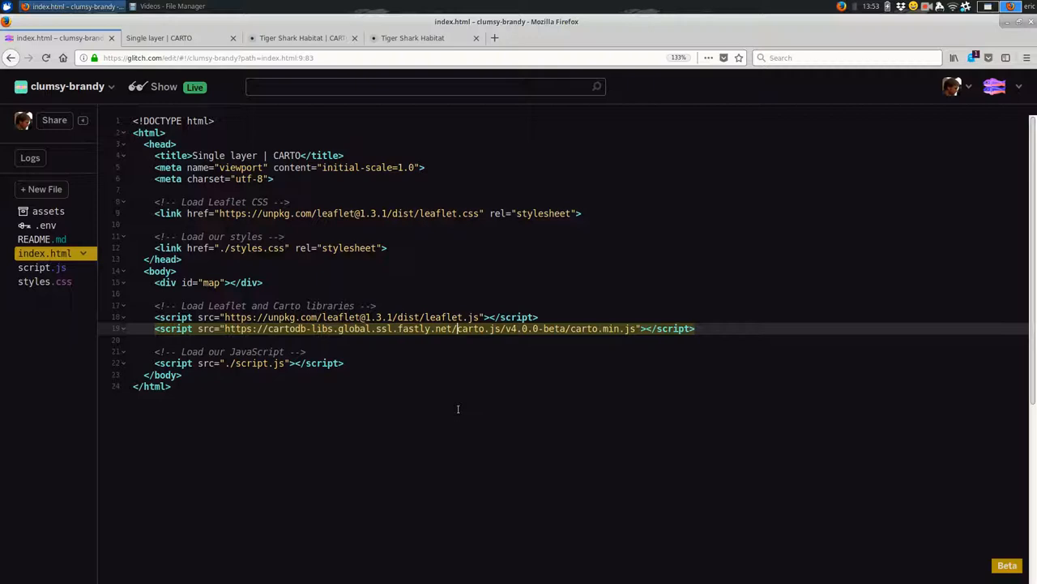
{"action": "mouse_move", "coordinate": [401, 227]}
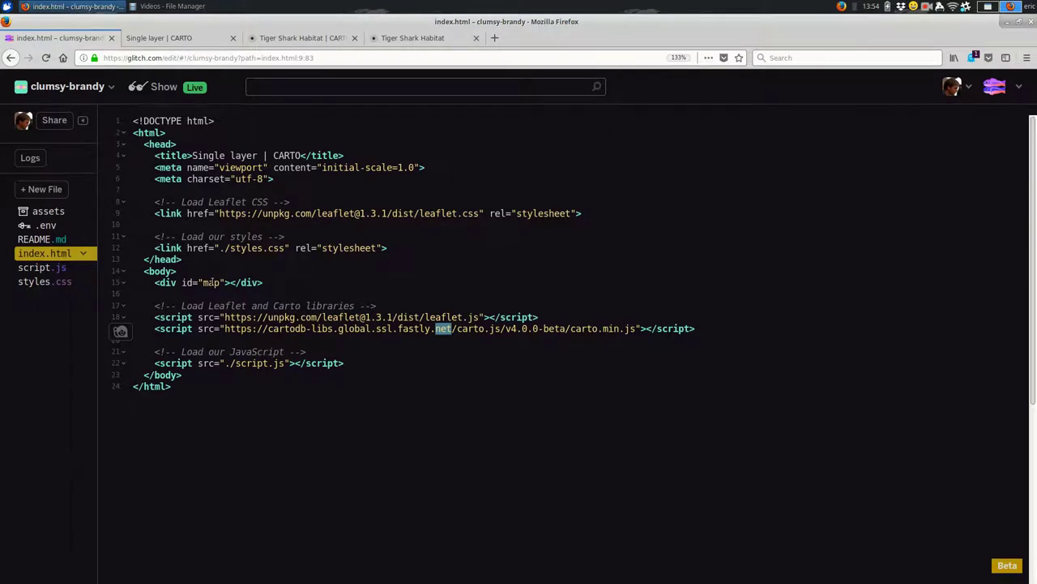
{"action": "mouse_move", "coordinate": [312, 283]}
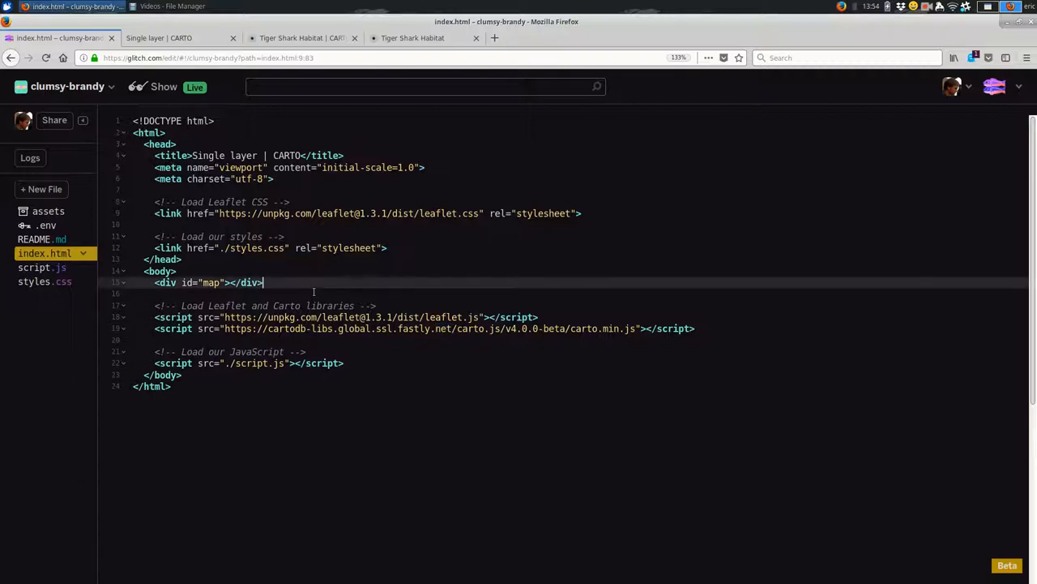
{"action": "mouse_move", "coordinate": [284, 282]}
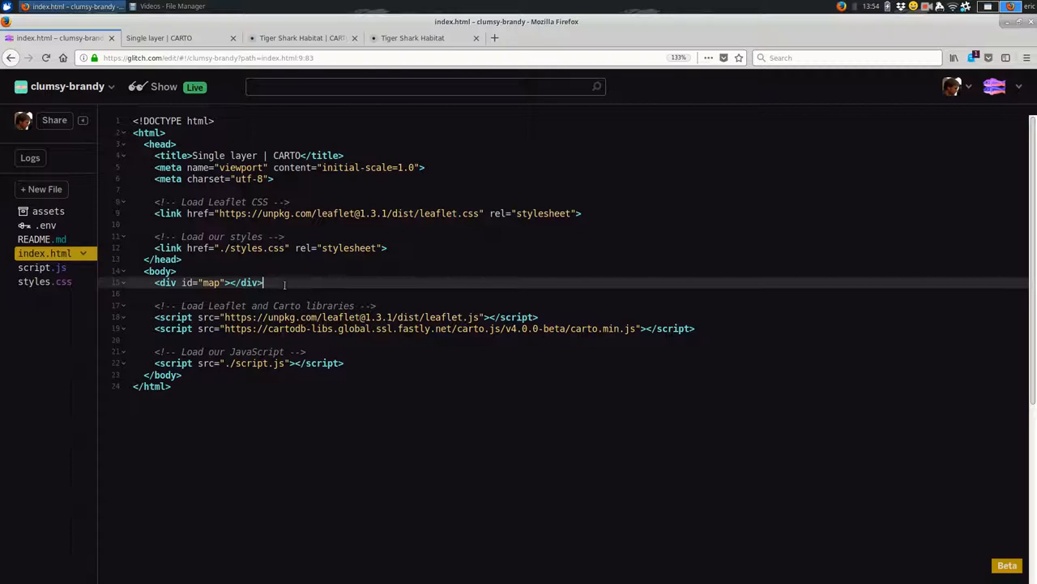
{"action": "double_click", "coordinate": [207, 282]}
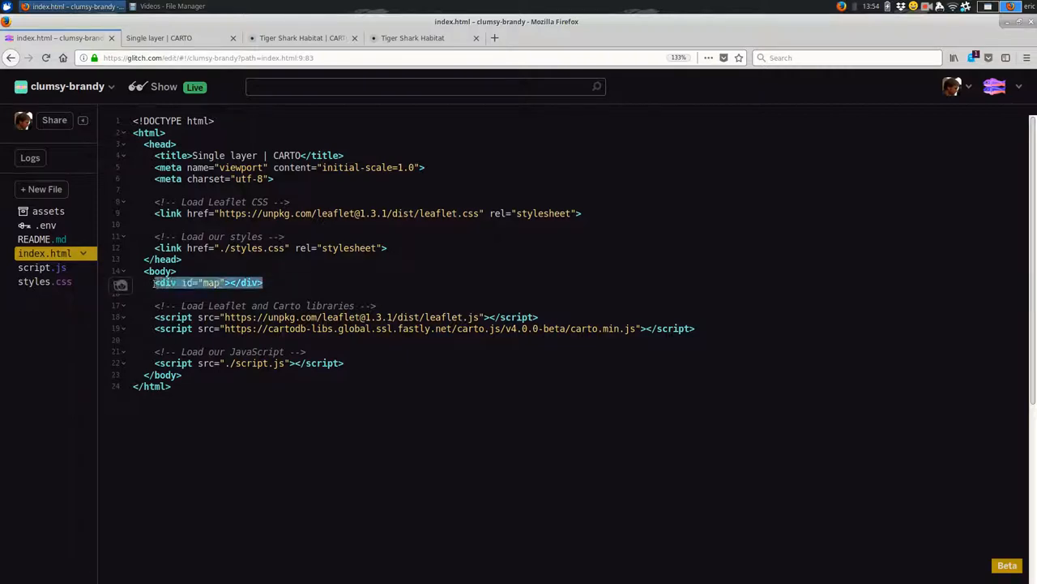
{"action": "left_click", "coordinate": [404, 282]}
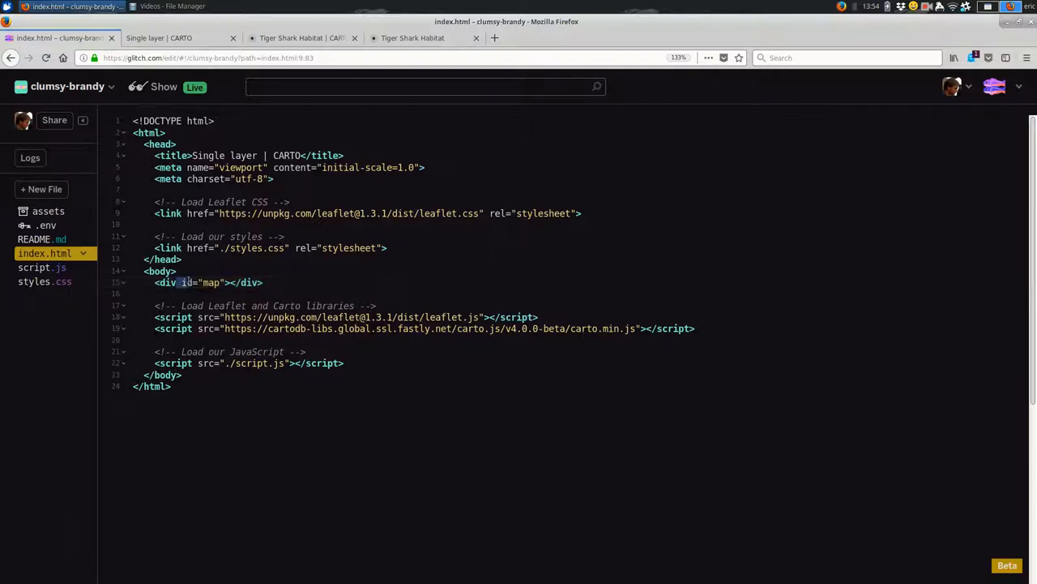
{"action": "double_click", "coordinate": [211, 282]}
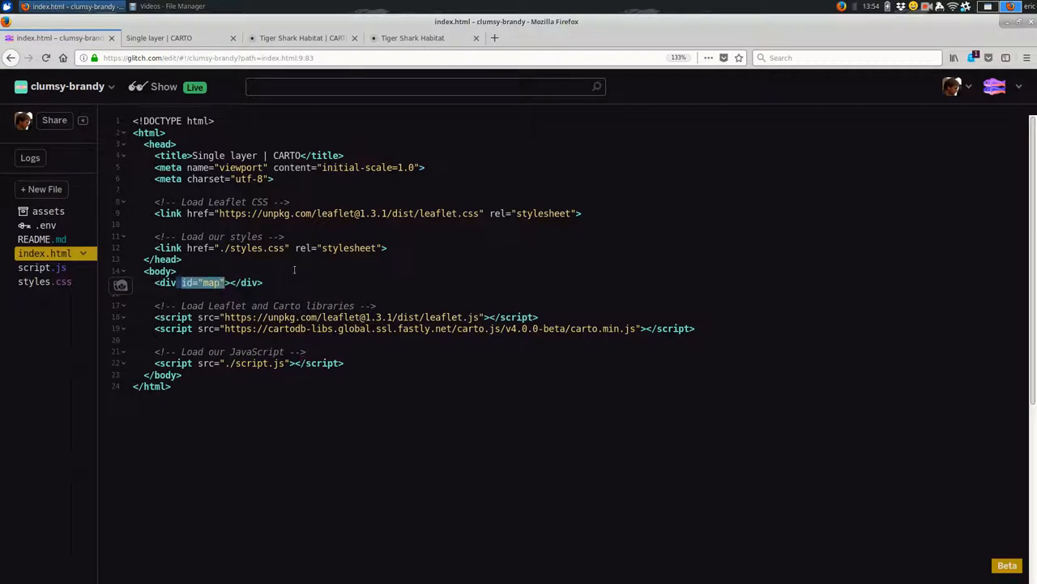
{"action": "left_click", "coordinate": [263, 282]}
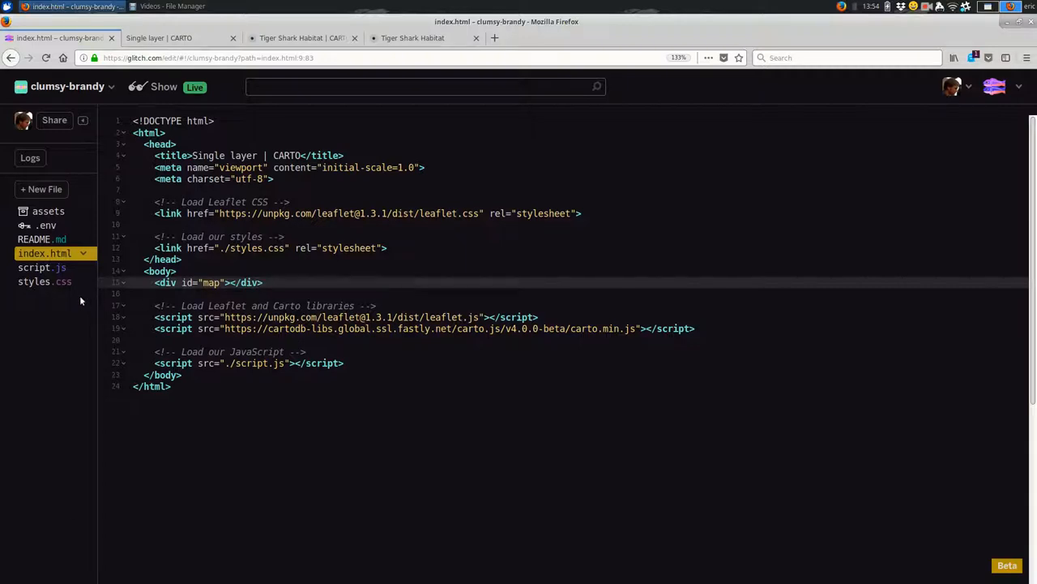
{"action": "mouse_move", "coordinate": [44, 281]}
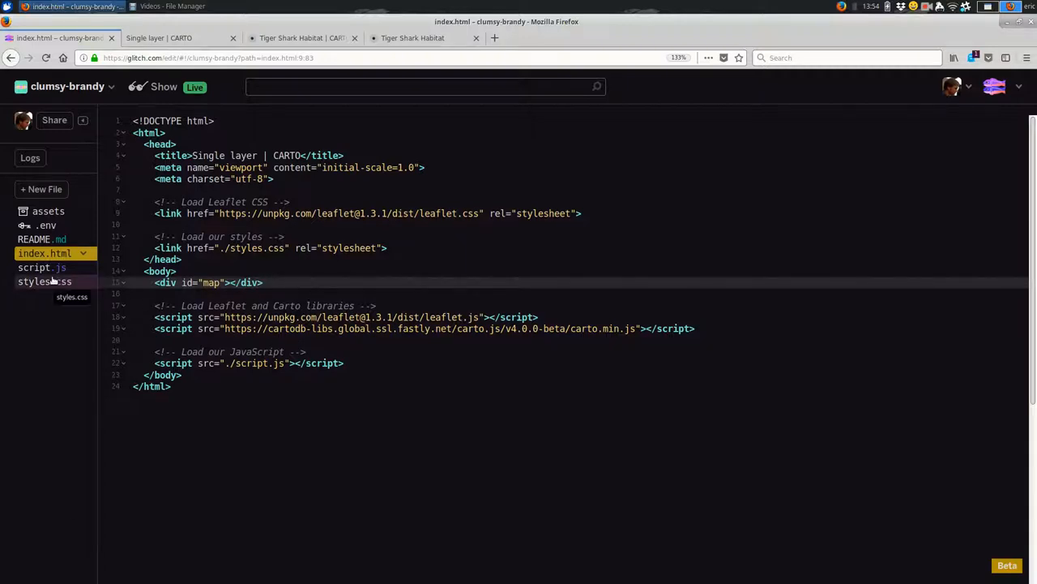
Comment out the body margin and padding rules in styles.css and preview the margined map.
{"action": "left_click", "coordinate": [44, 281]}
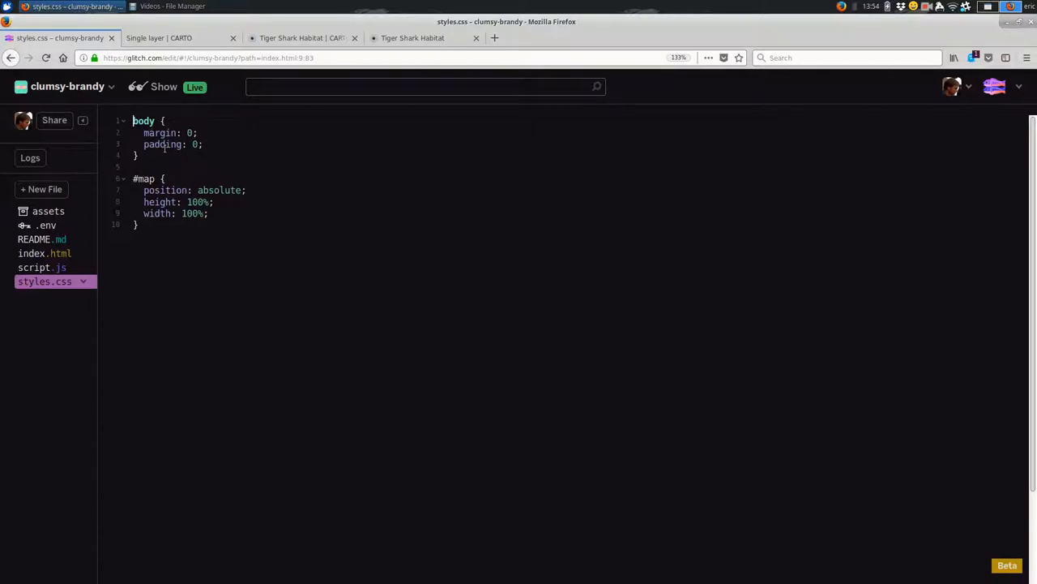
{"action": "left_click", "coordinate": [170, 37]}
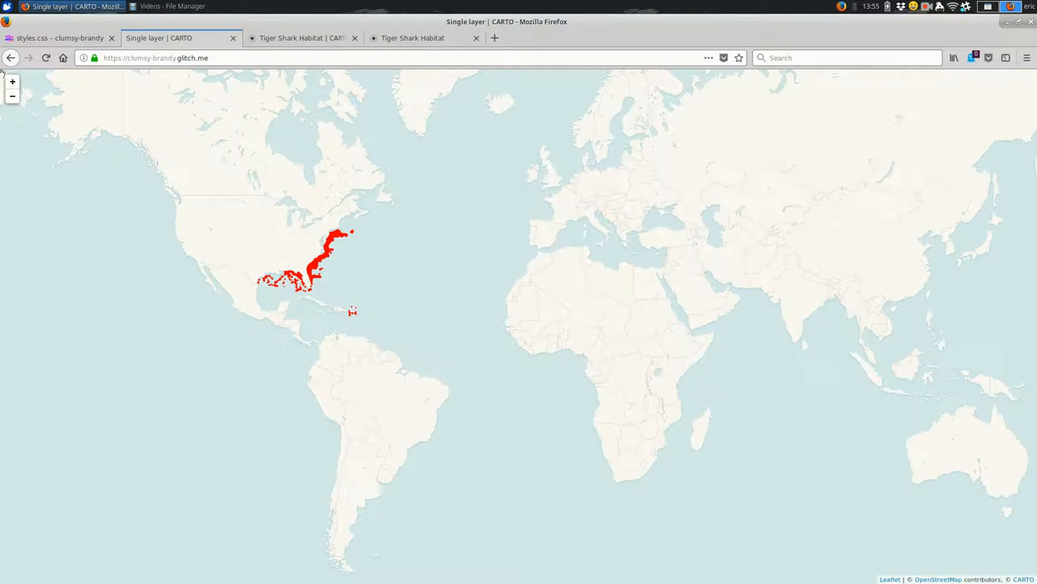
{"action": "mouse_move", "coordinate": [396, 319]}
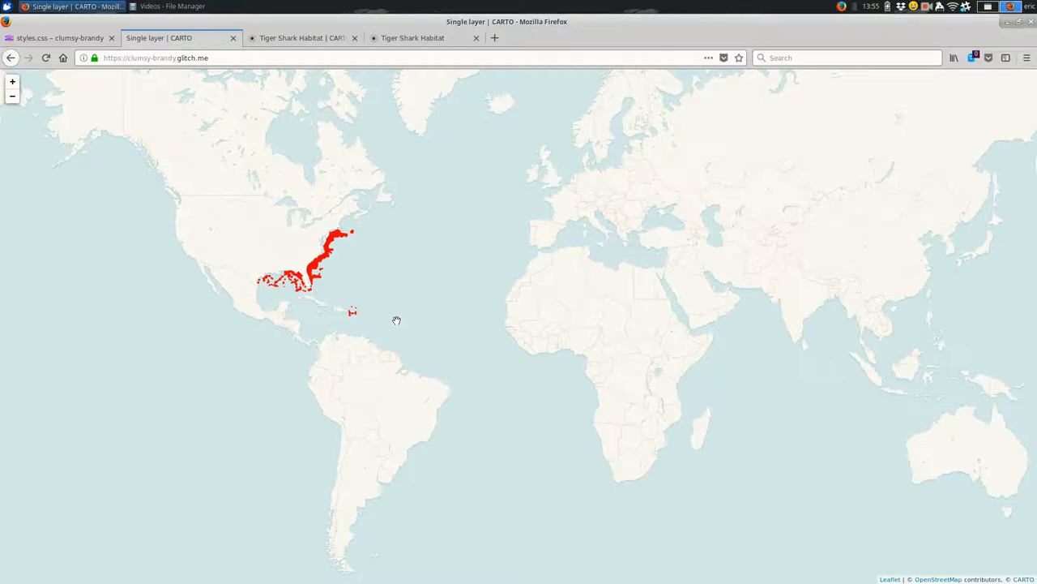
{"action": "left_click", "coordinate": [60, 37]}
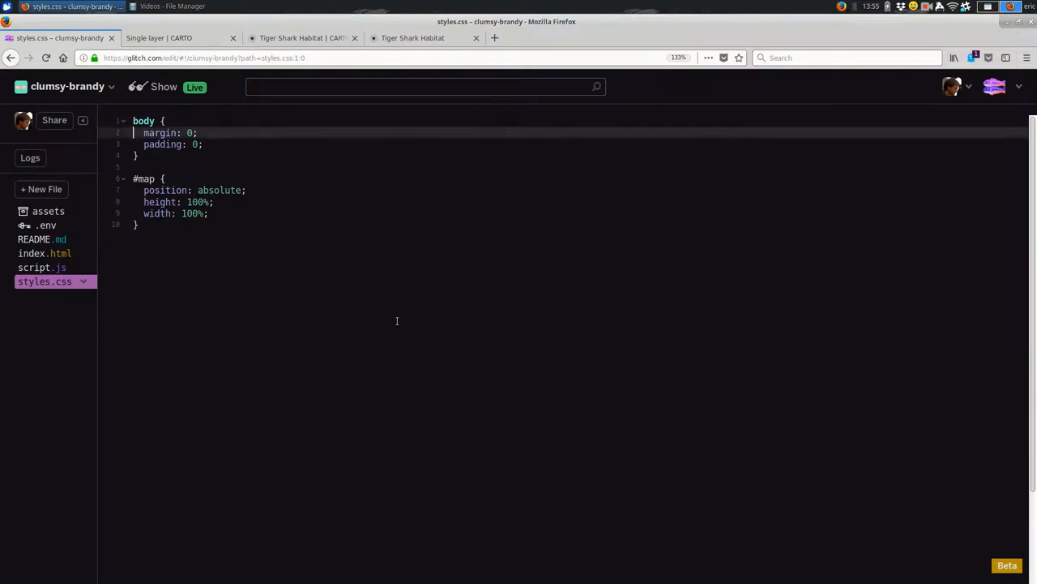
{"action": "key", "text": "Return"}
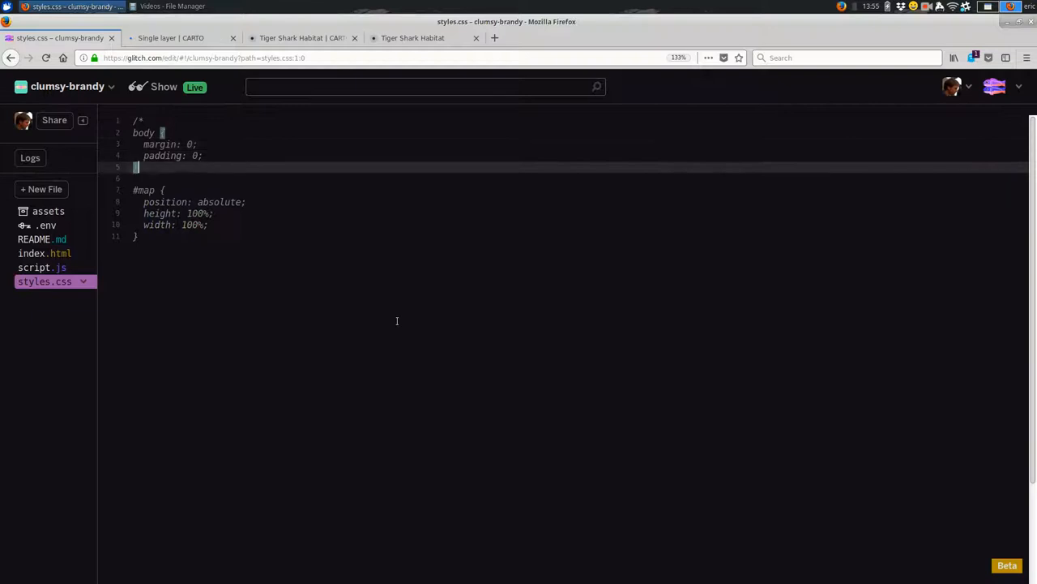
{"action": "left_click", "coordinate": [170, 37]}
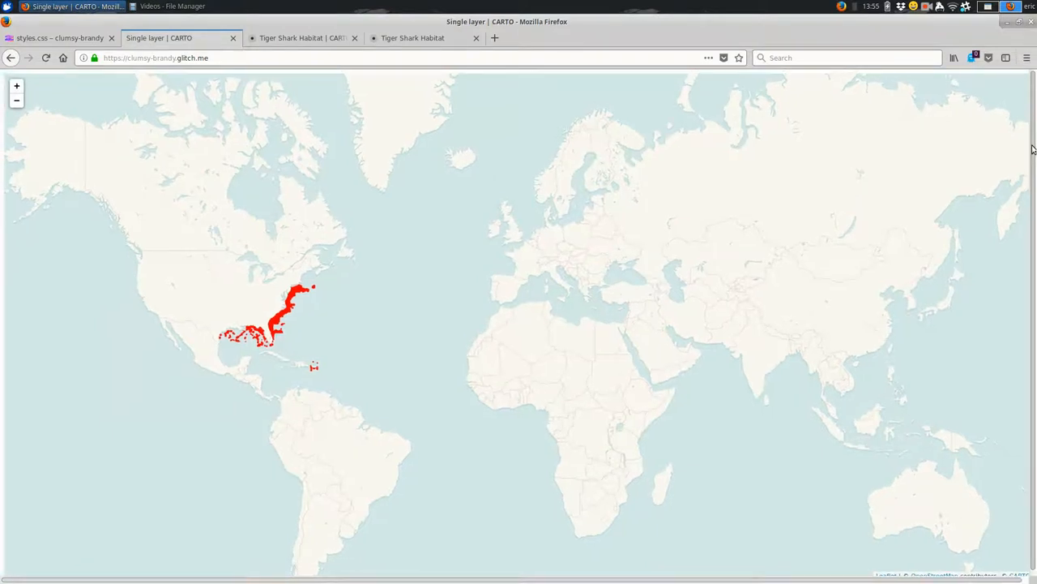
{"action": "left_click", "coordinate": [60, 37]}
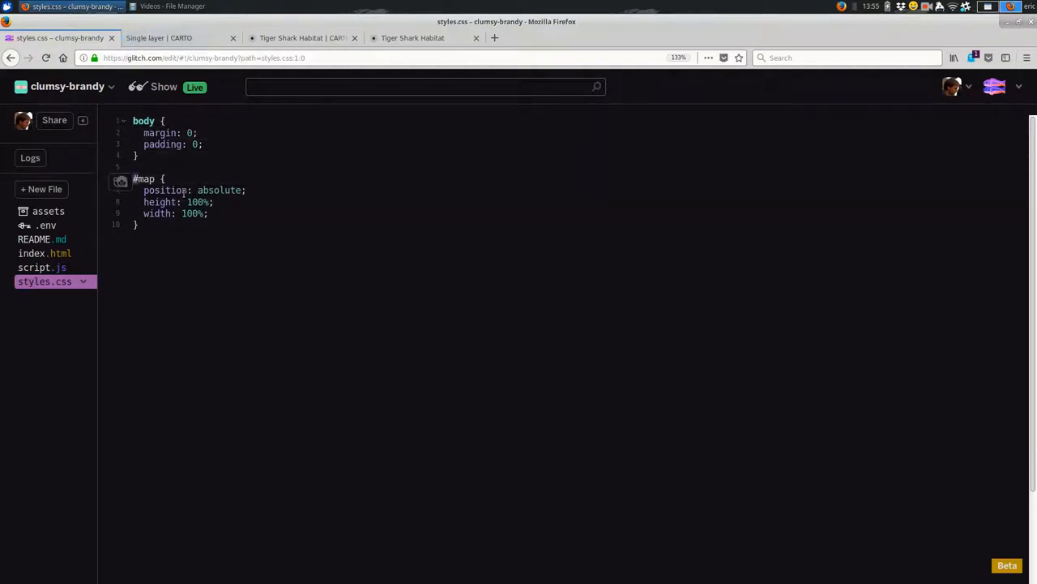
Change the #map height from 100% to 50% and preview the half-height live map.
{"action": "double_click", "coordinate": [143, 178]}
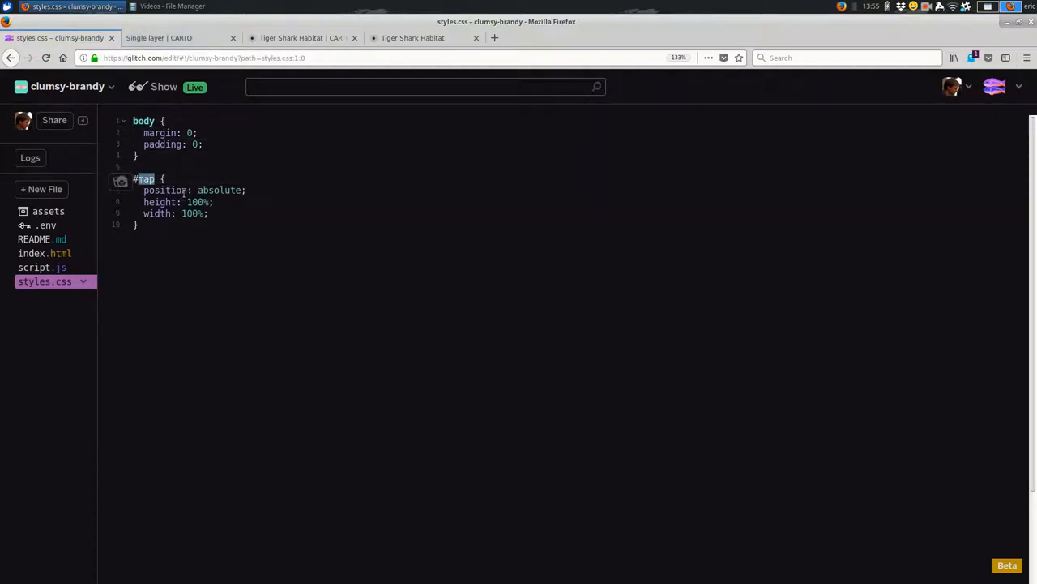
{"action": "left_click", "coordinate": [259, 217]}
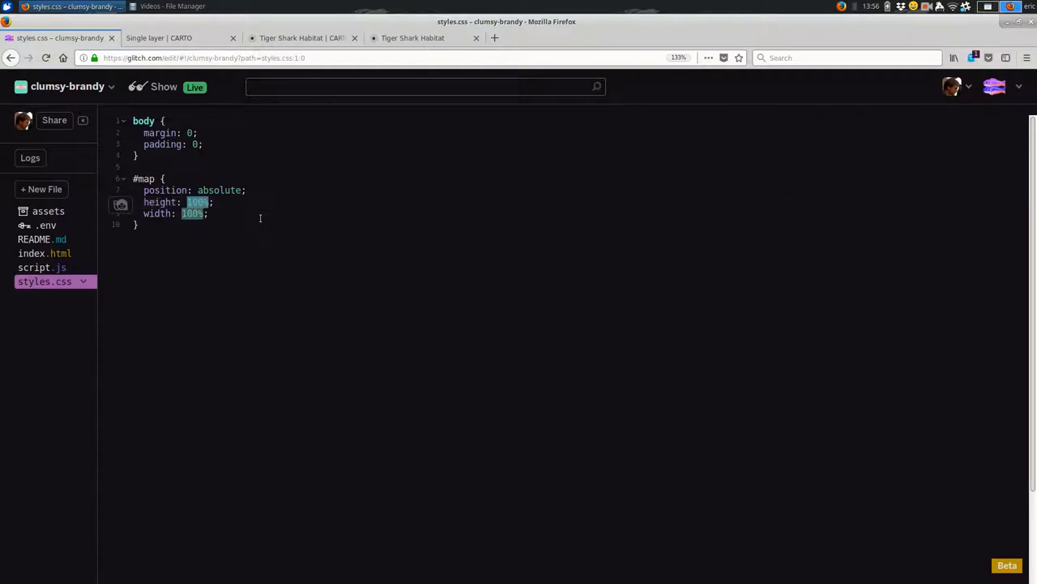
{"action": "type", "text": "50"}
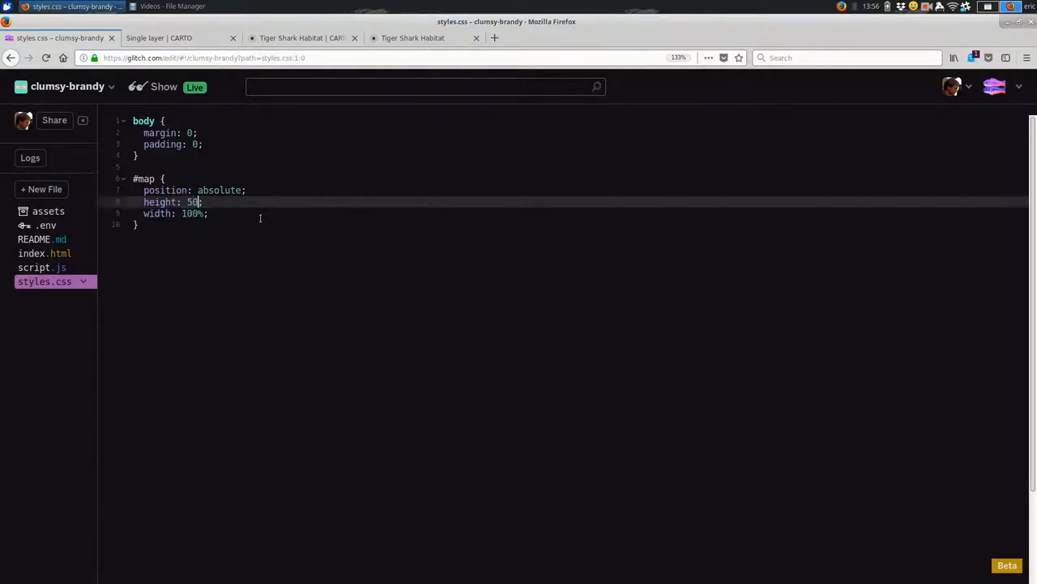
{"action": "left_click", "coordinate": [159, 37]}
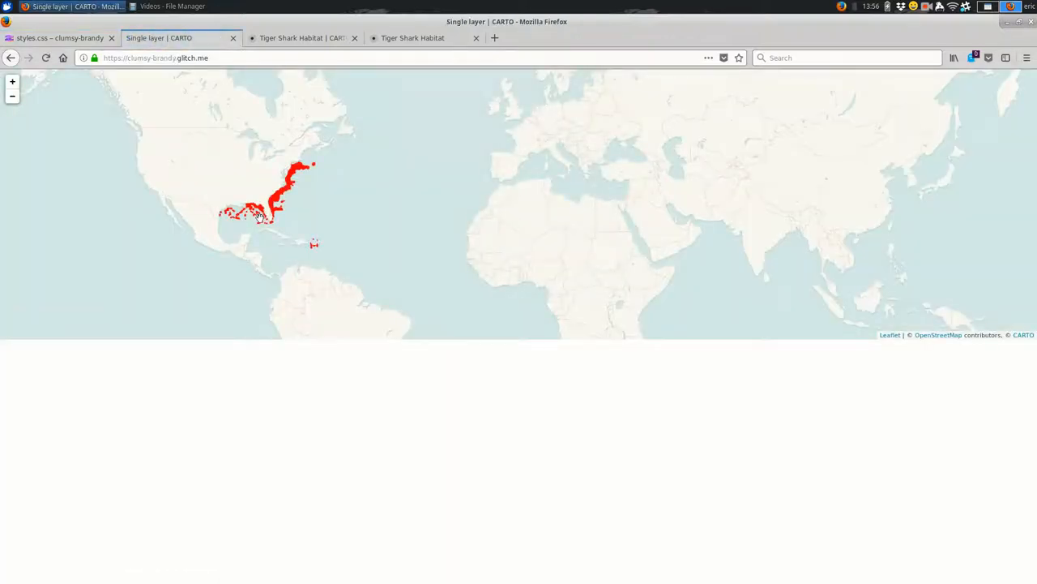
{"action": "left_click", "coordinate": [56, 37]}
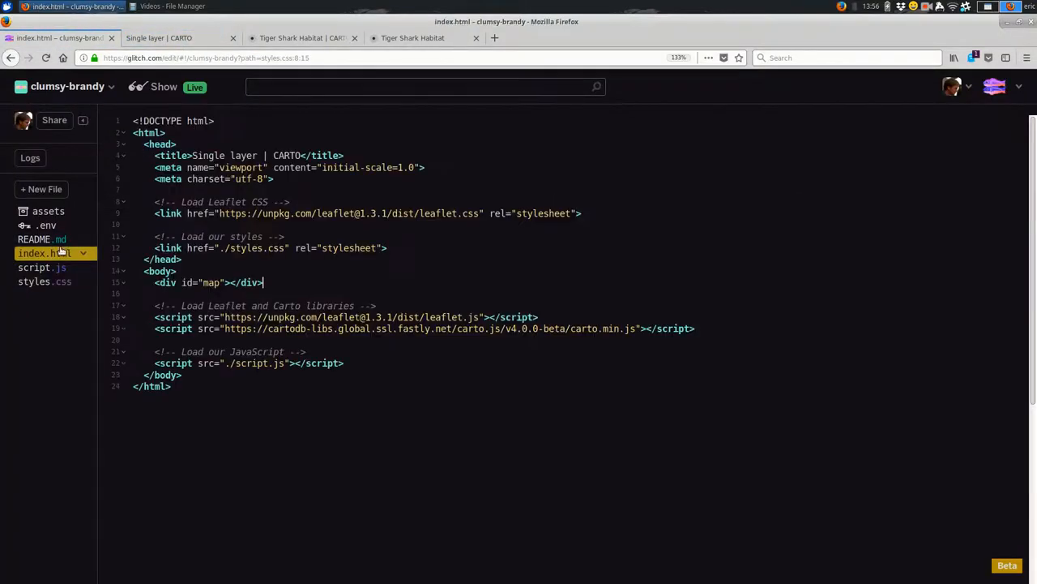
Add a div reading "Here's some text explaining the map" below the map div and preview it.
{"action": "left_click", "coordinate": [296, 292]}
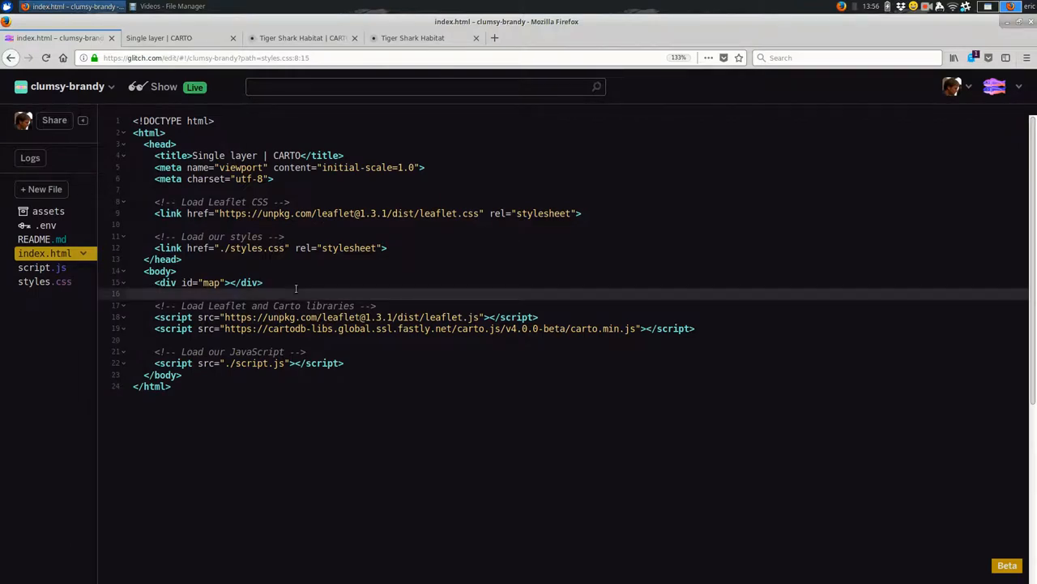
{"action": "type", "text": "<div>"}
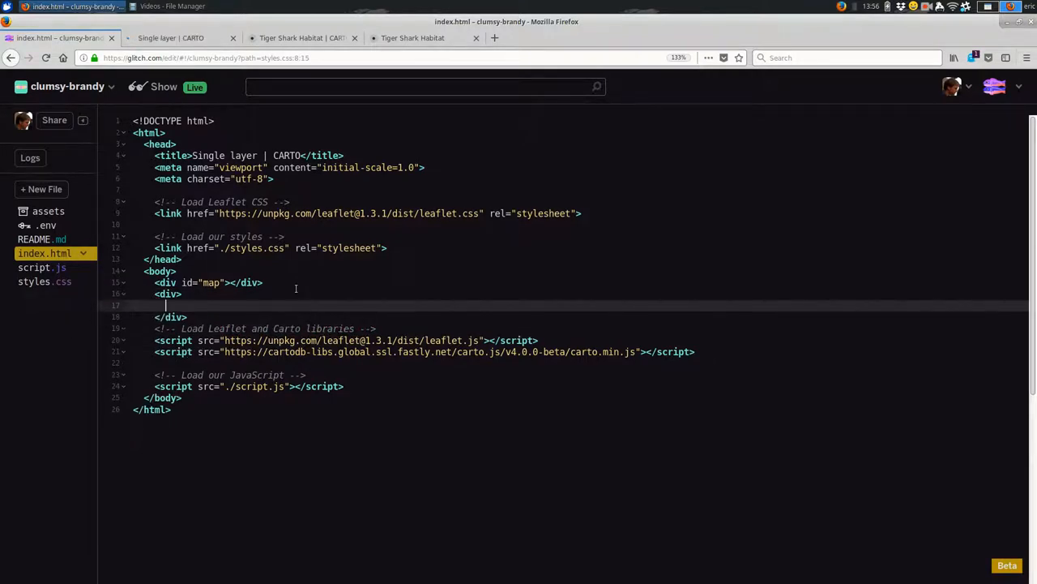
{"action": "type", "text": "Here's som"}
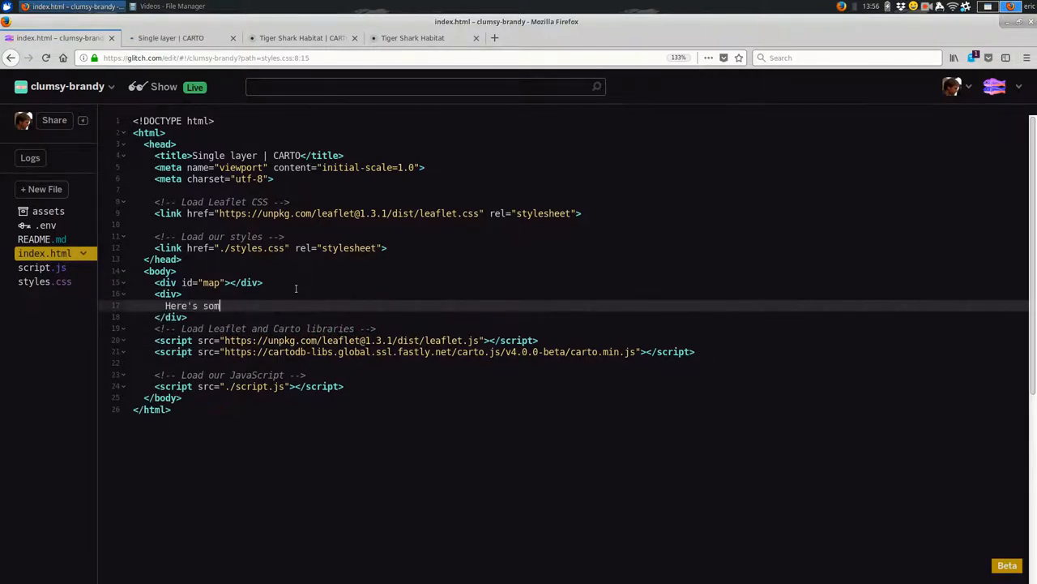
{"action": "type", "text": "e text"}
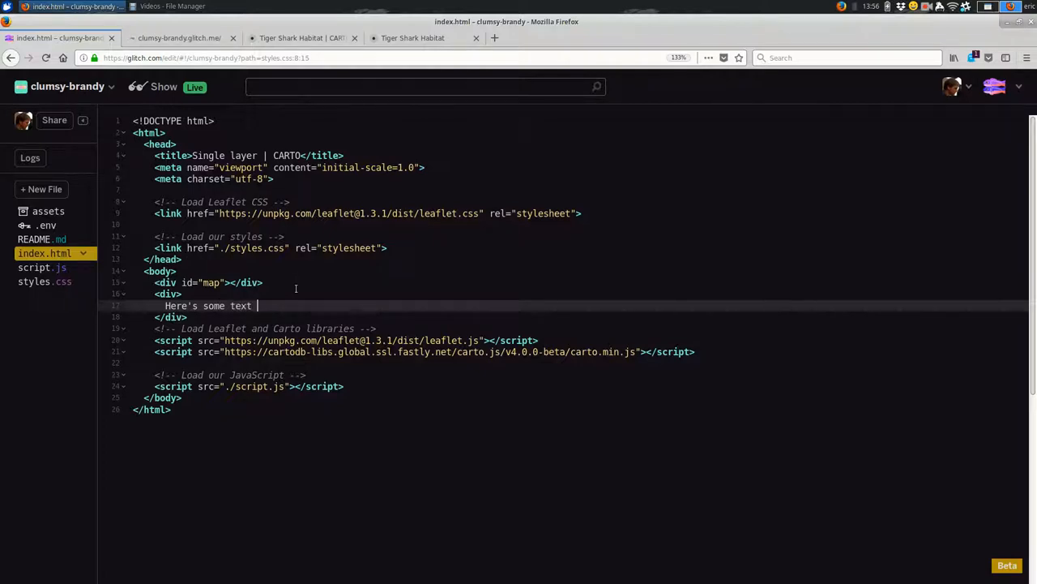
{"action": "type", "text": "explaining"}
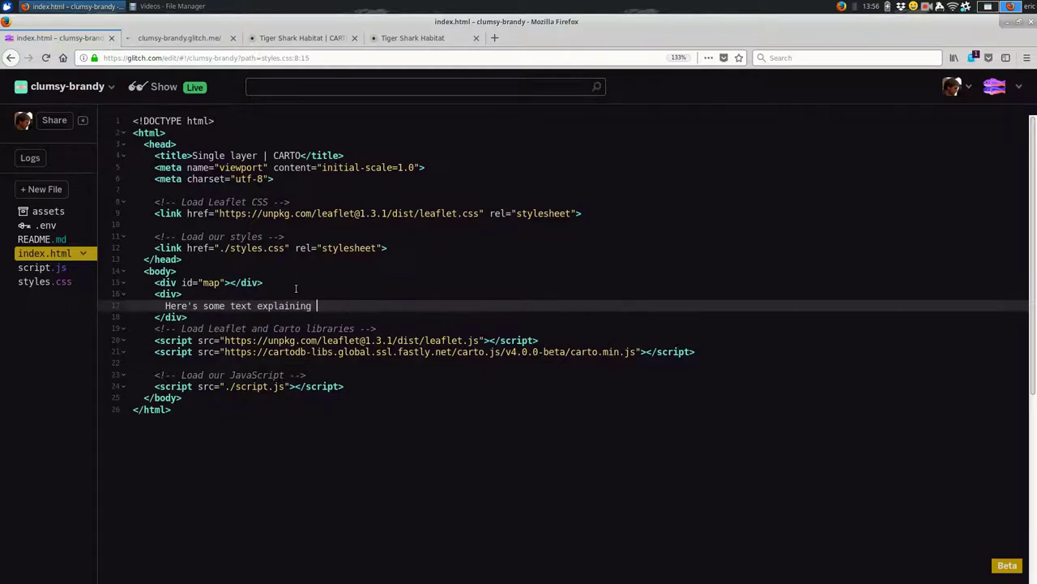
{"action": "left_click", "coordinate": [171, 37]}
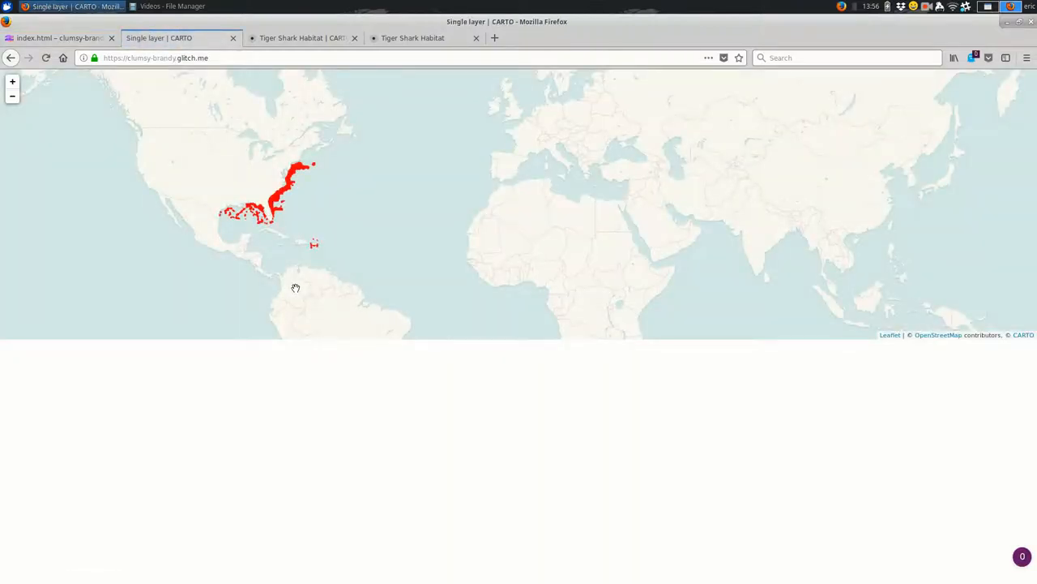
{"action": "left_click", "coordinate": [56, 37]}
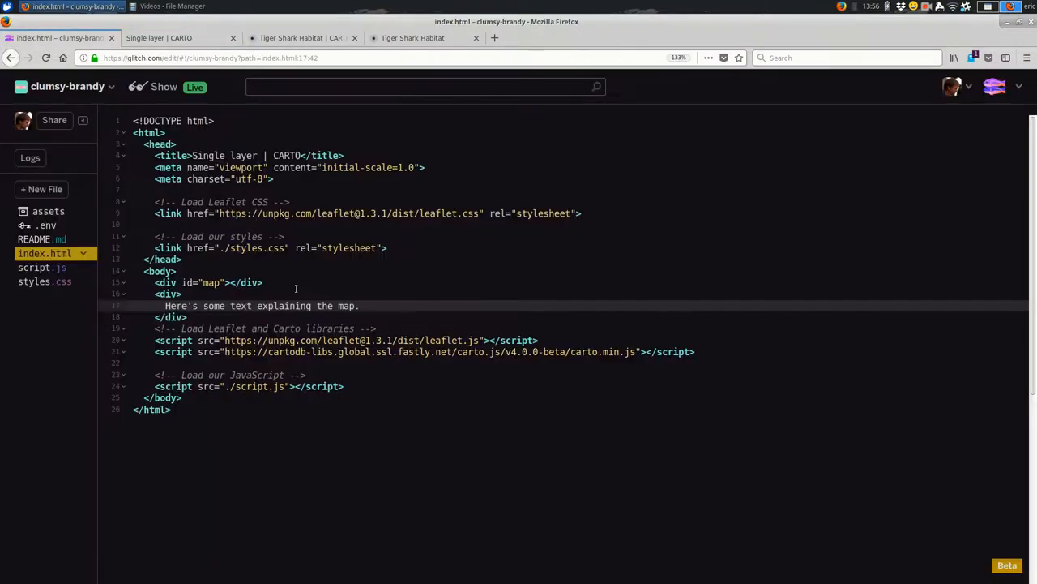
Comment out 'position: absolute;' in the #map rule of styles.css.
{"action": "left_click", "coordinate": [44, 281]}
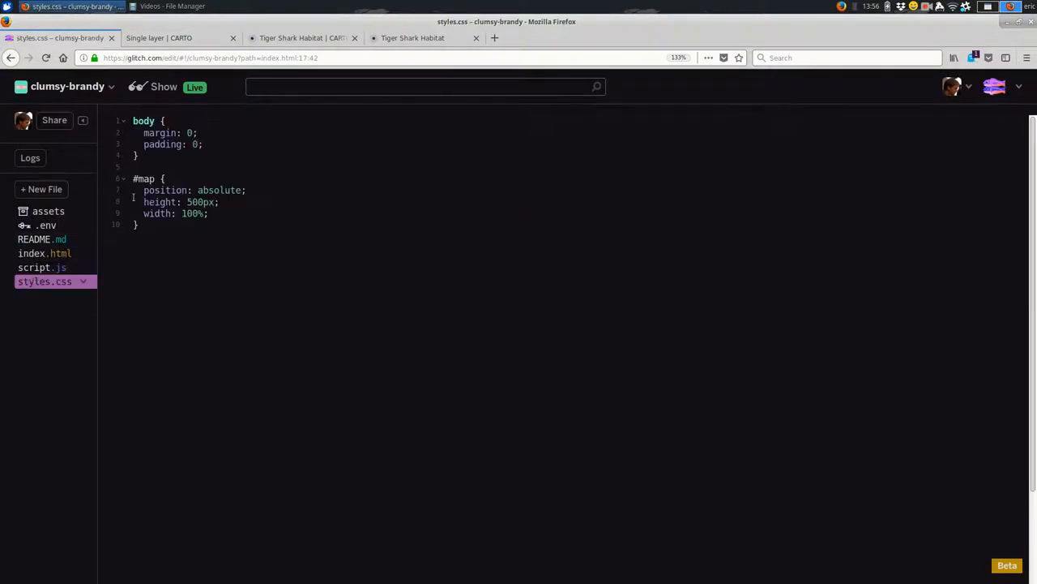
{"action": "type", "text": "//"}
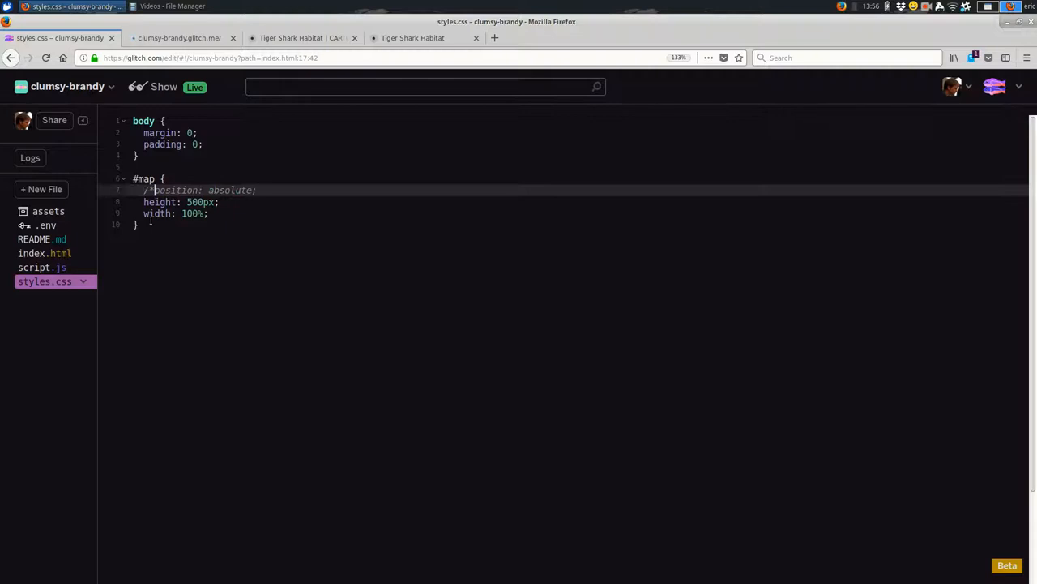
{"action": "type", "text": "*/"}
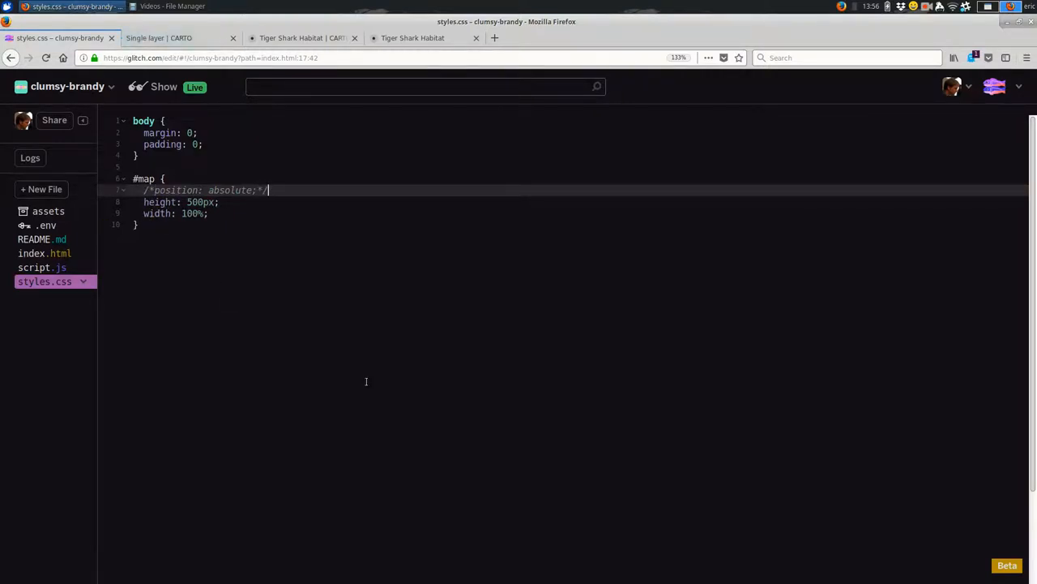
{"action": "left_click", "coordinate": [158, 37]}
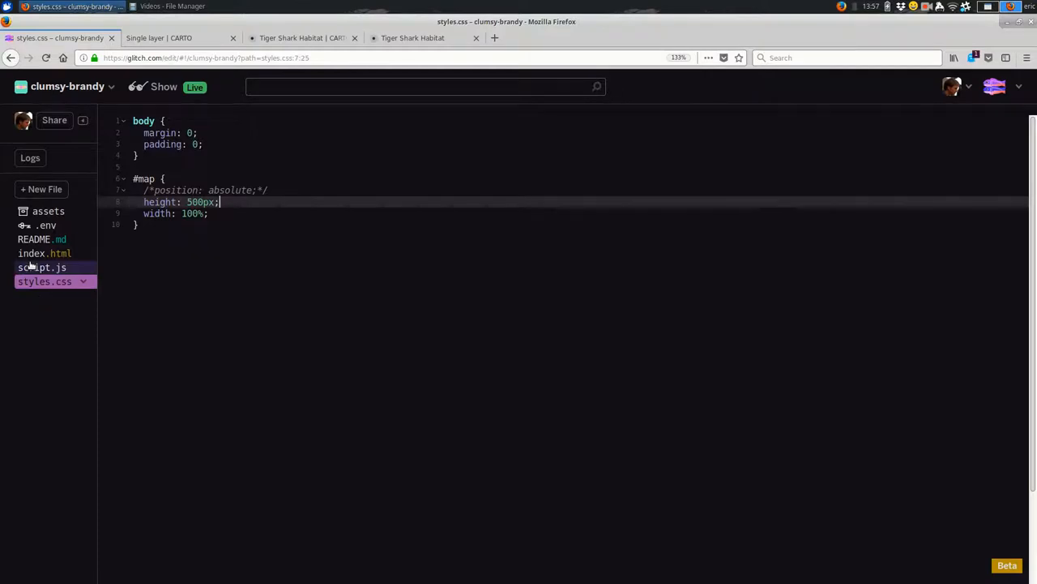
Change the text block above the map in index.html to 'introductory text' and preview it live.
{"action": "left_click", "coordinate": [45, 253]}
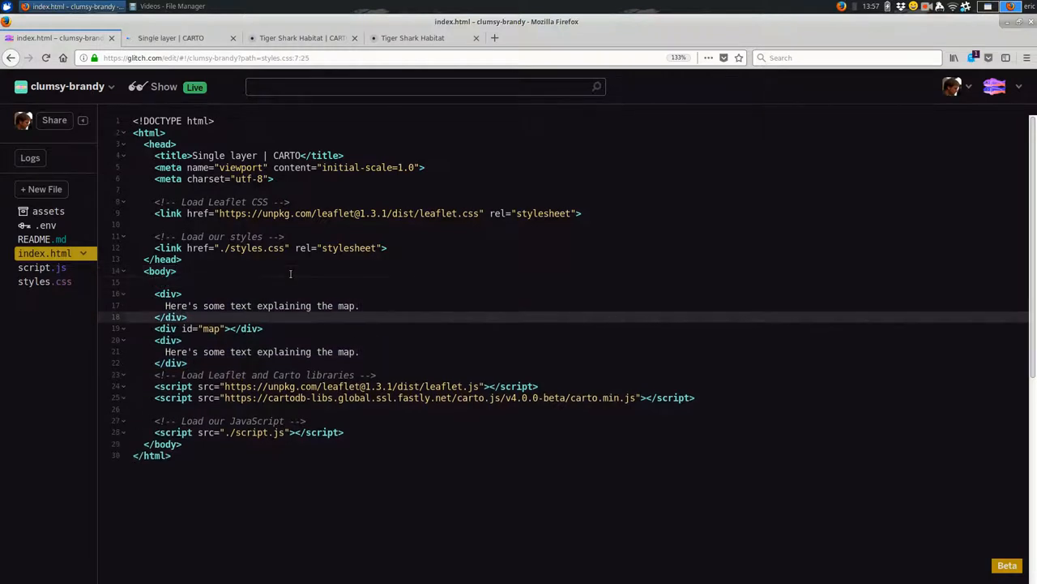
{"action": "left_click", "coordinate": [188, 306]}
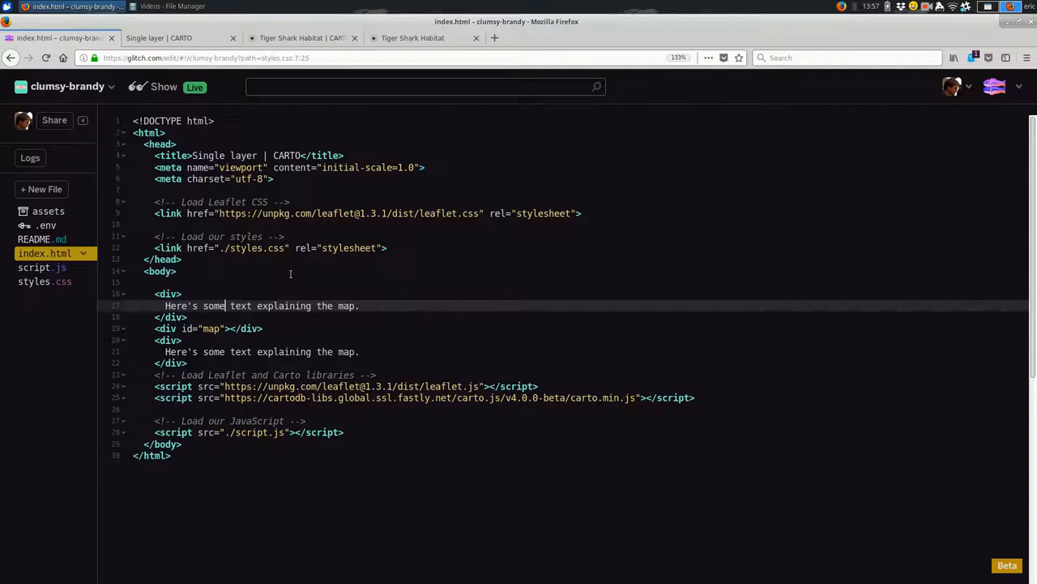
{"action": "type", "text": "introductory text."}
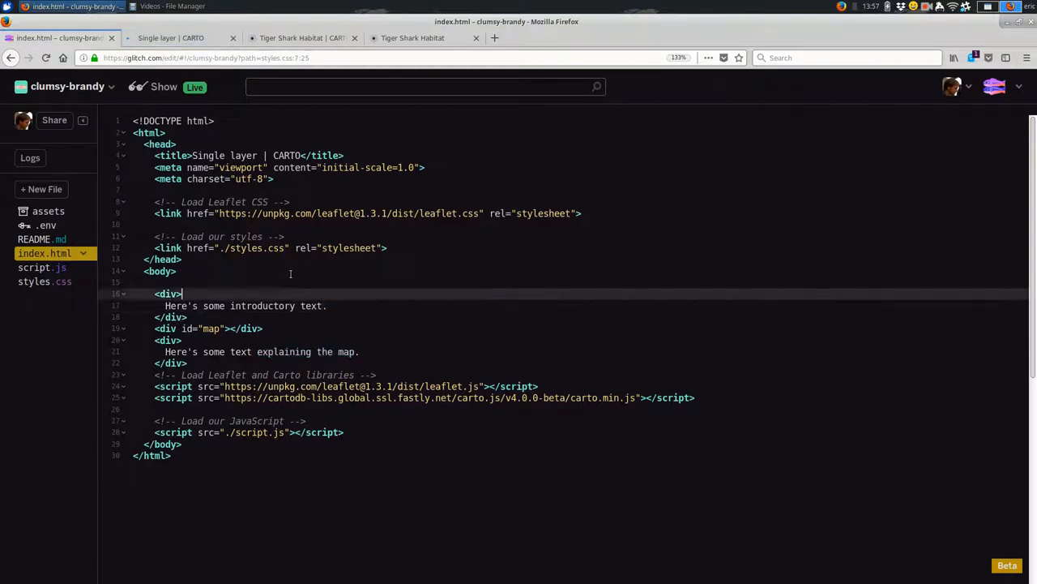
{"action": "left_click", "coordinate": [170, 37]}
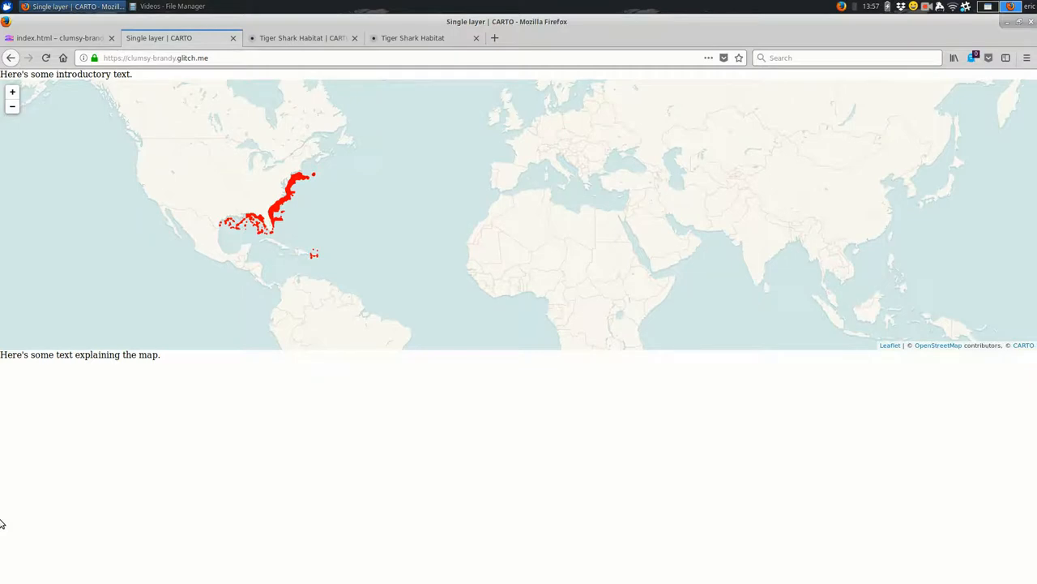
{"action": "left_click", "coordinate": [57, 37]}
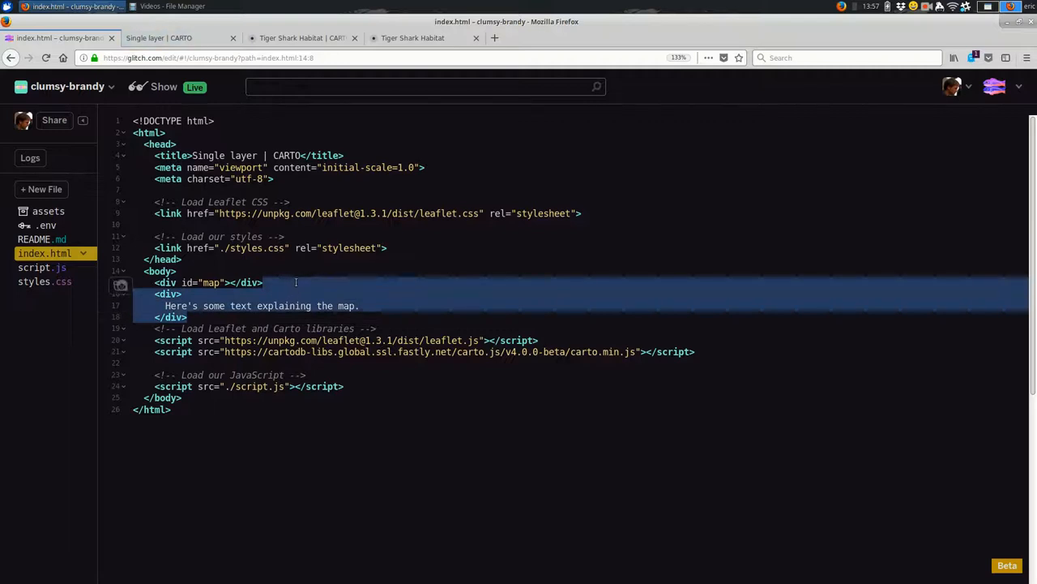
Delete the explanatory text block from index.html and check the live page.
{"action": "key", "text": "Delete"}
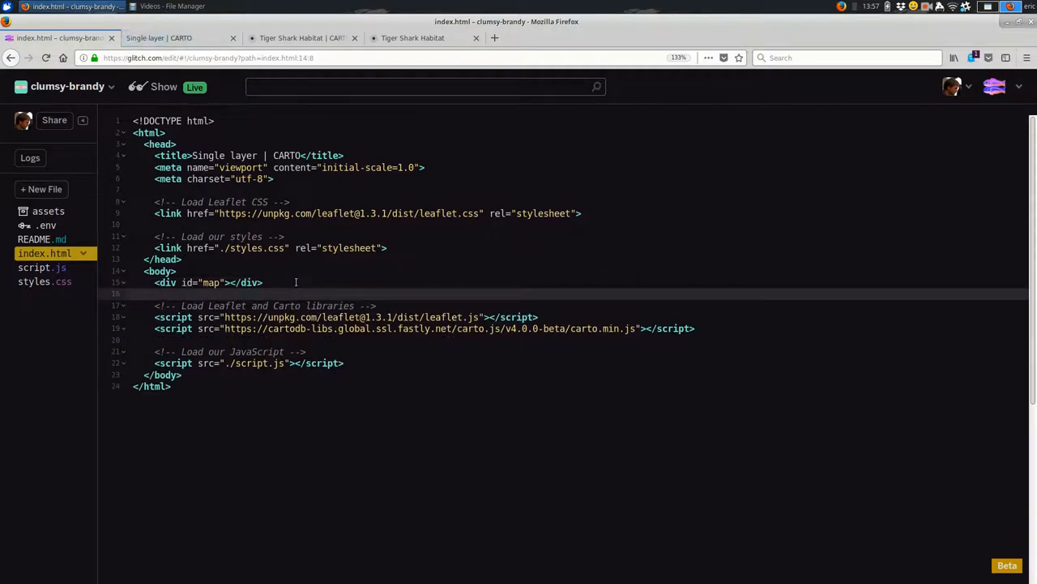
{"action": "left_click", "coordinate": [171, 37]}
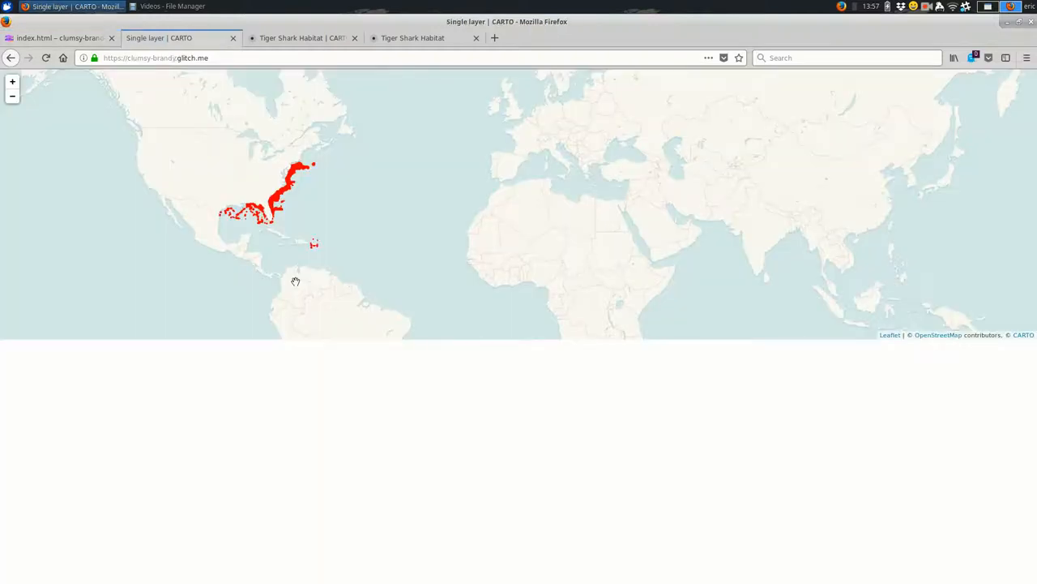
{"action": "left_click", "coordinate": [57, 37]}
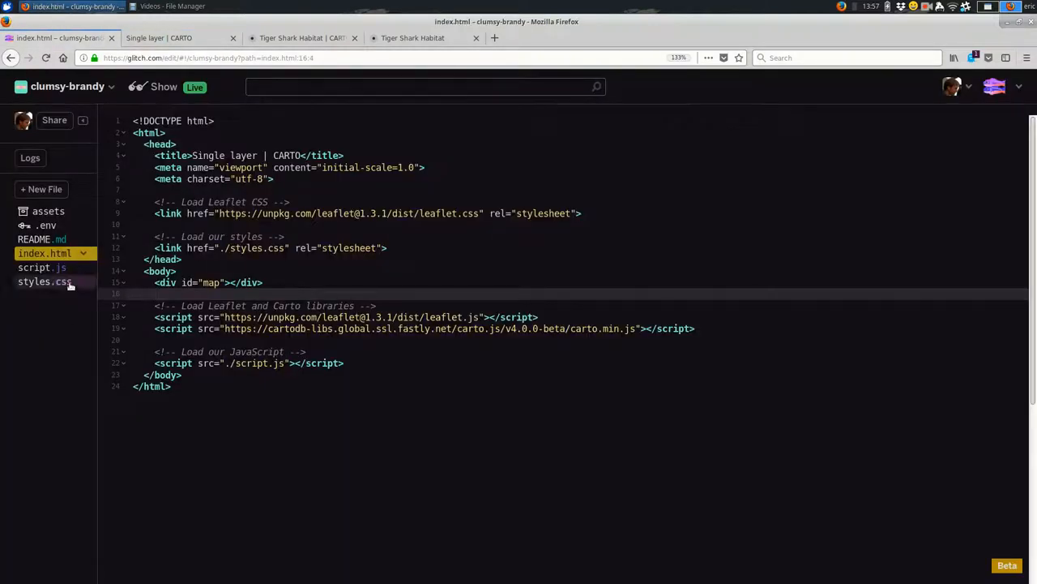
Set the #map height to 100% in styles.css and verify the full-height live map.
{"action": "left_click", "coordinate": [45, 281]}
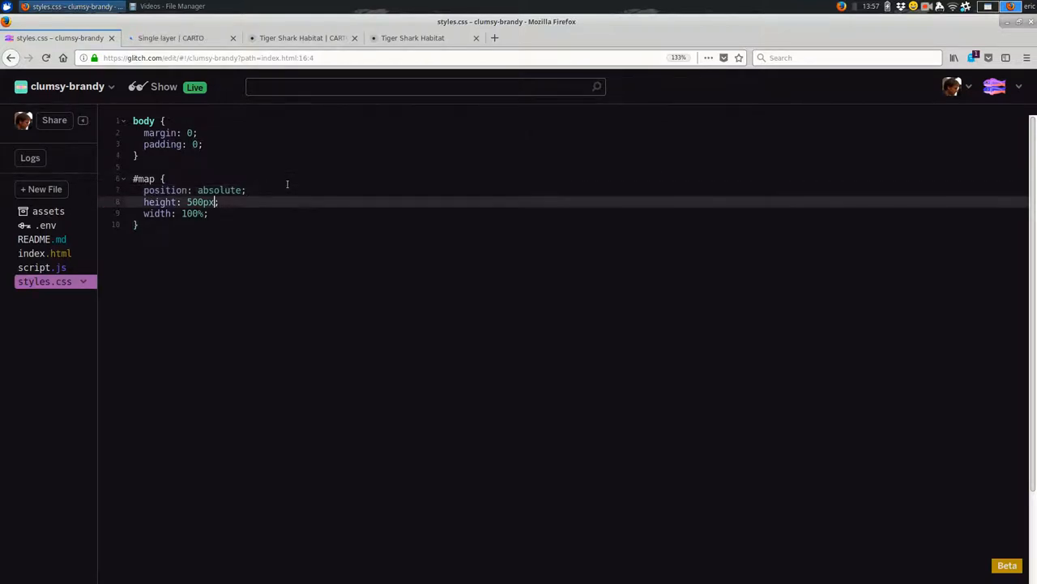
{"action": "type", "text": "100%"}
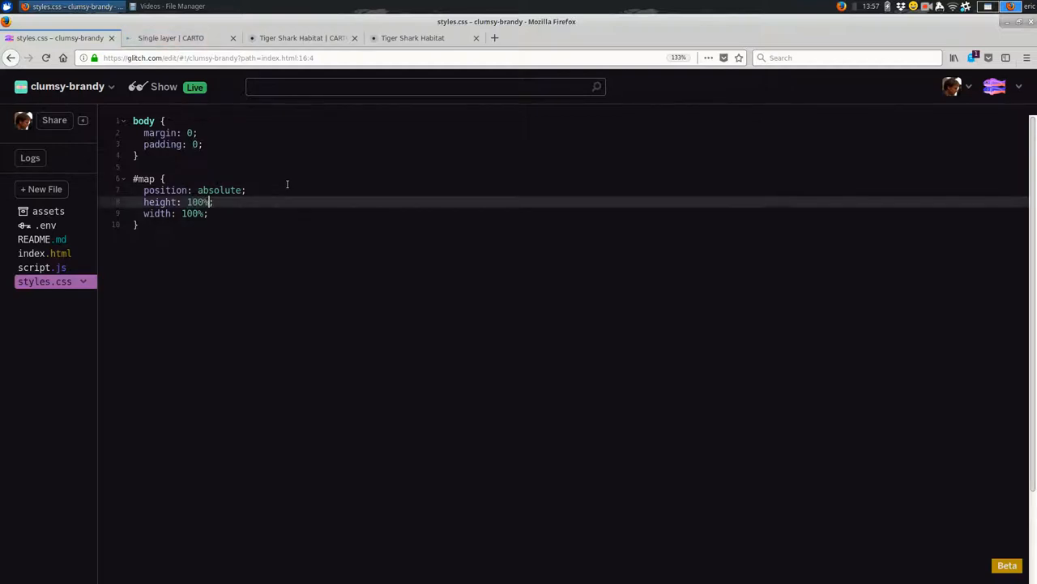
{"action": "left_click", "coordinate": [171, 37]}
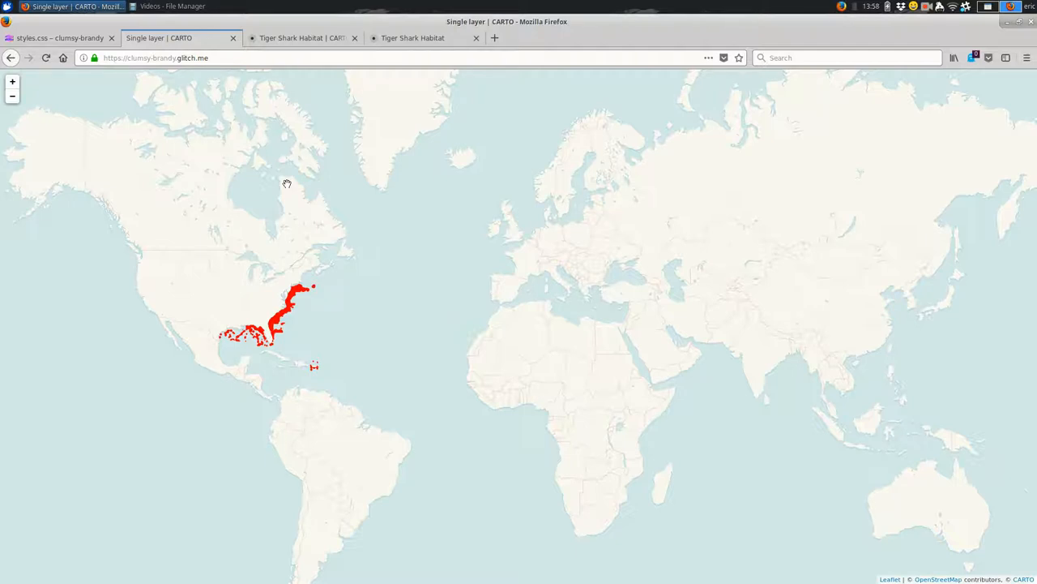
{"action": "left_click", "coordinate": [60, 37]}
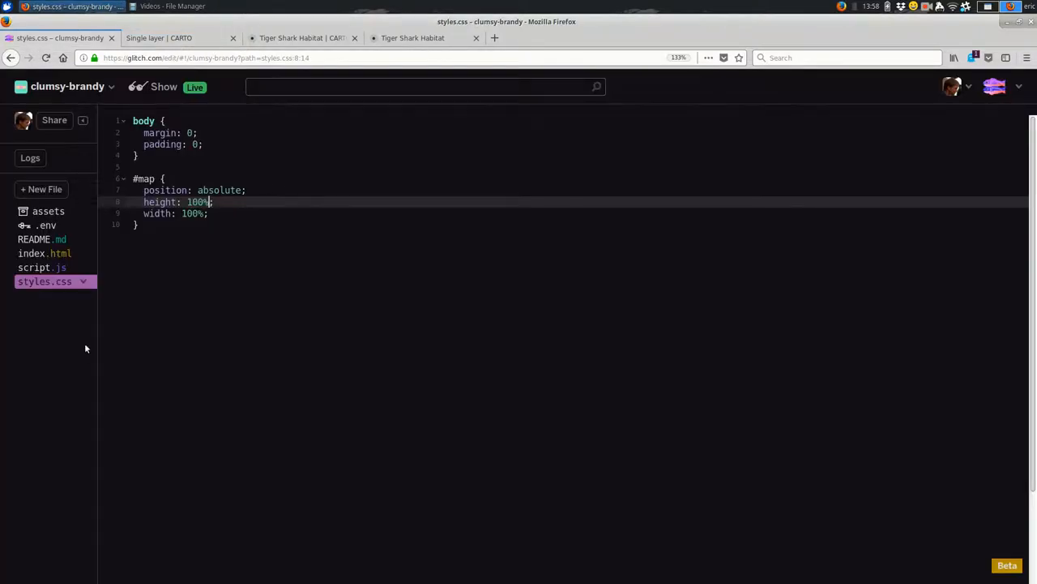
{"action": "mouse_move", "coordinate": [43, 267]}
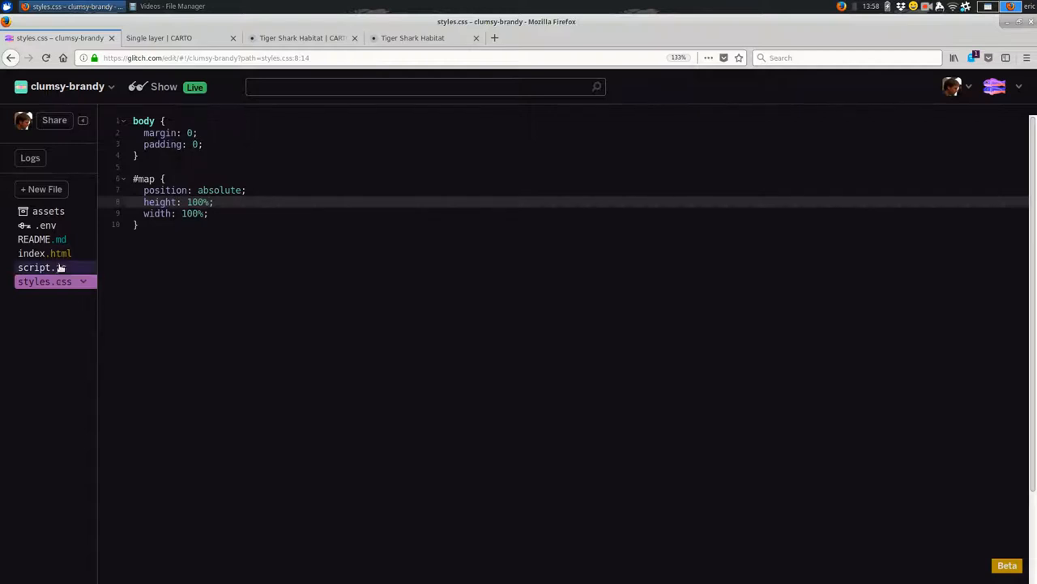
Open script.js to read the Leaflet map, tile layer and CARTO client code.
{"action": "left_click", "coordinate": [41, 268]}
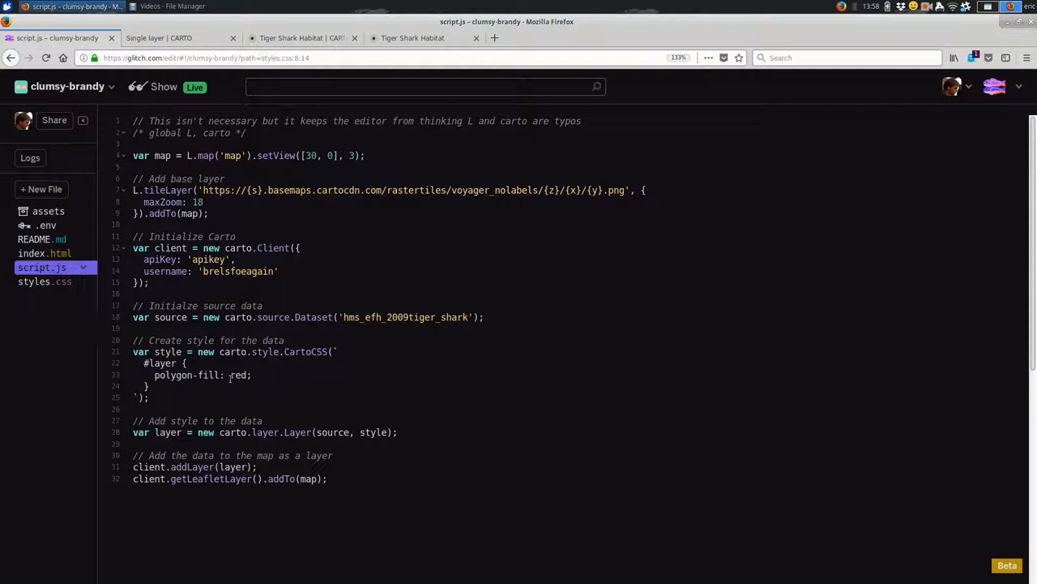
{"action": "left_click", "coordinate": [328, 478]}
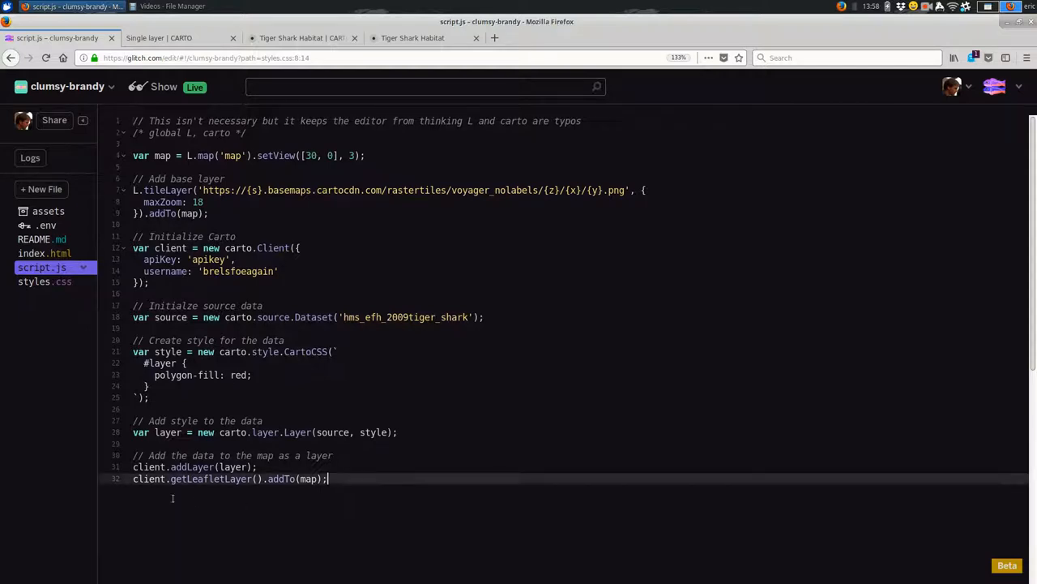
{"action": "mouse_move", "coordinate": [419, 217]}
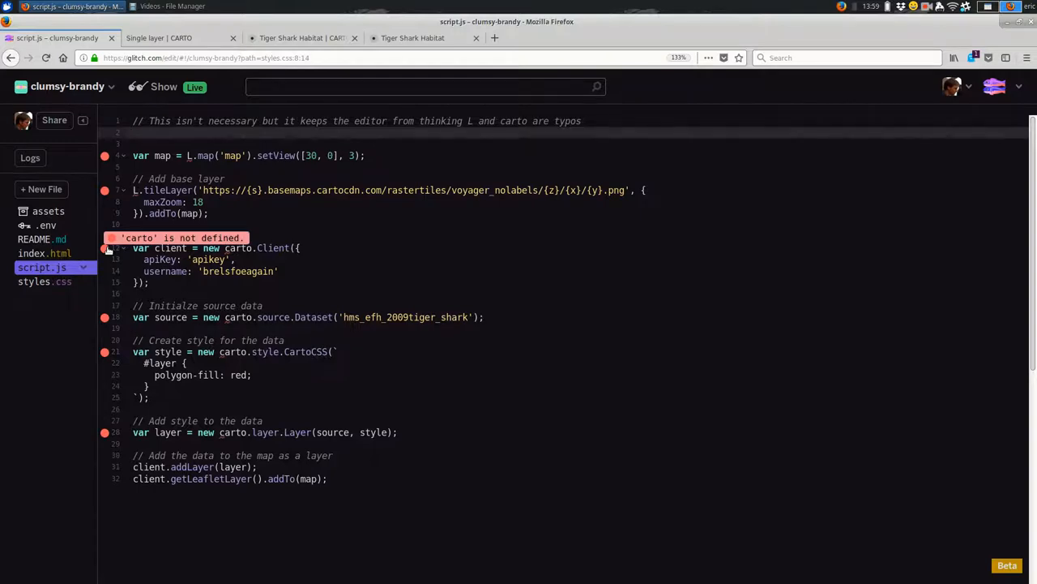
Retype '/* global L, carto */' on line 2 of script.js to clear the carto warnings.
{"action": "left_click", "coordinate": [174, 38]}
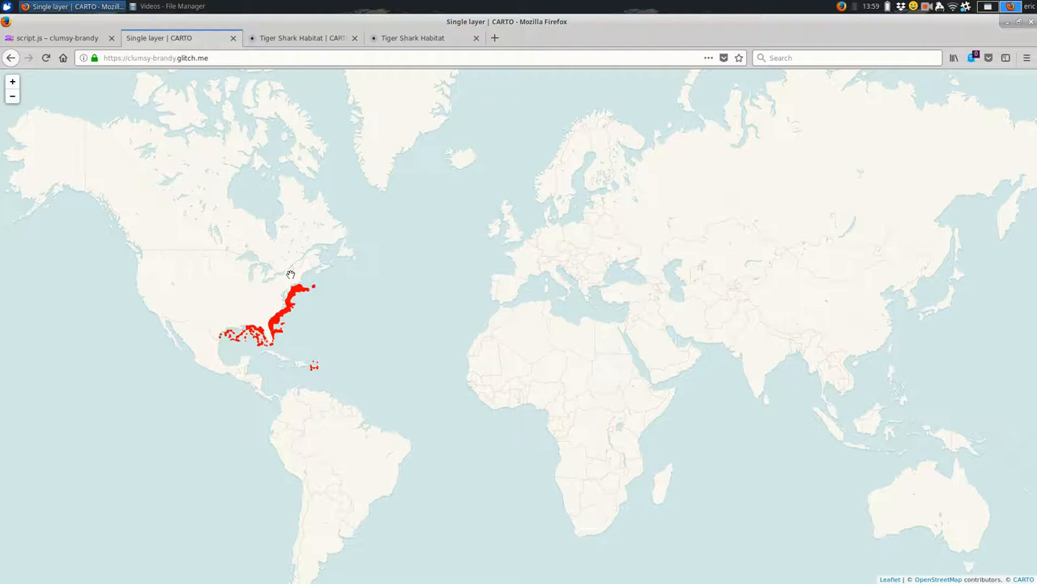
{"action": "left_click", "coordinate": [57, 37]}
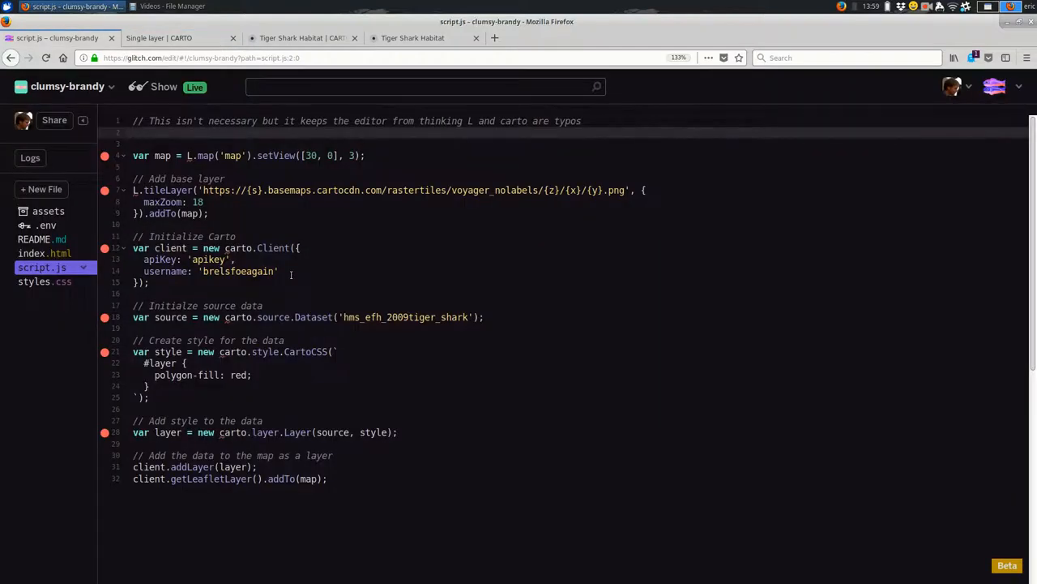
{"action": "type", "text": "/* global L, carto */"}
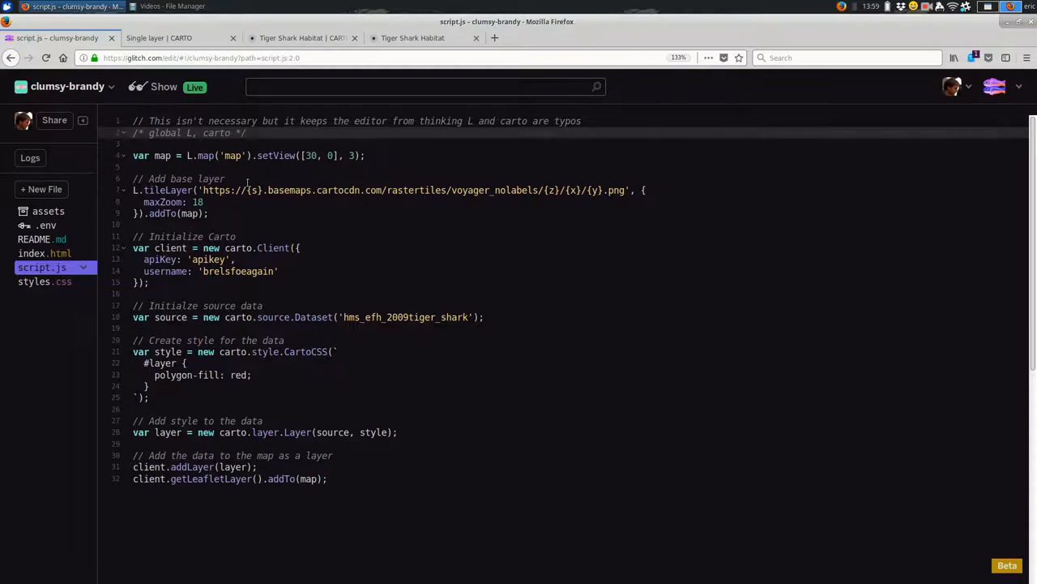
Change the setView zoom in script.js from 3 to 6 and preview the live map.
{"action": "left_click", "coordinate": [230, 155]}
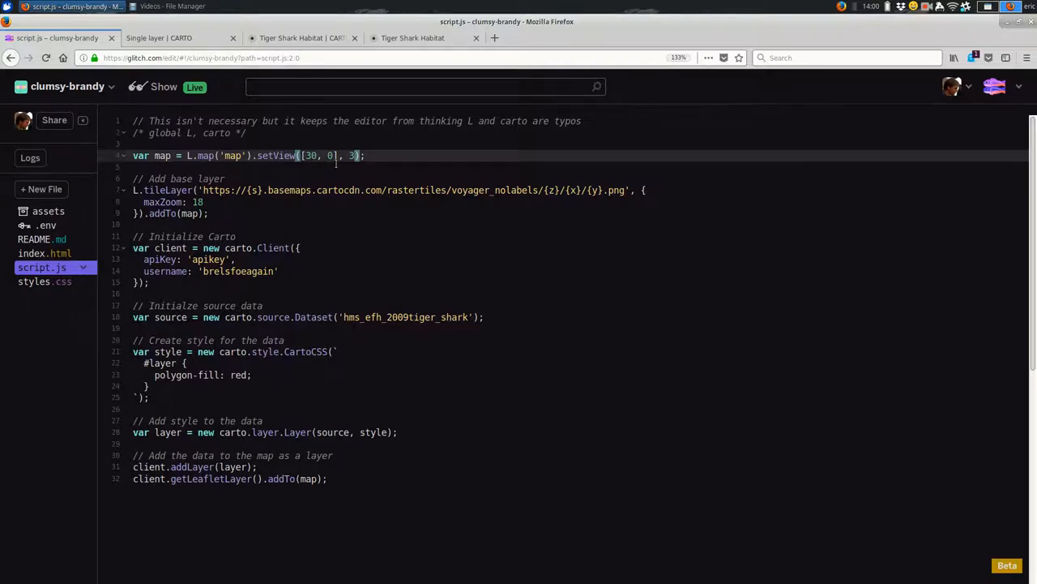
{"action": "left_click", "coordinate": [159, 37]}
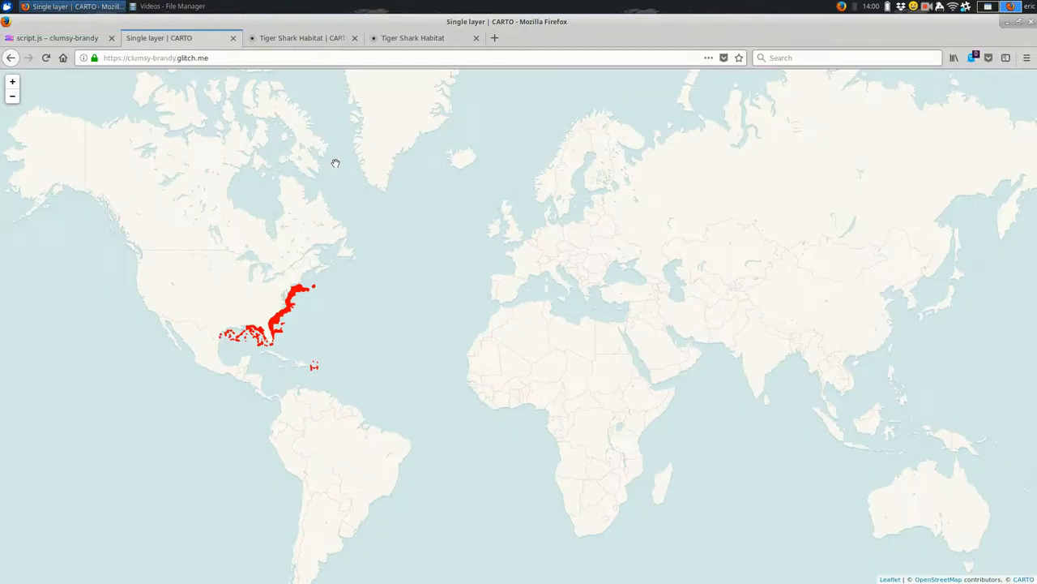
{"action": "left_click", "coordinate": [57, 37]}
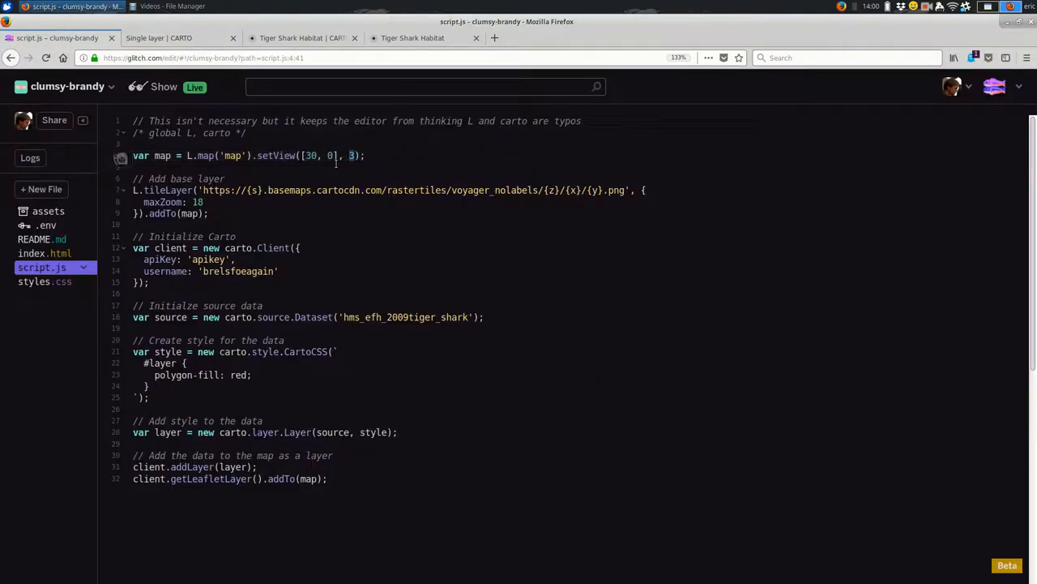
{"action": "left_click", "coordinate": [170, 38]}
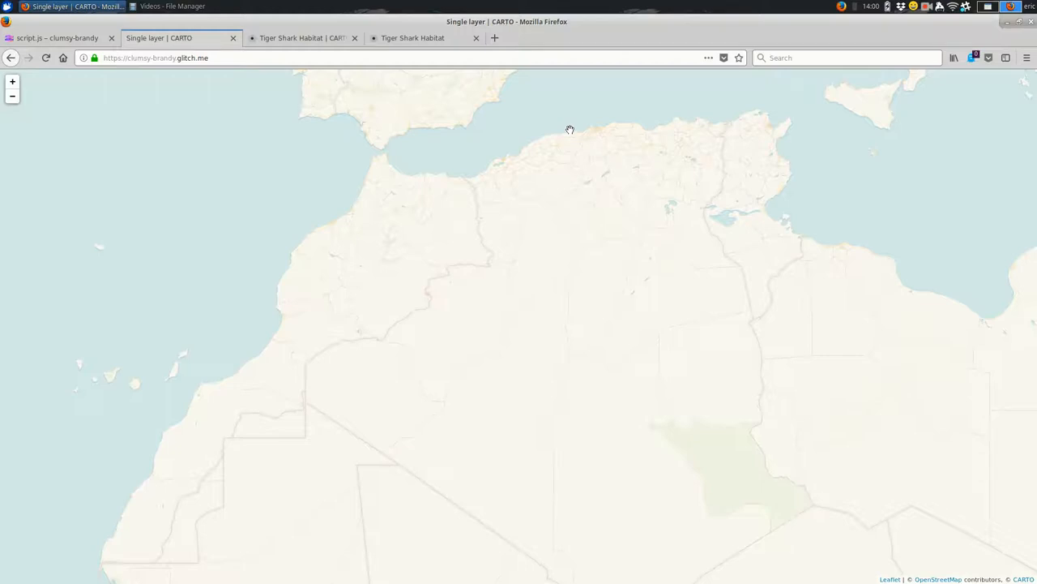
{"action": "left_click", "coordinate": [57, 37]}
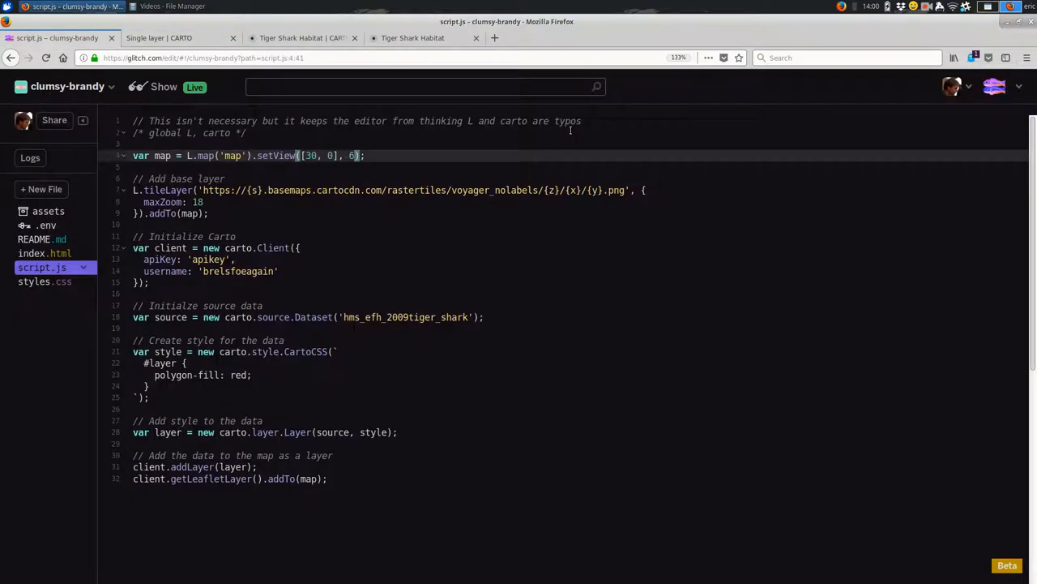
Preview the live map's closer view of the US shark habitat, then return to script.js.
{"action": "left_click", "coordinate": [170, 37]}
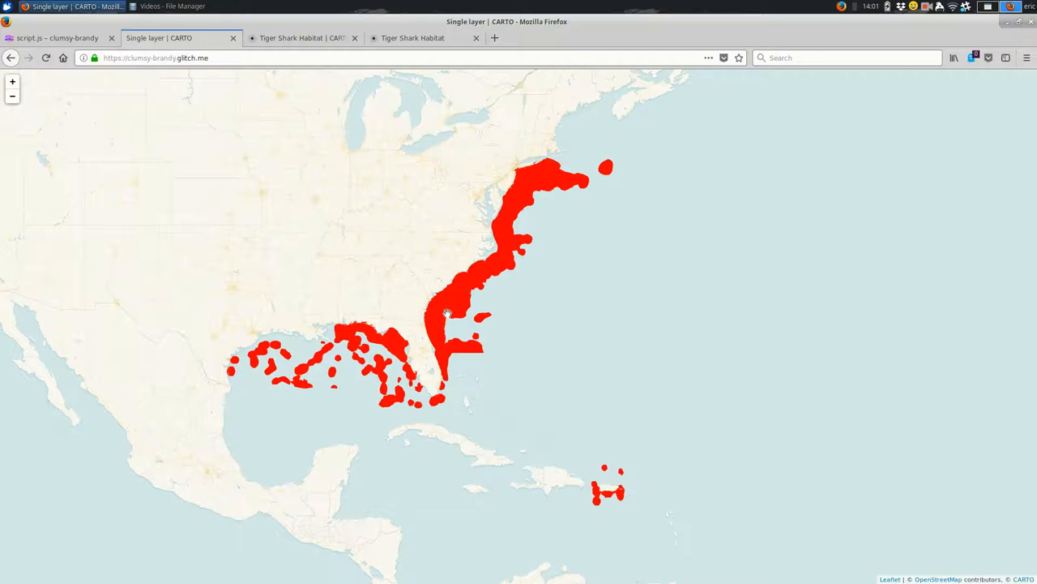
{"action": "left_click", "coordinate": [57, 38]}
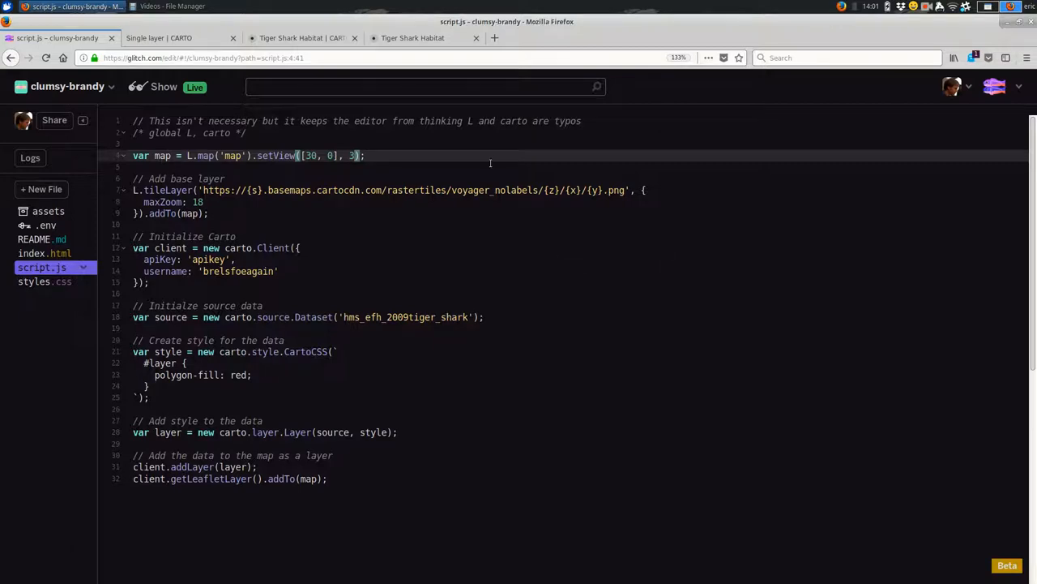
{"action": "double_click", "coordinate": [312, 156]}
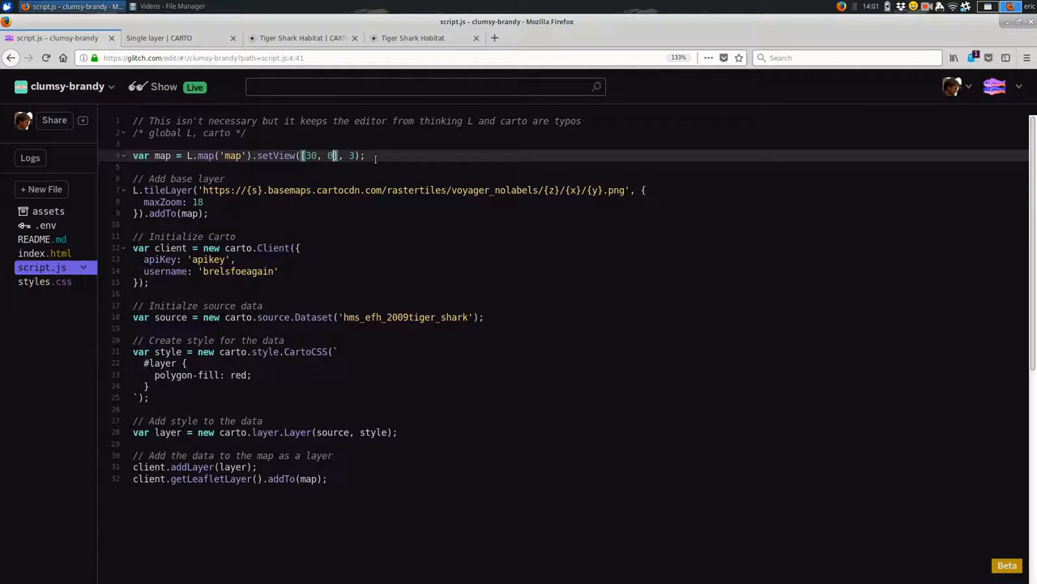
Set bboxfinder's coordinate format to Lat / Lng and get centre 33.943360,-82.792969.
{"action": "left_click", "coordinate": [158, 37]}
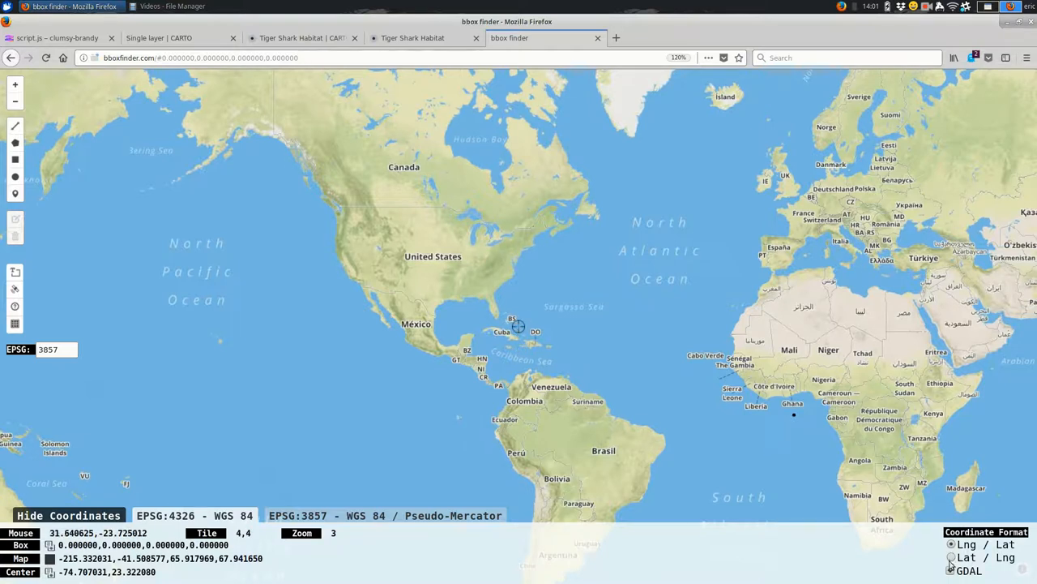
{"action": "left_click", "coordinate": [952, 558]}
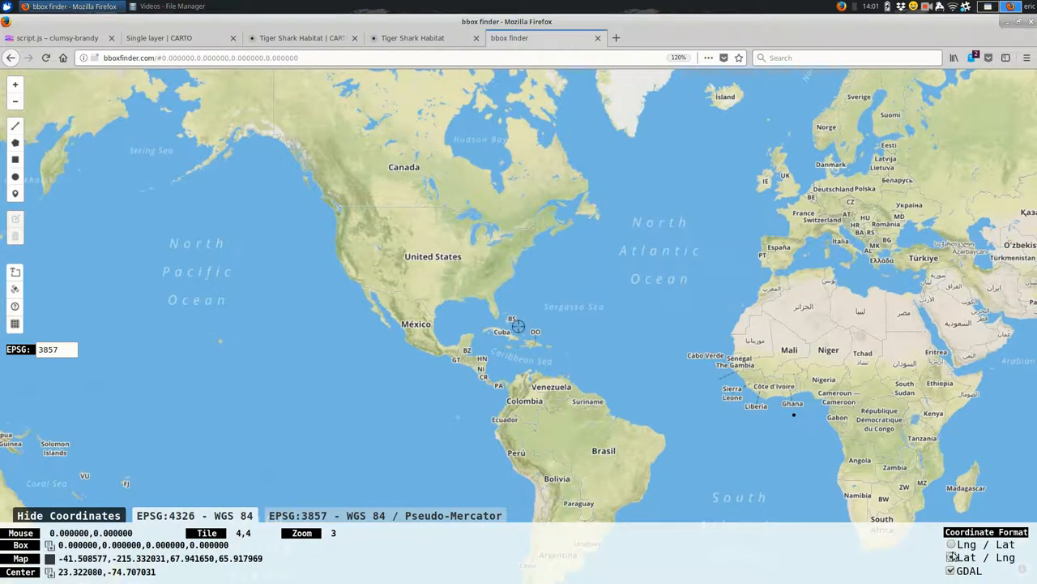
{"action": "left_click", "coordinate": [951, 557]}
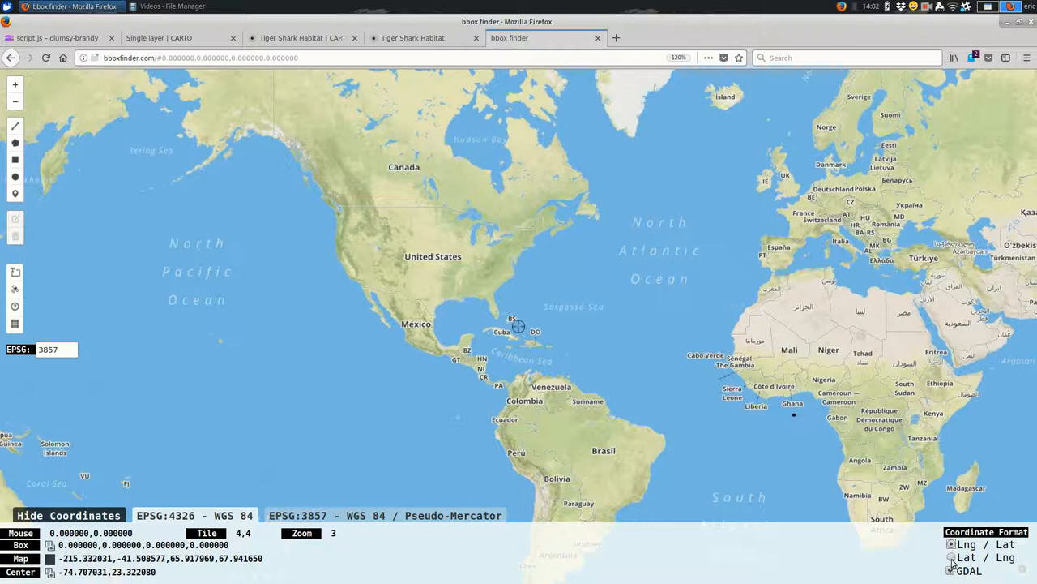
{"action": "left_click", "coordinate": [953, 558]}
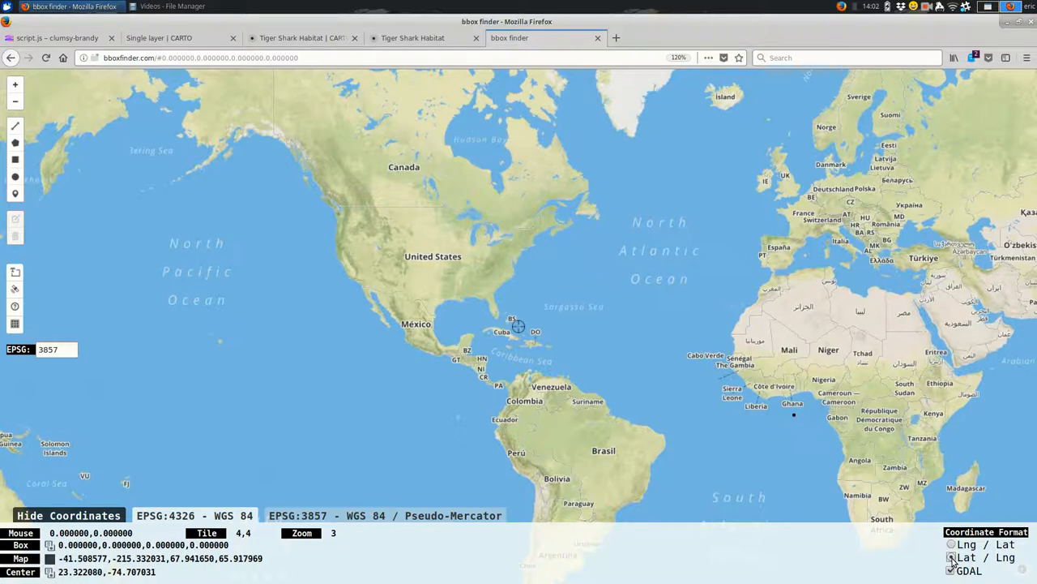
{"action": "left_click", "coordinate": [952, 544]}
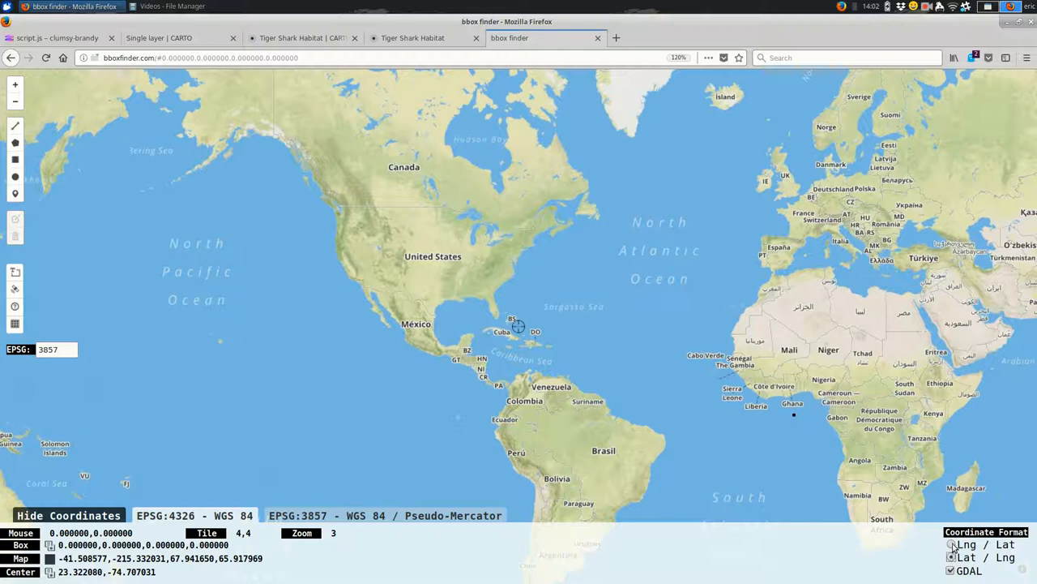
{"action": "left_click", "coordinate": [57, 37]}
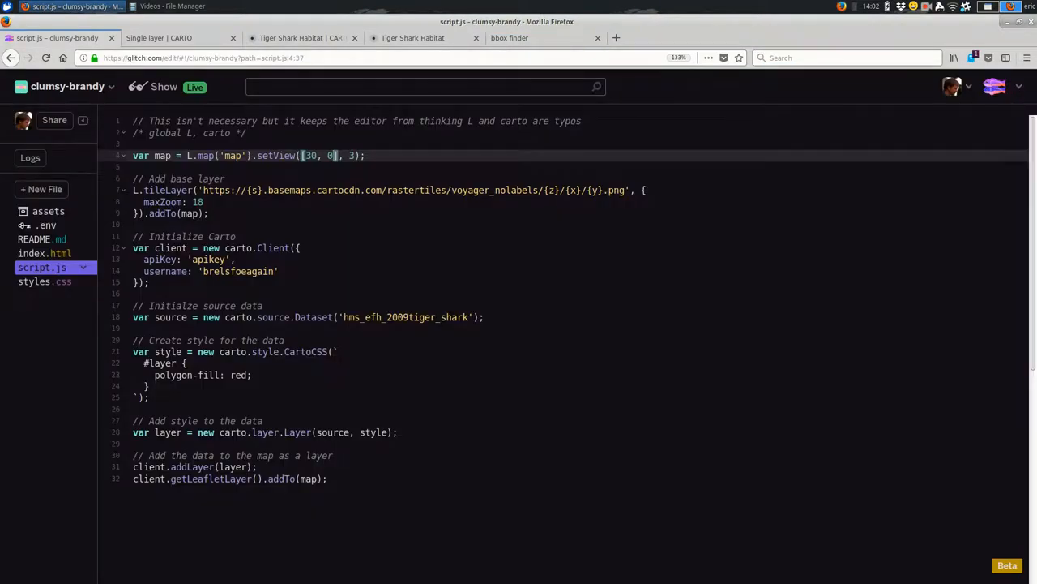
{"action": "left_click", "coordinate": [509, 37]}
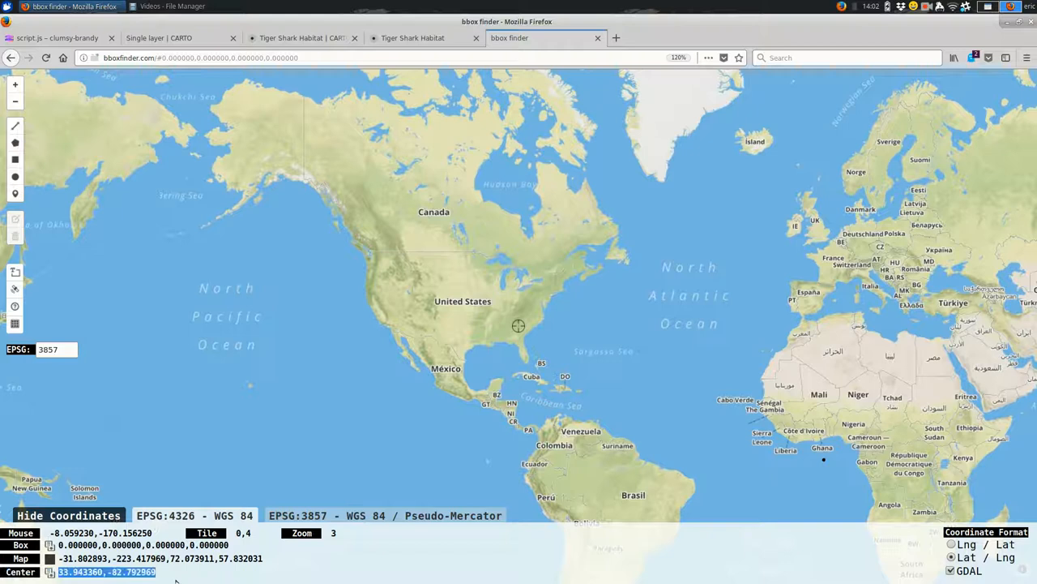
{"action": "left_click", "coordinate": [57, 37]}
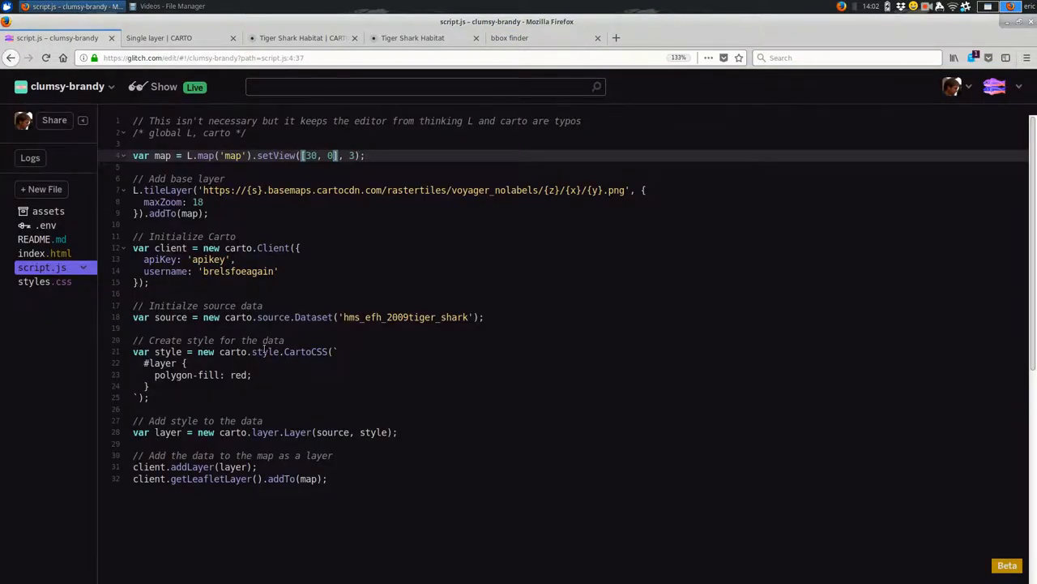
Put centre 33.943360,-82.792969 into setView and preview the live map.
{"action": "type", "text": "33.943360,-82.792969"}
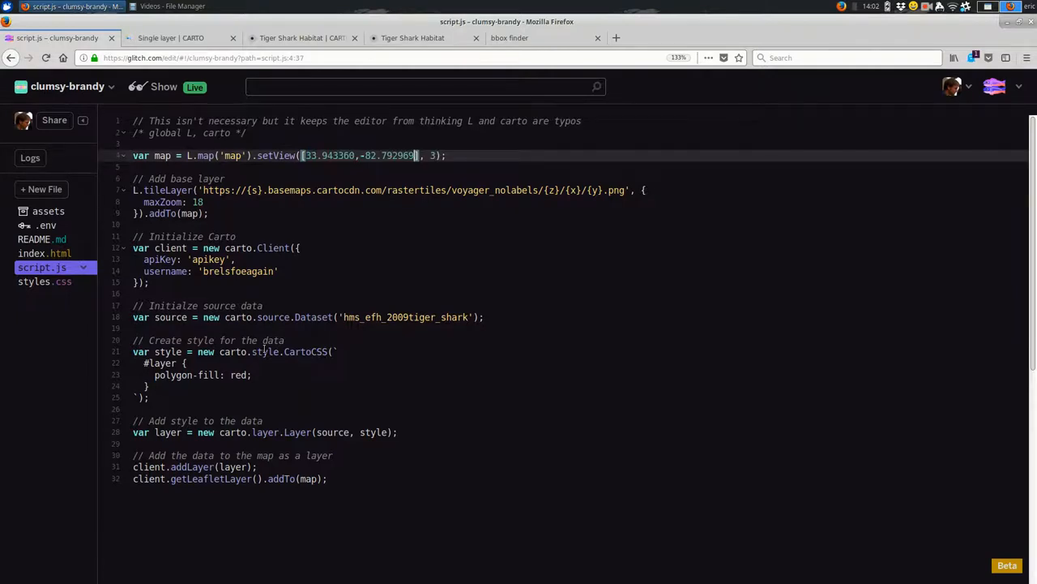
{"action": "left_click", "coordinate": [170, 37]}
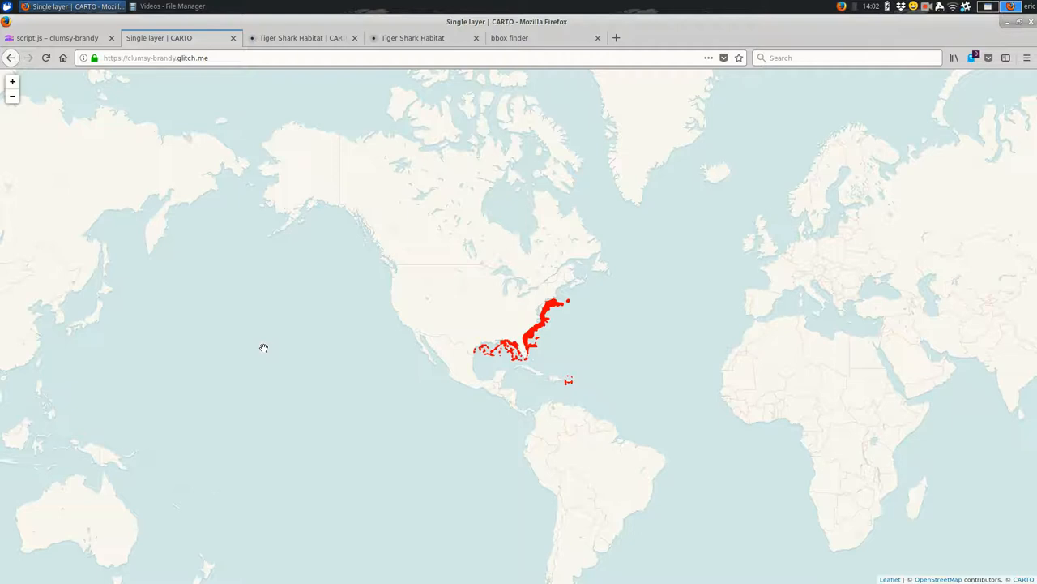
{"action": "left_click", "coordinate": [57, 37]}
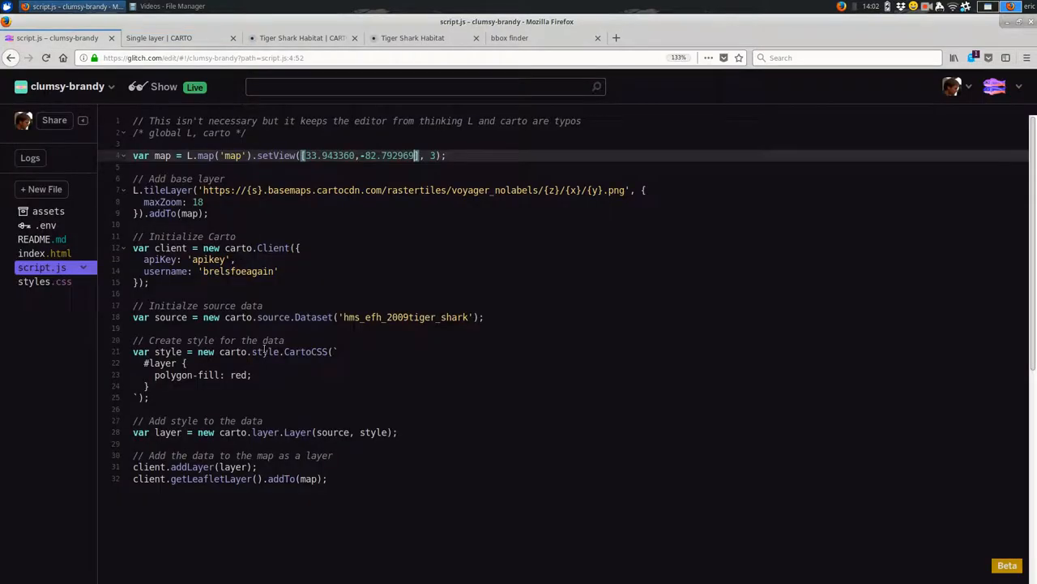
Change the setView zoom to 6, then 5, previewing the live map after each edit.
{"action": "type", "text": "6"}
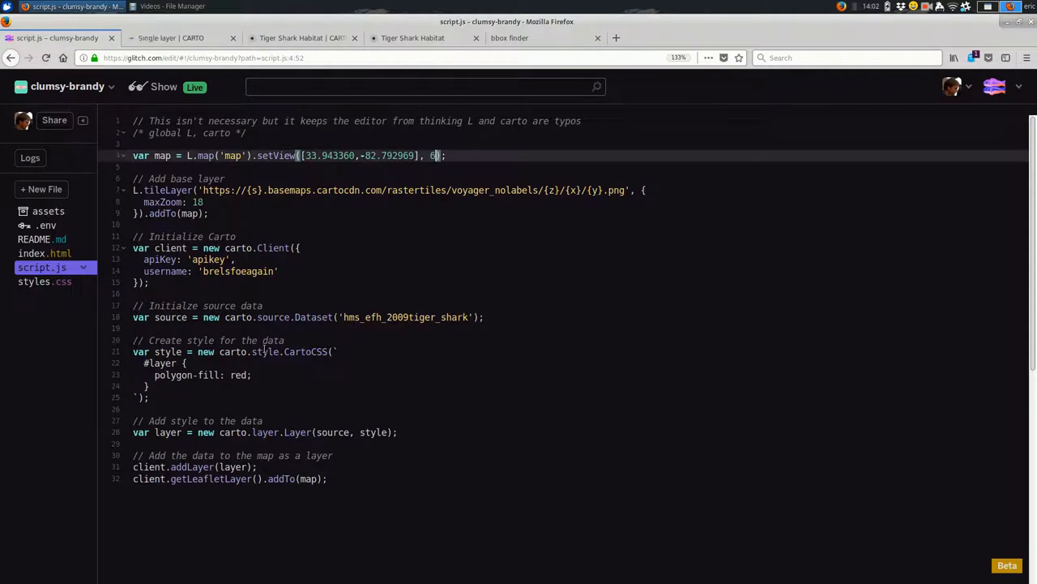
{"action": "left_click", "coordinate": [170, 37]}
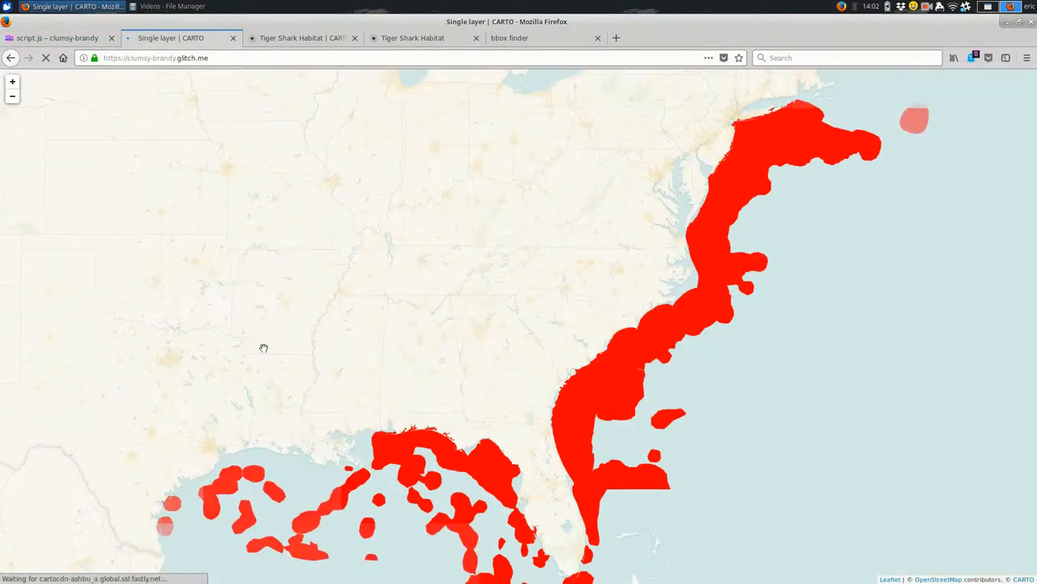
{"action": "left_click", "coordinate": [56, 37]}
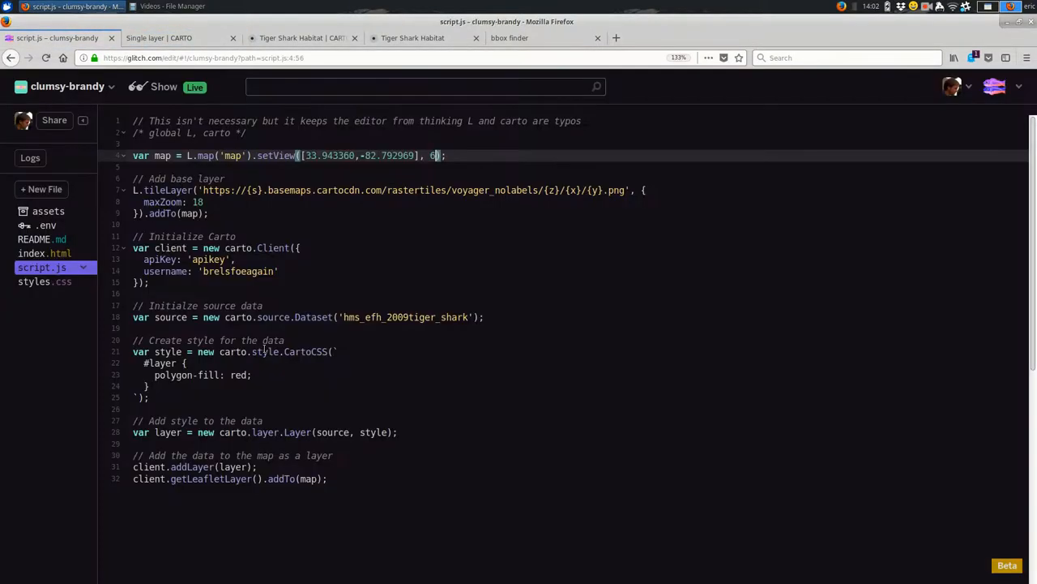
{"action": "left_click", "coordinate": [171, 37]}
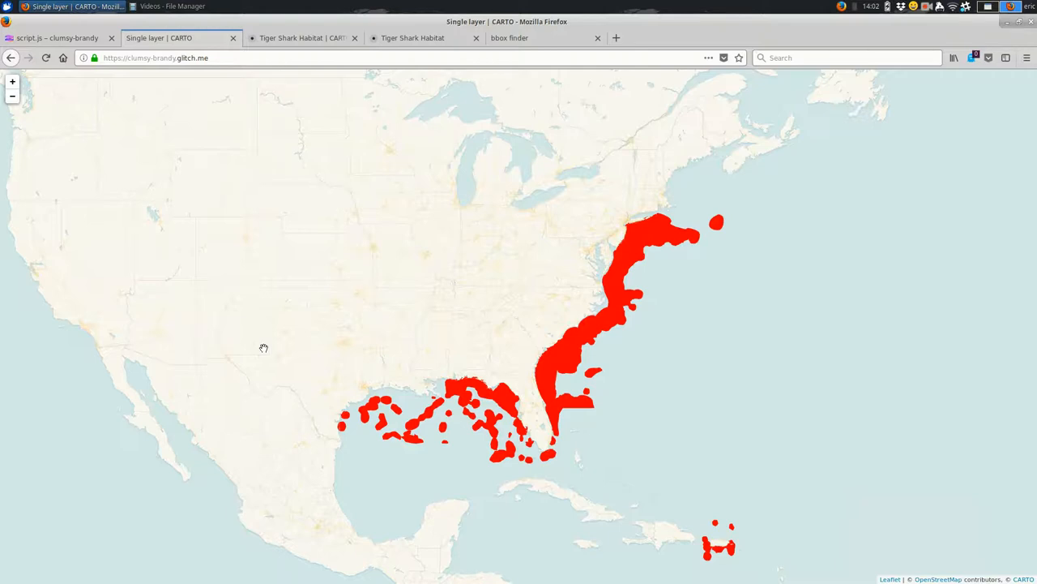
{"action": "left_click", "coordinate": [57, 37]}
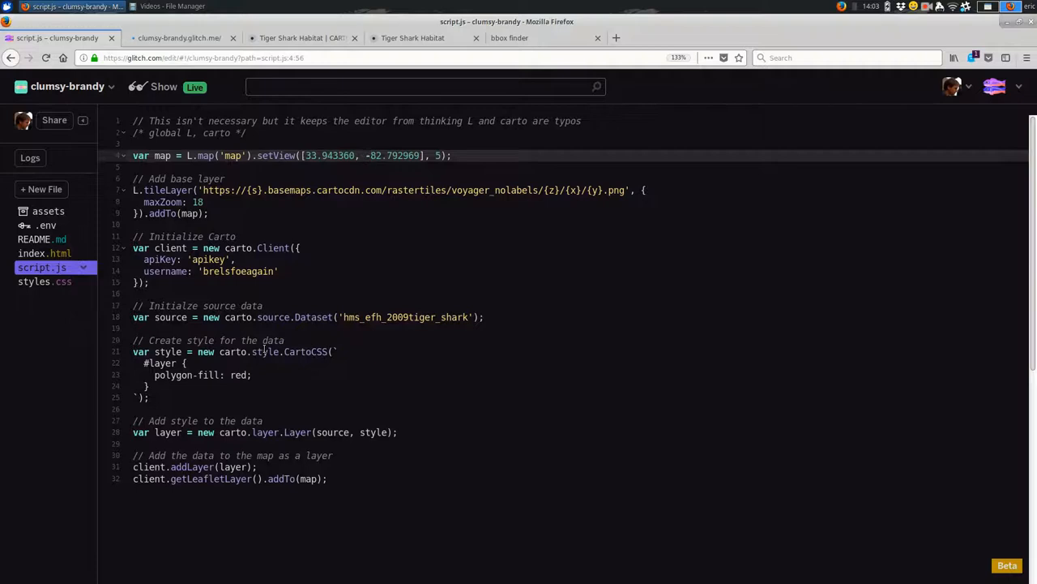
Inspect the 'carto' domain in the L.tileLayer URL, then view the Tiger Shark Habitat map.
{"action": "left_click", "coordinate": [178, 37]}
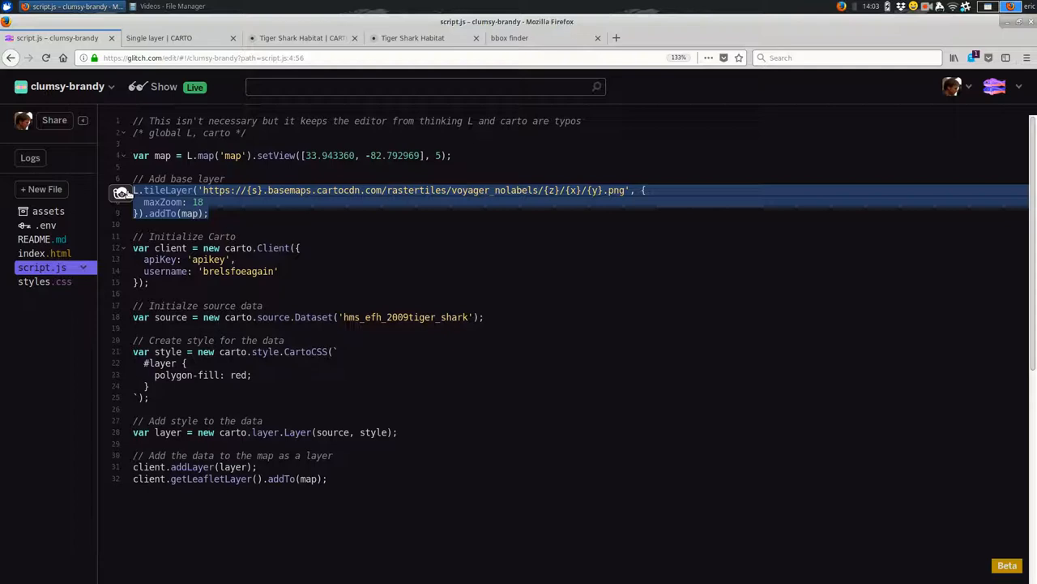
{"action": "left_click", "coordinate": [209, 213]}
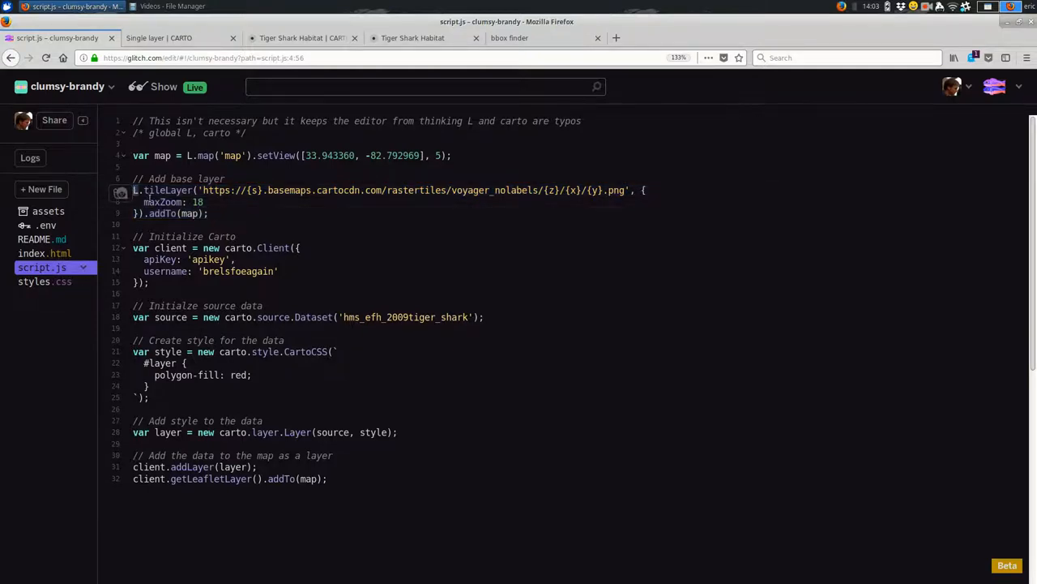
{"action": "double_click", "coordinate": [167, 189]}
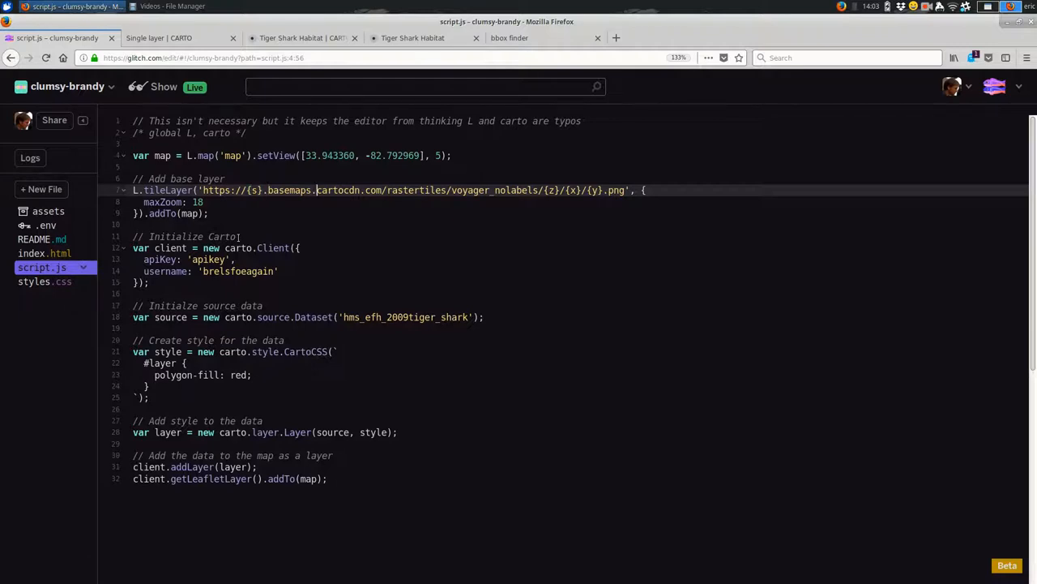
{"action": "double_click", "coordinate": [334, 190]}
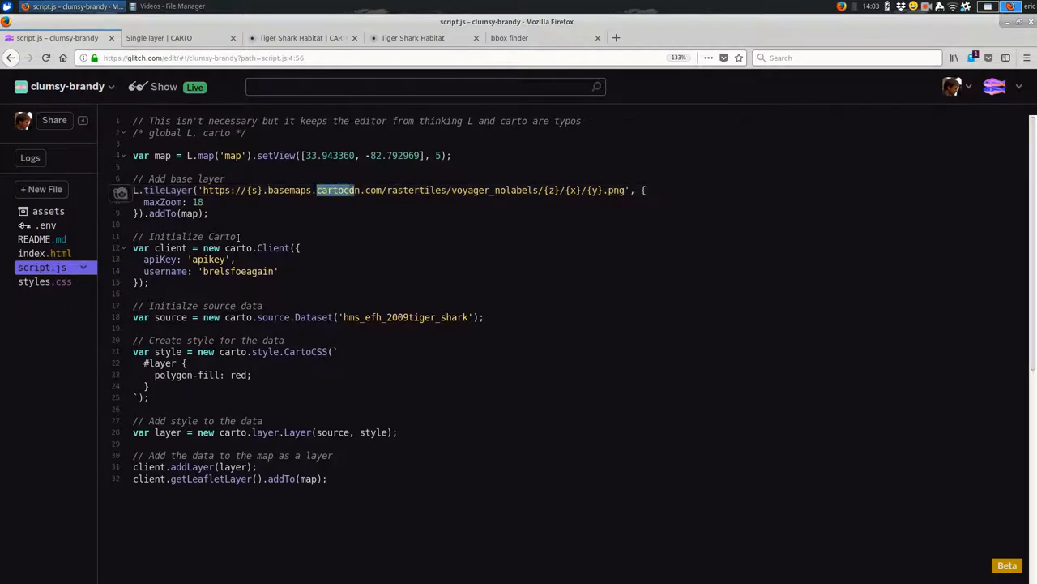
{"action": "double_click", "coordinate": [330, 190]}
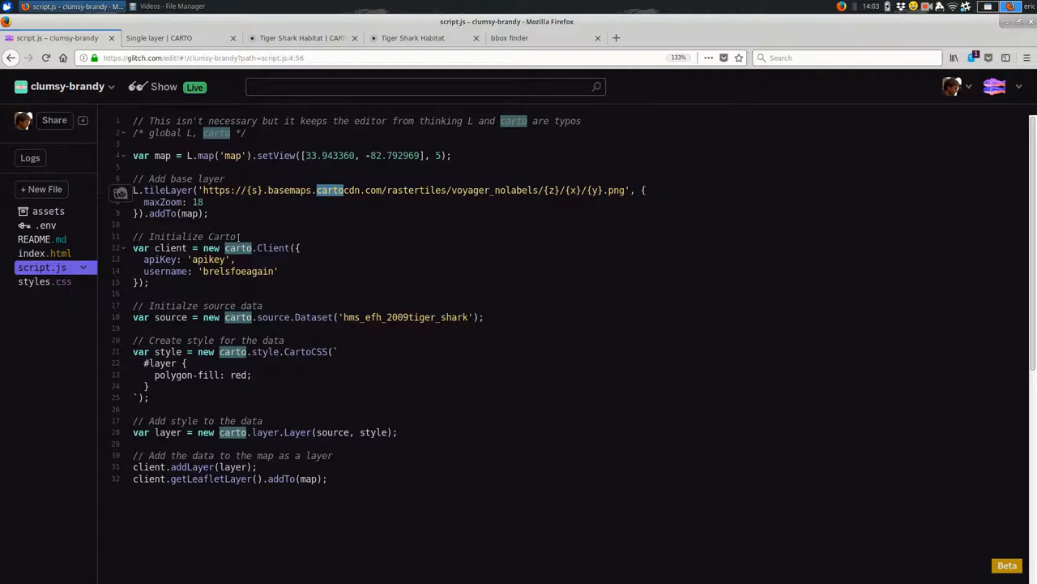
{"action": "left_click", "coordinate": [412, 38]}
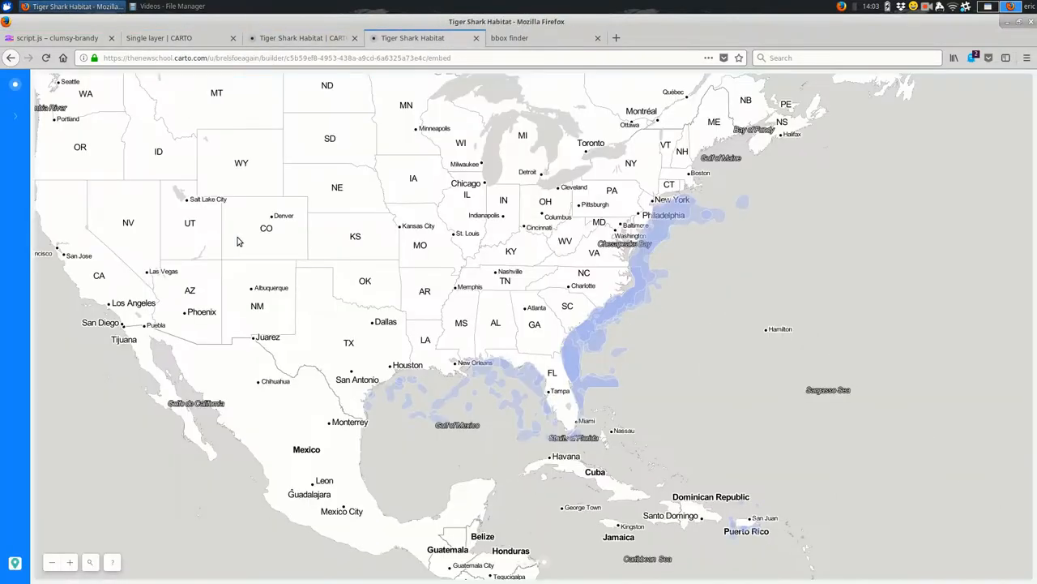
Open the Tiger Shark Habitat map's basemap options and choose CARTO as the source.
{"action": "left_click", "coordinate": [300, 38]}
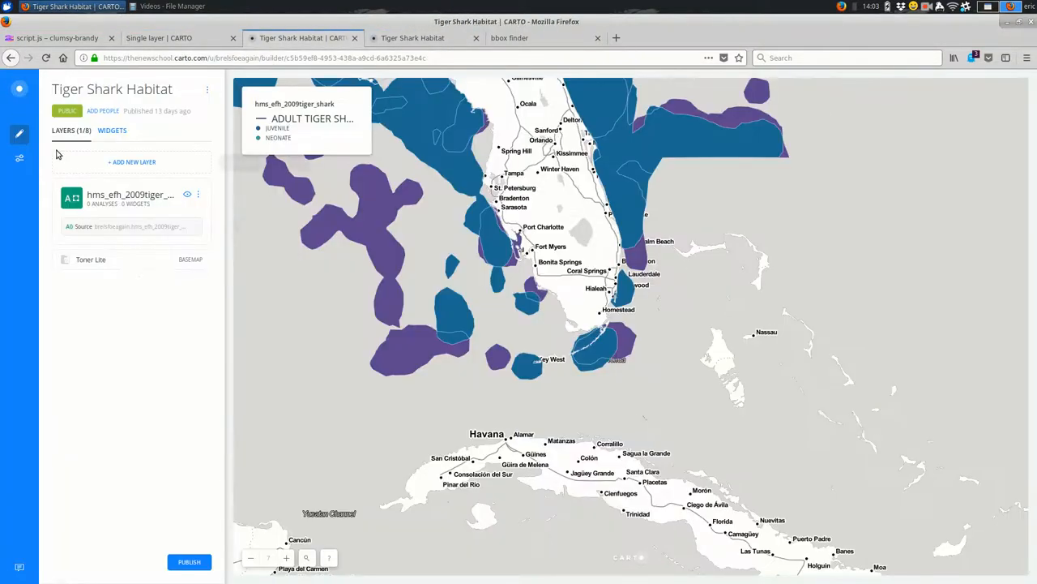
{"action": "left_click", "coordinate": [91, 259]}
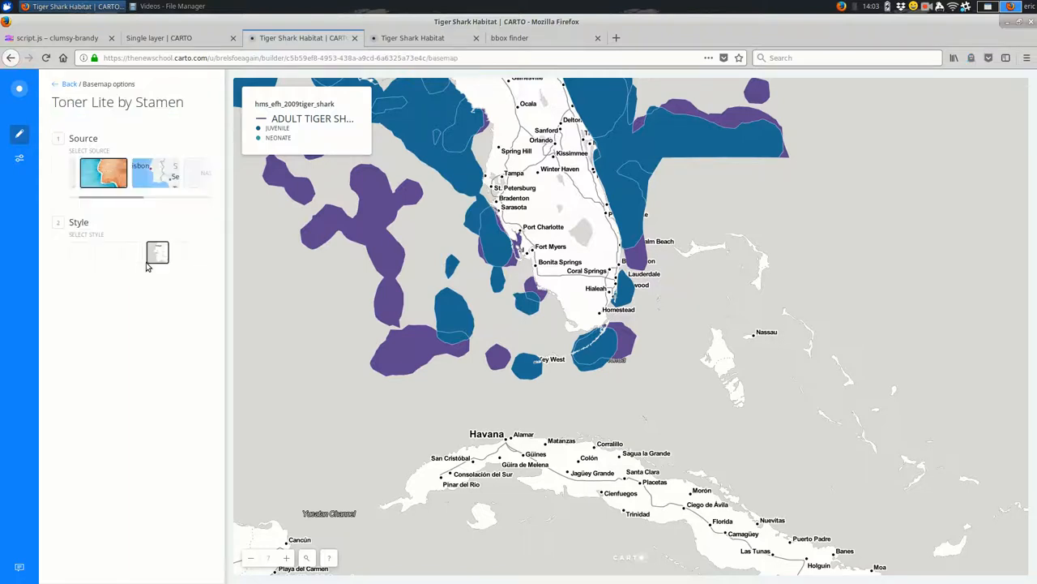
{"action": "left_click", "coordinate": [144, 173]}
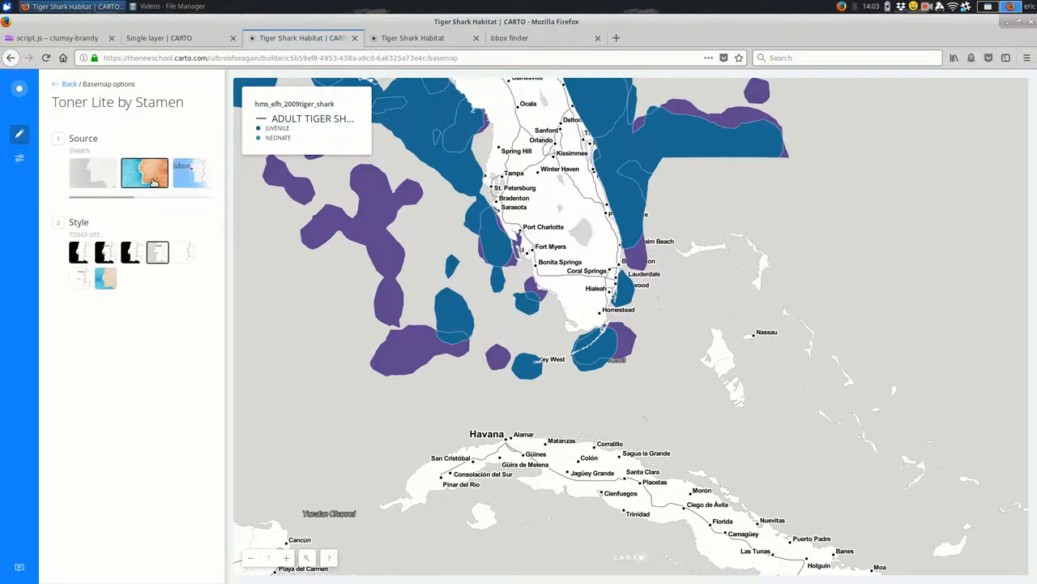
{"action": "left_click", "coordinate": [92, 173]}
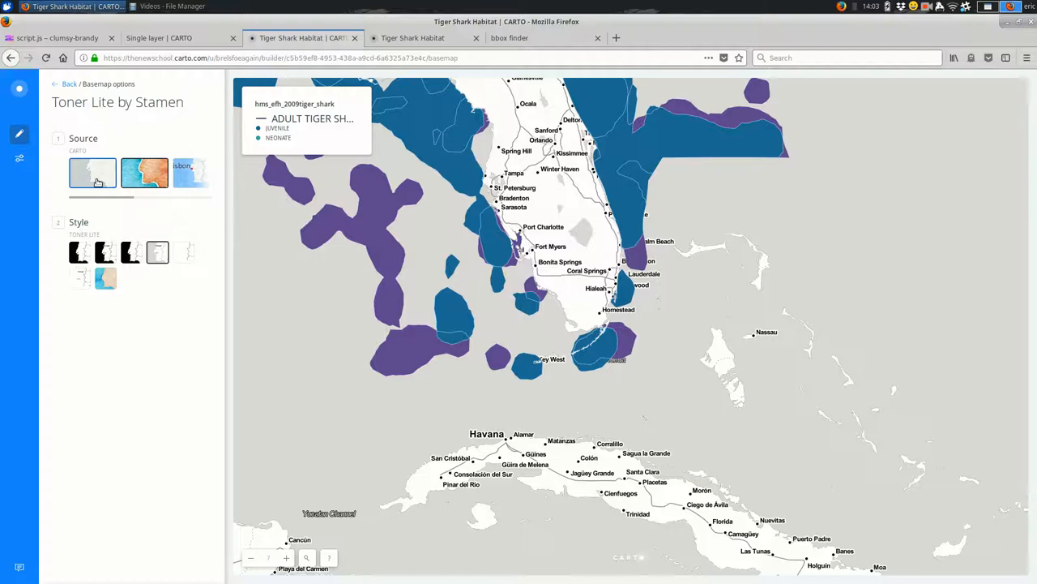
{"action": "left_click", "coordinate": [93, 173]}
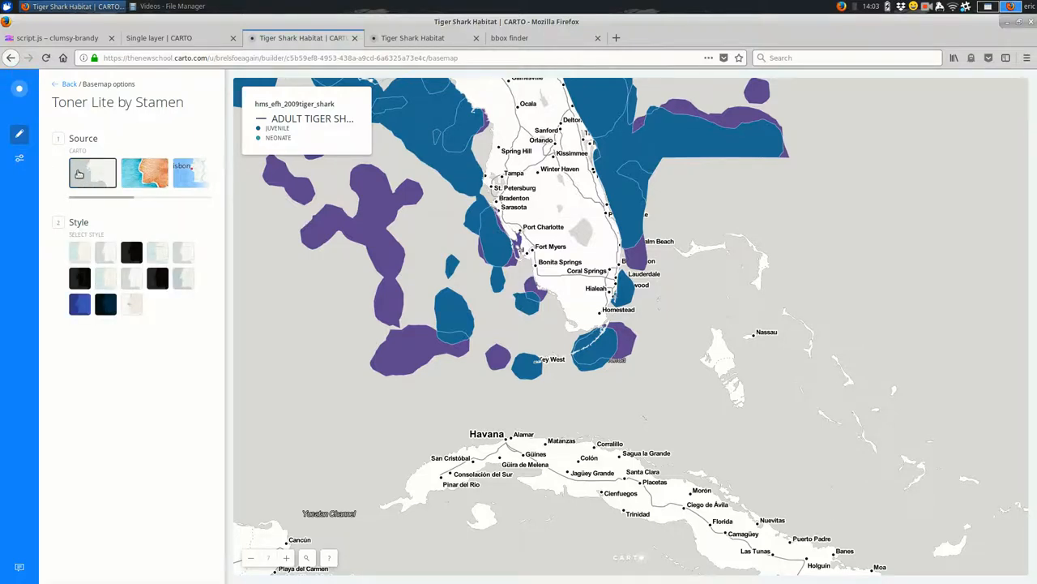
Try Positron and other styles, then apply Dark Matter (labels below) and view the live map.
{"action": "left_click", "coordinate": [106, 252]}
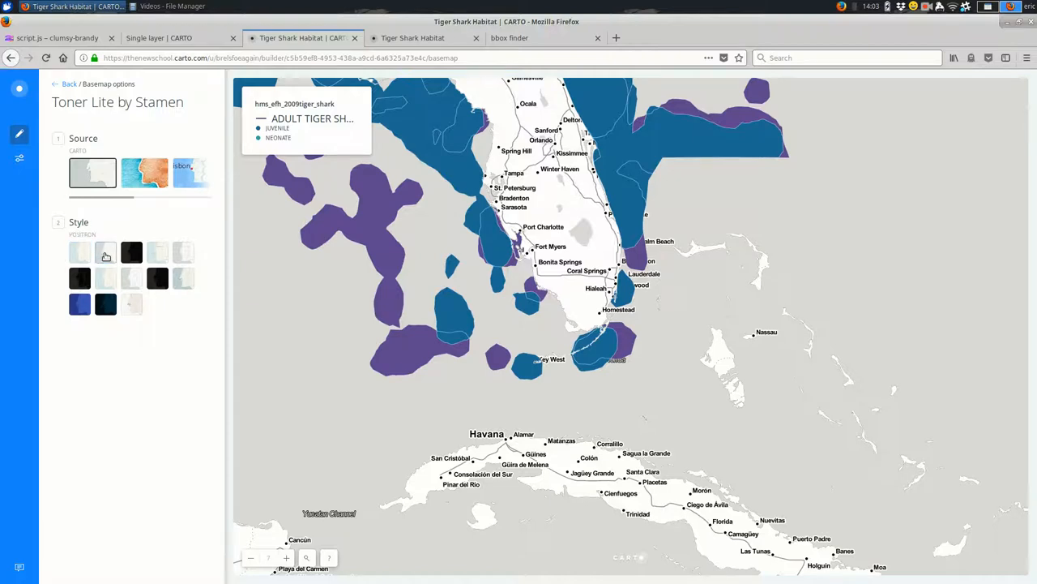
{"action": "left_click", "coordinate": [105, 252]}
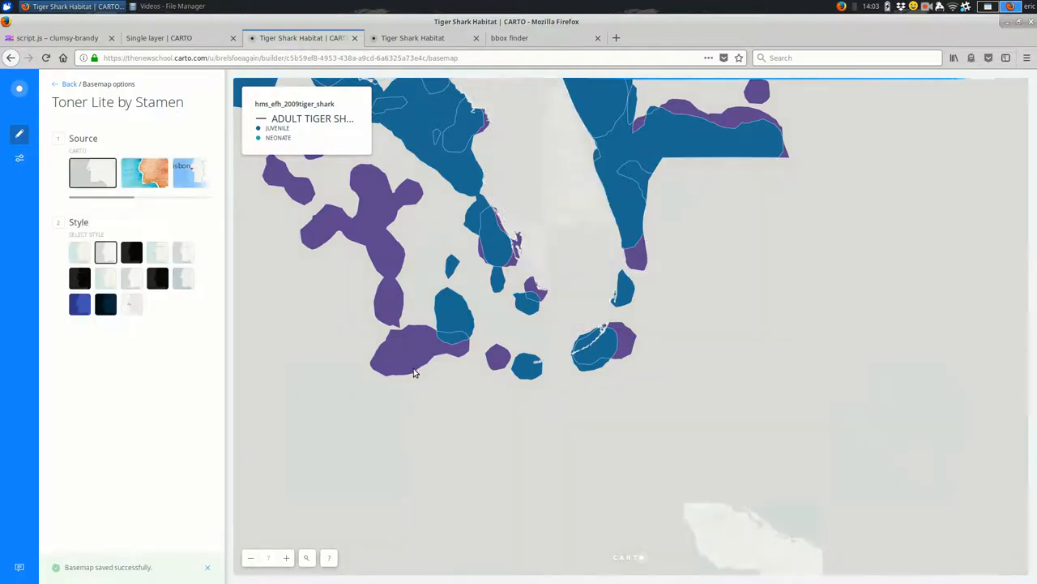
{"action": "left_click", "coordinate": [132, 252]}
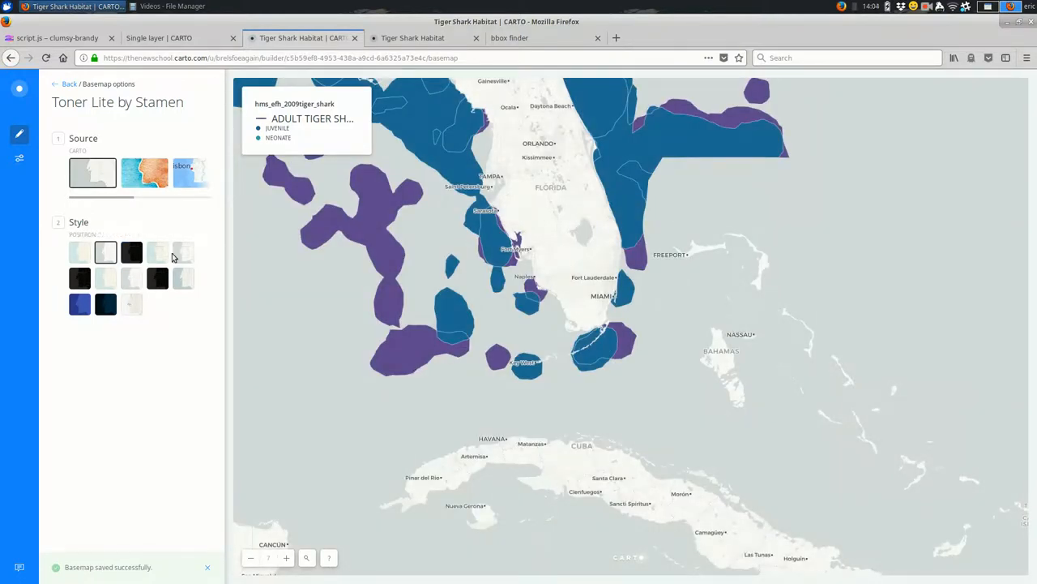
{"action": "left_click", "coordinate": [132, 278]}
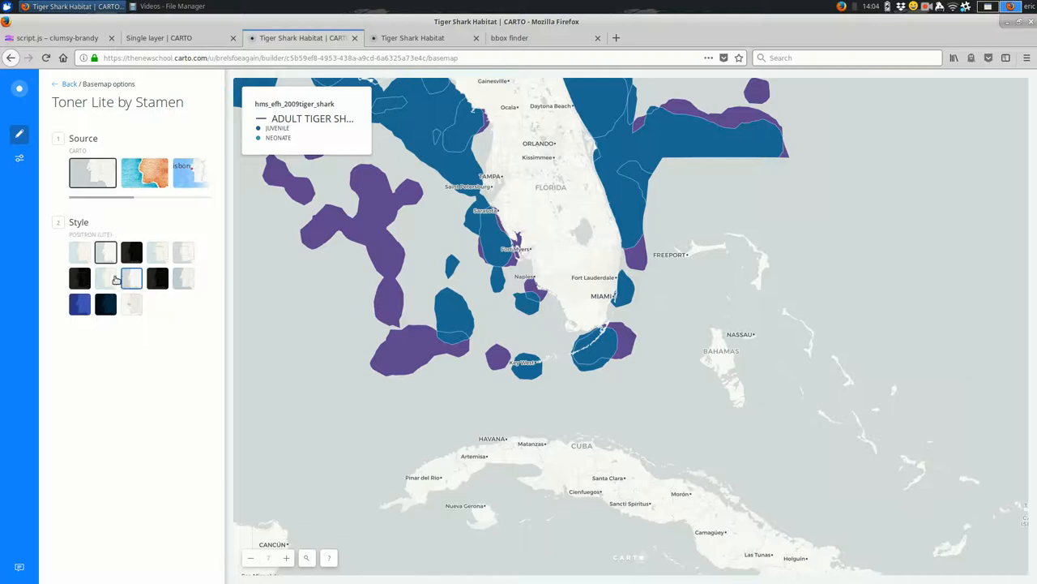
{"action": "left_click", "coordinate": [131, 278]}
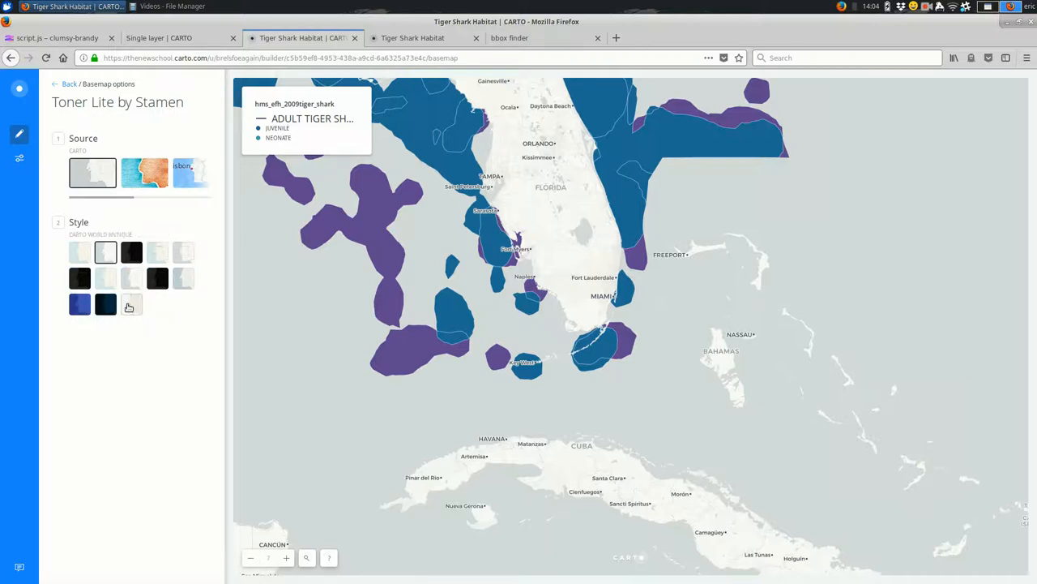
{"action": "left_click", "coordinate": [79, 278]}
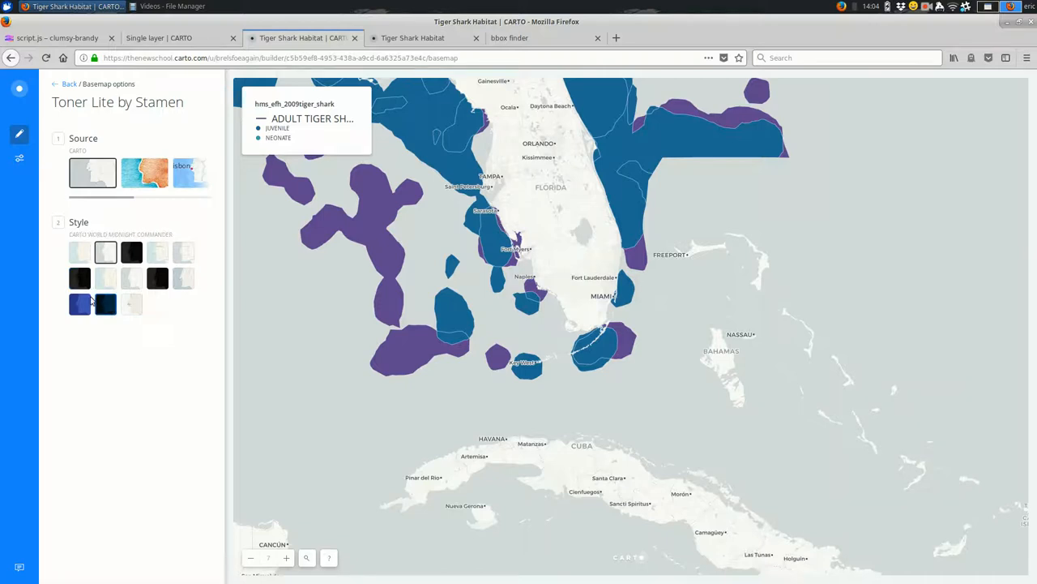
{"action": "left_click", "coordinate": [106, 304]}
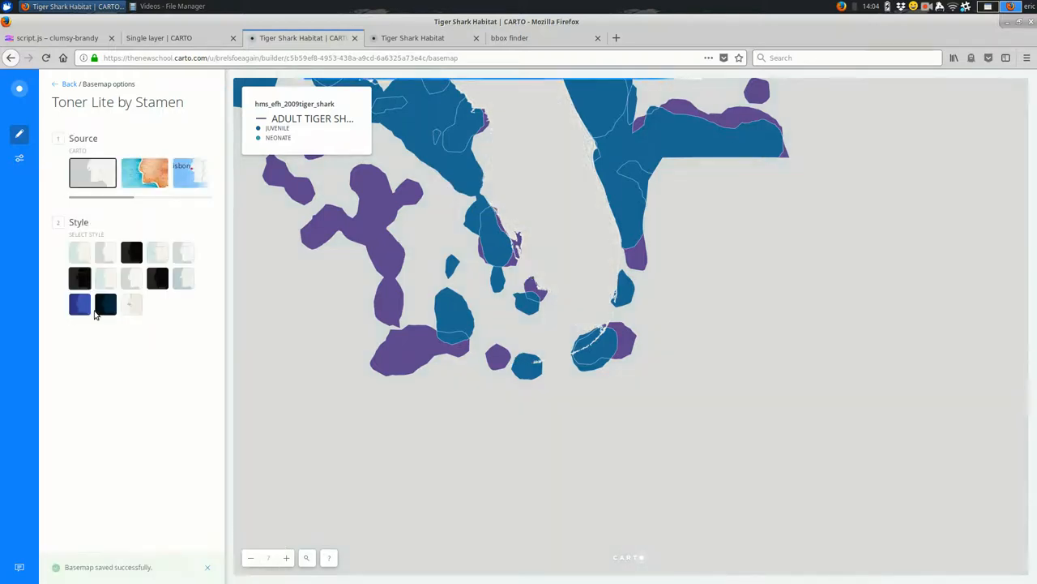
{"action": "left_click", "coordinate": [79, 304]}
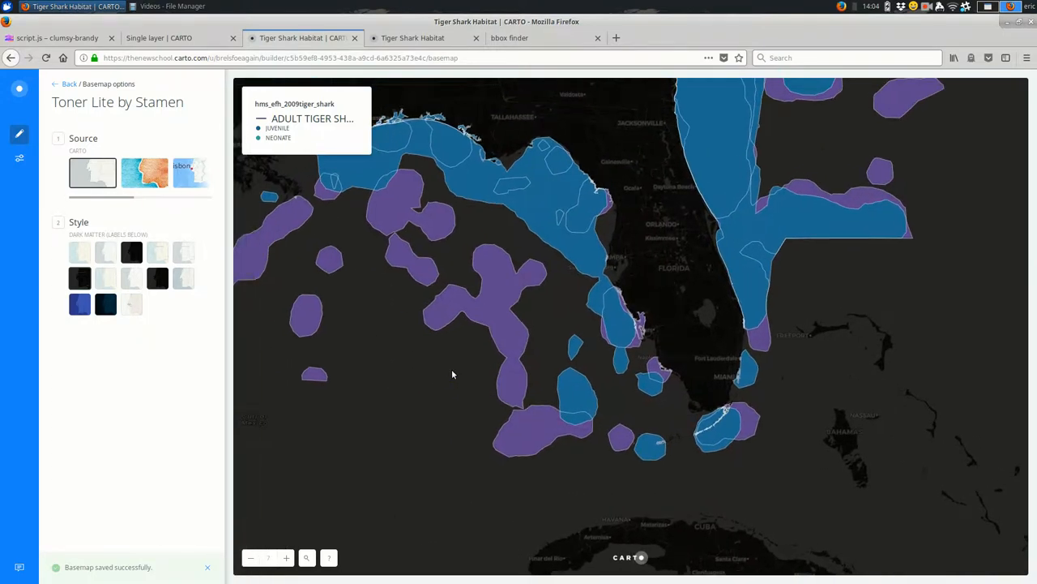
{"action": "left_click", "coordinate": [57, 37]}
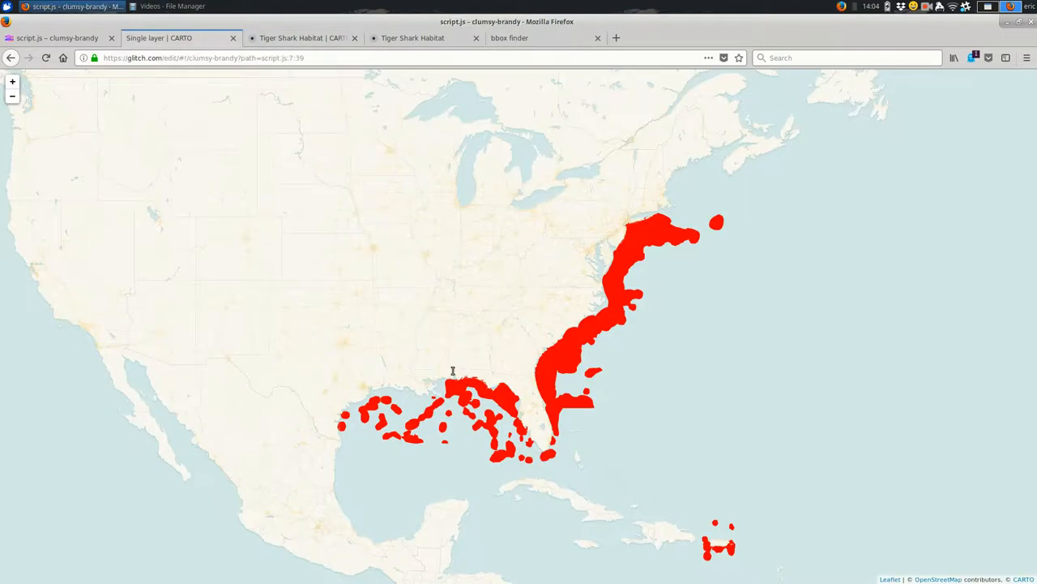
Edit the L.tileLayer rastertiles style in script.js to voyager_nolabels.
{"action": "left_click", "coordinate": [57, 37]}
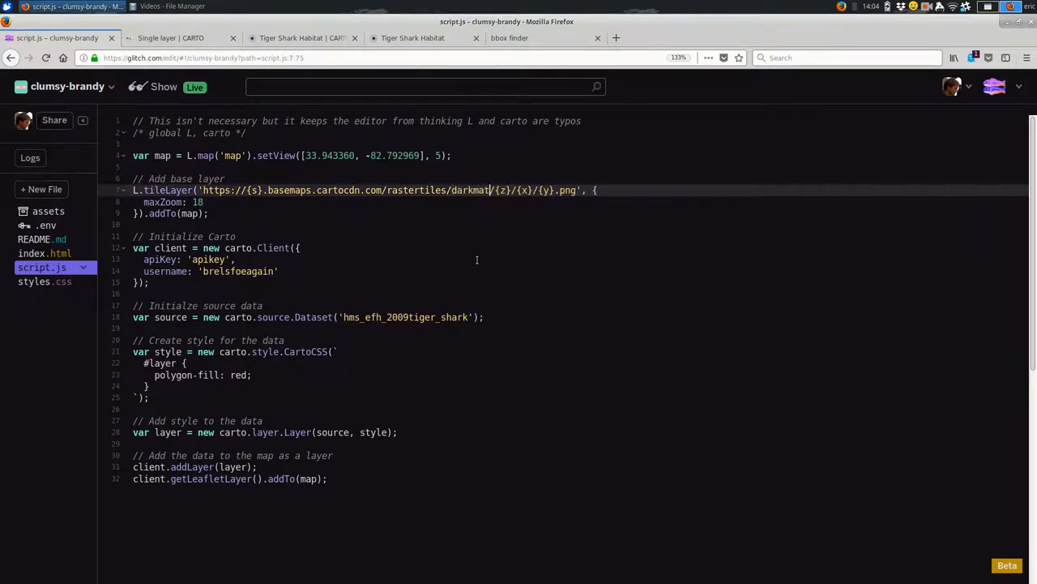
{"action": "type", "text": "ter"}
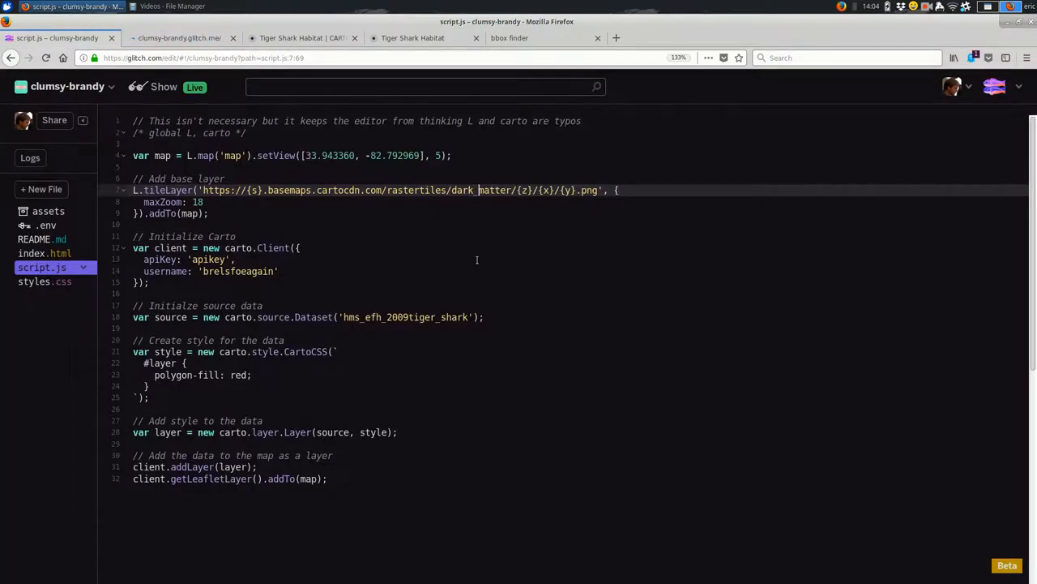
{"action": "left_click", "coordinate": [174, 37]}
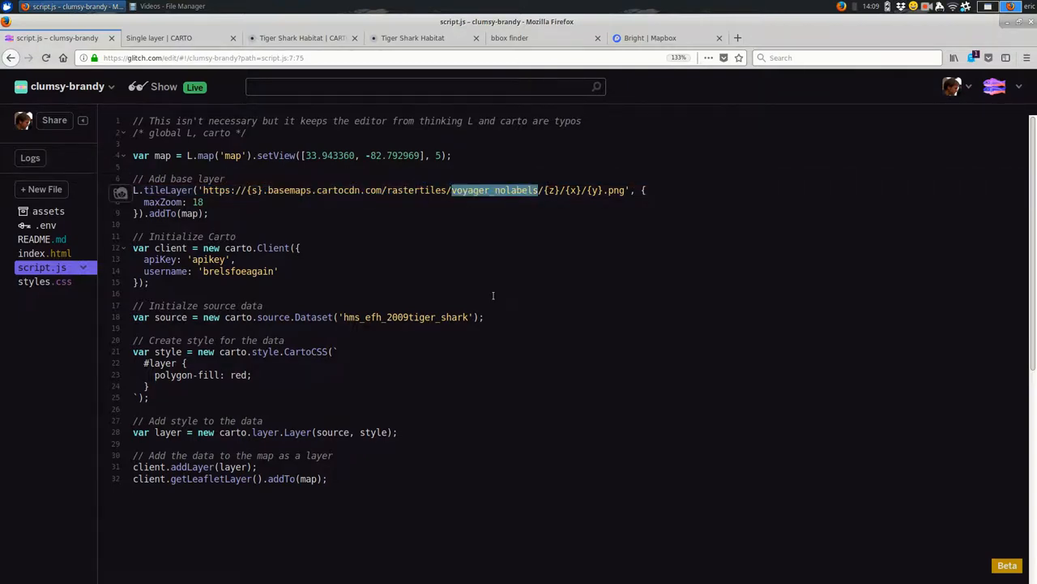
Find CARTO's dark_all tile name, put it in the tileLayer URL, and check the live map.
{"action": "left_click", "coordinate": [170, 37]}
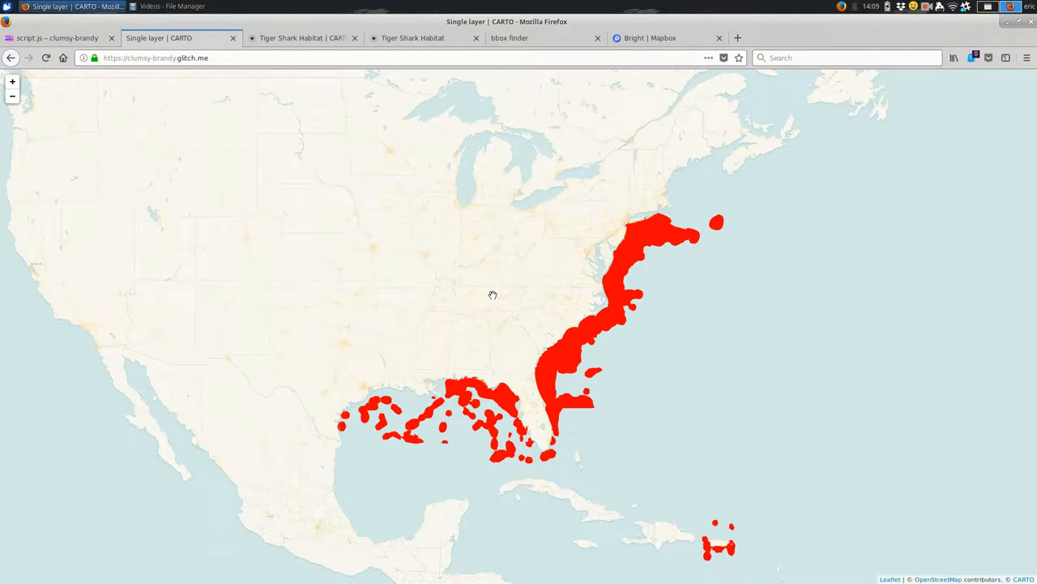
{"action": "mouse_move", "coordinate": [524, 304]}
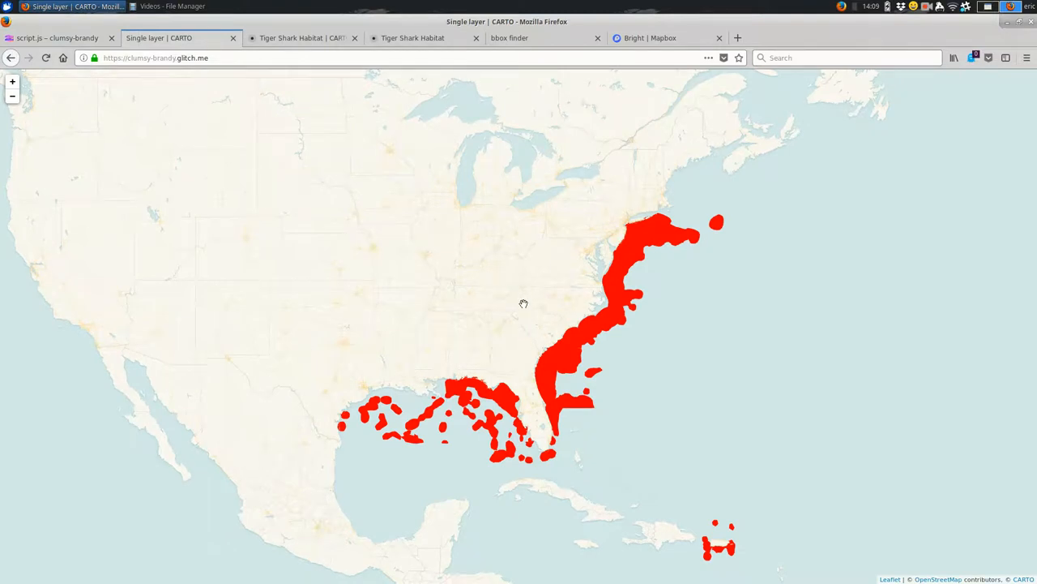
{"action": "left_click", "coordinate": [300, 38]}
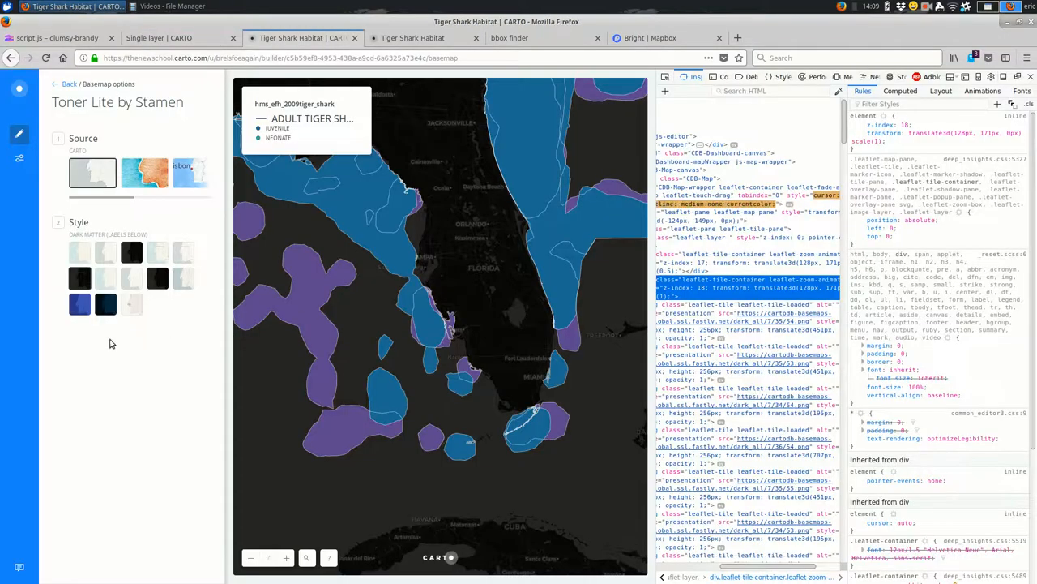
{"action": "left_click", "coordinate": [92, 172]}
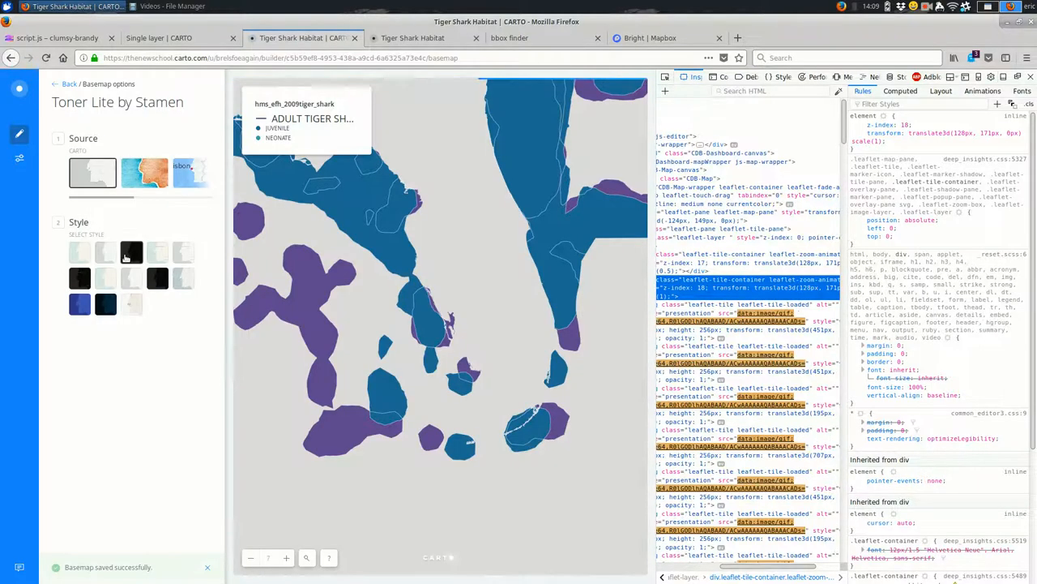
{"action": "left_click", "coordinate": [131, 252]}
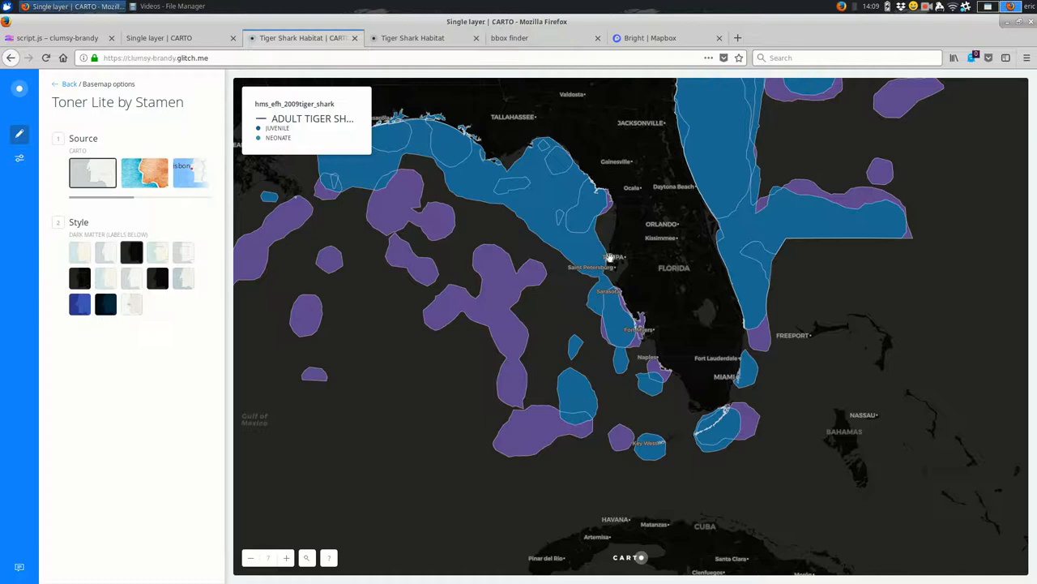
{"action": "left_click", "coordinate": [57, 38]}
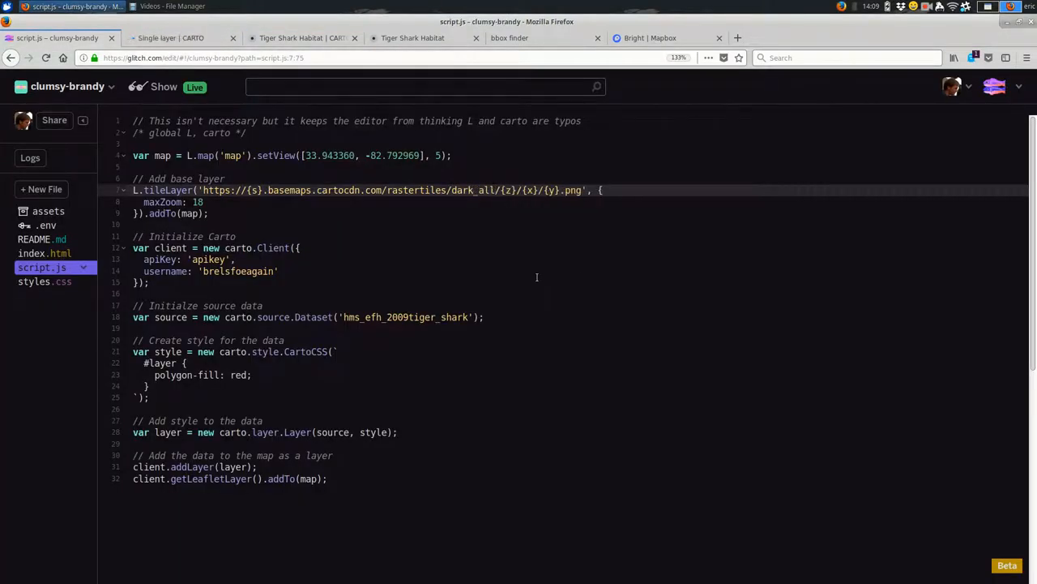
{"action": "left_click", "coordinate": [170, 38]}
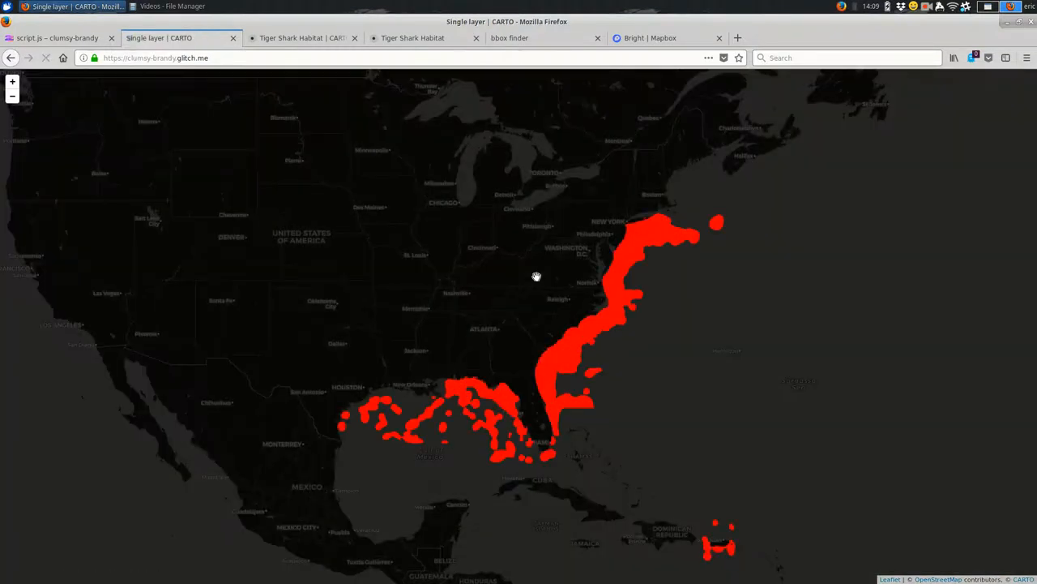
{"action": "mouse_move", "coordinate": [469, 329]}
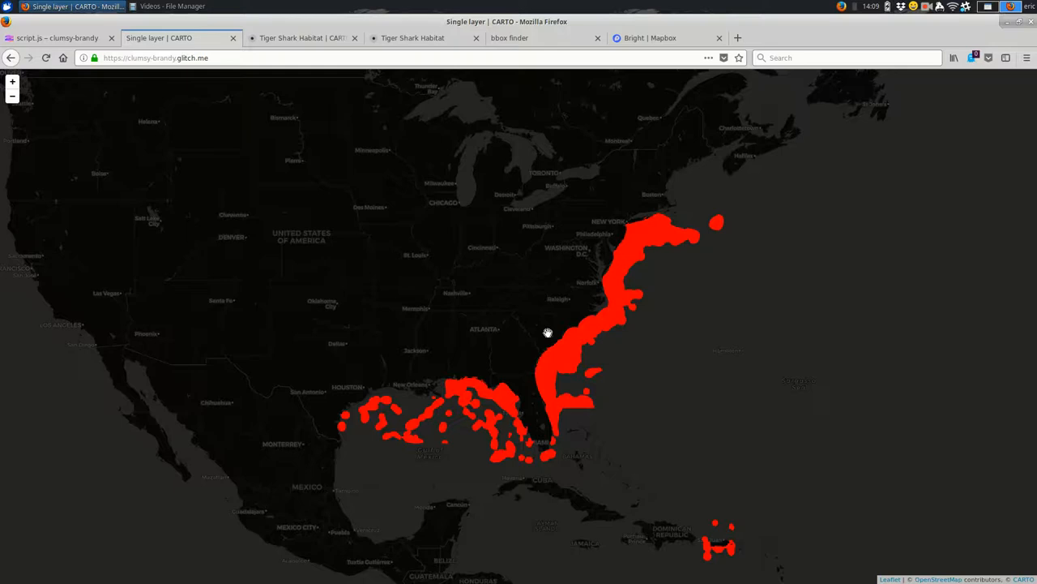
Reopen script.js and select dark_all in the L.tileLayer URL.
{"action": "left_click", "coordinate": [57, 37]}
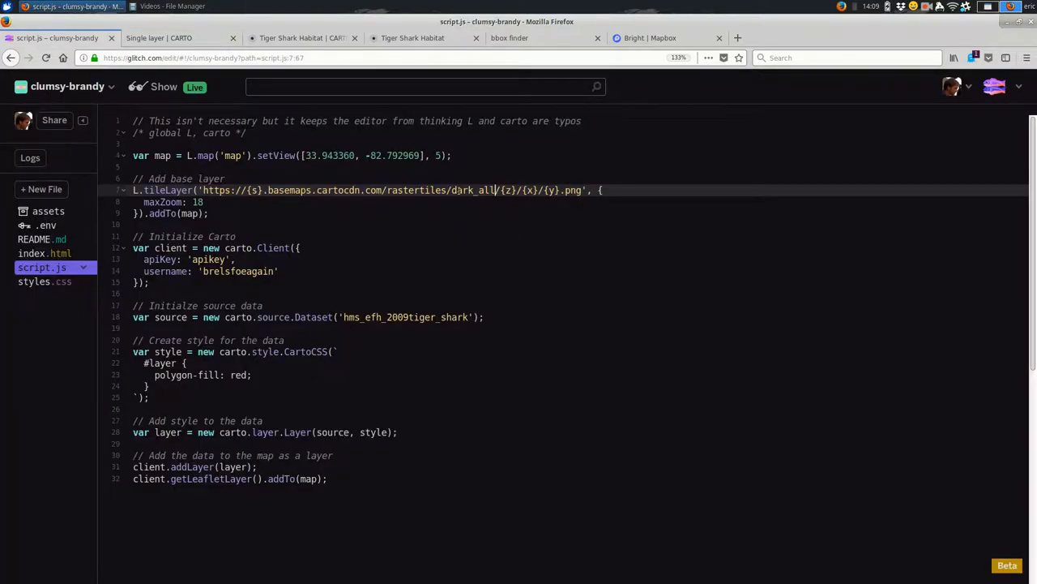
{"action": "double_click", "coordinate": [472, 189]}
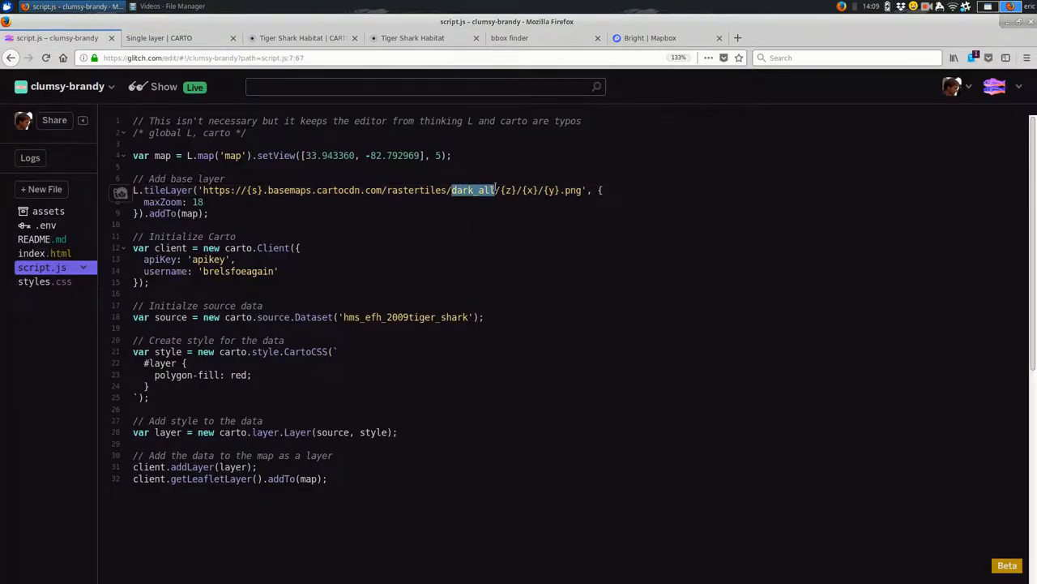
{"action": "mouse_move", "coordinate": [512, 296]}
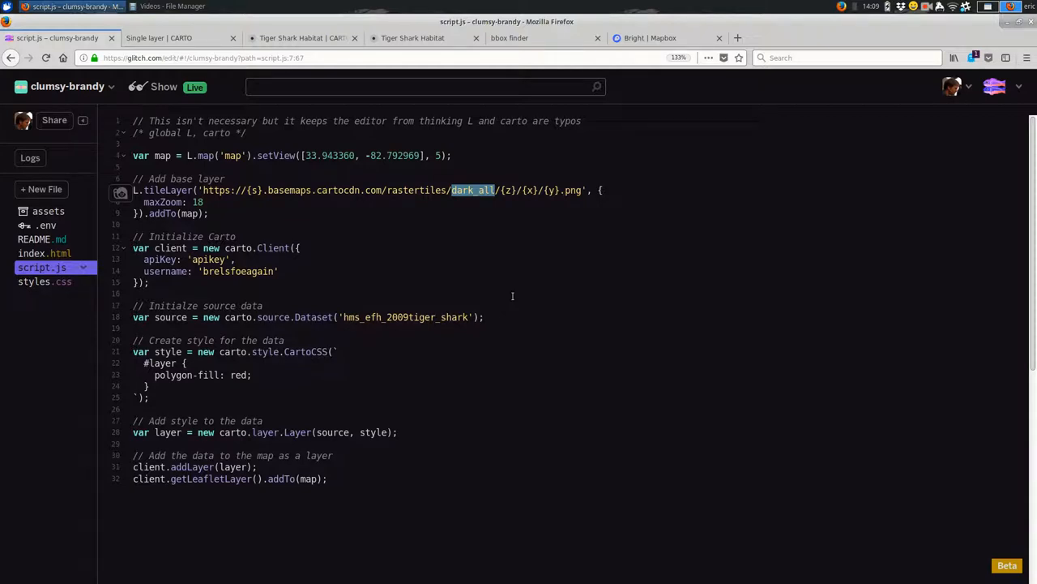
{"action": "mouse_move", "coordinate": [511, 295]}
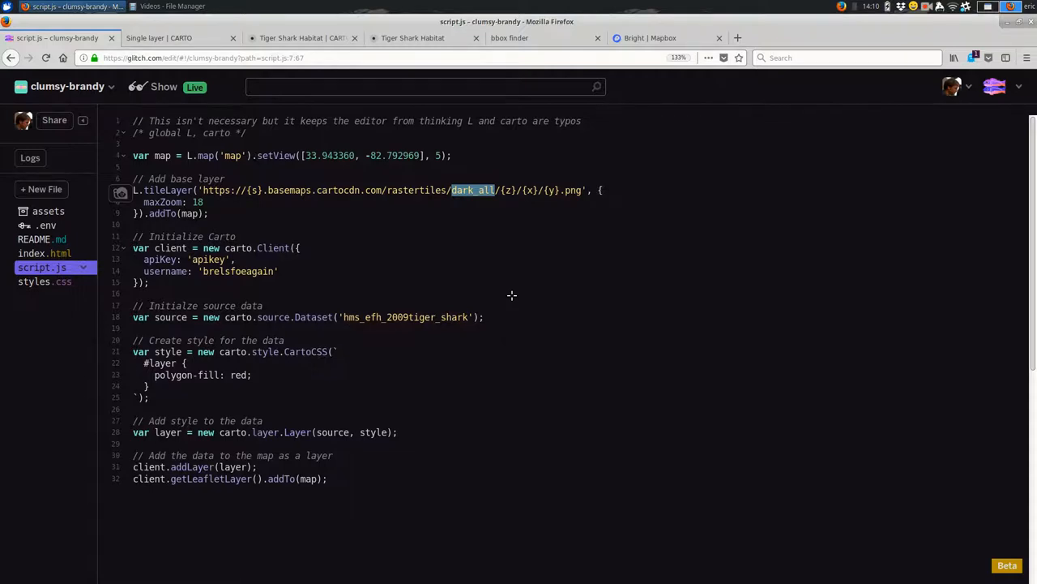
Copy the Mapbox Bright style's Leaflet tile URL into the script.js base layer.
{"action": "left_click", "coordinate": [648, 37]}
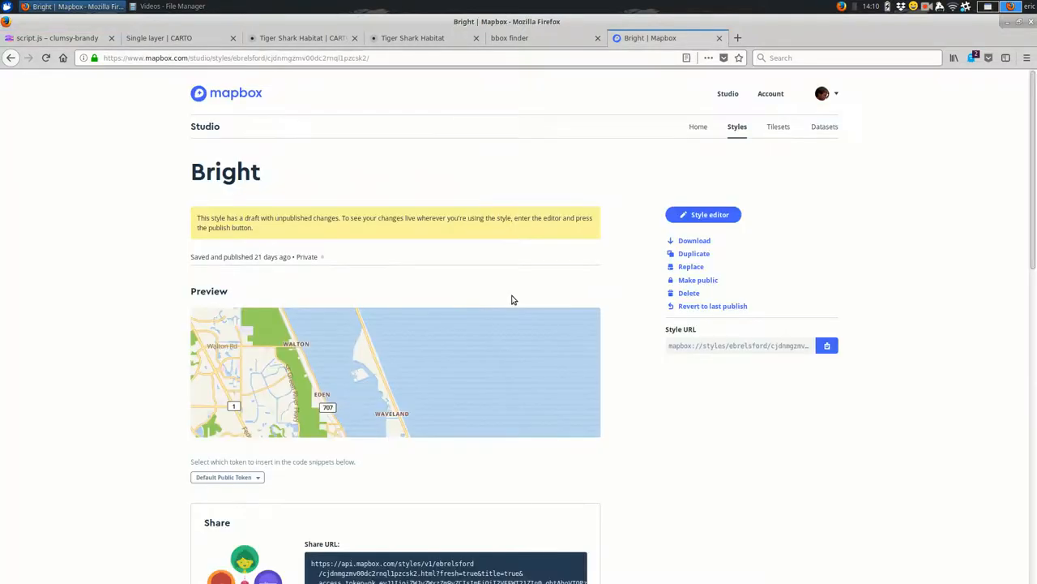
{"action": "mouse_move", "coordinate": [557, 271]}
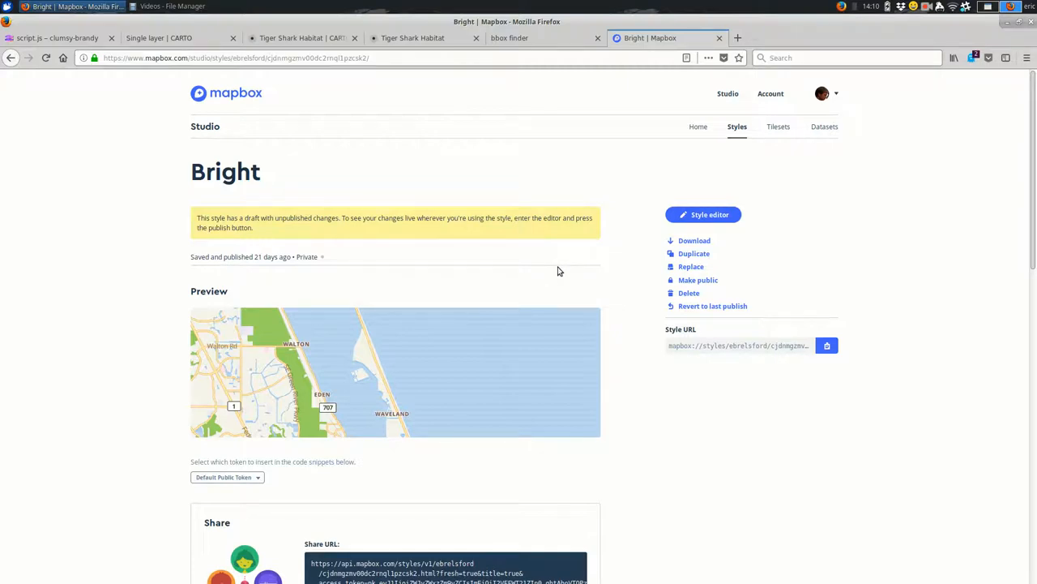
{"action": "mouse_move", "coordinate": [751, 479]}
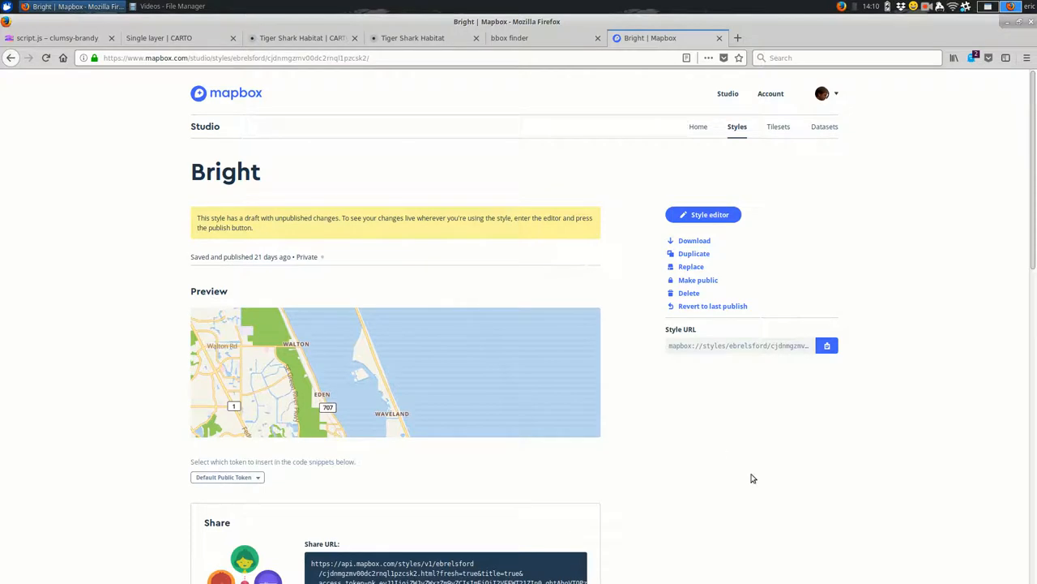
{"action": "scroll", "scroll_direction": "down", "scroll_amount": 3}
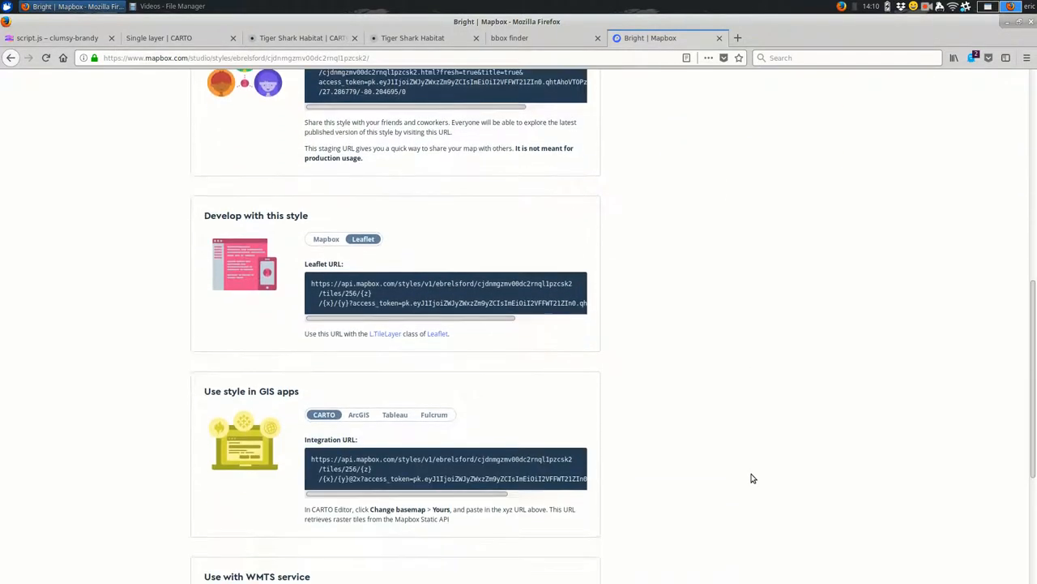
{"action": "scroll", "scroll_direction": "down", "scroll_amount": 3}
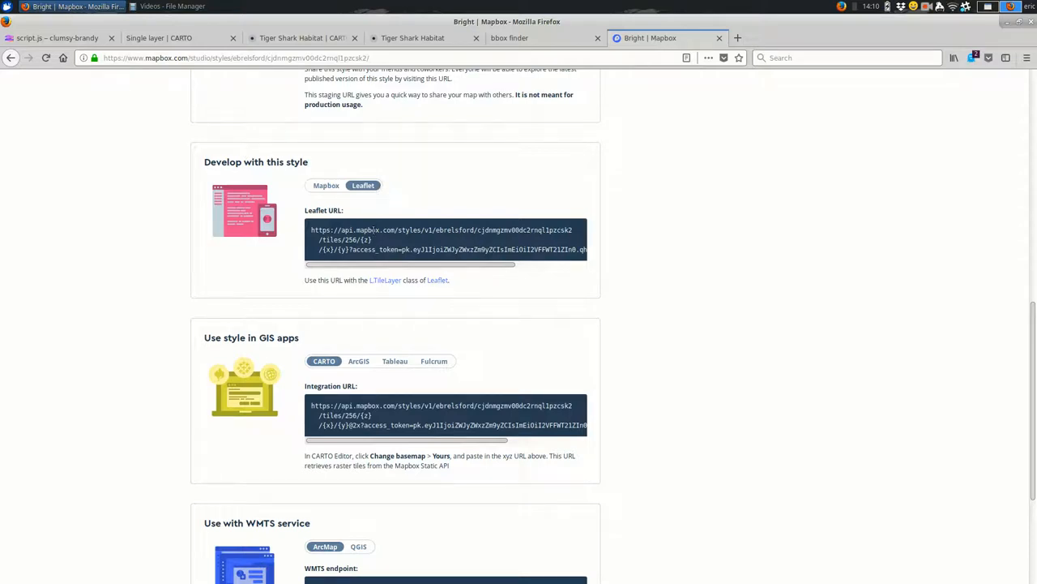
{"action": "triple_click", "coordinate": [441, 239]}
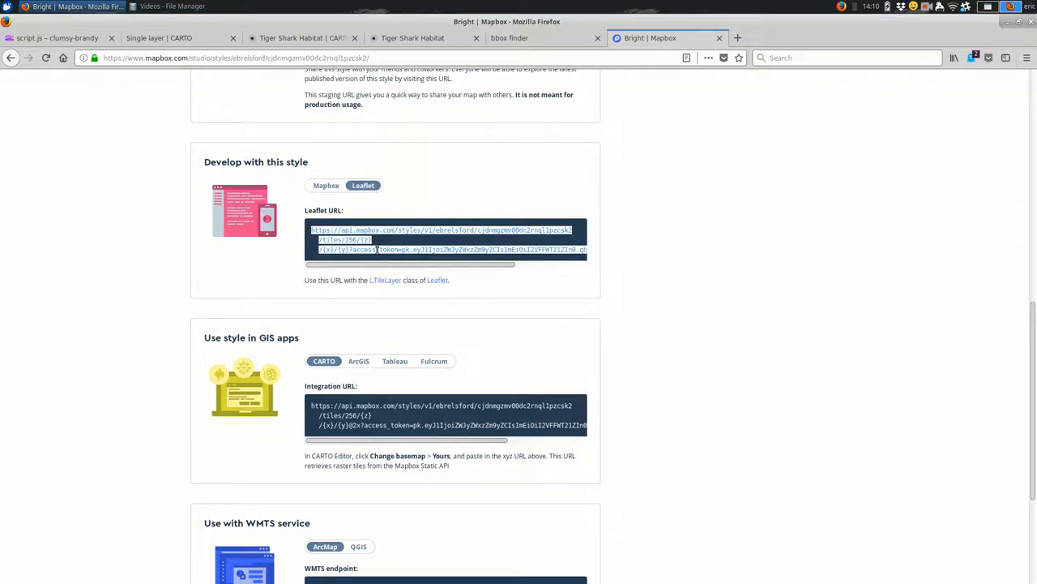
{"action": "left_click", "coordinate": [57, 37]}
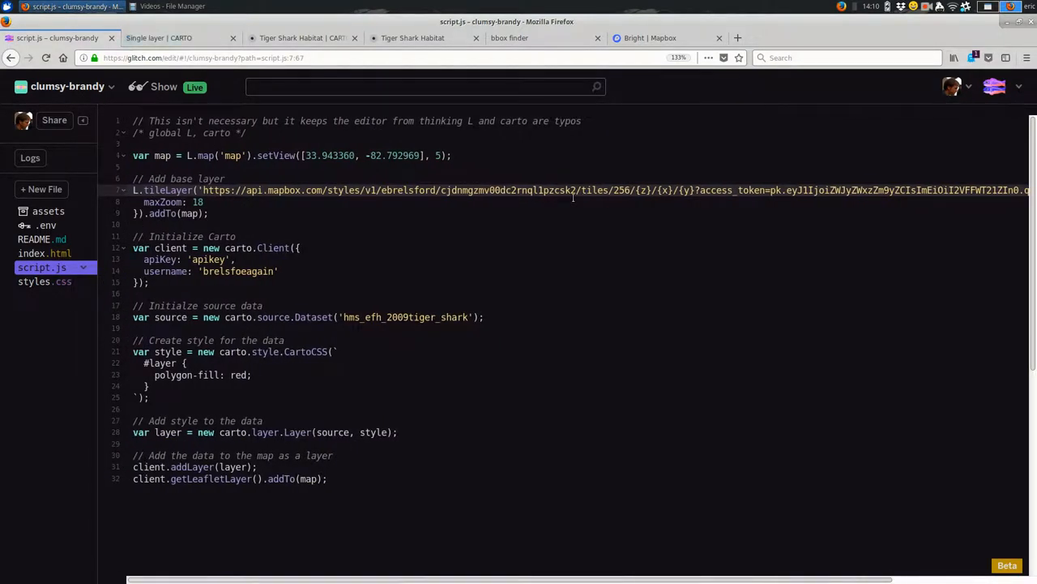
View red shark habitat over Mapbox Bright tiles, then return to script.js.
{"action": "left_click", "coordinate": [158, 37]}
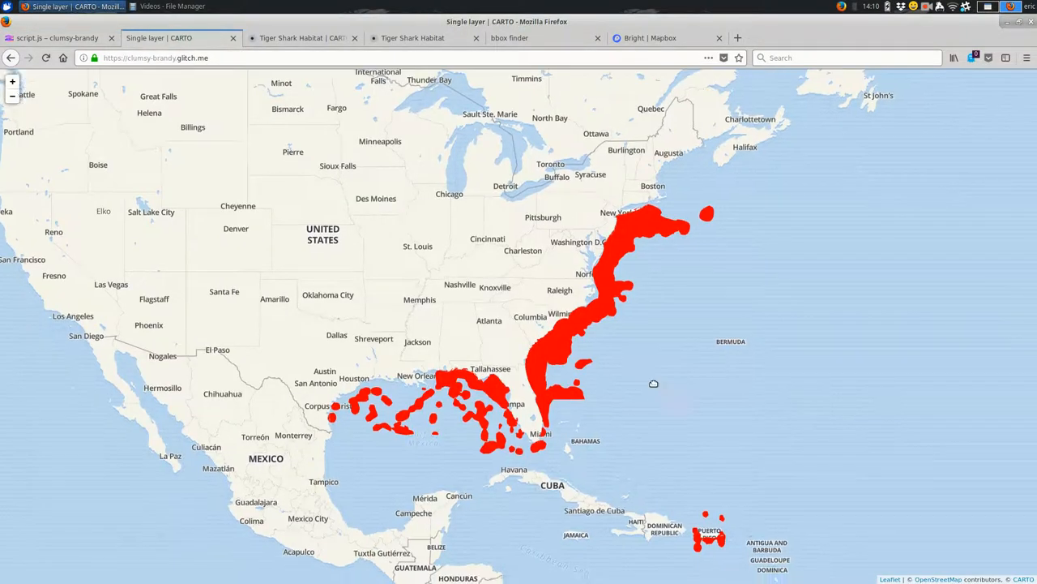
{"action": "scroll", "scroll_direction": "up", "scroll_amount": 3}
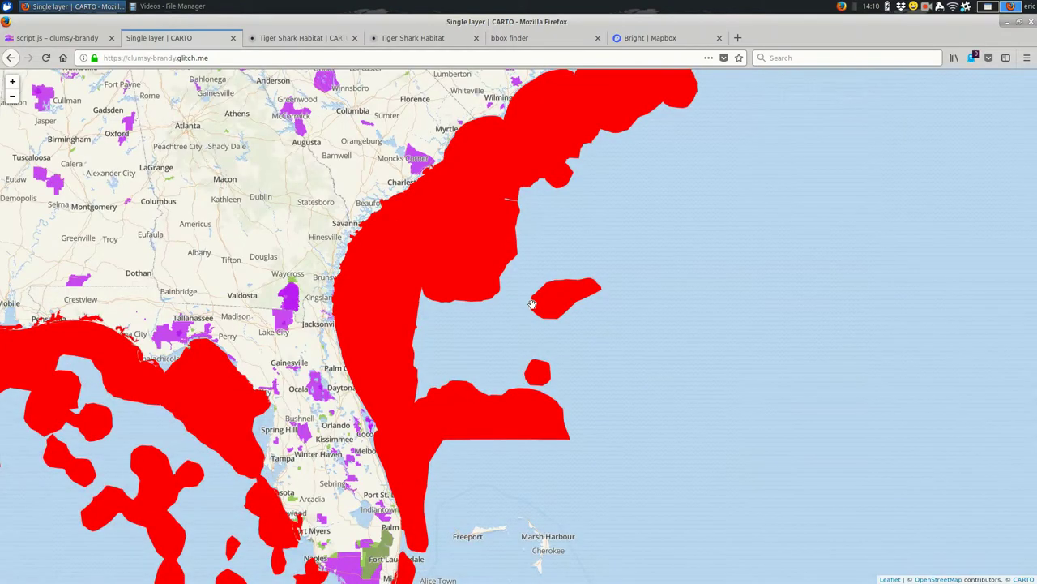
{"action": "left_click", "coordinate": [57, 38]}
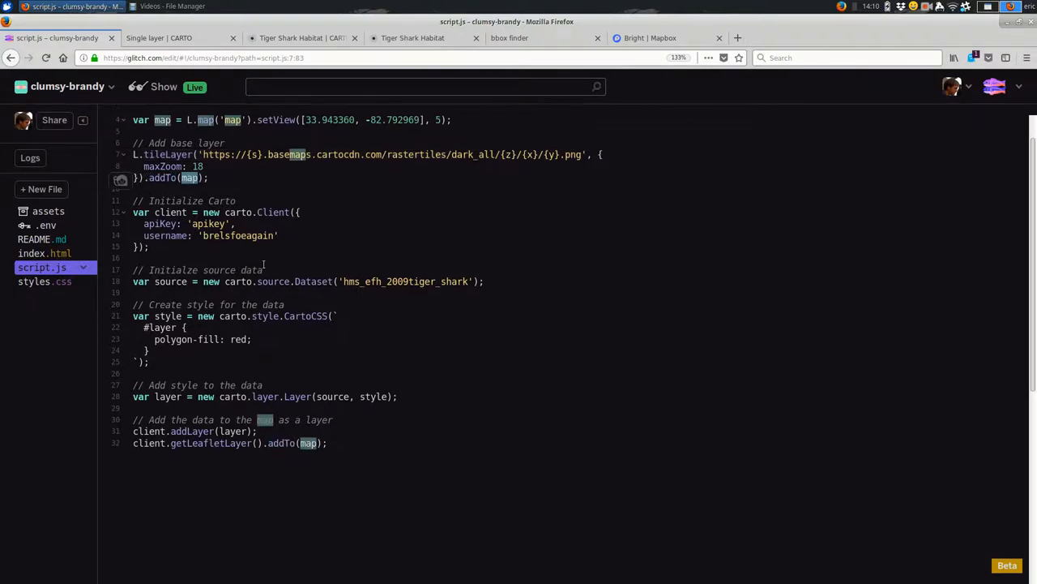
Walk through the map creation line and the Carto client setup in script.js.
{"action": "scroll", "scroll_direction": "up", "scroll_amount": 3}
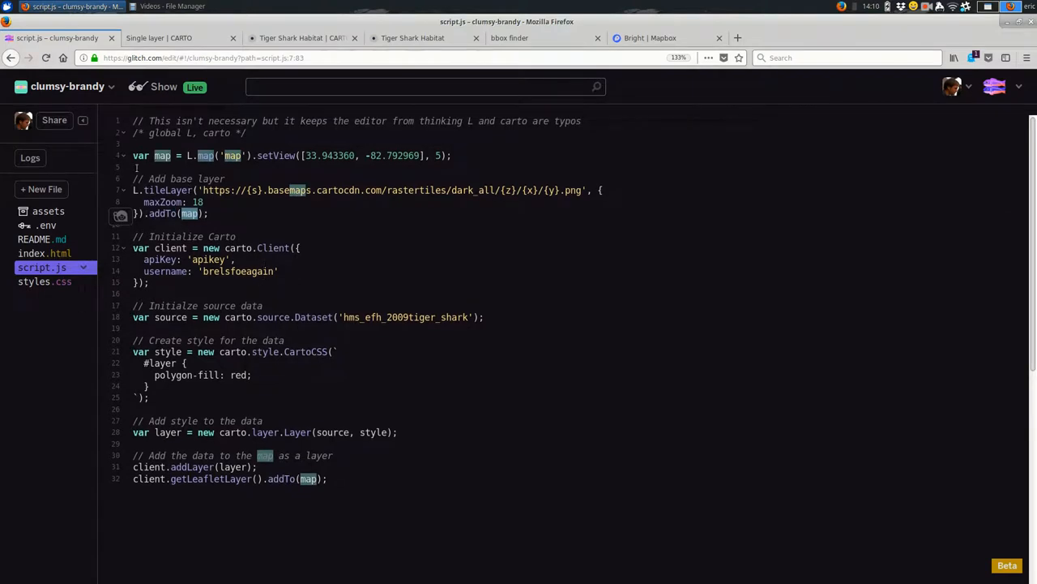
{"action": "left_click", "coordinate": [135, 155]}
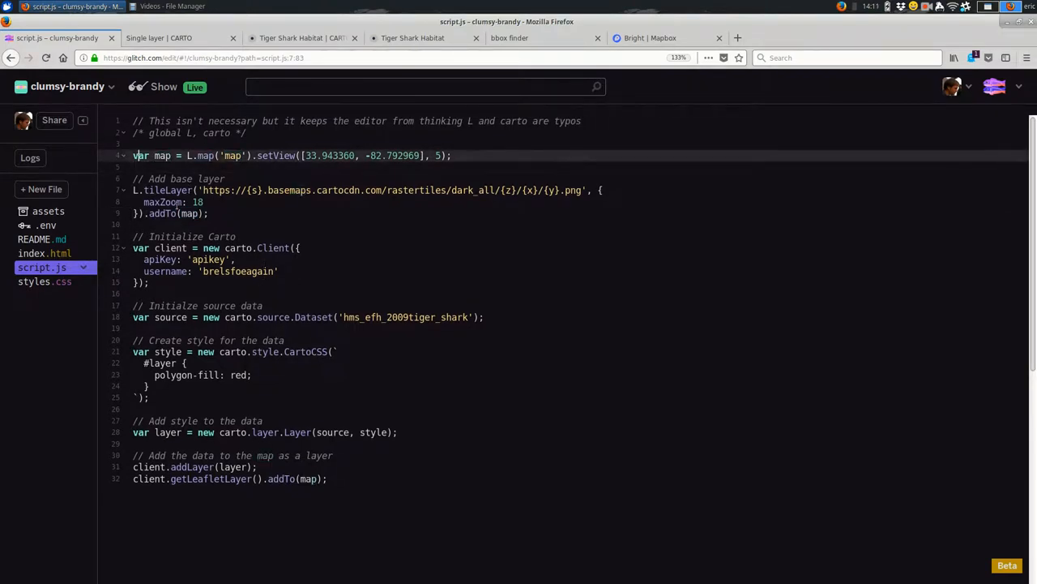
{"action": "double_click", "coordinate": [164, 155]}
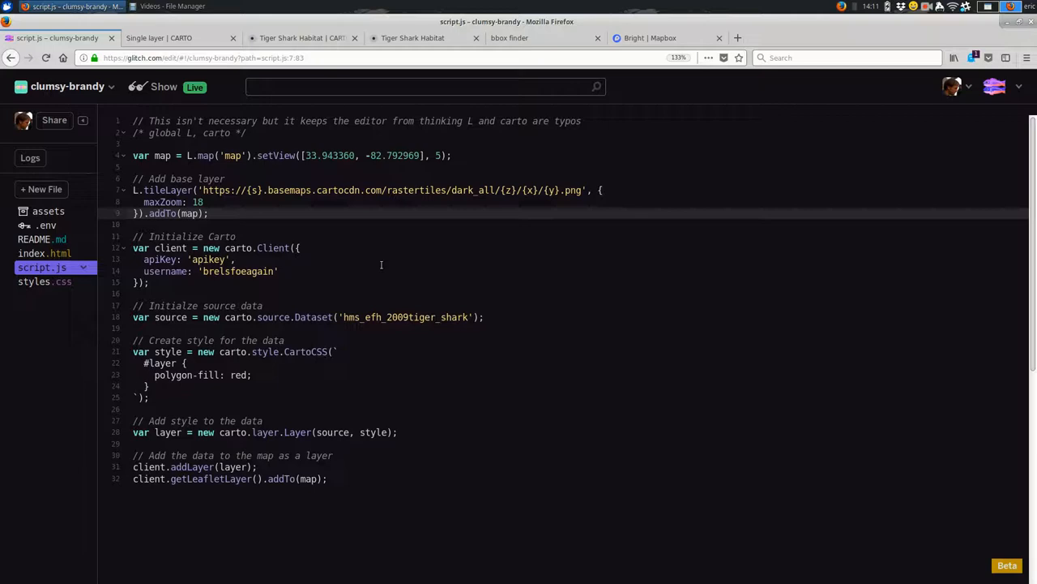
{"action": "left_click", "coordinate": [151, 282]}
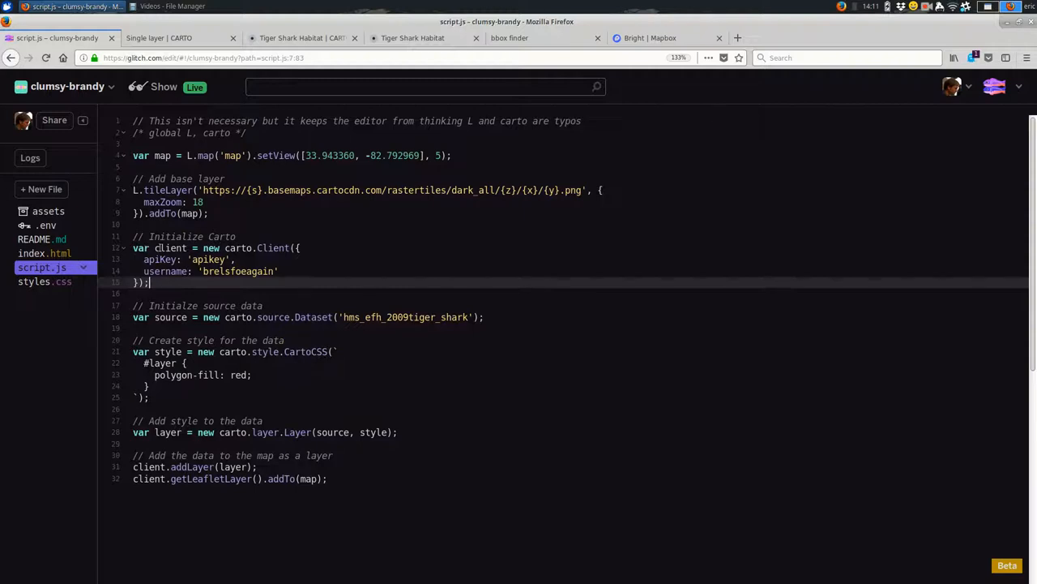
{"action": "double_click", "coordinate": [170, 247]}
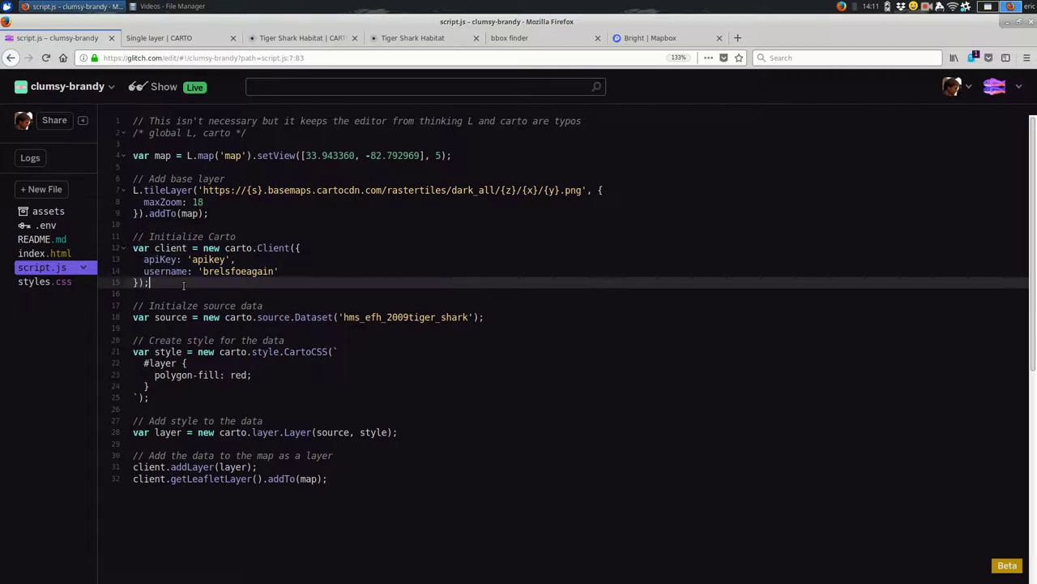
Highlight carto uses and the dataset name hms_efh_2009tiger_shark, then view the CARTO map.
{"action": "double_click", "coordinate": [237, 271]}
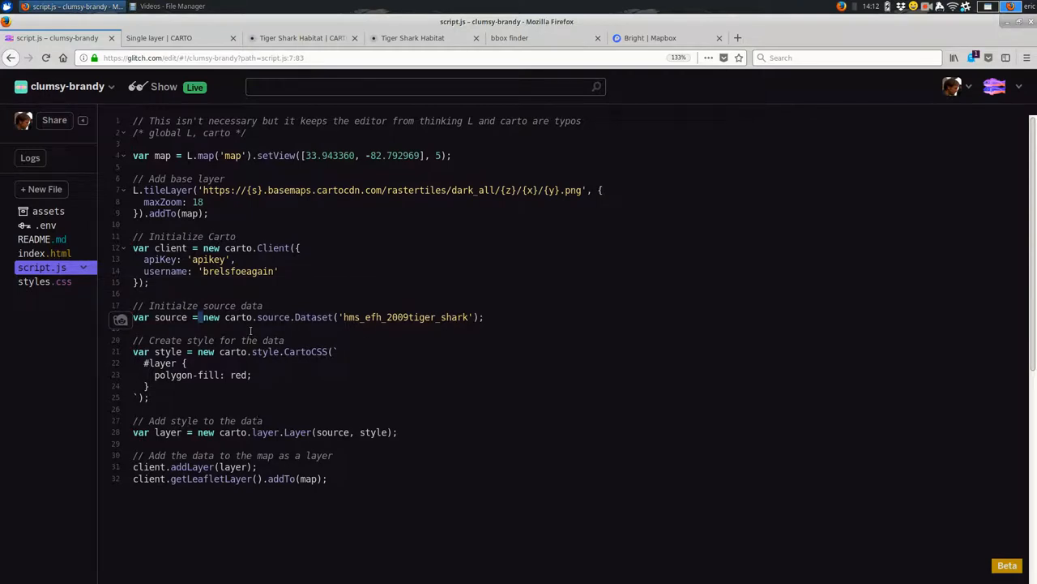
{"action": "double_click", "coordinate": [237, 317]}
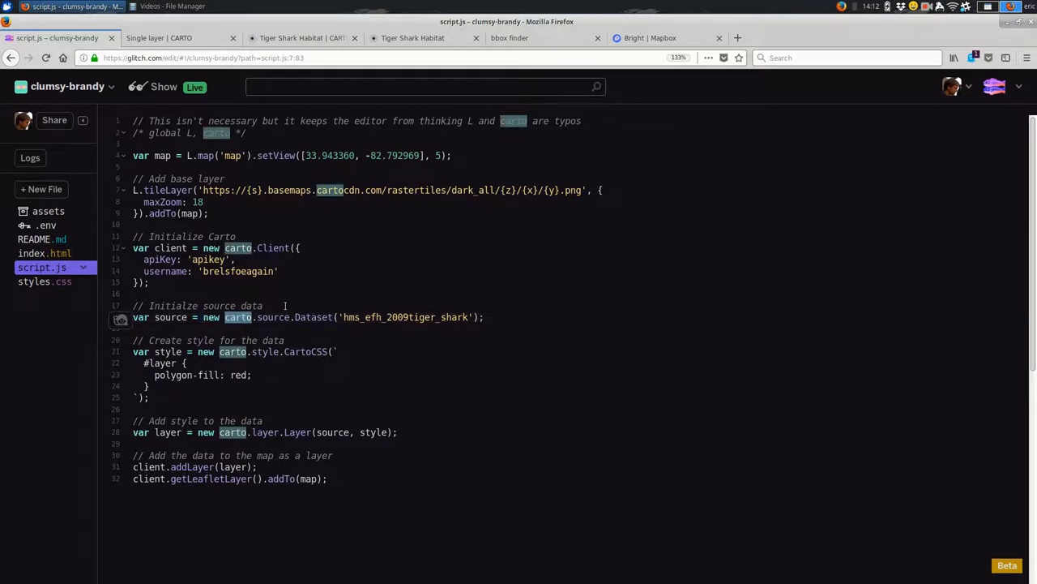
{"action": "double_click", "coordinate": [170, 317]}
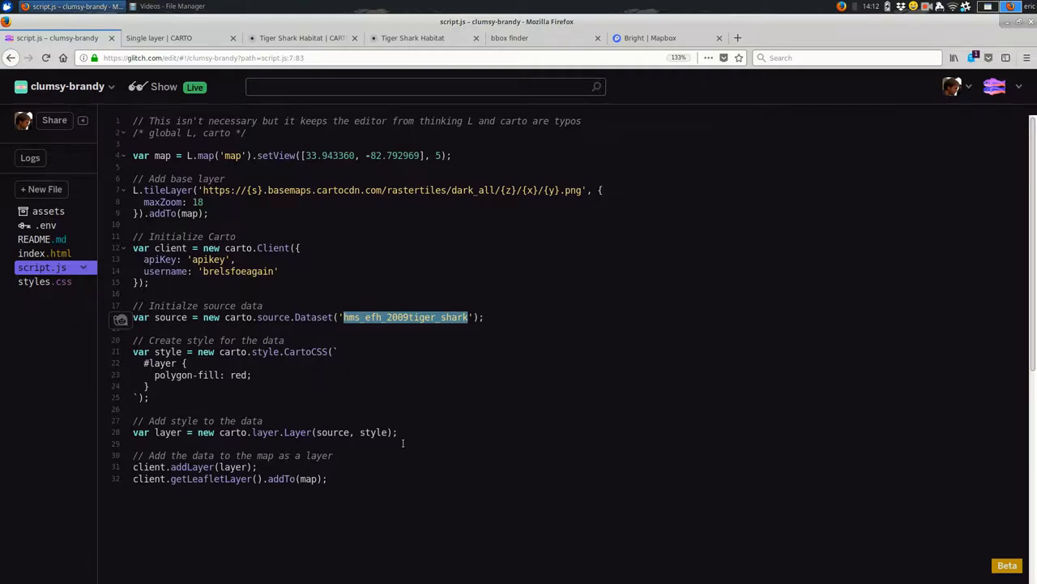
{"action": "left_click", "coordinate": [413, 37]}
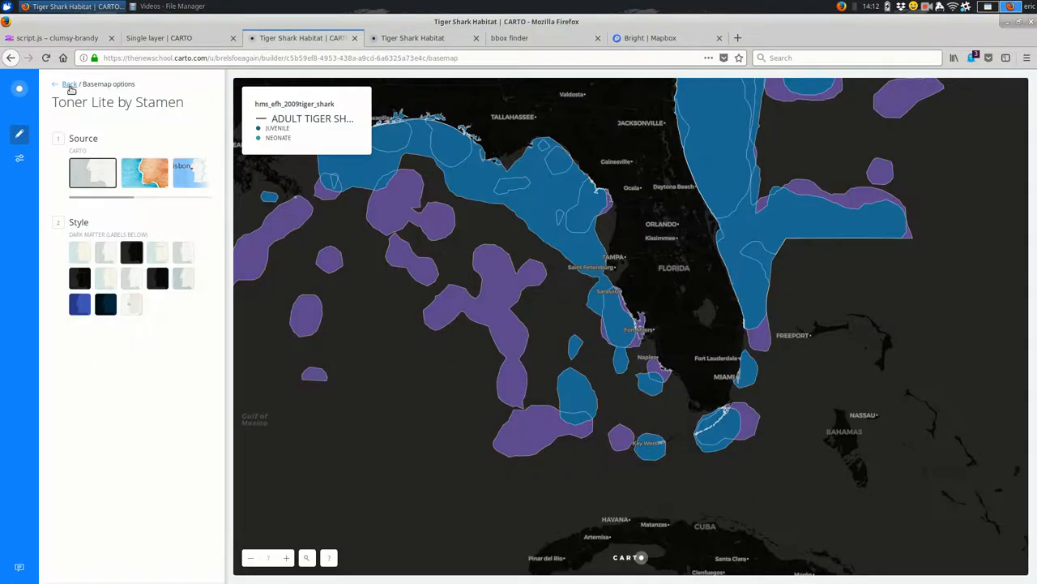
Open hms_efh_2009tiger_shark from Your datasets, select its name, and return to script.js.
{"action": "left_click", "coordinate": [69, 85]}
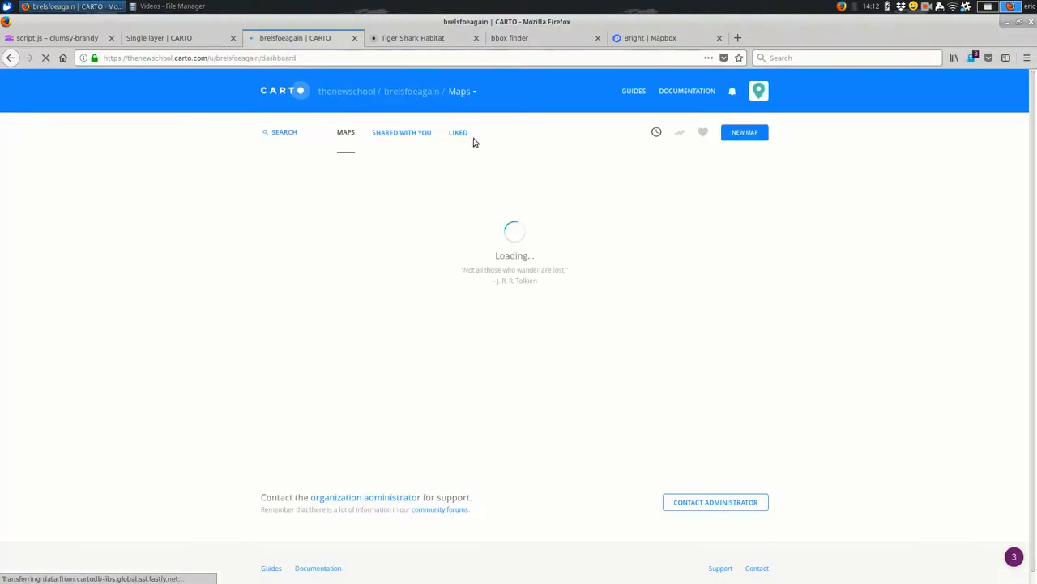
{"action": "left_click", "coordinate": [461, 91]}
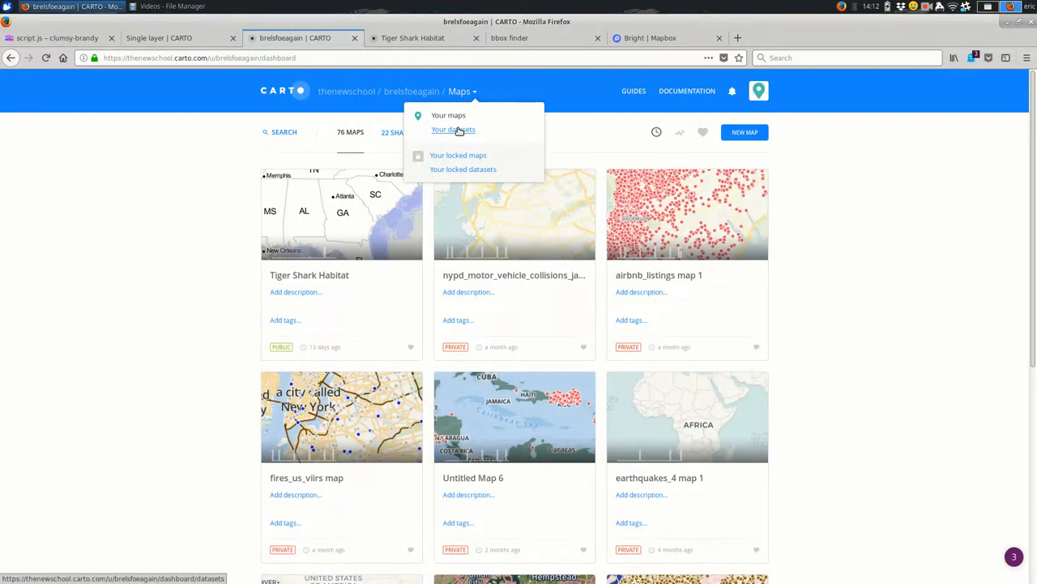
{"action": "left_click", "coordinate": [453, 129]}
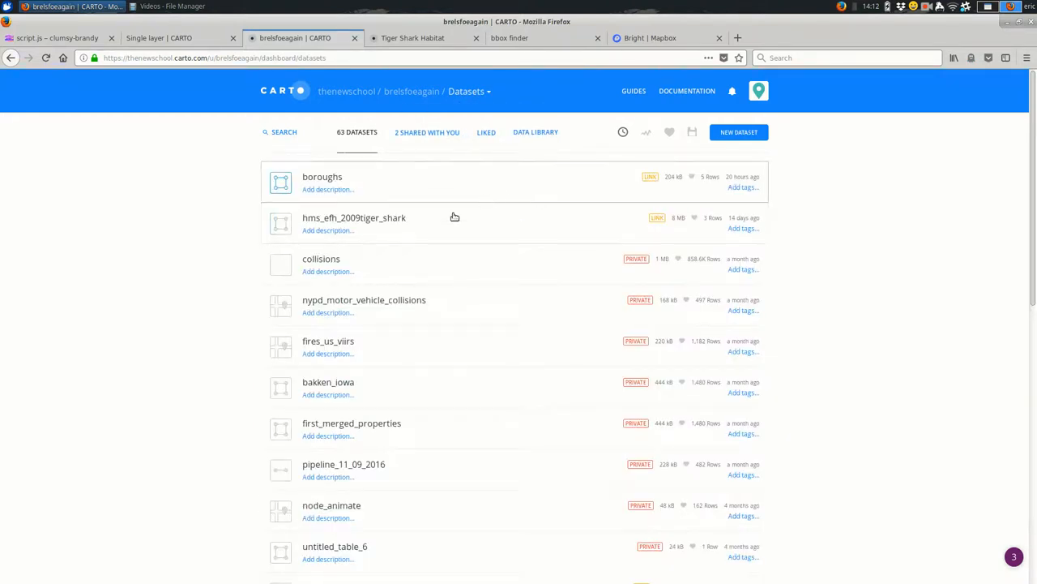
{"action": "mouse_move", "coordinate": [354, 218]}
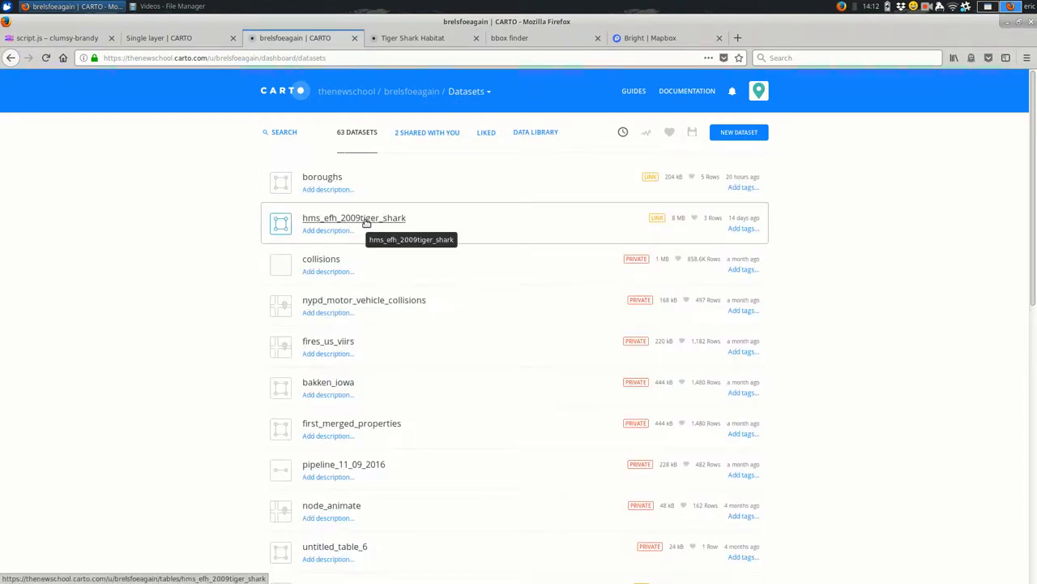
{"action": "left_click", "coordinate": [355, 217]}
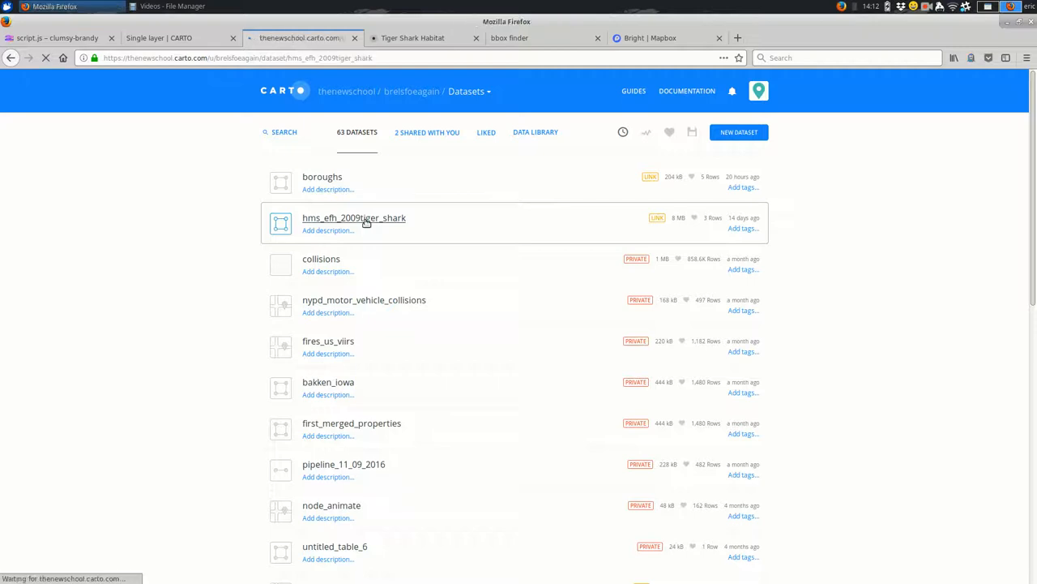
{"action": "left_click", "coordinate": [353, 217]}
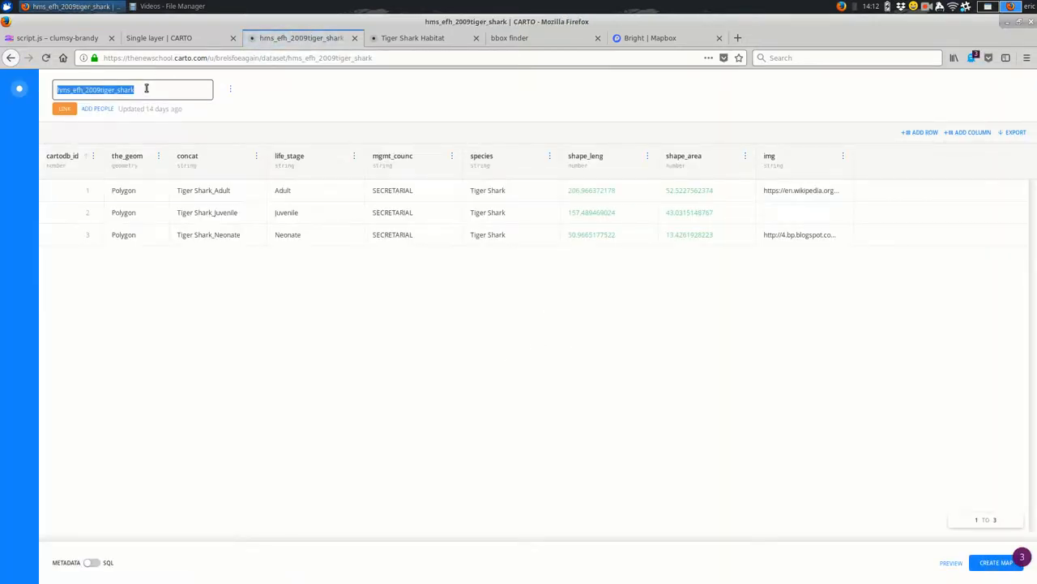
{"action": "left_click", "coordinate": [56, 37]}
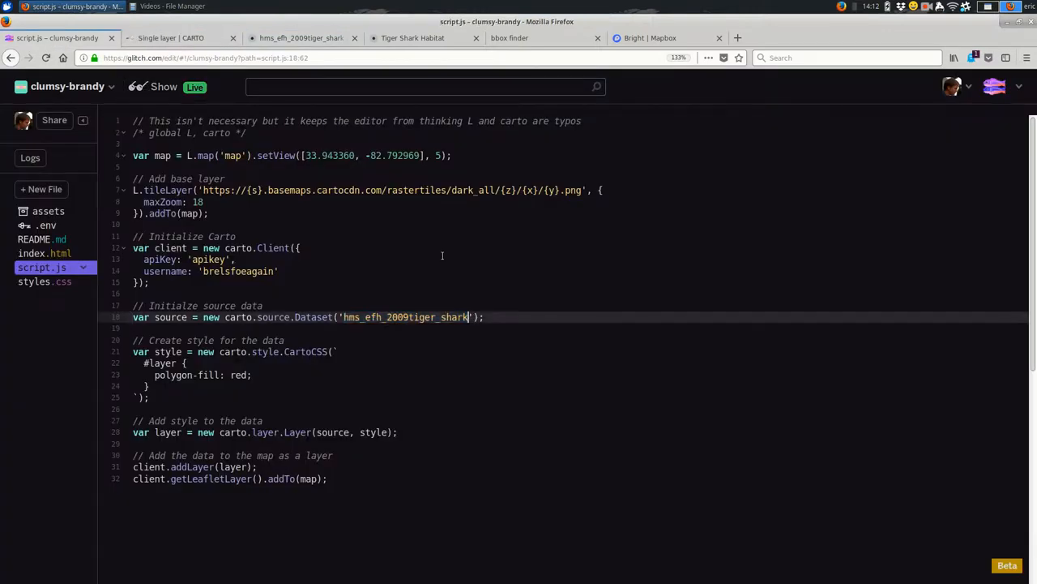
{"action": "left_click", "coordinate": [170, 37]}
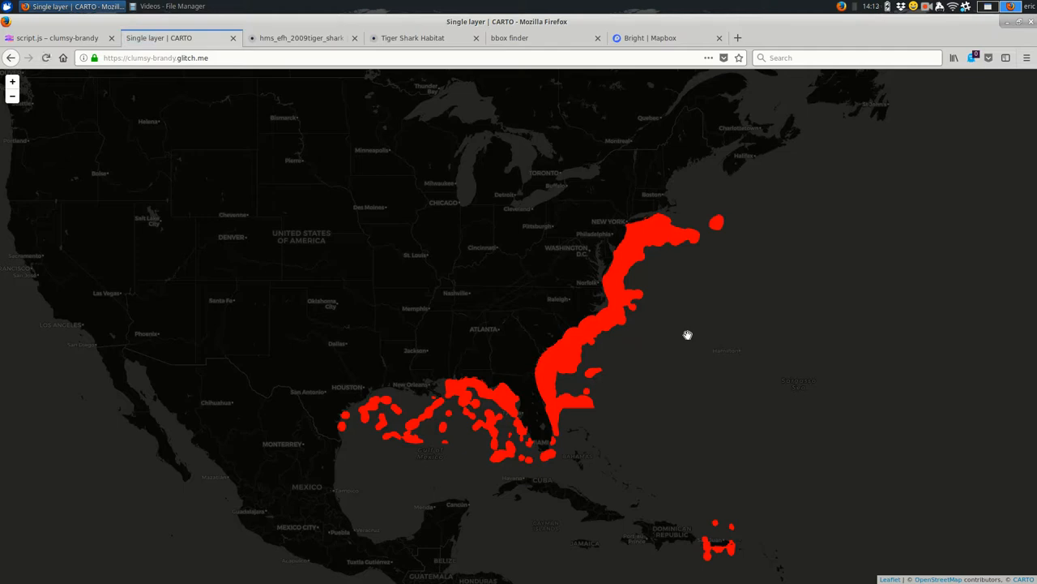
{"action": "left_click", "coordinate": [57, 37]}
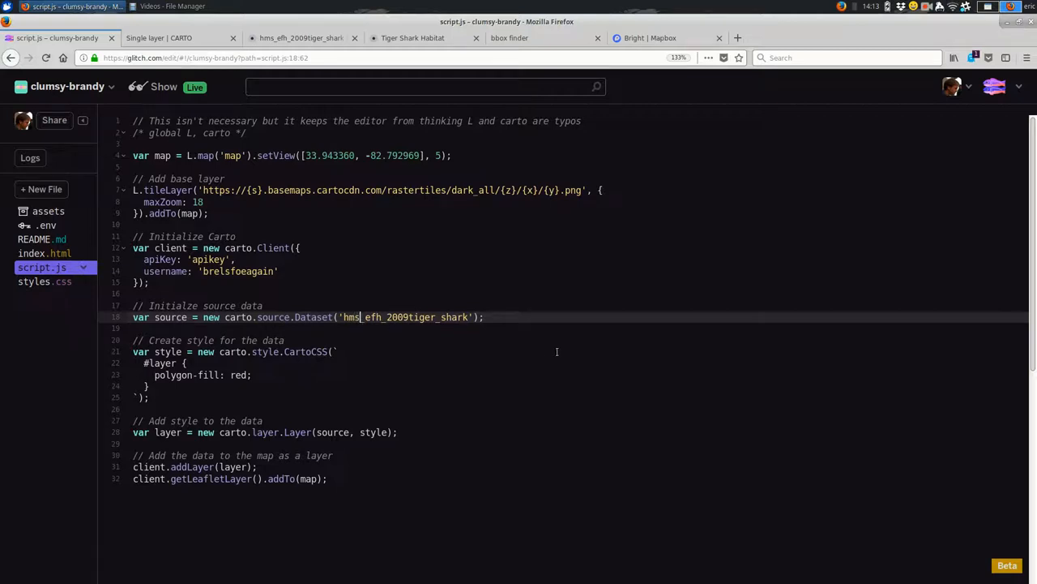
{"action": "mouse_move", "coordinate": [486, 339]}
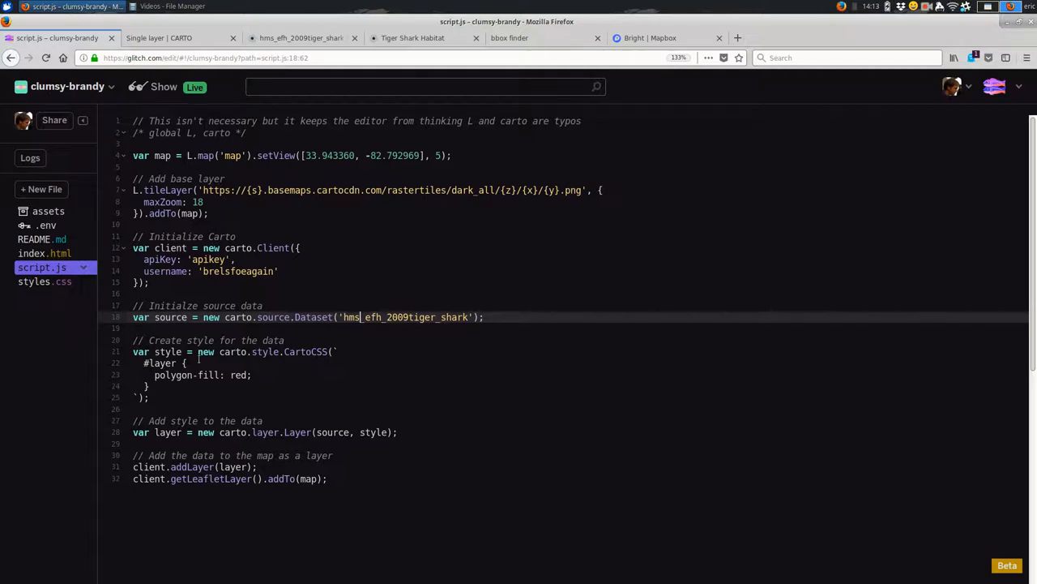
{"action": "left_click", "coordinate": [147, 397]}
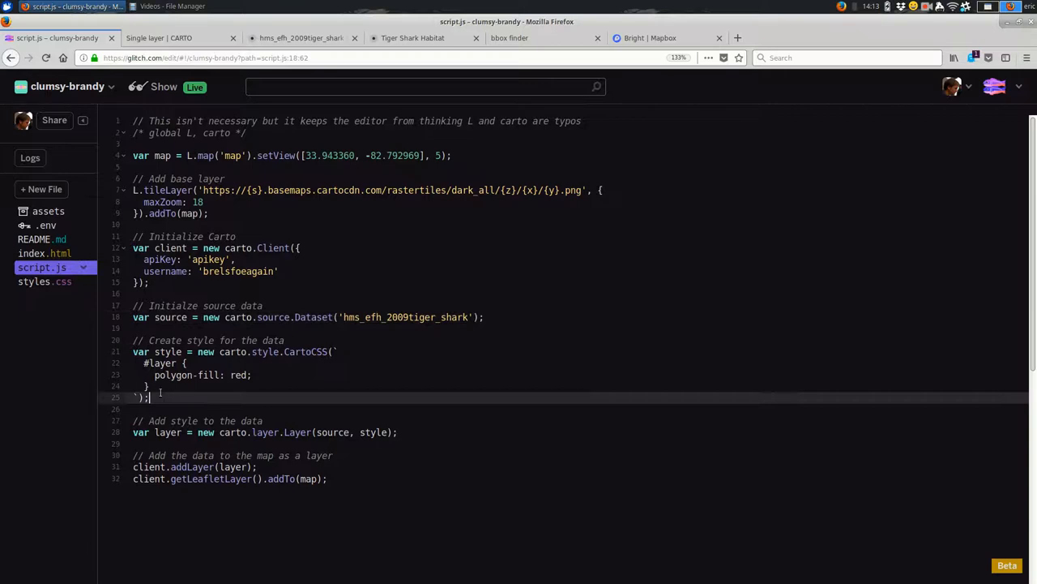
{"action": "left_click_drag", "start_coordinate": [133, 350], "coordinate": [149, 397]}
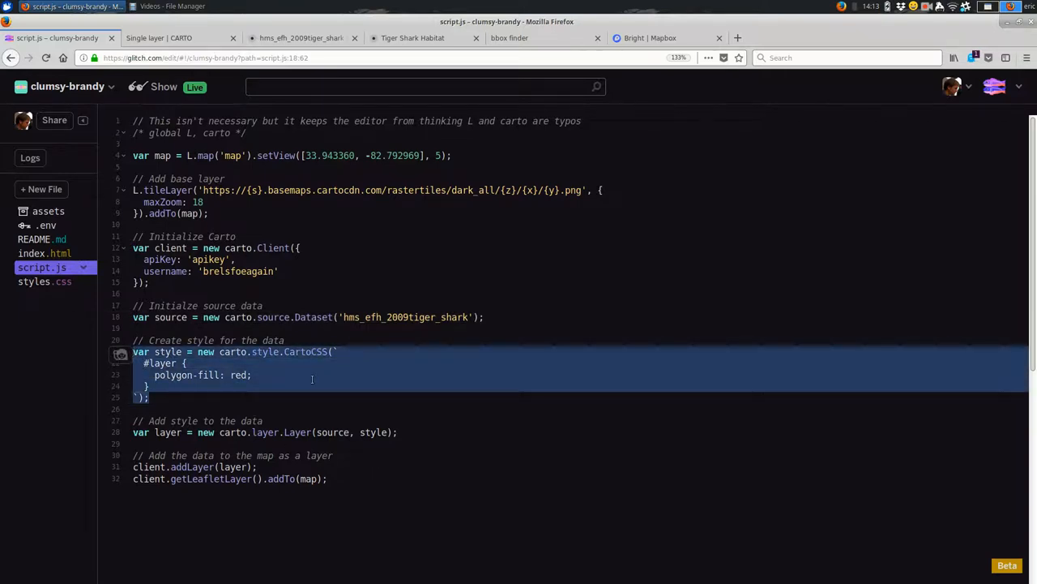
{"action": "left_click", "coordinate": [312, 375]}
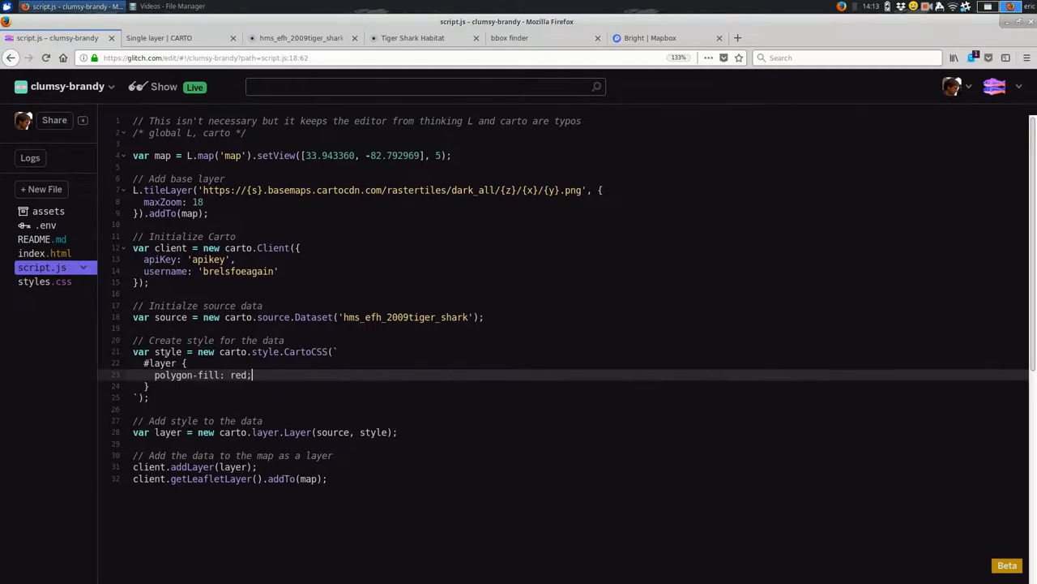
{"action": "double_click", "coordinate": [168, 351]}
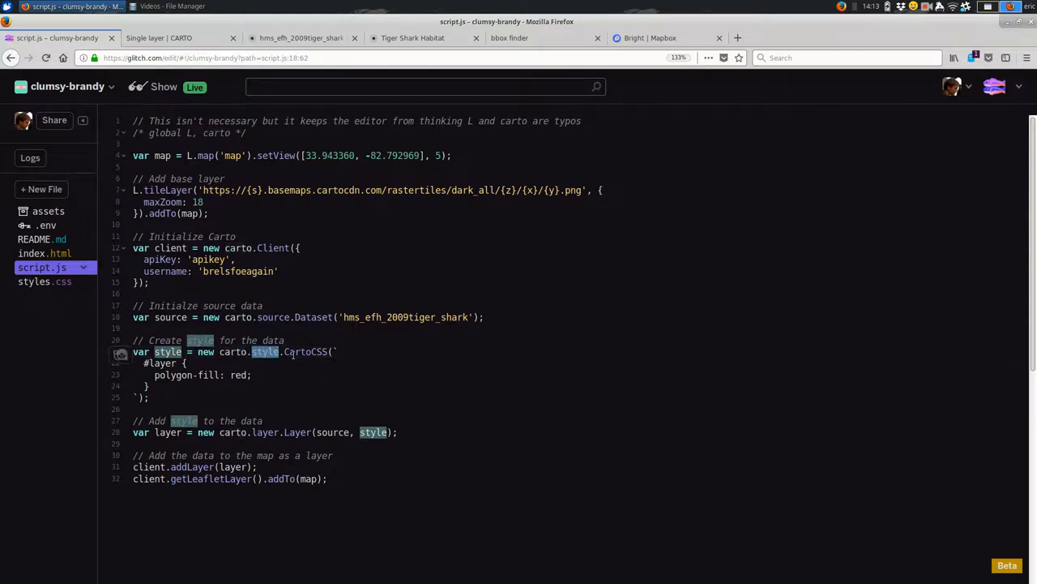
{"action": "double_click", "coordinate": [306, 351]}
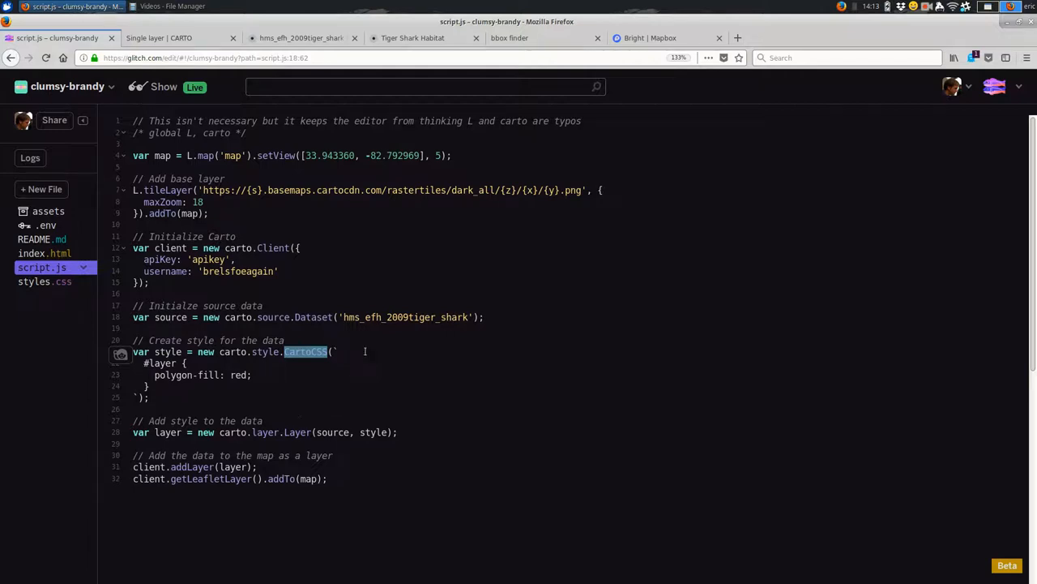
{"action": "left_click", "coordinate": [337, 351]}
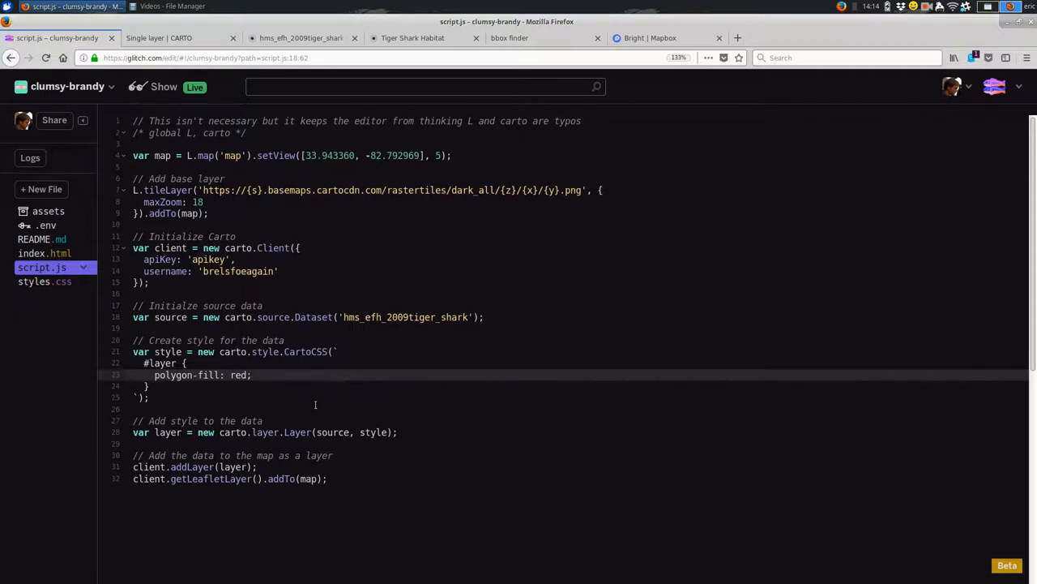
Change the polygon fill from red to green and preview the live map.
{"action": "double_click", "coordinate": [238, 375]}
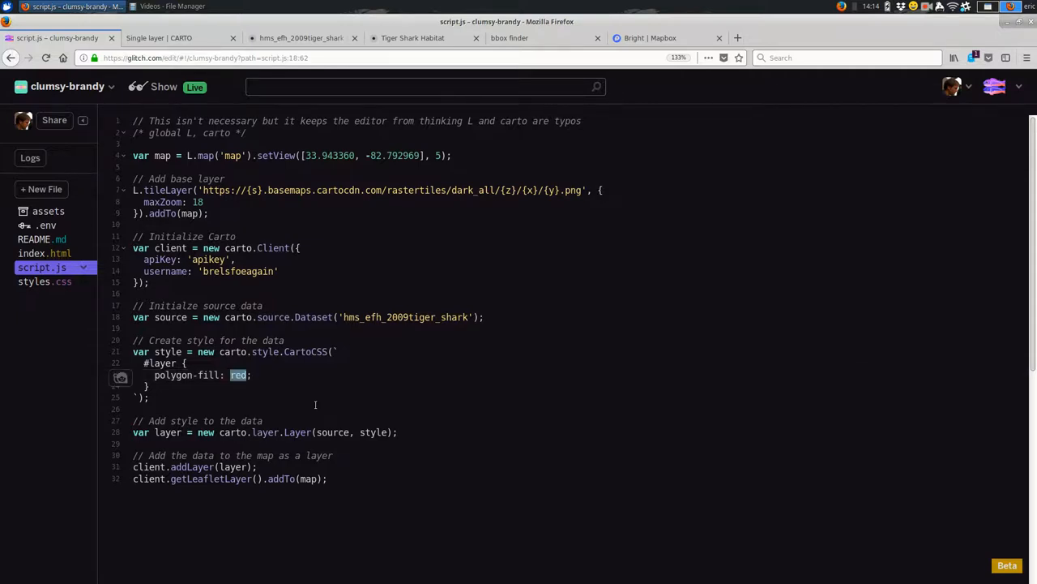
{"action": "type", "text": "green"}
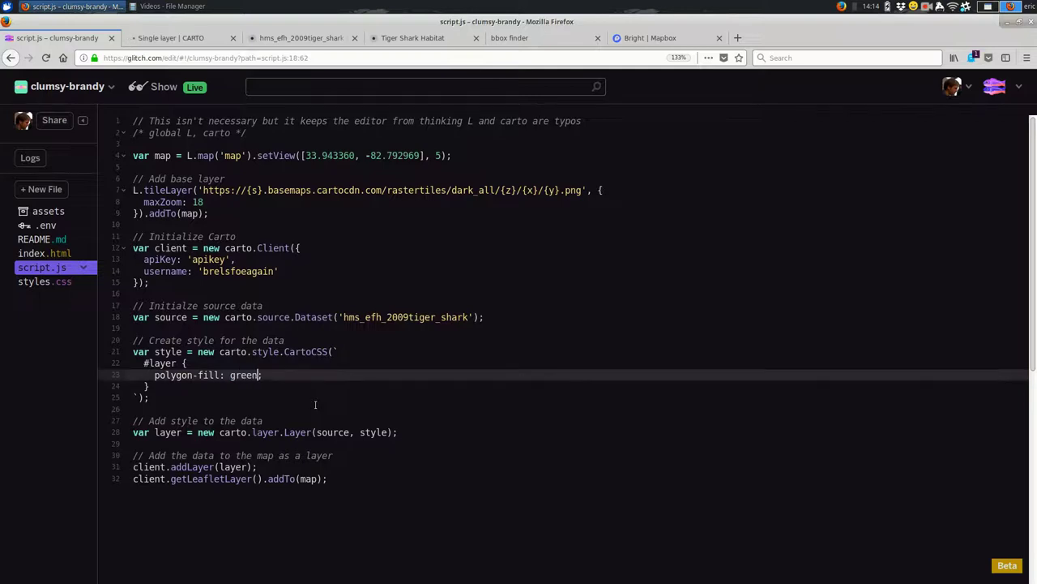
{"action": "left_click", "coordinate": [170, 38]}
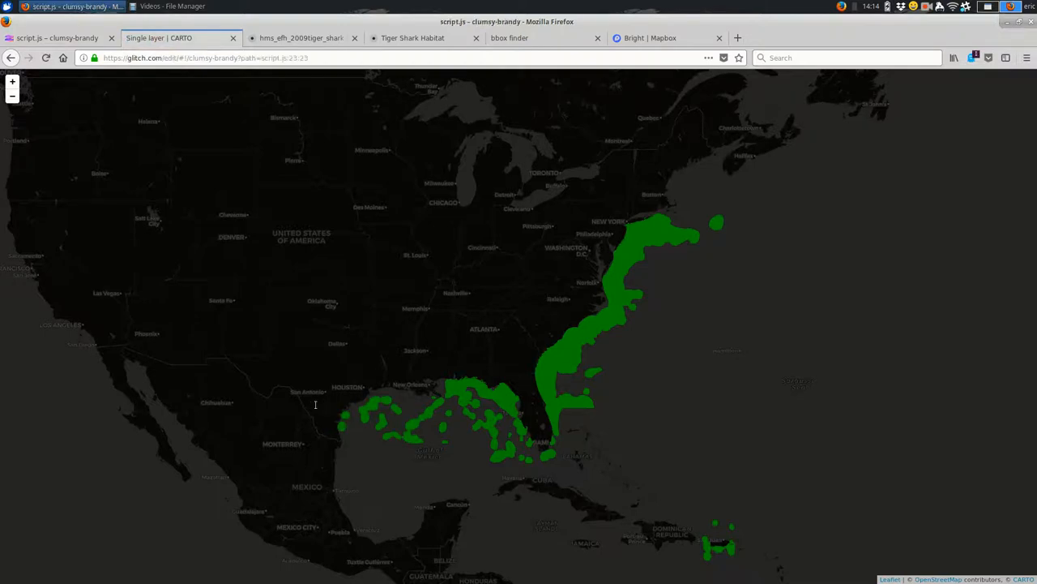
Try a white line-color outline, then delete it, recheck the map, and reopen the dataset table.
{"action": "left_click", "coordinate": [57, 38]}
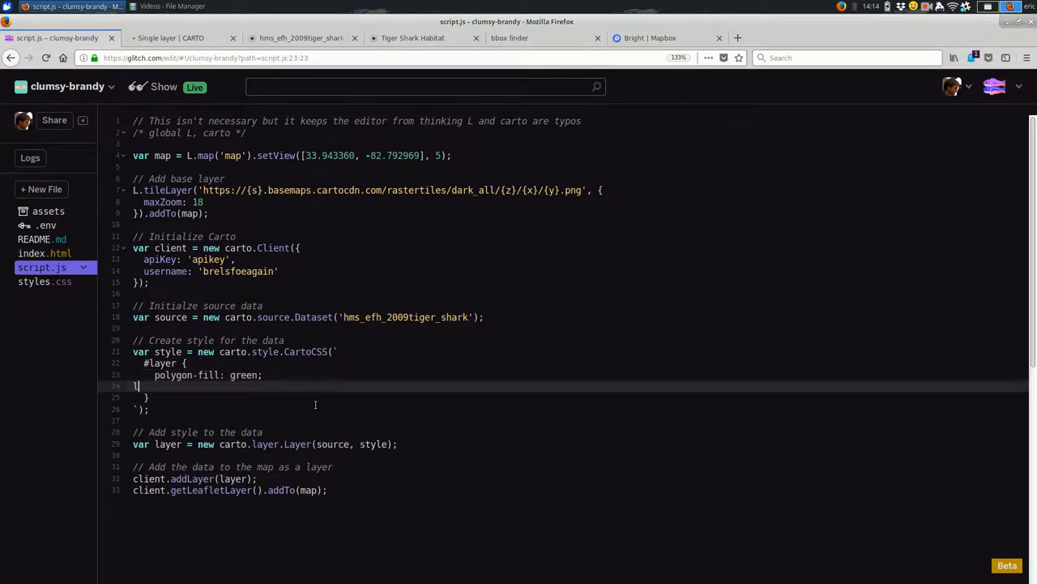
{"action": "type", "text": "line"}
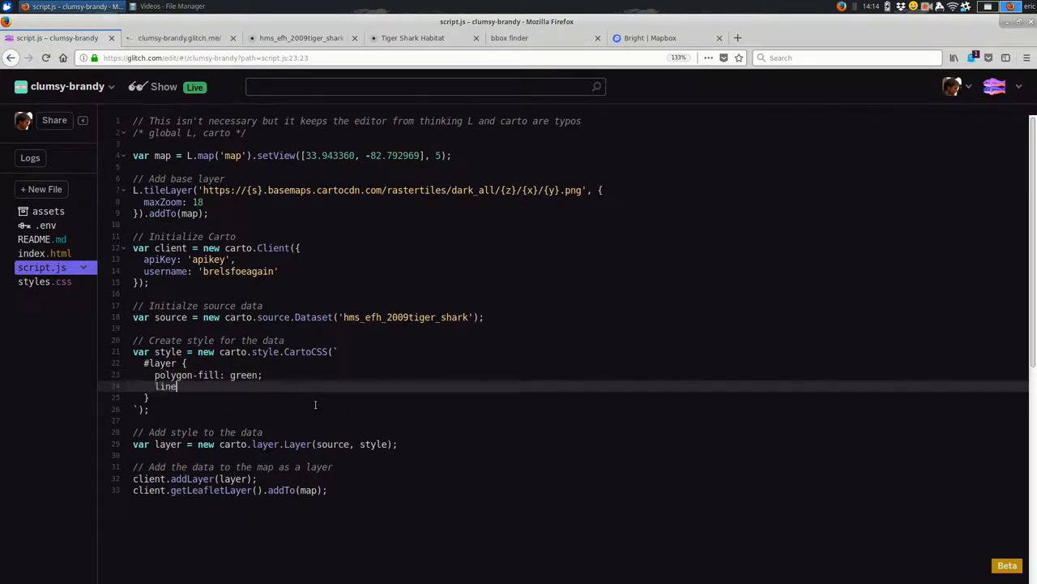
{"action": "type", "text": "-color:"}
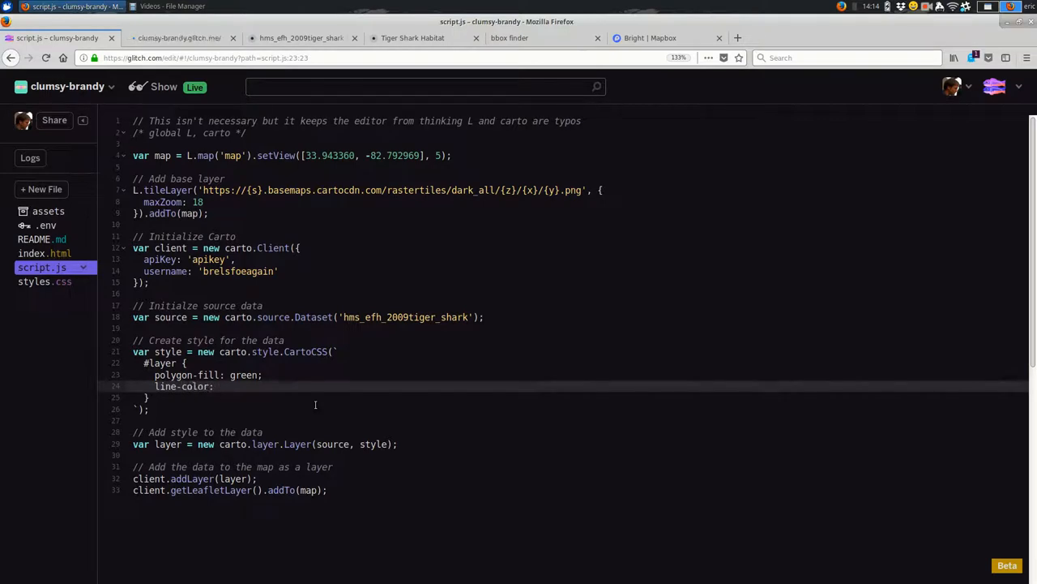
{"action": "left_click", "coordinate": [158, 37]}
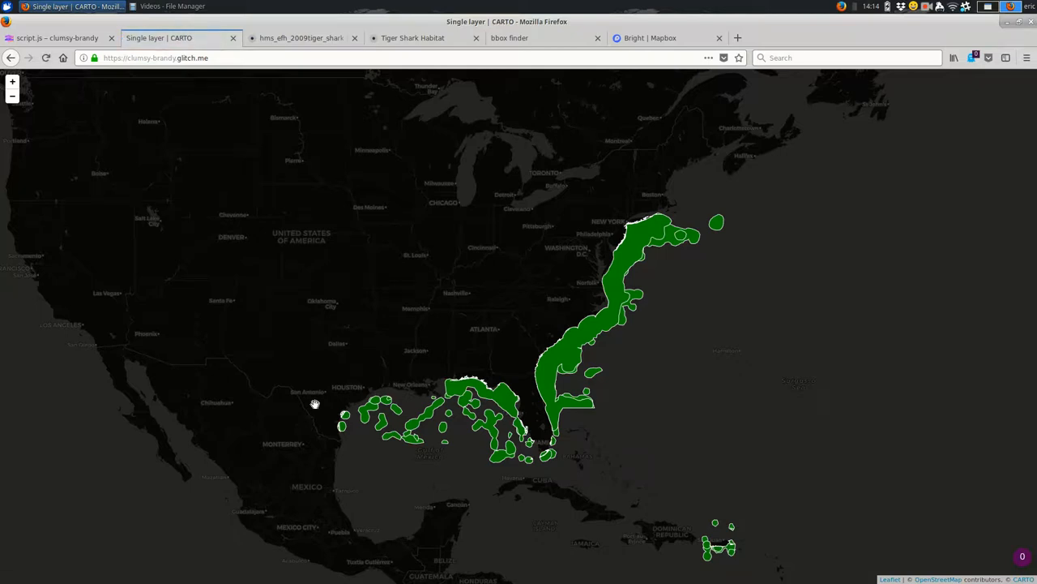
{"action": "left_click", "coordinate": [57, 37]}
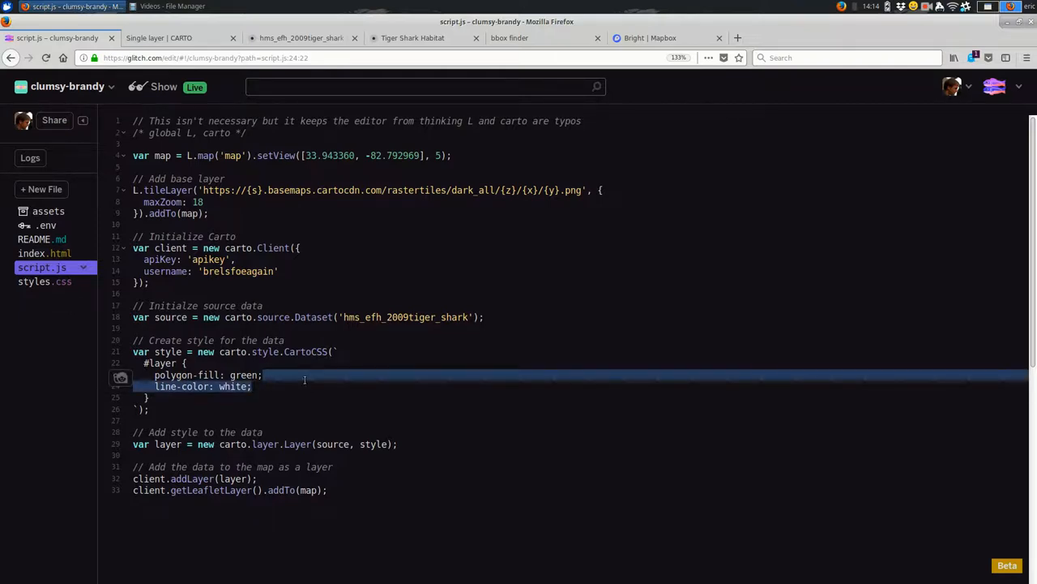
{"action": "key", "text": "Delete"}
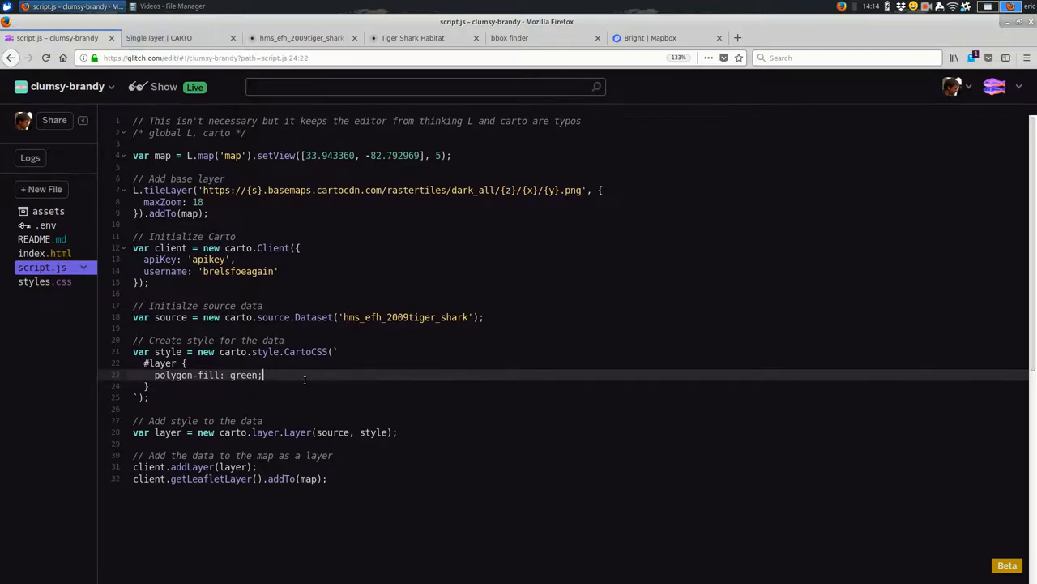
{"action": "left_click", "coordinate": [158, 38]}
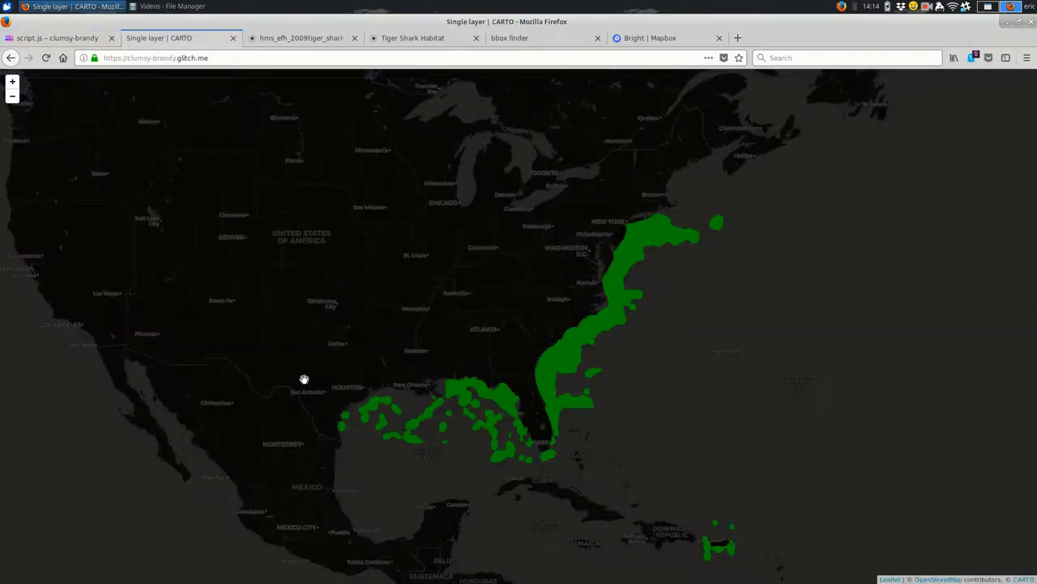
{"action": "mouse_move", "coordinate": [418, 376]}
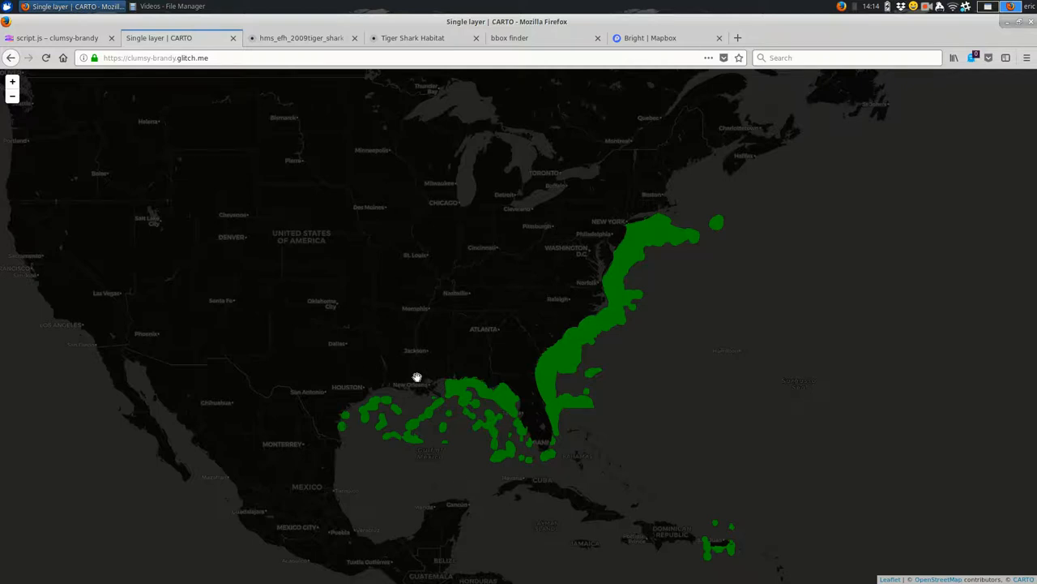
{"action": "left_click", "coordinate": [302, 37]}
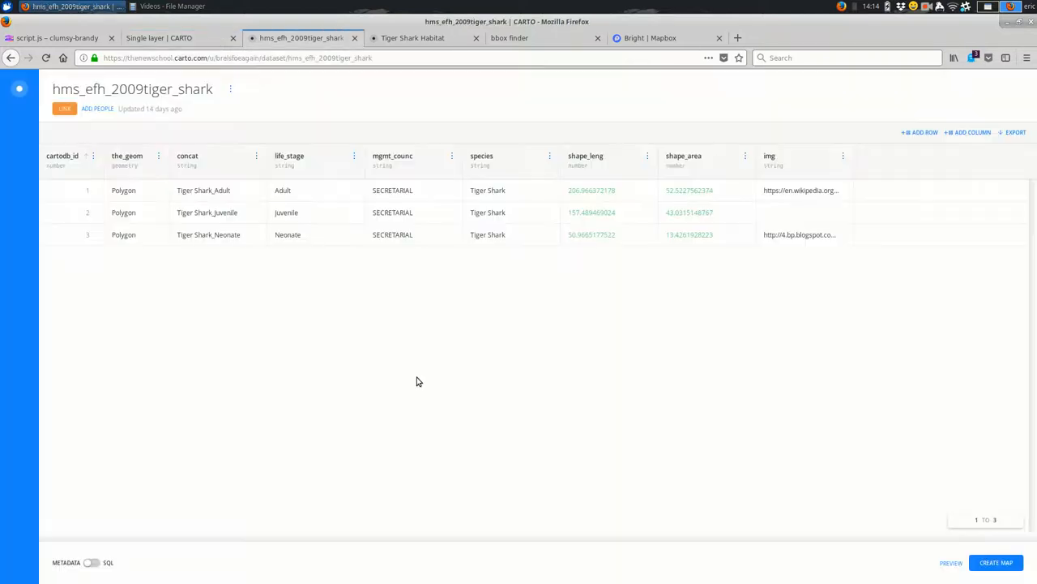
Inspect the Tiger Shark_Adult concat and Adult life_stage cells, then return to script.js.
{"action": "left_click", "coordinate": [215, 190]}
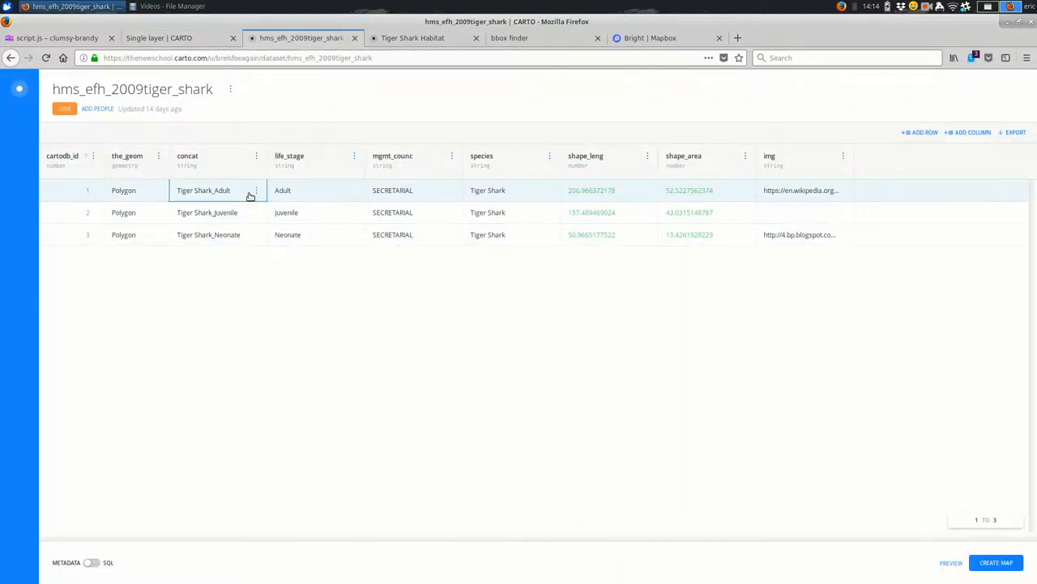
{"action": "left_click", "coordinate": [316, 234]}
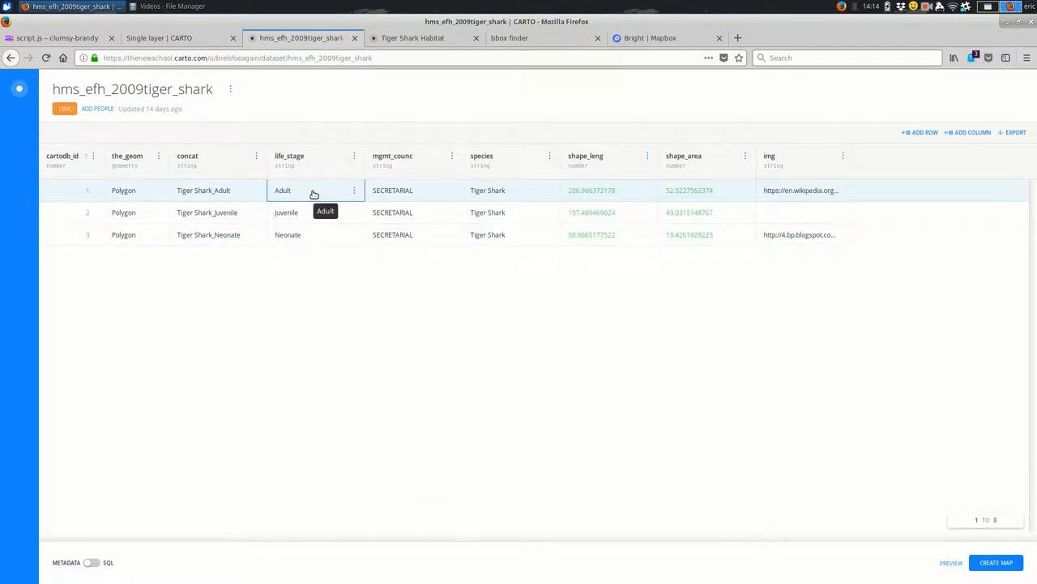
{"action": "left_click", "coordinate": [56, 37]}
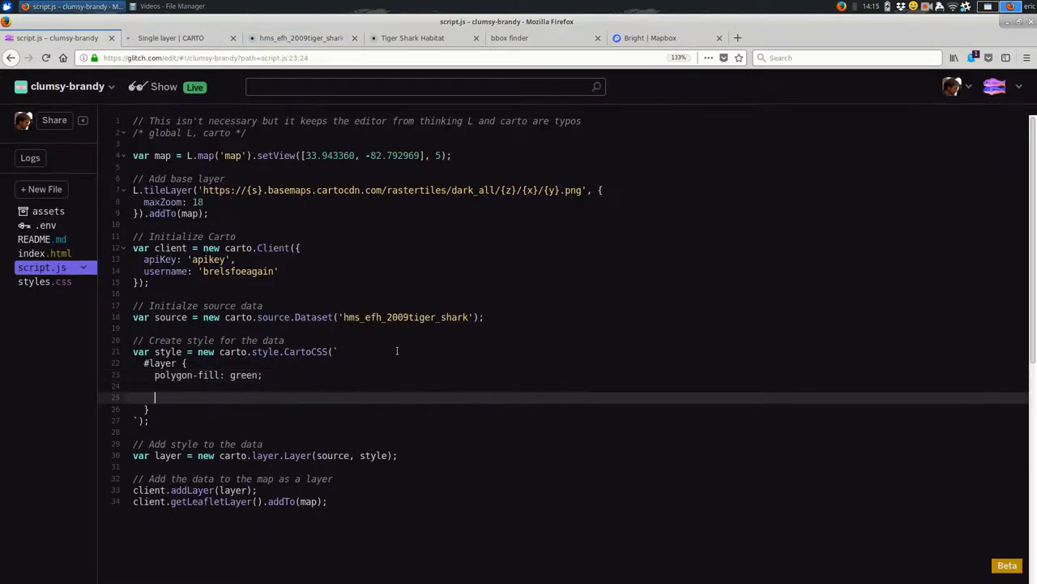
Add a [life_stage = 'Adult'] rule with polygon-fill red and preview the map.
{"action": "type", "text": "["}
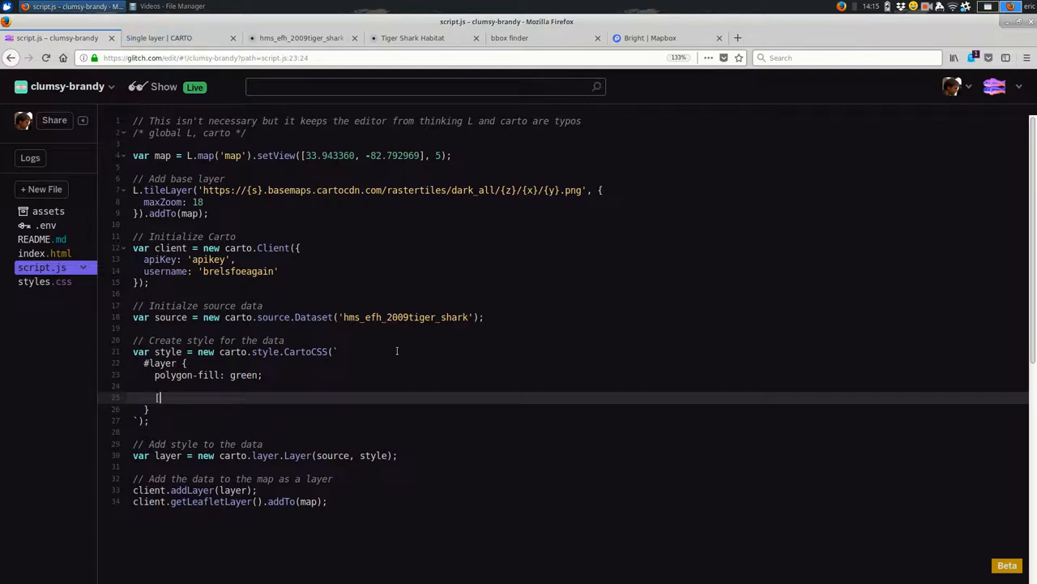
{"action": "type", "text": "life_state"}
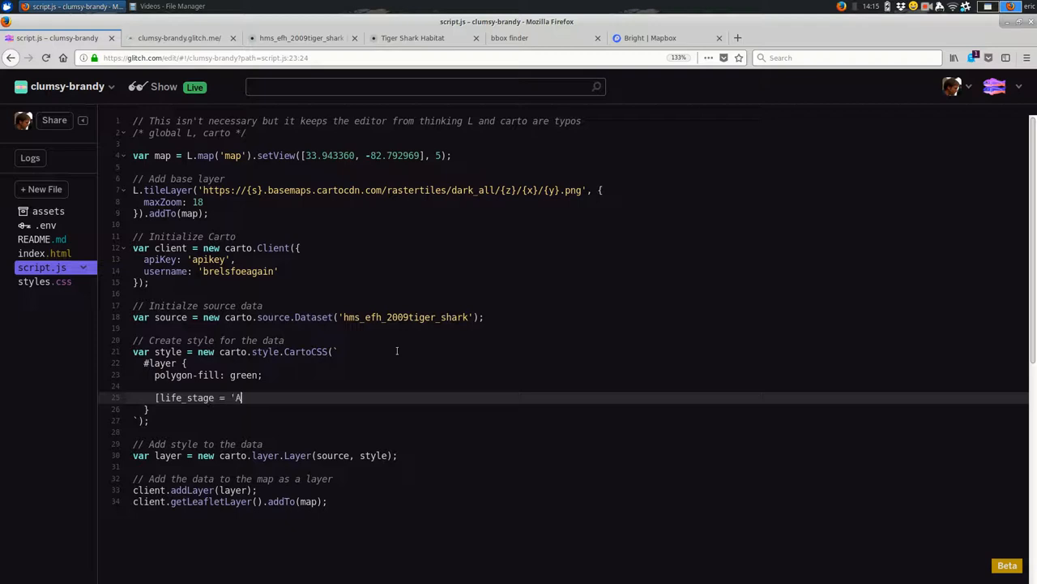
{"action": "type", "text": "dult'] {"}
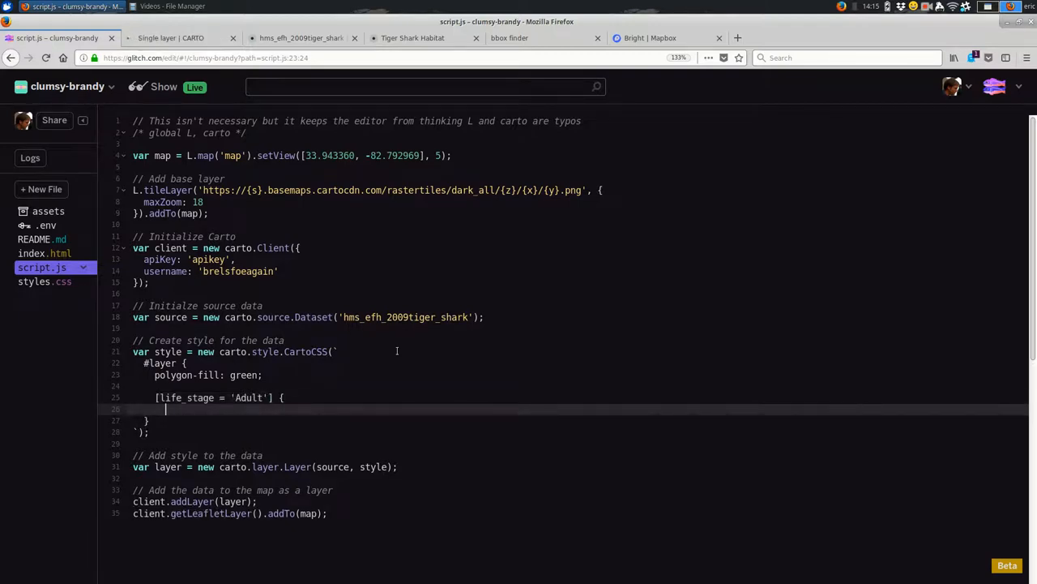
{"action": "type", "text": "polygon-fill:"}
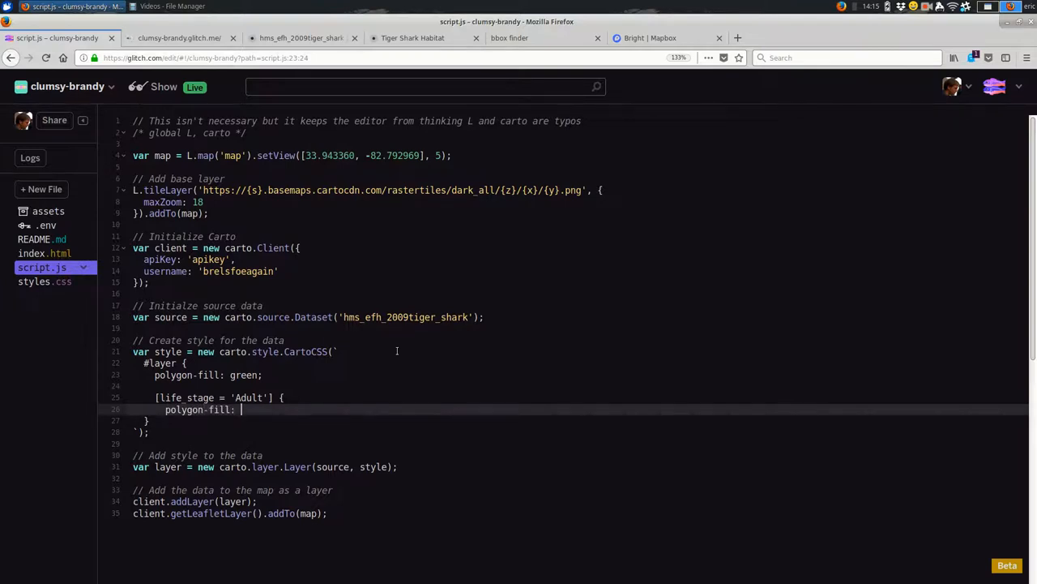
{"action": "left_click", "coordinate": [179, 37]}
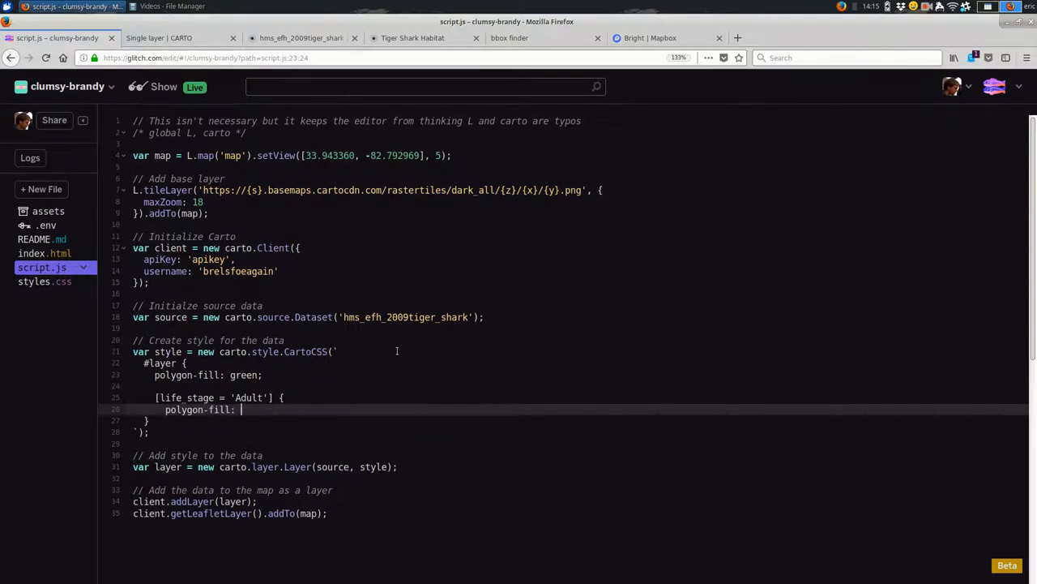
{"action": "type", "text": "red;"}
{"action": "type", "text": "}"}
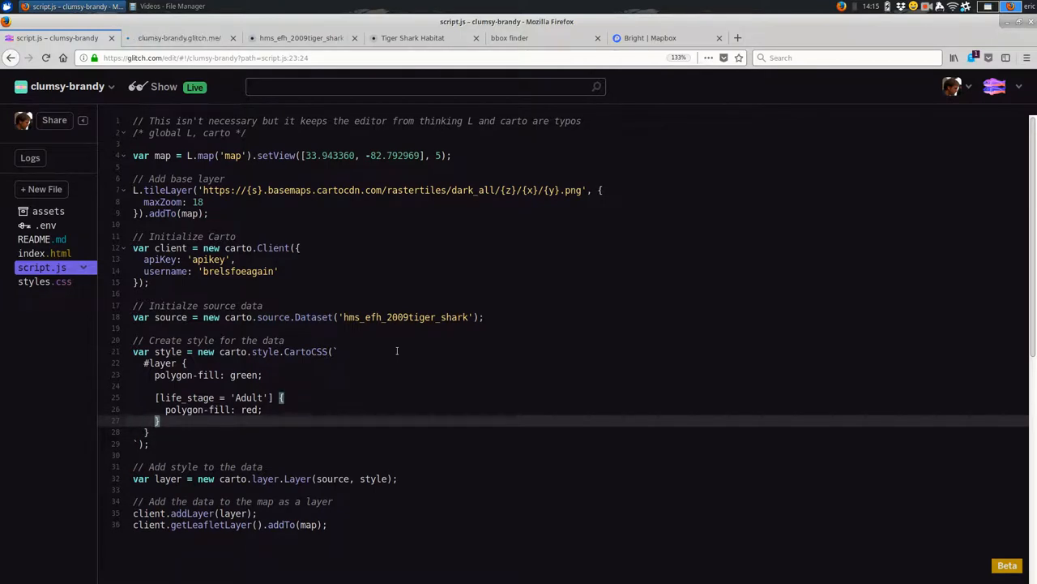
{"action": "left_click", "coordinate": [159, 37]}
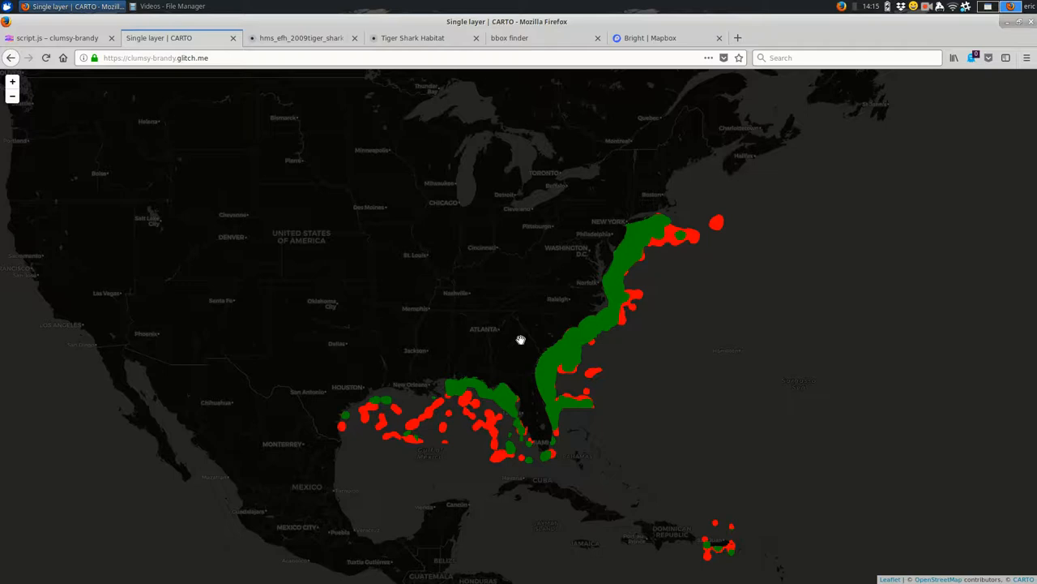
Change the Adult rule's fill from red to blue and preview the recoloured map.
{"action": "left_click", "coordinate": [56, 38]}
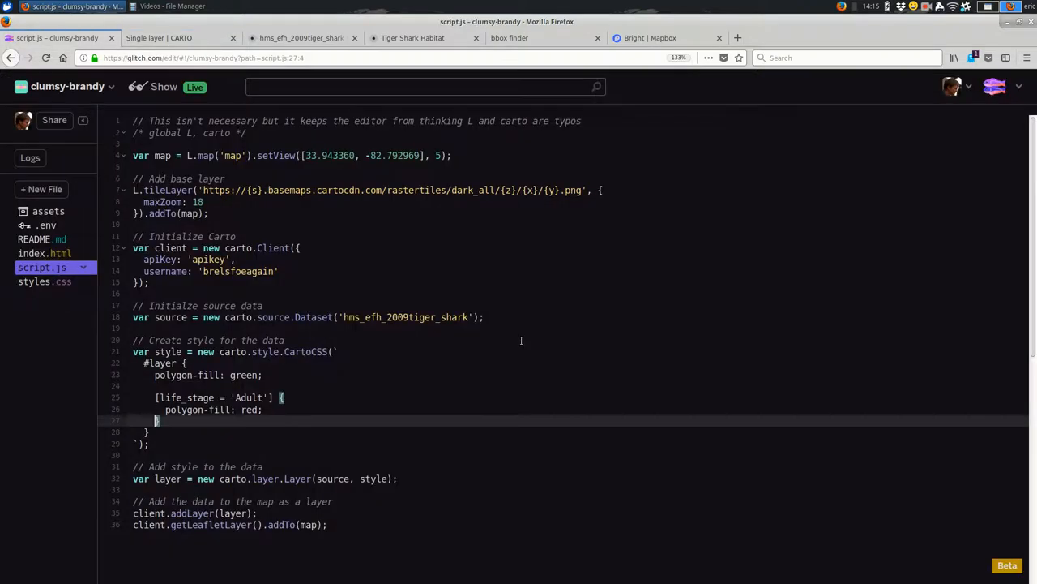
{"action": "left_click", "coordinate": [153, 409]}
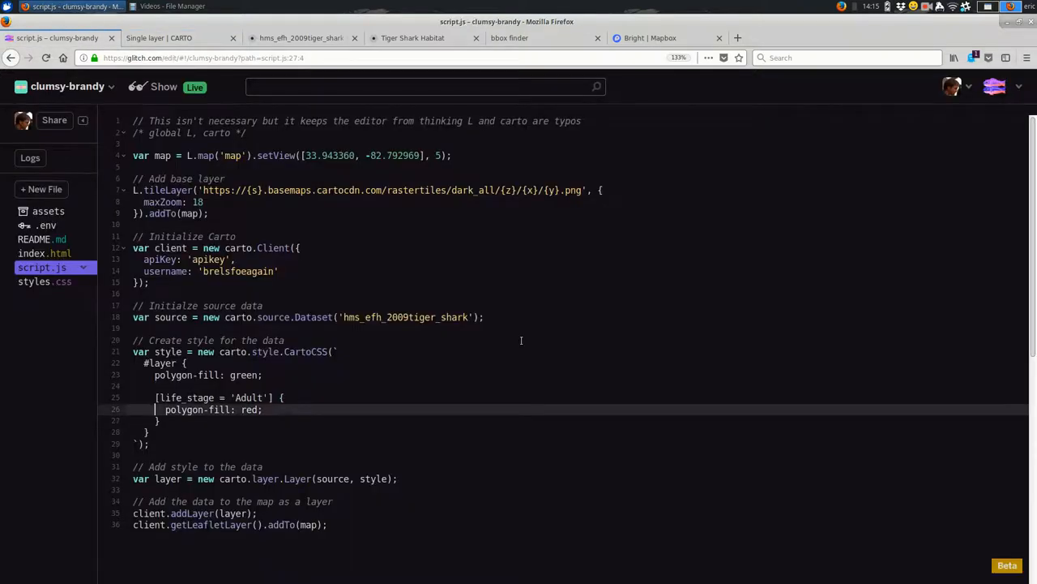
{"action": "double_click", "coordinate": [249, 409]}
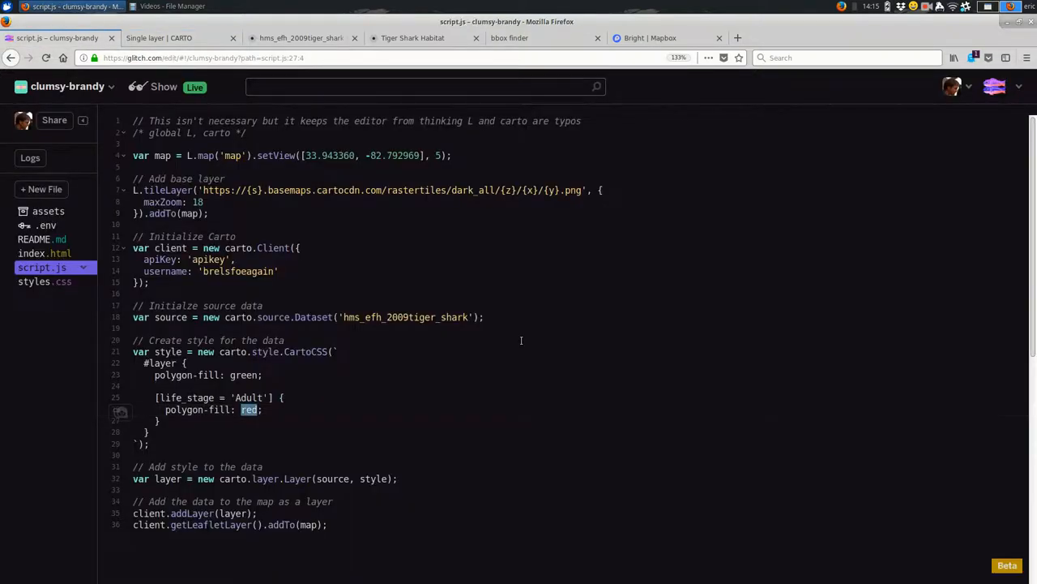
{"action": "left_click", "coordinate": [172, 37]}
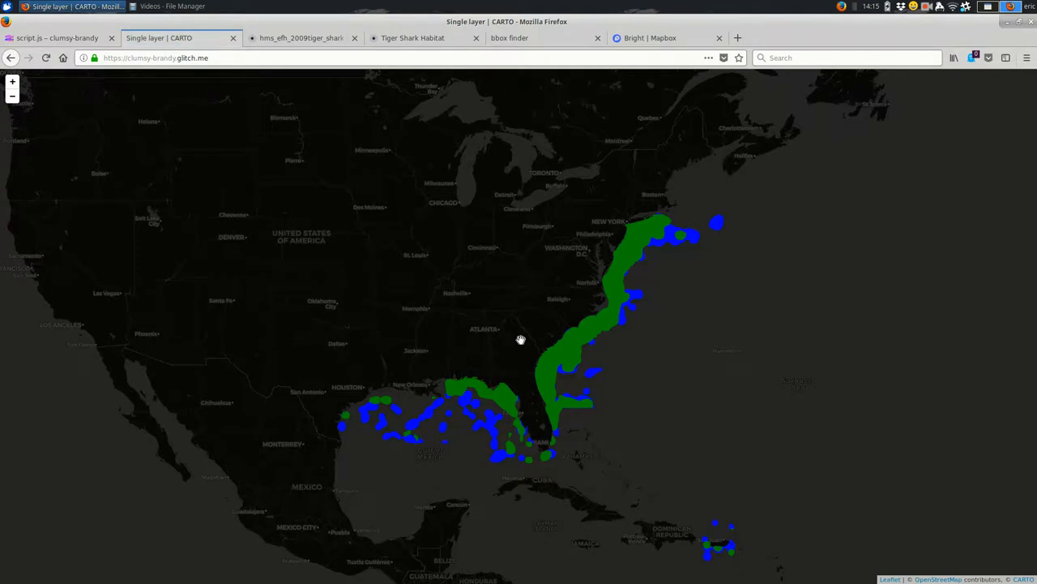
{"action": "left_click", "coordinate": [57, 38]}
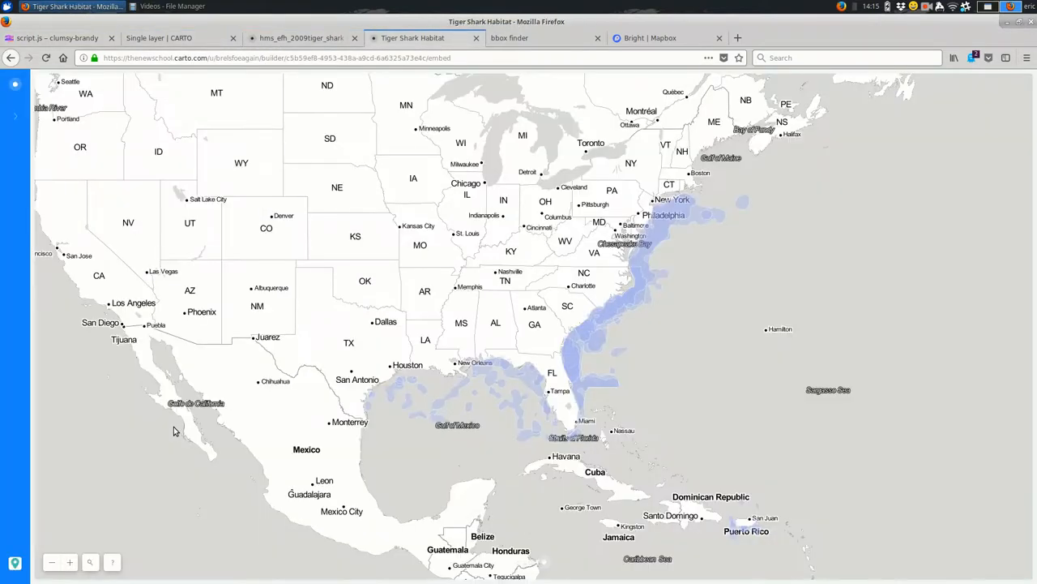
Check the tiger shark dataset table, then return to script.js with the green fill rule.
{"action": "left_click", "coordinate": [302, 38]}
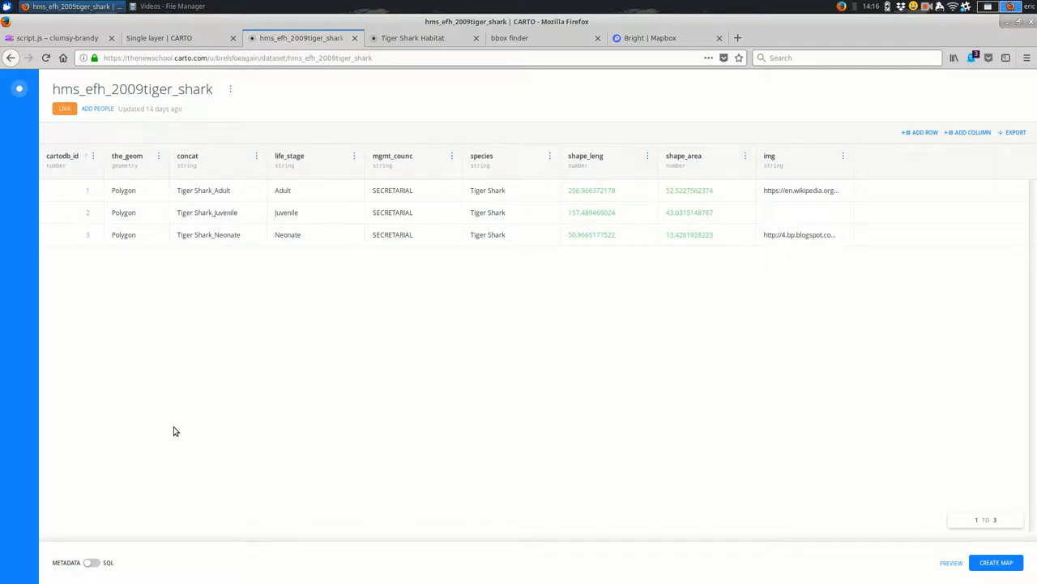
{"action": "left_click", "coordinate": [56, 37]}
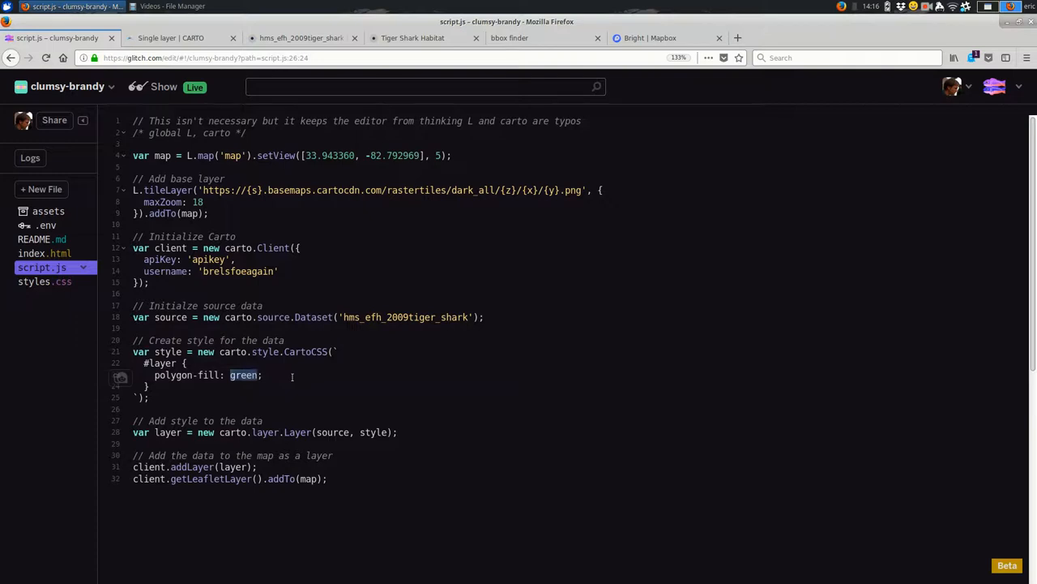
Change polygon-fill from green to red, preview it, then review the style block and layer uses.
{"action": "type", "text": "red"}
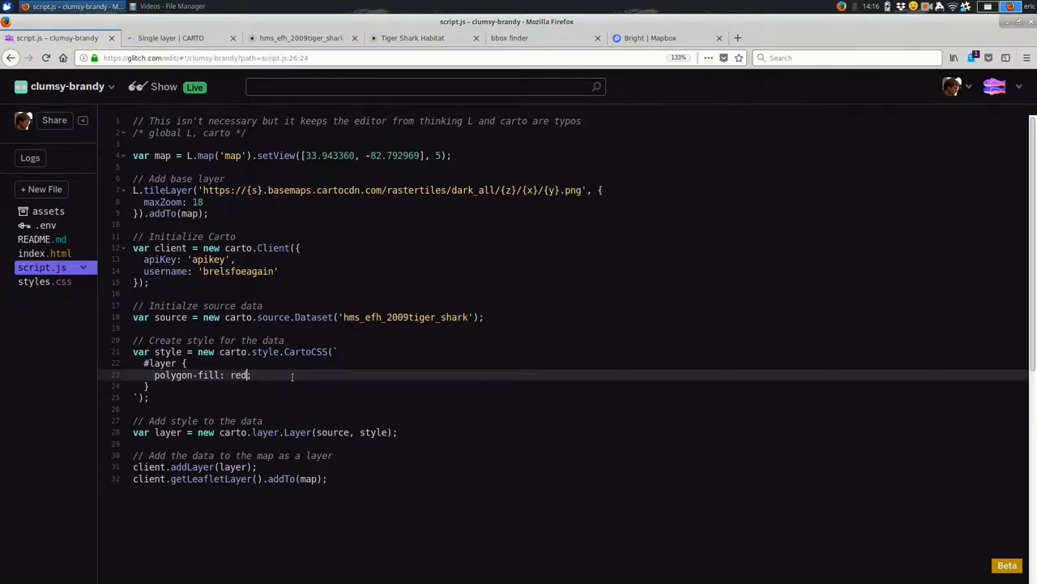
{"action": "left_click", "coordinate": [170, 37]}
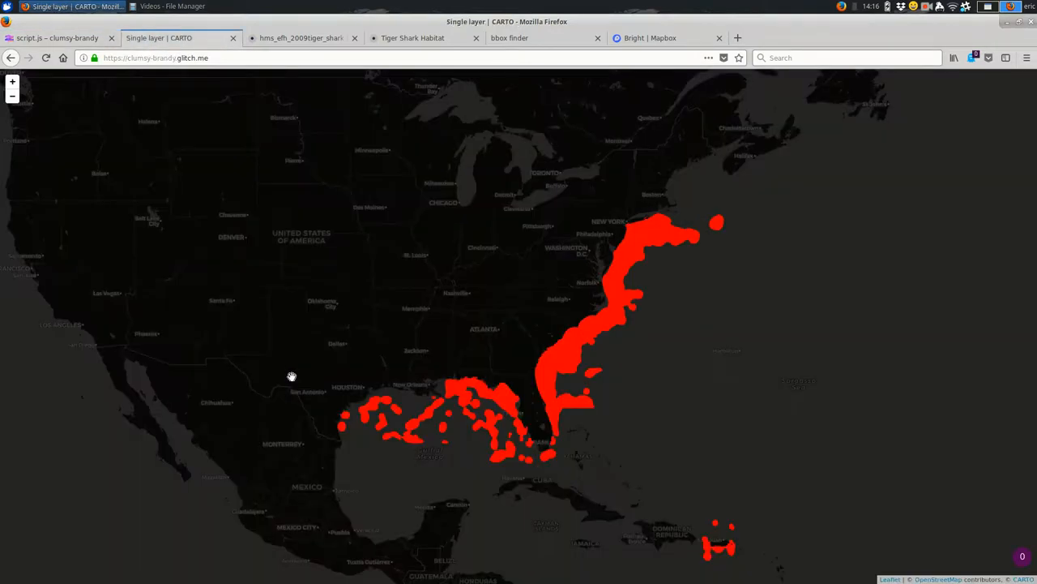
{"action": "left_click", "coordinate": [57, 37]}
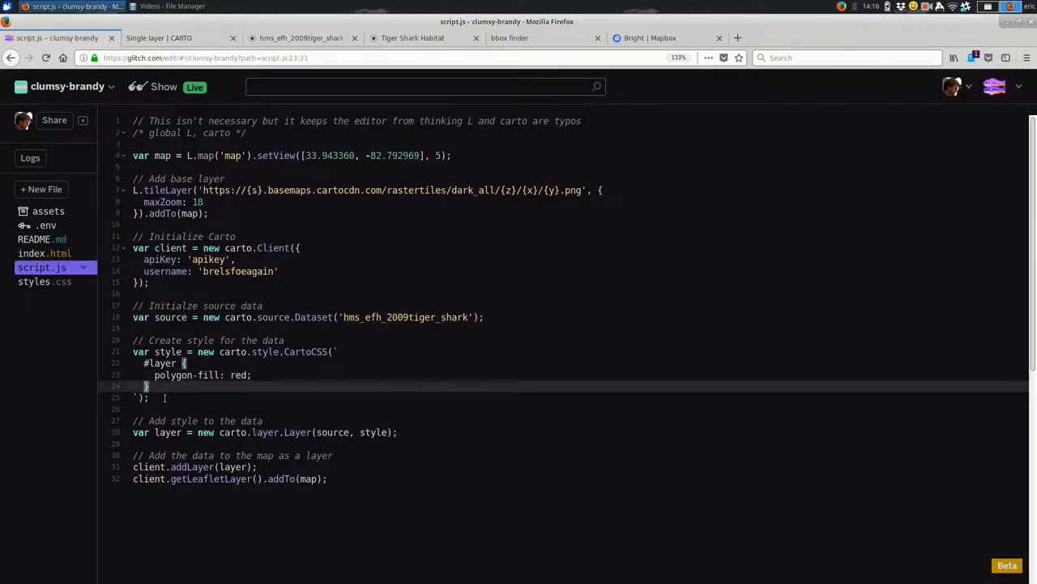
{"action": "left_click_drag", "start_coordinate": [148, 397], "coordinate": [133, 351]}
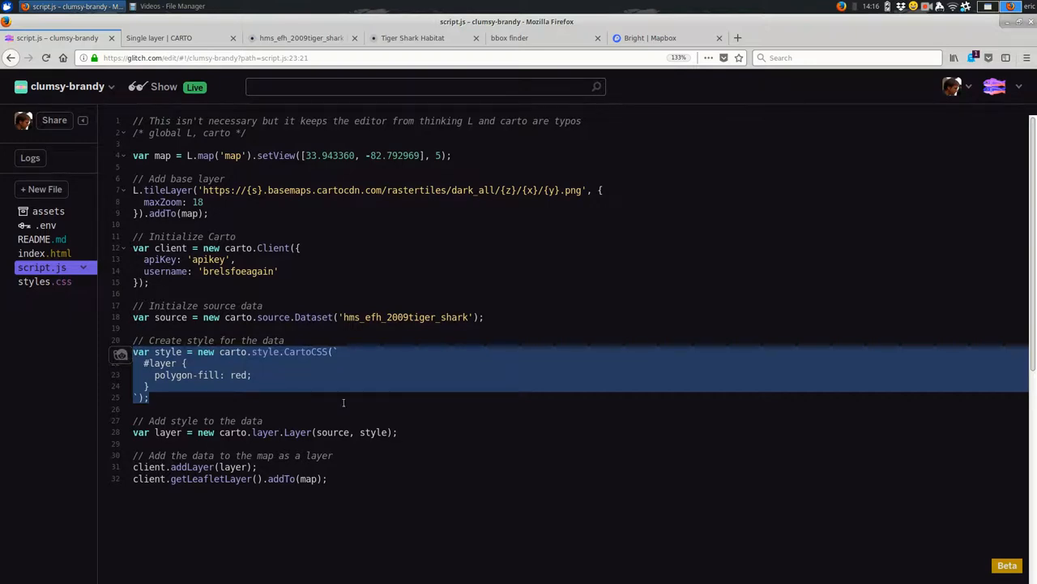
{"action": "left_click", "coordinate": [281, 401]}
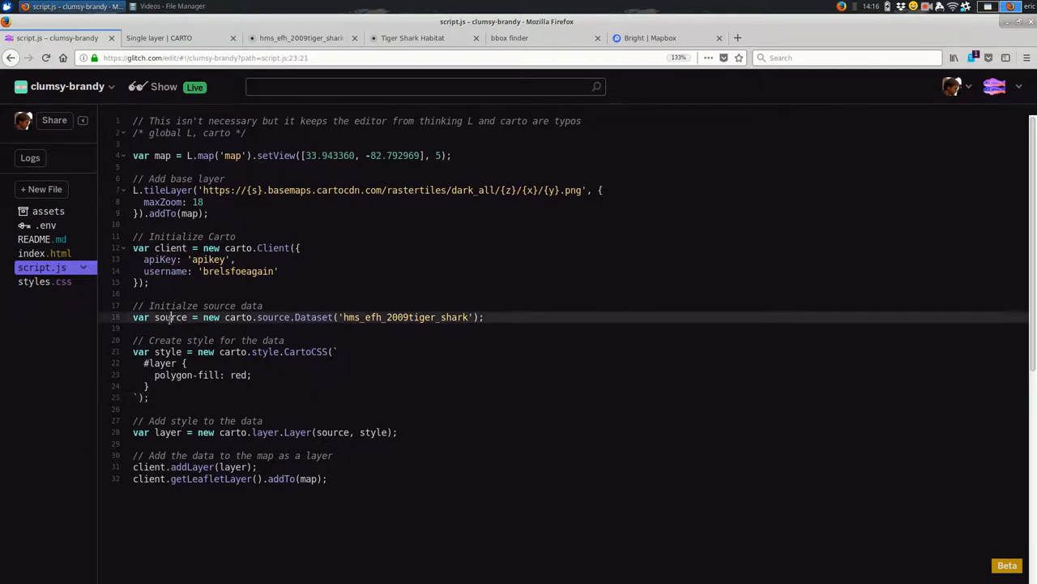
{"action": "double_click", "coordinate": [168, 351]}
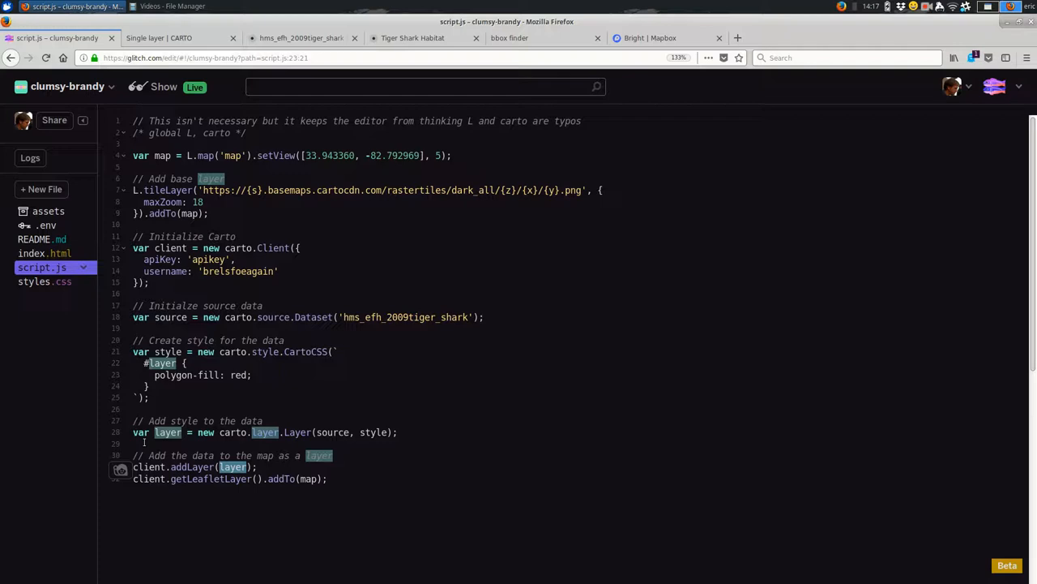
{"action": "mouse_move", "coordinate": [280, 497]}
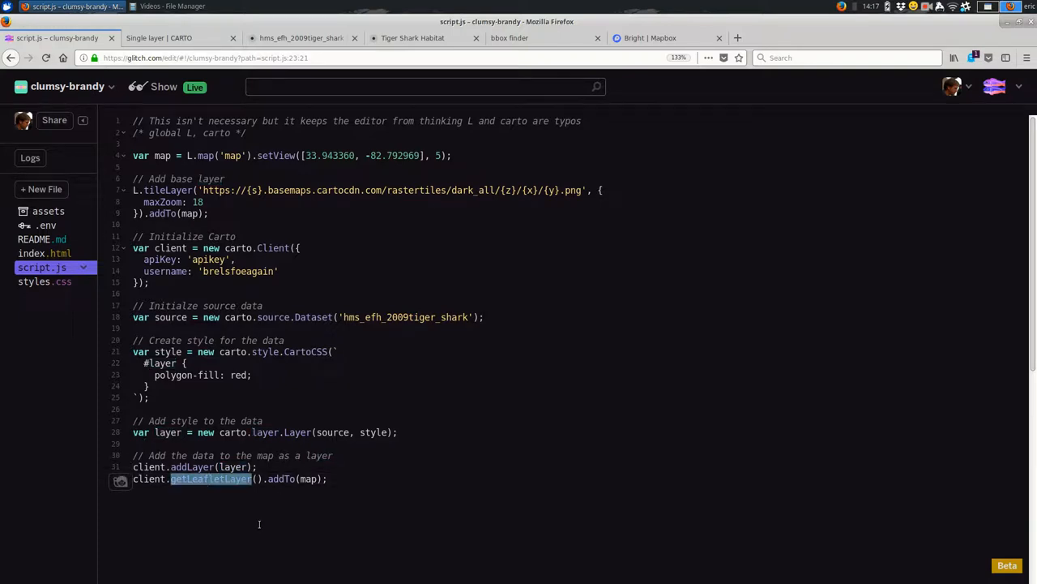
Inspect getLeafletLayer, then change map inside the final addTo call to mymap.
{"action": "double_click", "coordinate": [232, 155]}
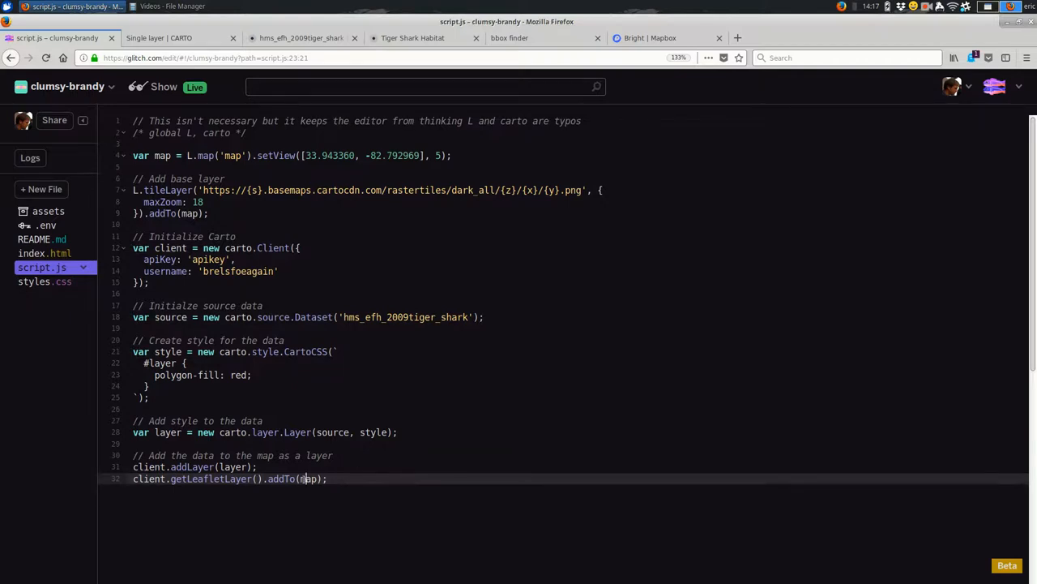
{"action": "double_click", "coordinate": [308, 478]}
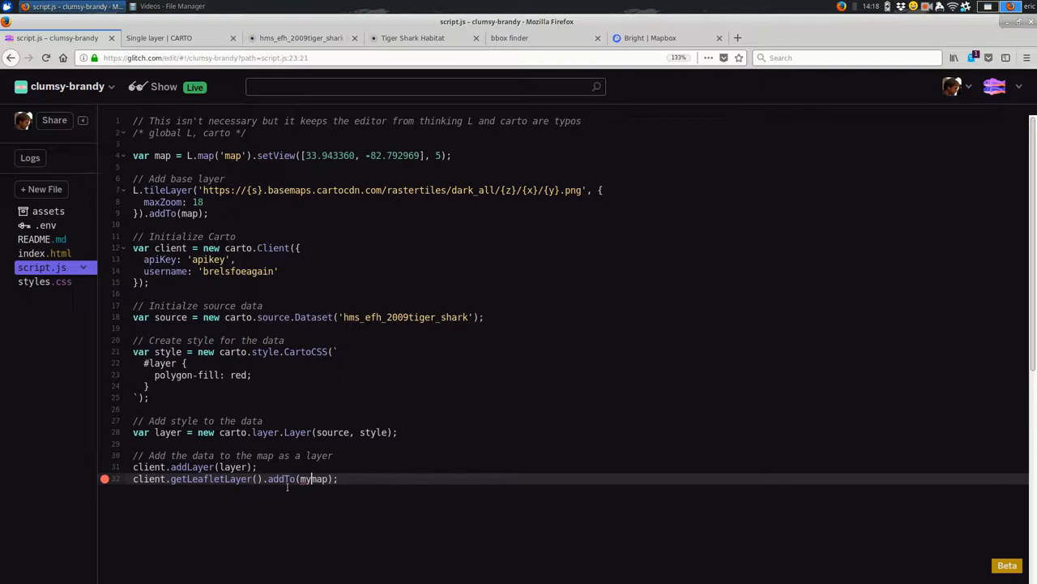
Test mymap renames on lines 4 and 9 against the live map, then revert everything to map.
{"action": "left_click", "coordinate": [171, 37]}
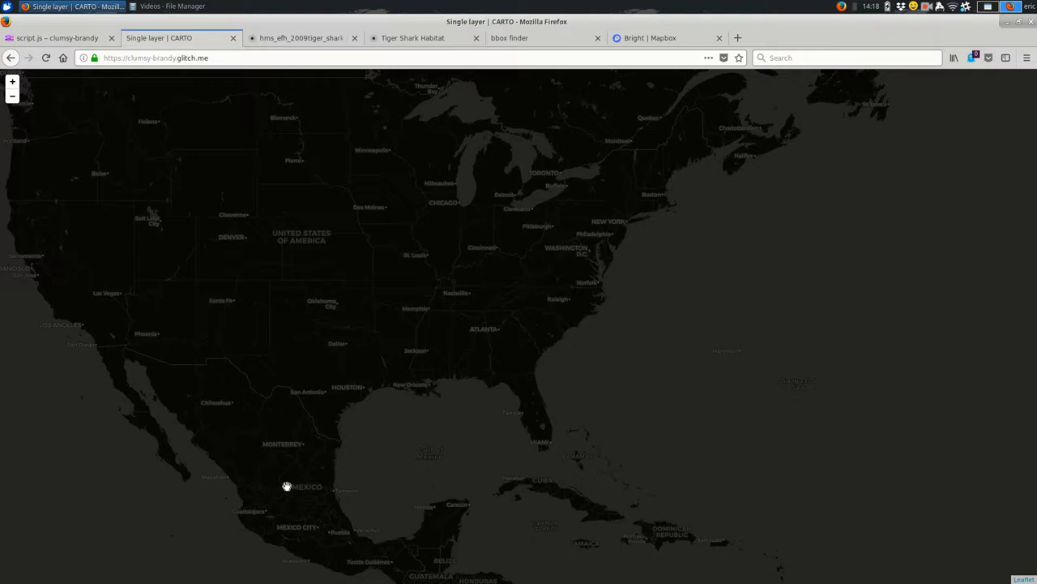
{"action": "left_click", "coordinate": [57, 38]}
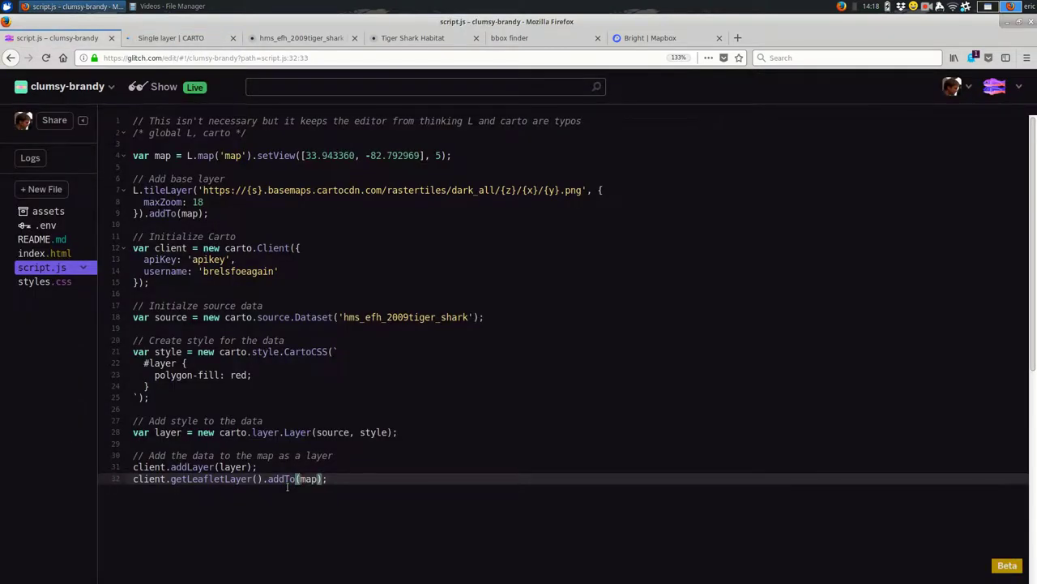
{"action": "left_click", "coordinate": [159, 37]}
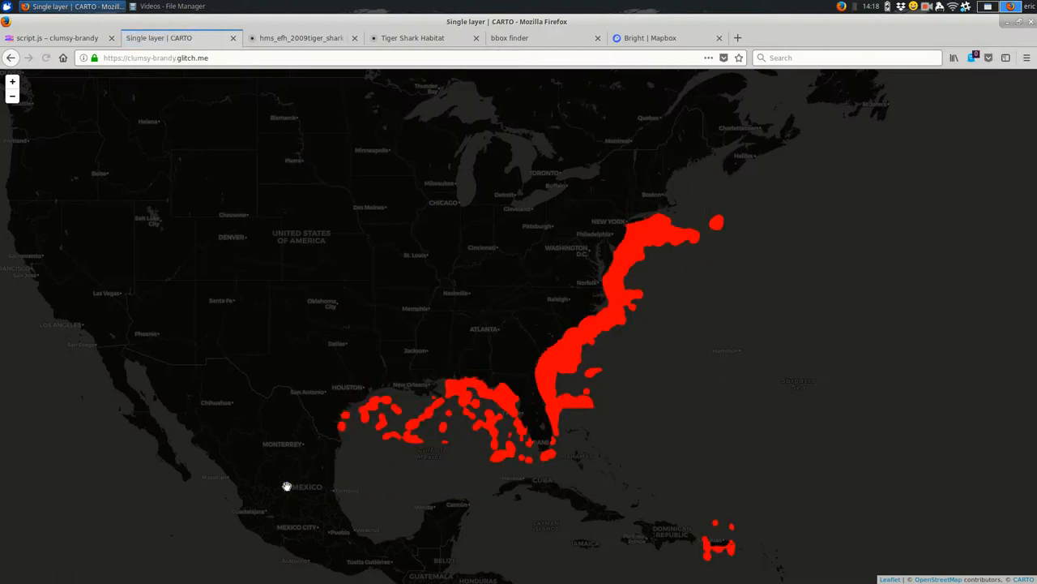
{"action": "left_click", "coordinate": [57, 37]}
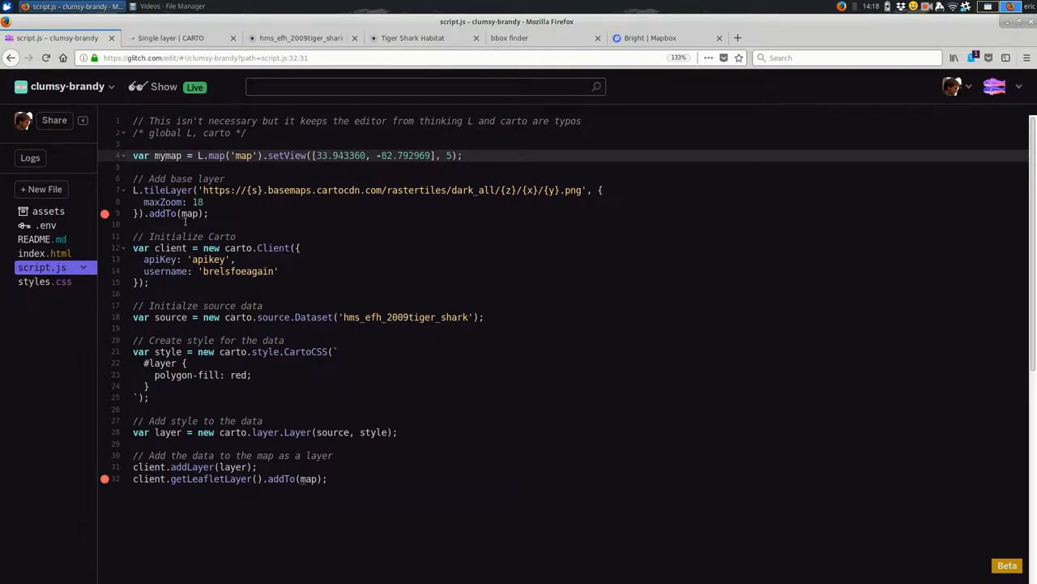
{"action": "mouse_move", "coordinate": [188, 213]}
{"action": "type", "text": "ym"}
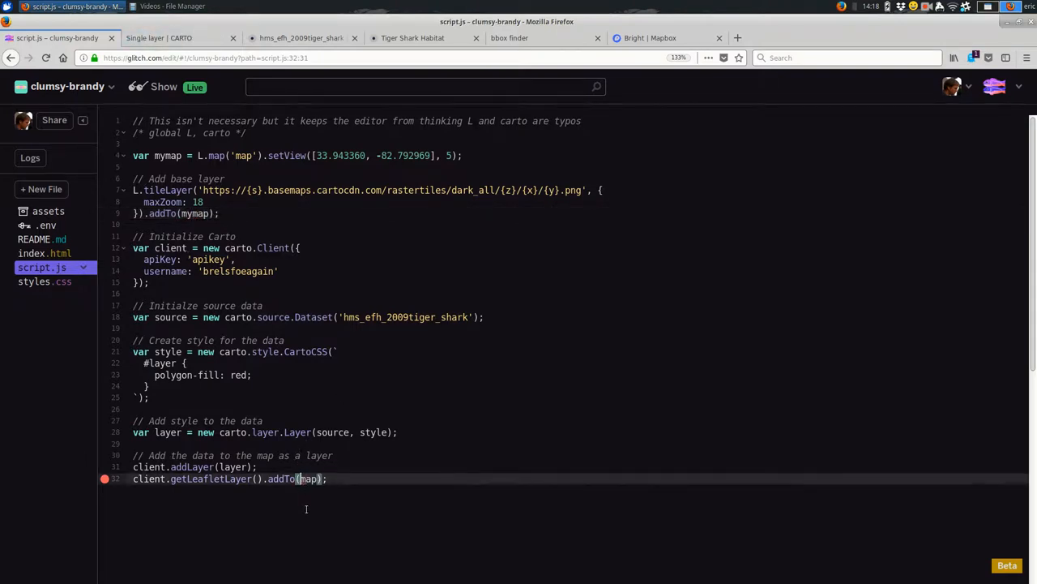
{"action": "left_click", "coordinate": [158, 38]}
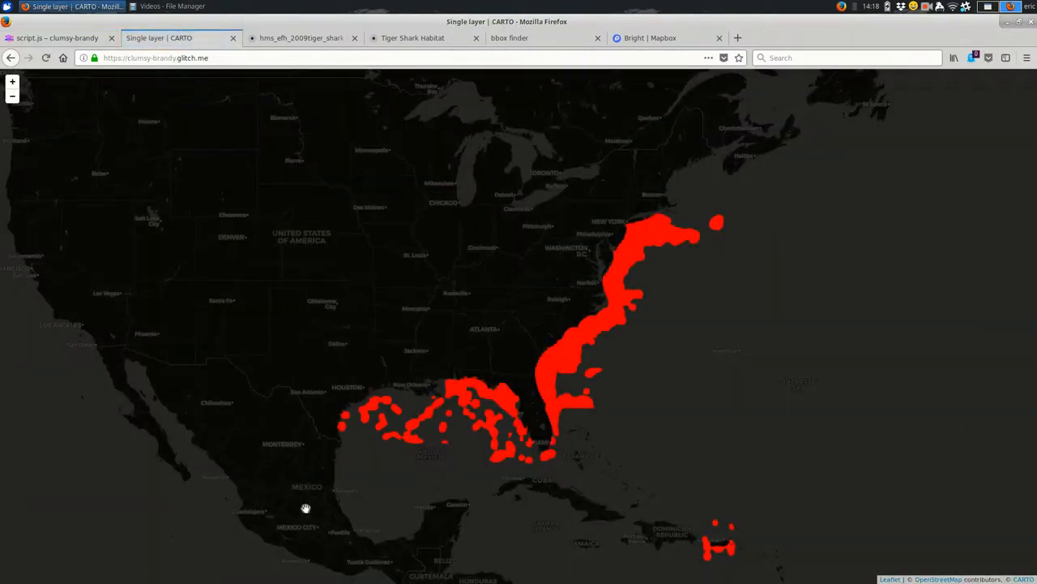
{"action": "left_click", "coordinate": [57, 38]}
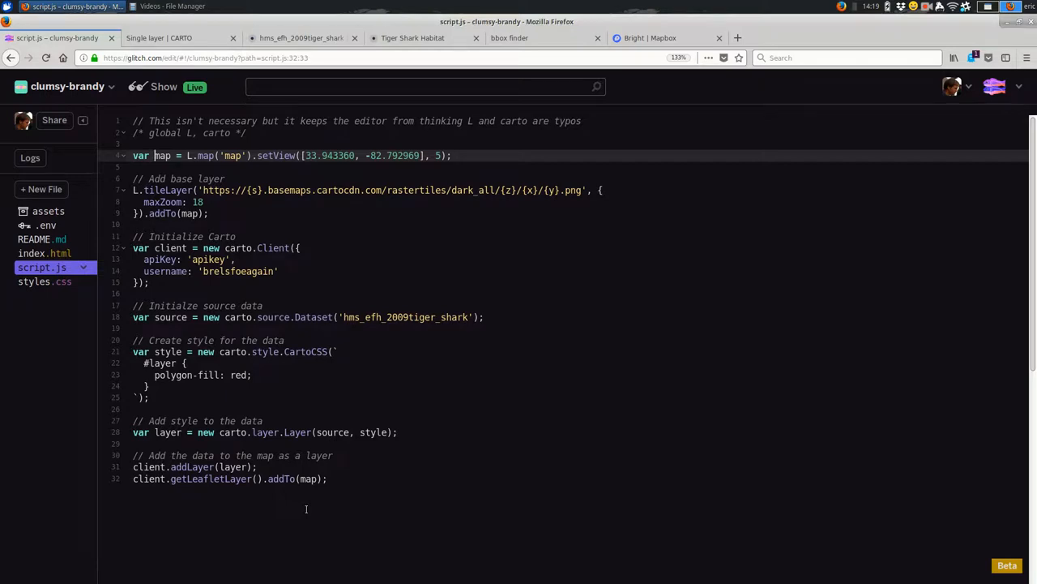
{"action": "left_click", "coordinate": [158, 37]}
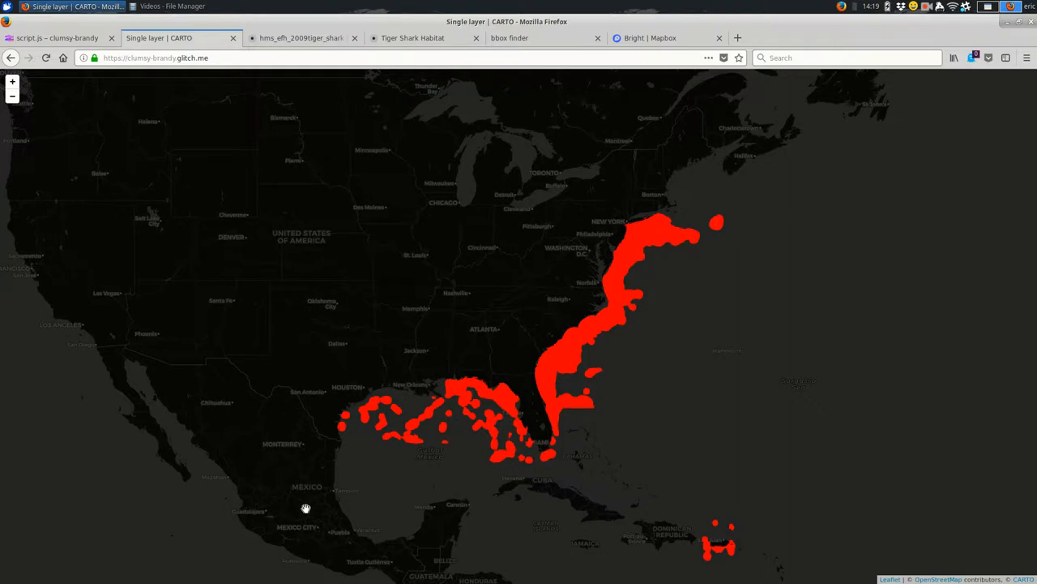
{"action": "left_click", "coordinate": [57, 37]}
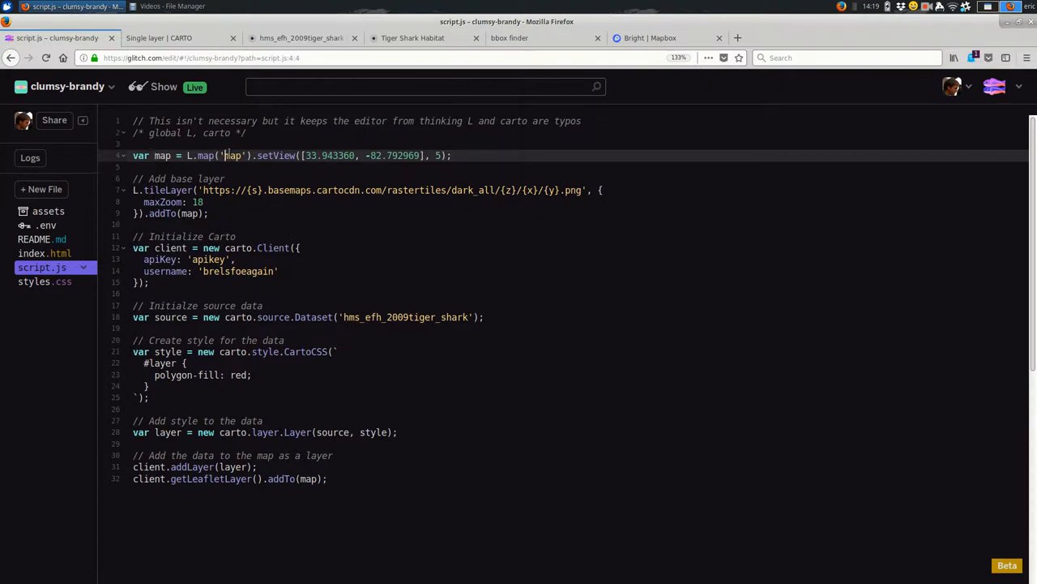
Check index.html's div id, change L.map('map') to L.map('mymap'), and view the live page.
{"action": "double_click", "coordinate": [232, 155]}
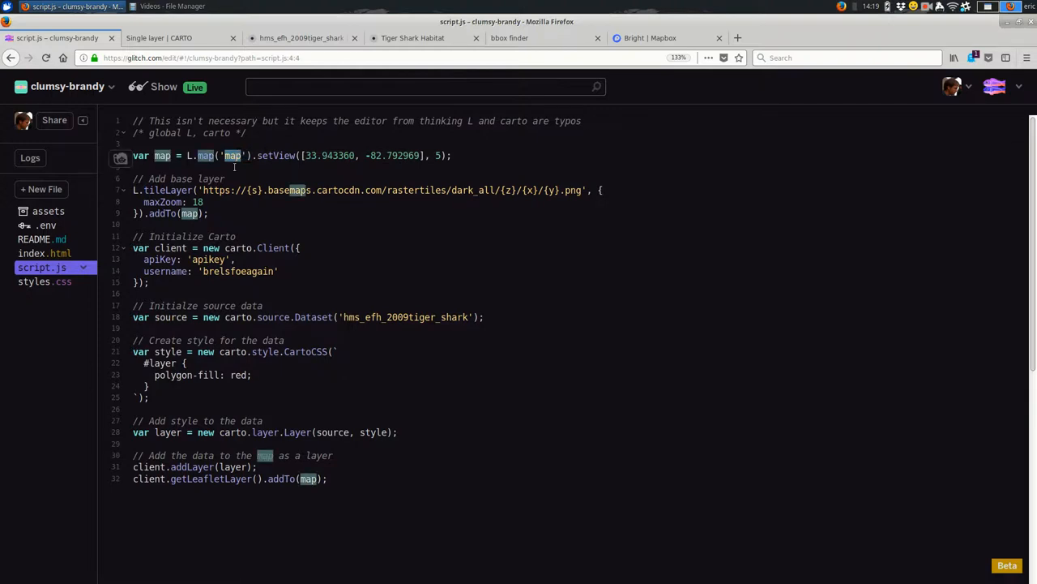
{"action": "left_click", "coordinate": [178, 37]}
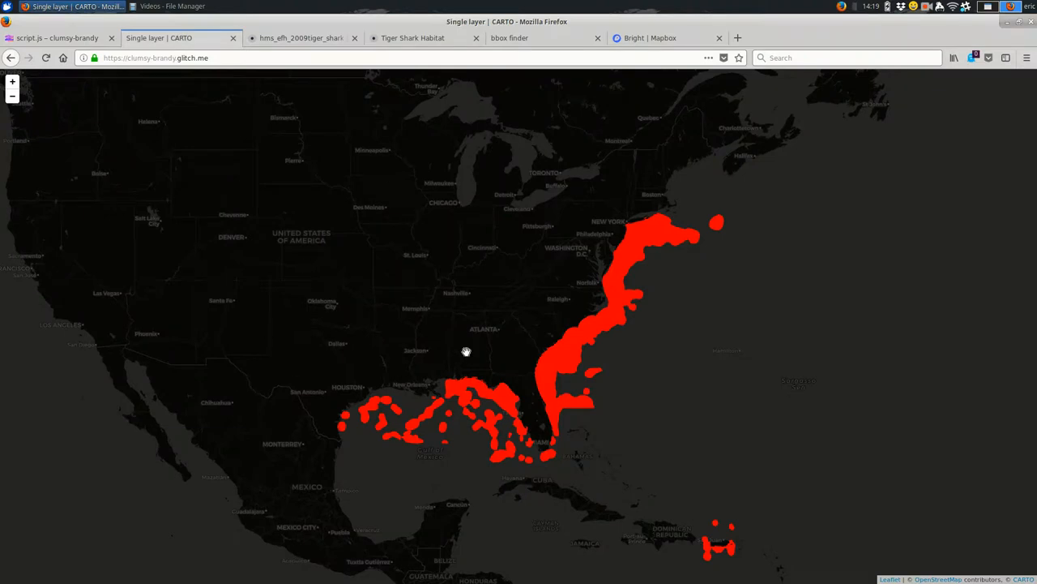
{"action": "left_click", "coordinate": [57, 38]}
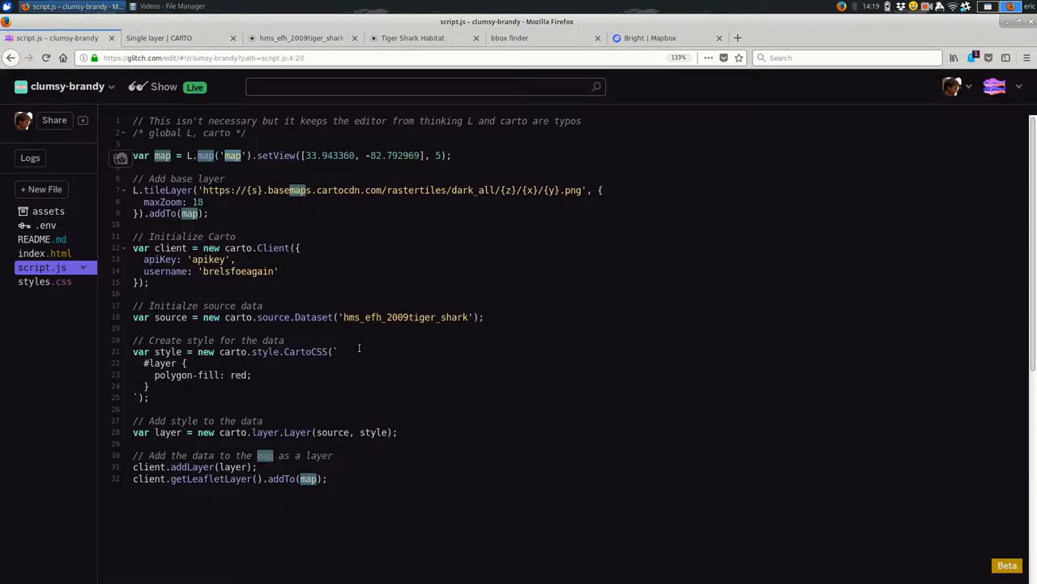
{"action": "left_click", "coordinate": [45, 253]}
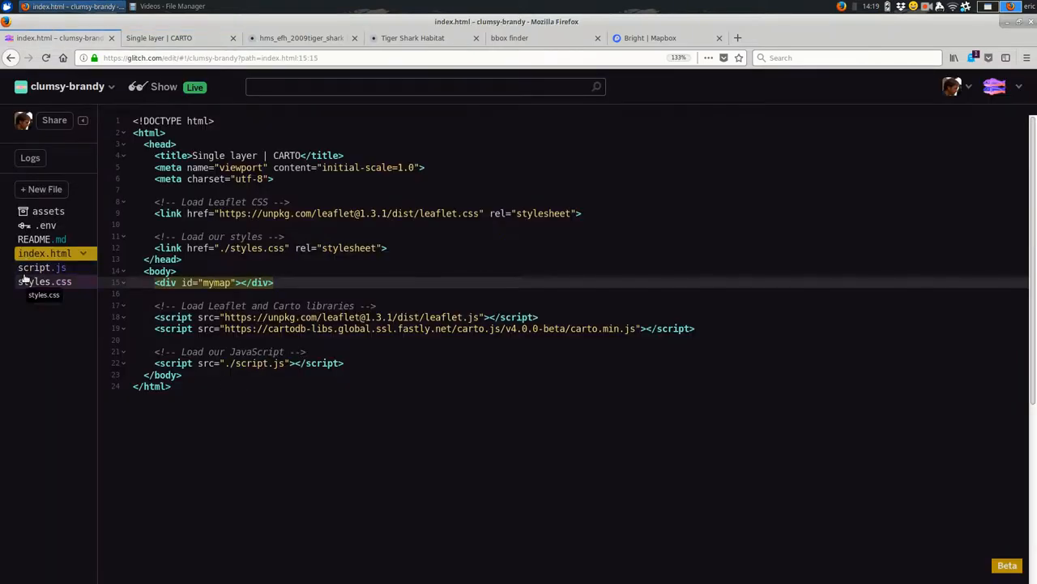
{"action": "left_click", "coordinate": [41, 268]}
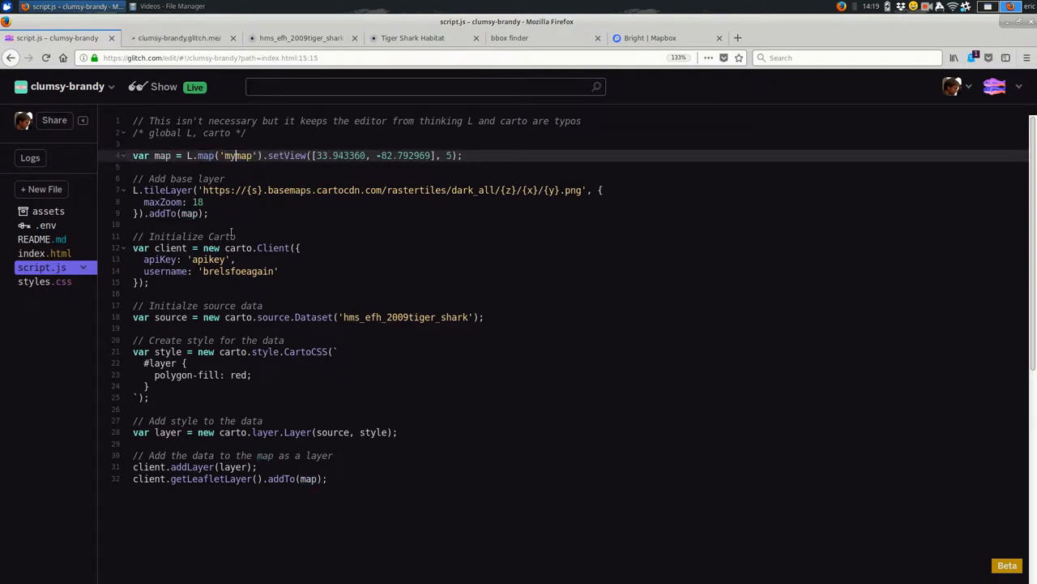
{"action": "left_click", "coordinate": [175, 38]}
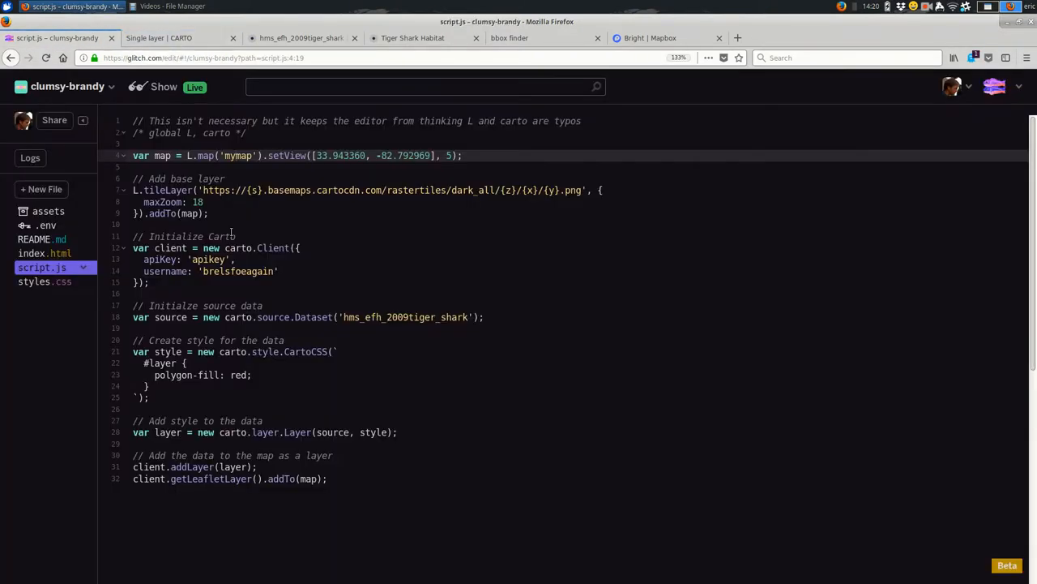
{"action": "left_click", "coordinate": [39, 252]}
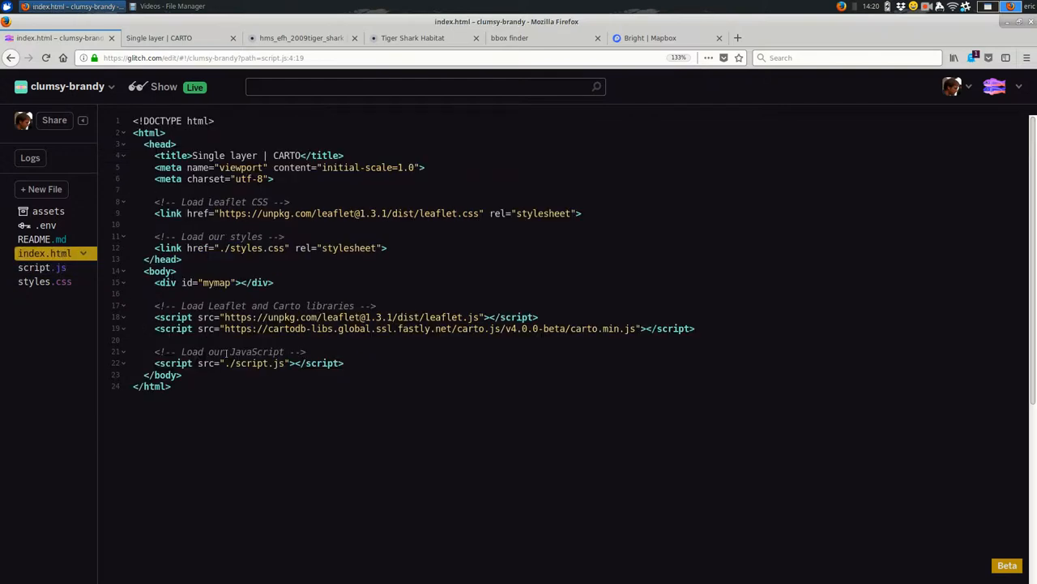
{"action": "left_click", "coordinate": [159, 38]}
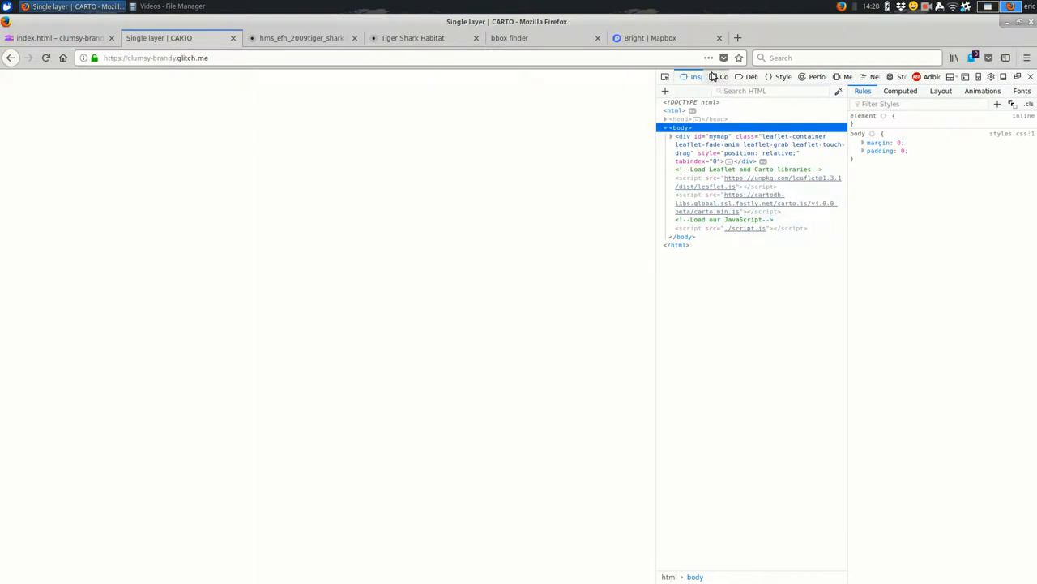
Check the Console for errors, then inspect div#mymap, revealing its 1215 × 0 size.
{"action": "left_click", "coordinate": [720, 76]}
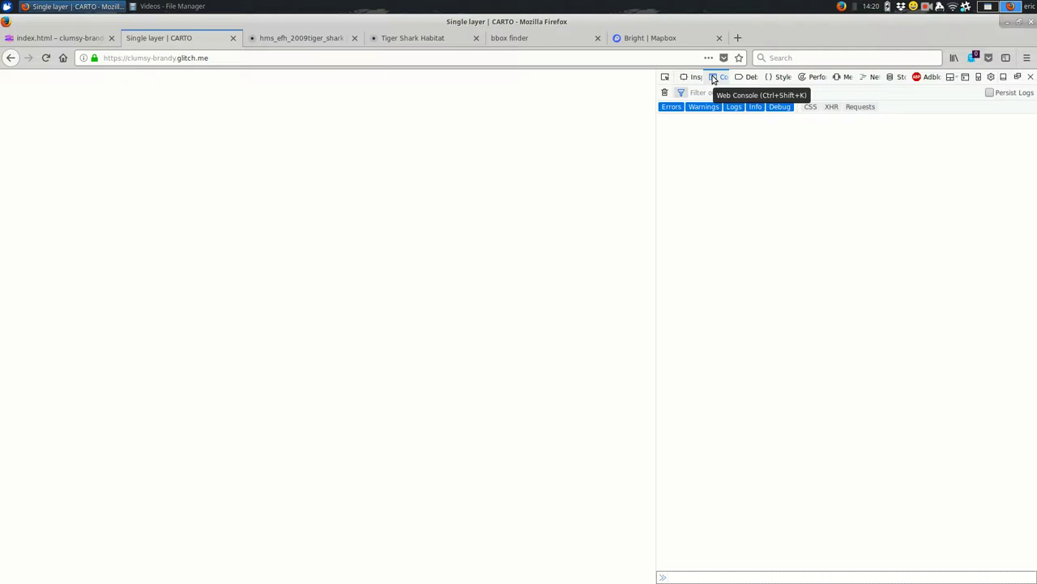
{"action": "mouse_move", "coordinate": [722, 133]}
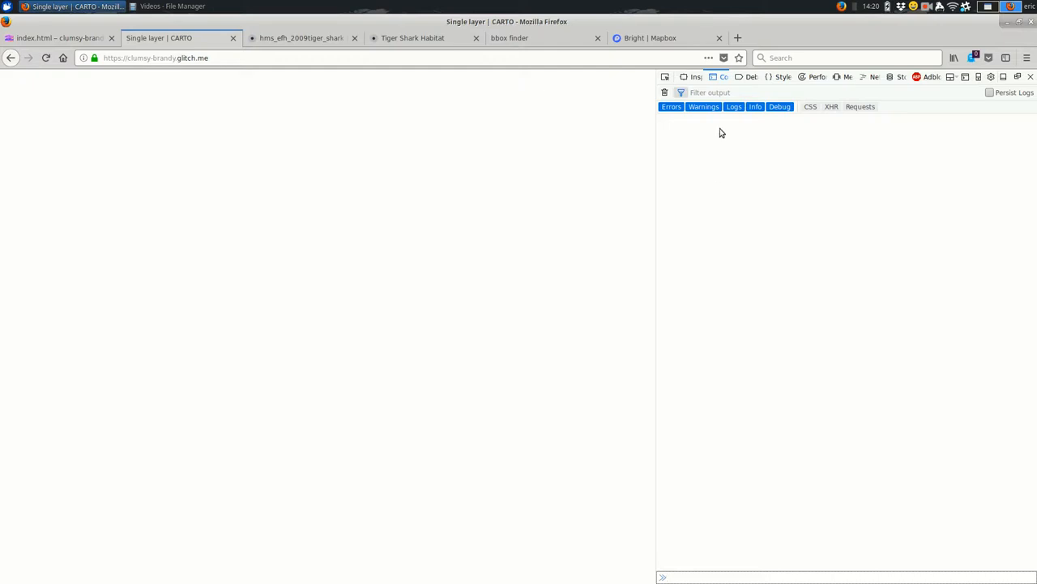
{"action": "left_click", "coordinate": [690, 76]}
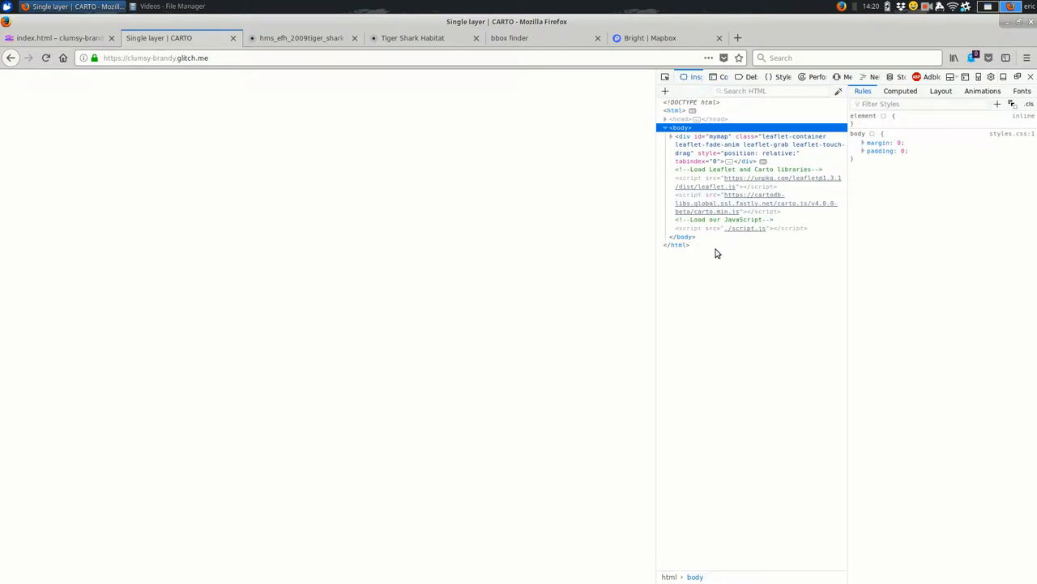
{"action": "mouse_move", "coordinate": [689, 84]}
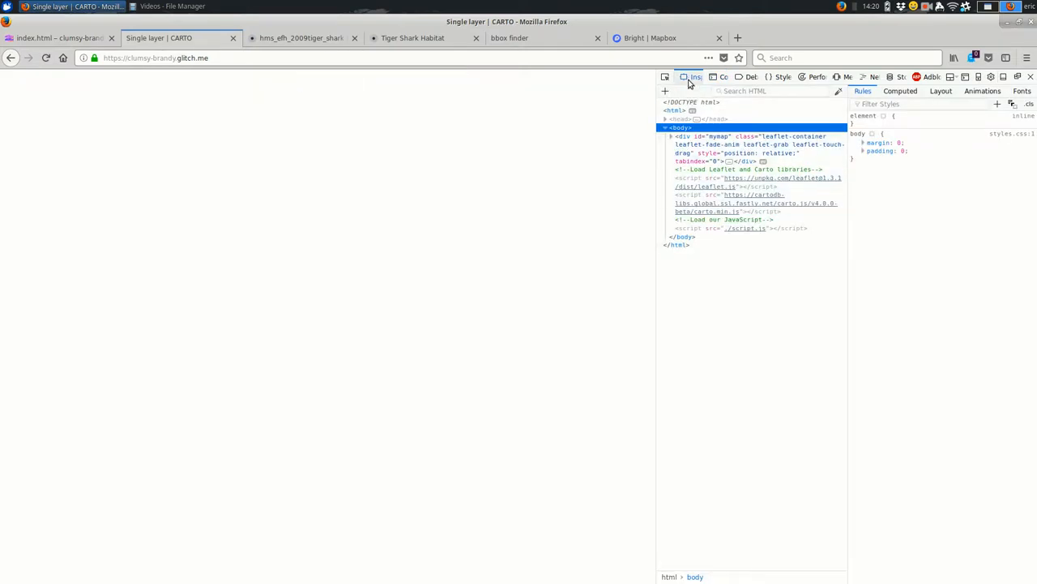
{"action": "mouse_move", "coordinate": [713, 144]}
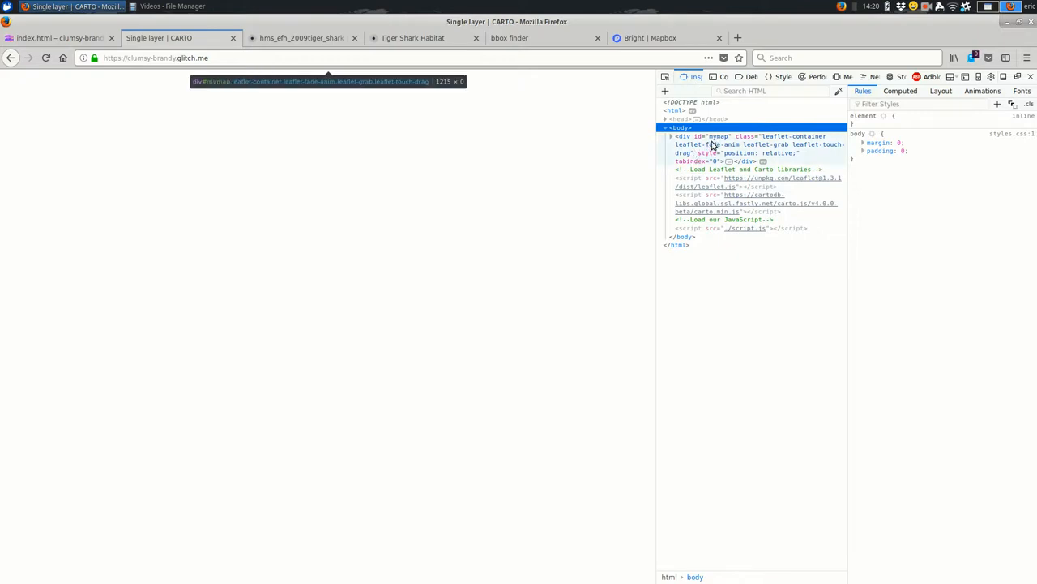
{"action": "left_click", "coordinate": [720, 144]}
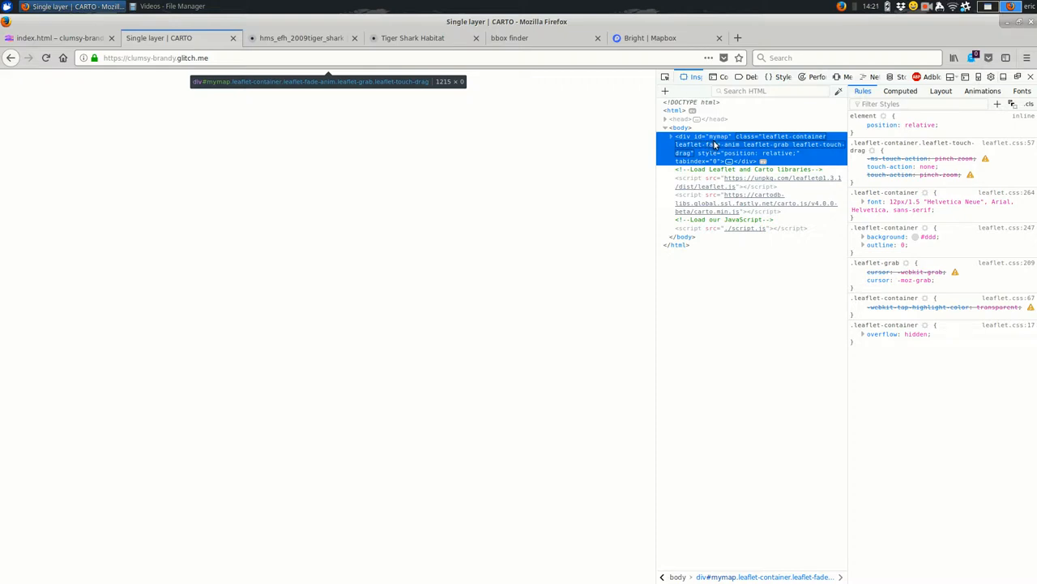
{"action": "left_click", "coordinate": [61, 38]}
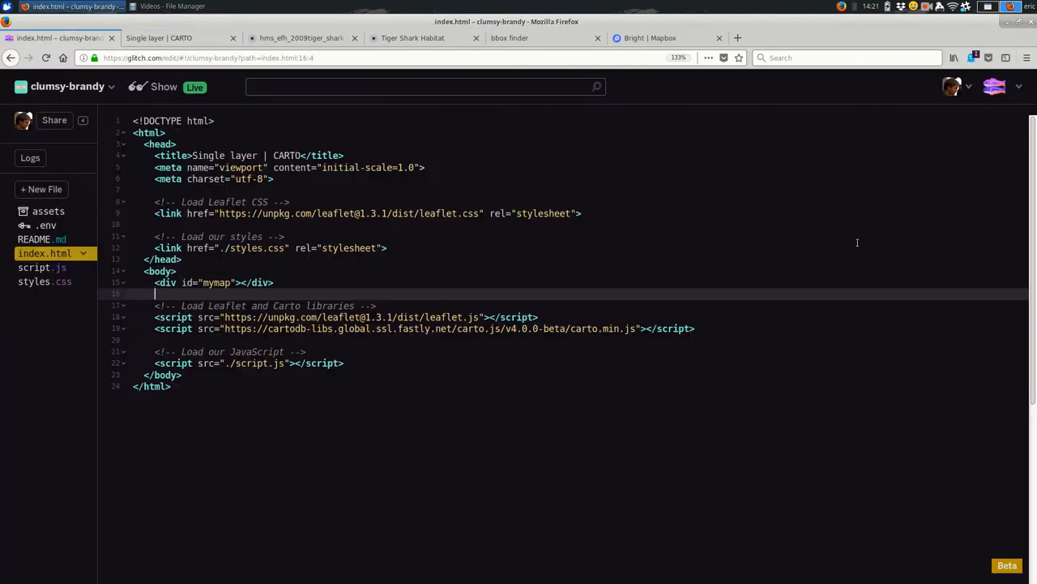
Review styles.css, index.html and script.js, then view the live map showing red habitat polygons.
{"action": "left_click", "coordinate": [44, 282]}
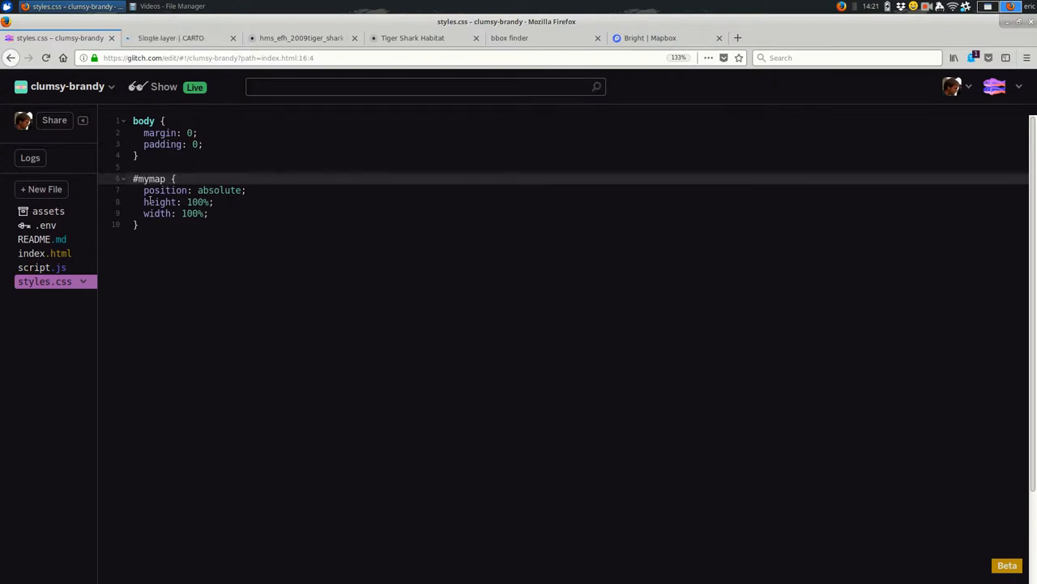
{"action": "left_click", "coordinate": [171, 38]}
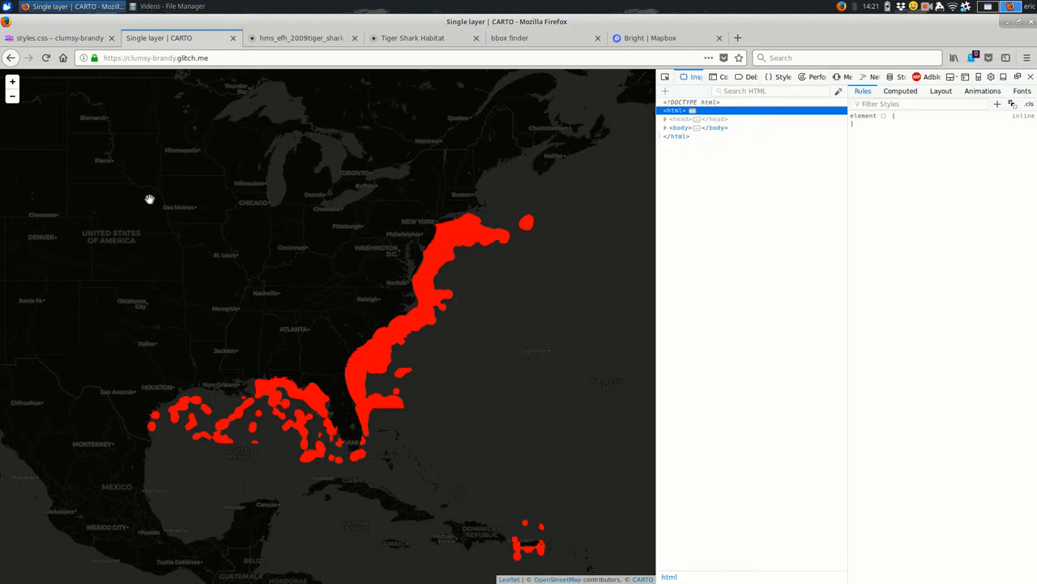
{"action": "left_click", "coordinate": [60, 37]}
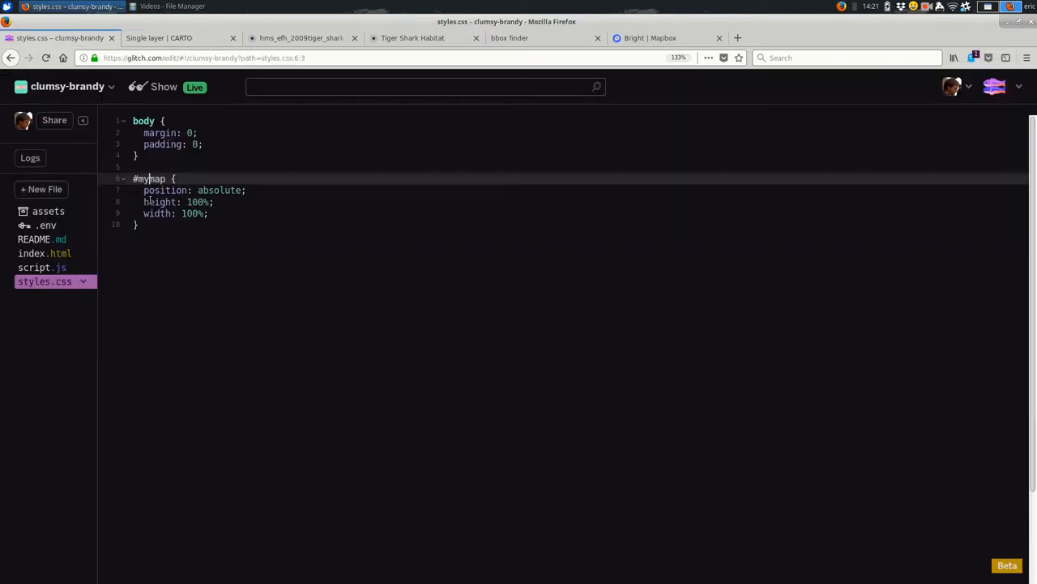
{"action": "left_click", "coordinate": [40, 253]}
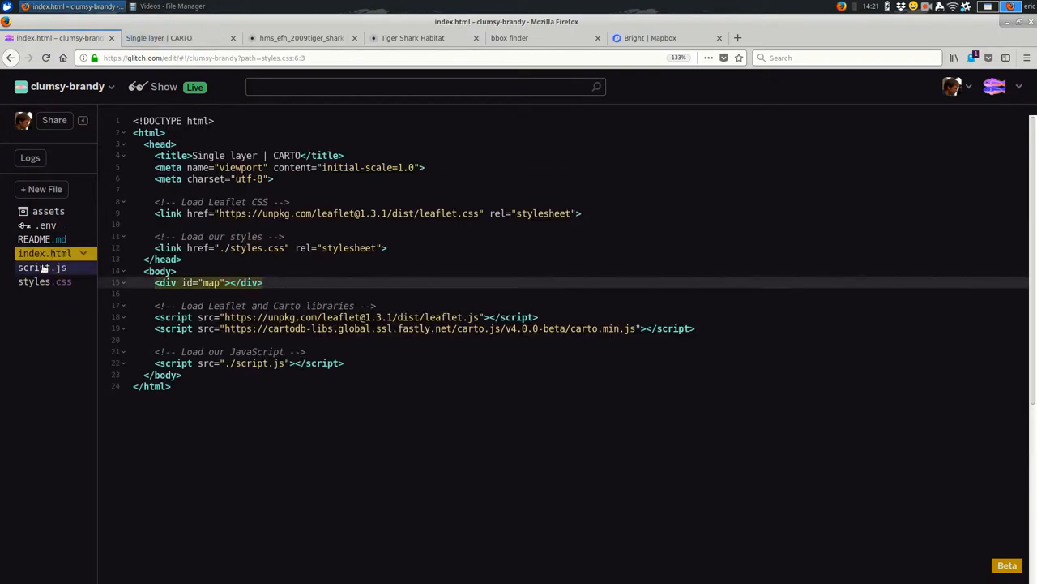
{"action": "left_click", "coordinate": [41, 266]}
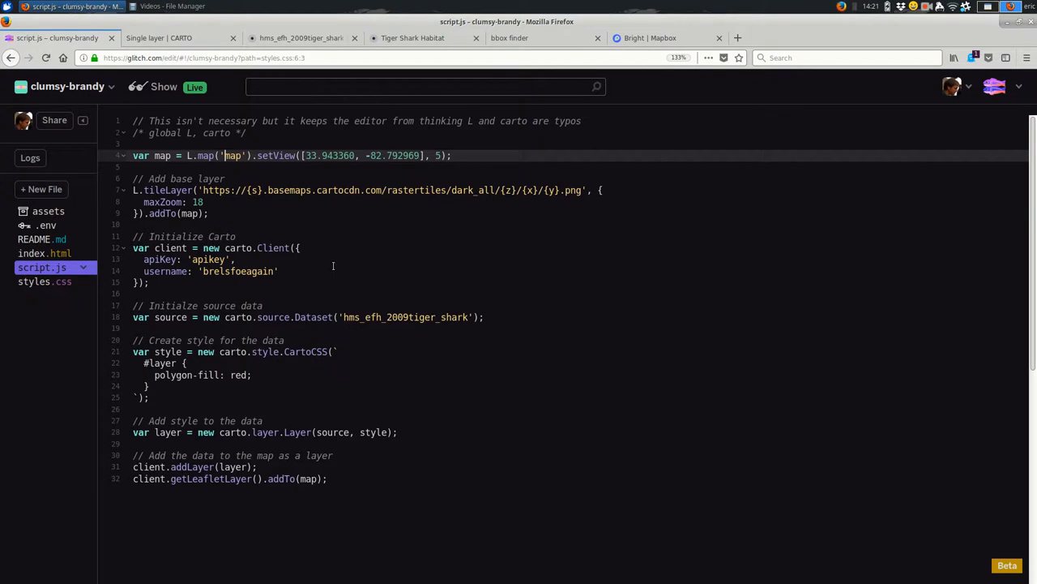
{"action": "left_click", "coordinate": [159, 37]}
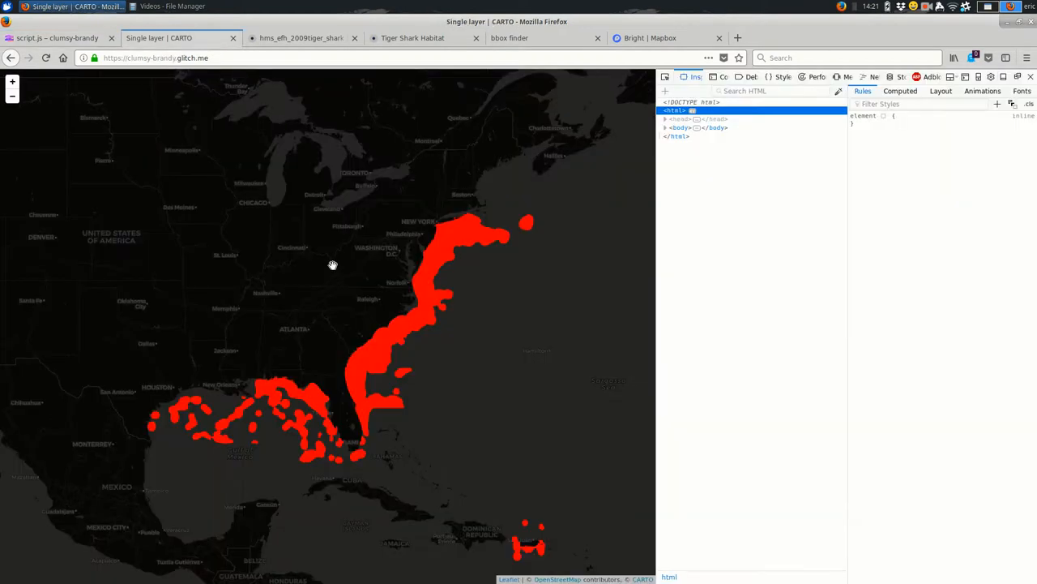
Show the live page's Console, which lists only a will-change memory warning.
{"action": "left_click", "coordinate": [56, 37]}
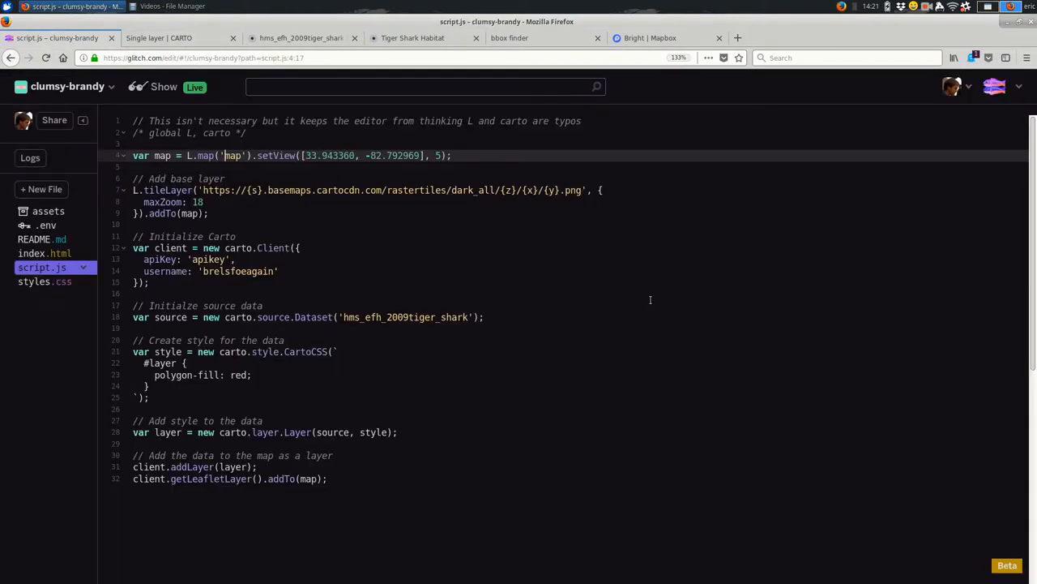
{"action": "left_click", "coordinate": [159, 38]}
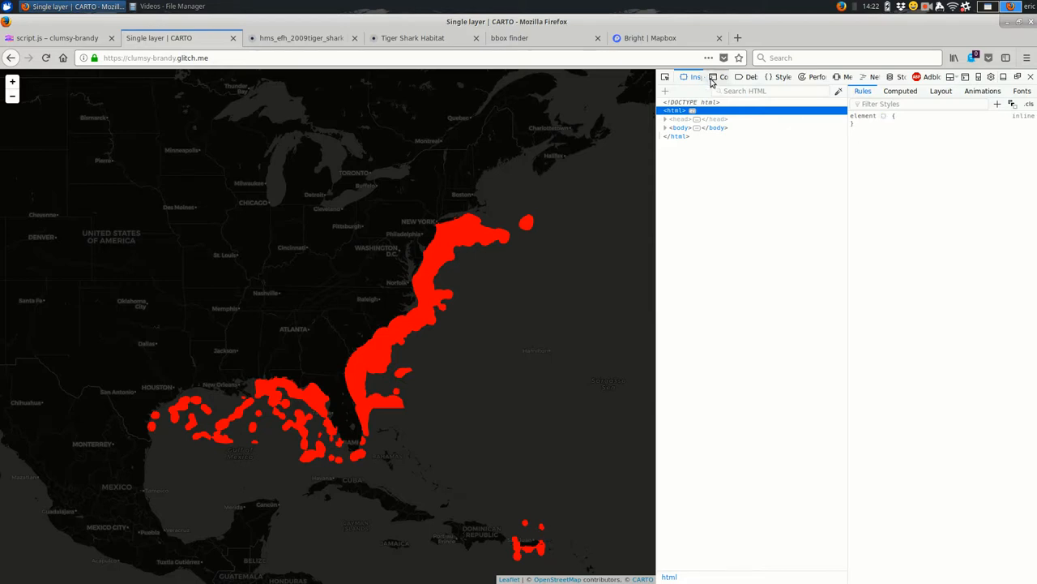
{"action": "left_click", "coordinate": [720, 76]}
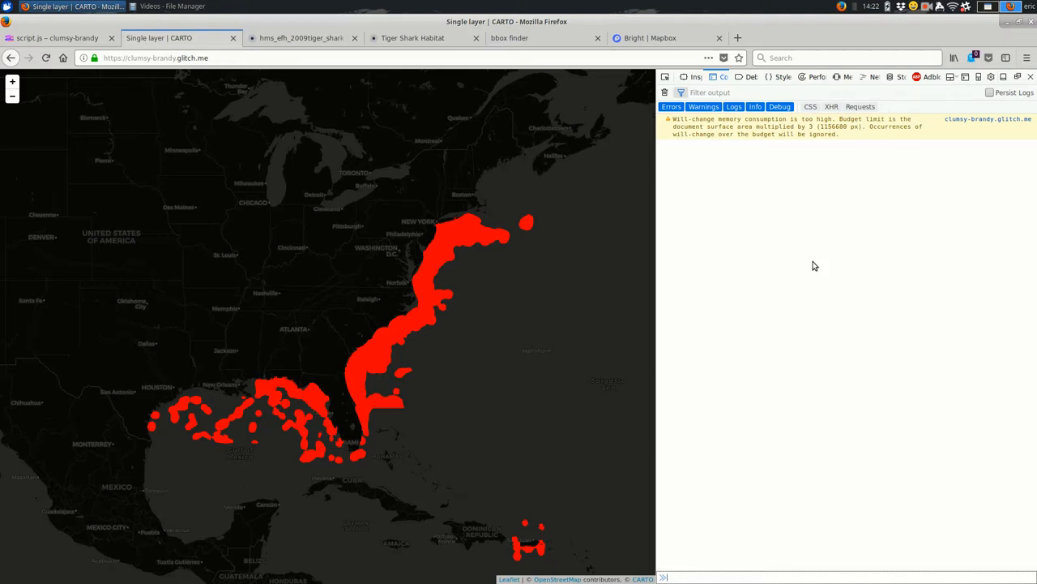
{"action": "mouse_move", "coordinate": [763, 257]}
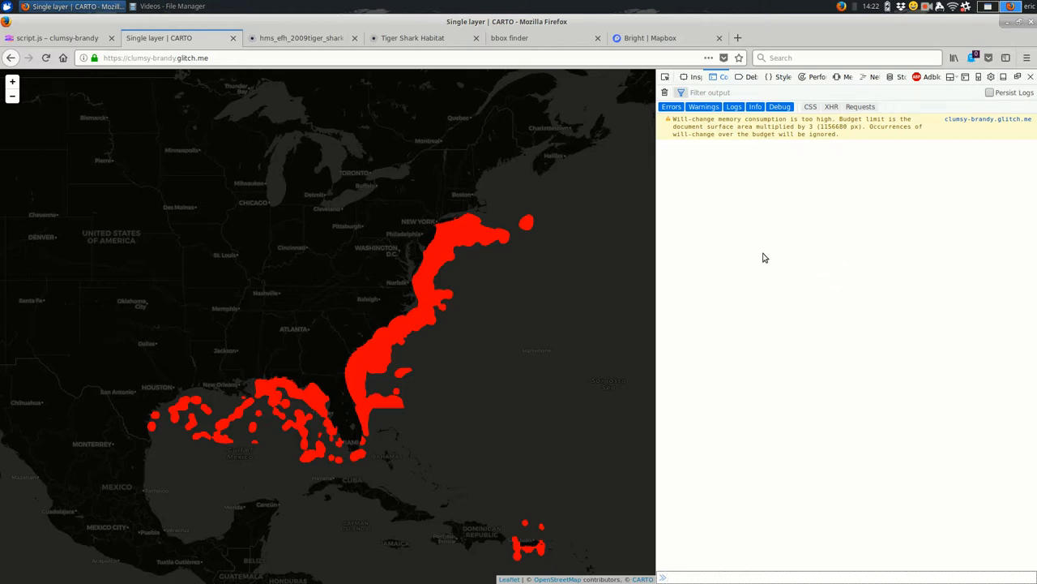
{"action": "mouse_move", "coordinate": [722, 320]}
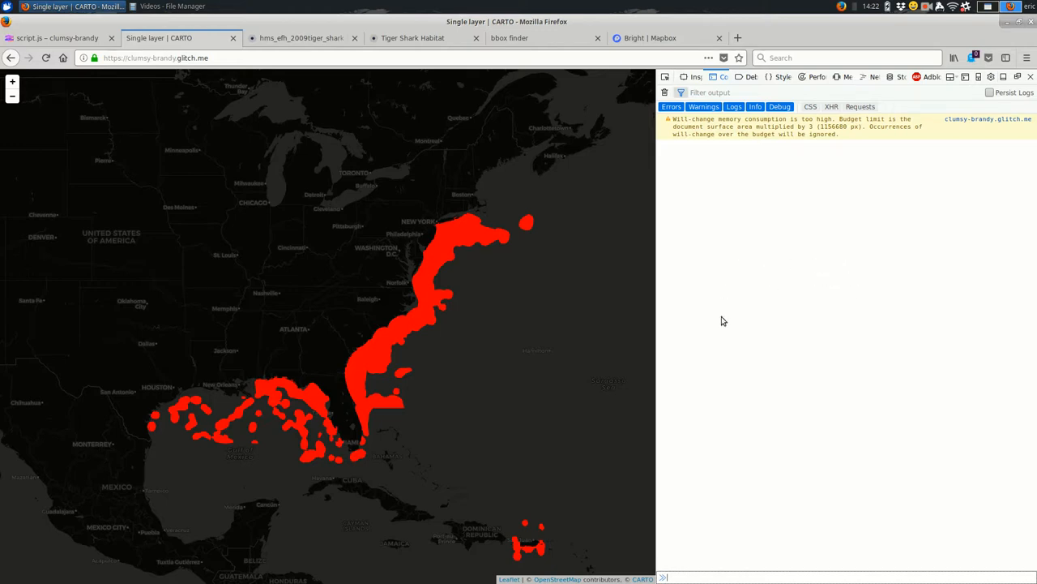
{"action": "mouse_move", "coordinate": [786, 280]}
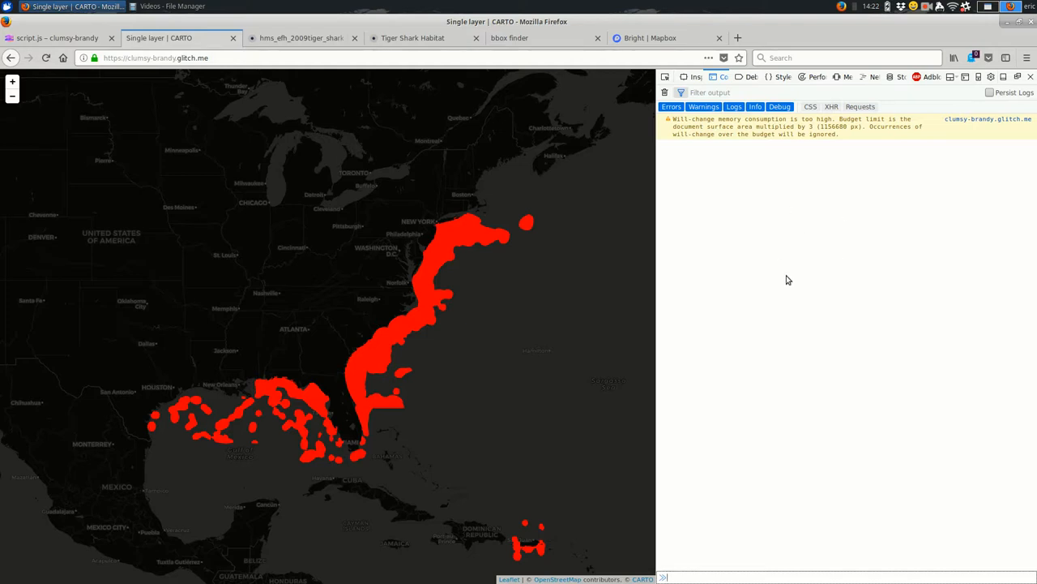
{"action": "mouse_move", "coordinate": [768, 284]}
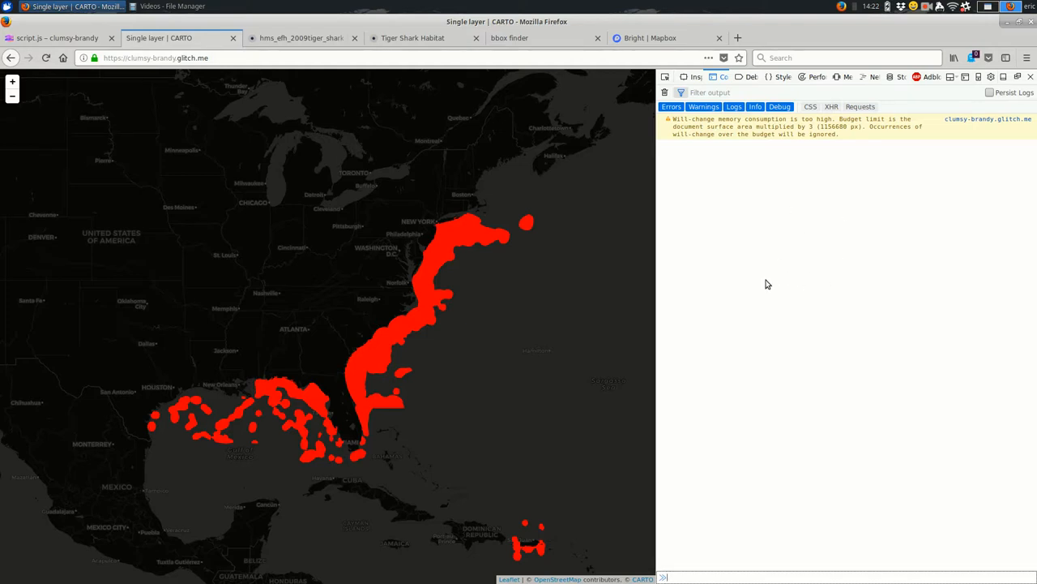
{"action": "left_click", "coordinate": [57, 38]}
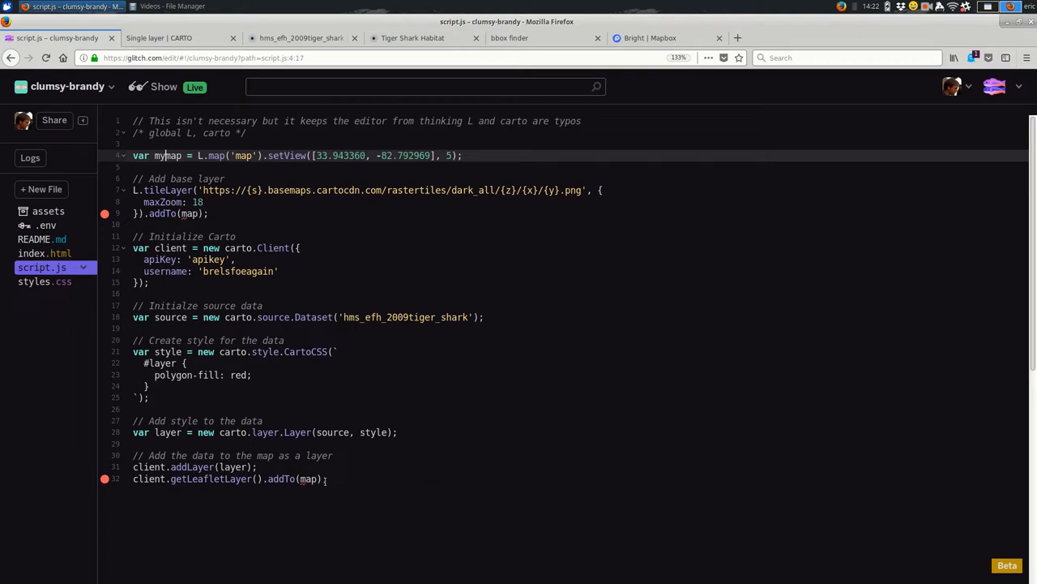
View the map after renaming to mymap, expand the addLayer TypeError, then rename back to map.
{"action": "left_click", "coordinate": [158, 37]}
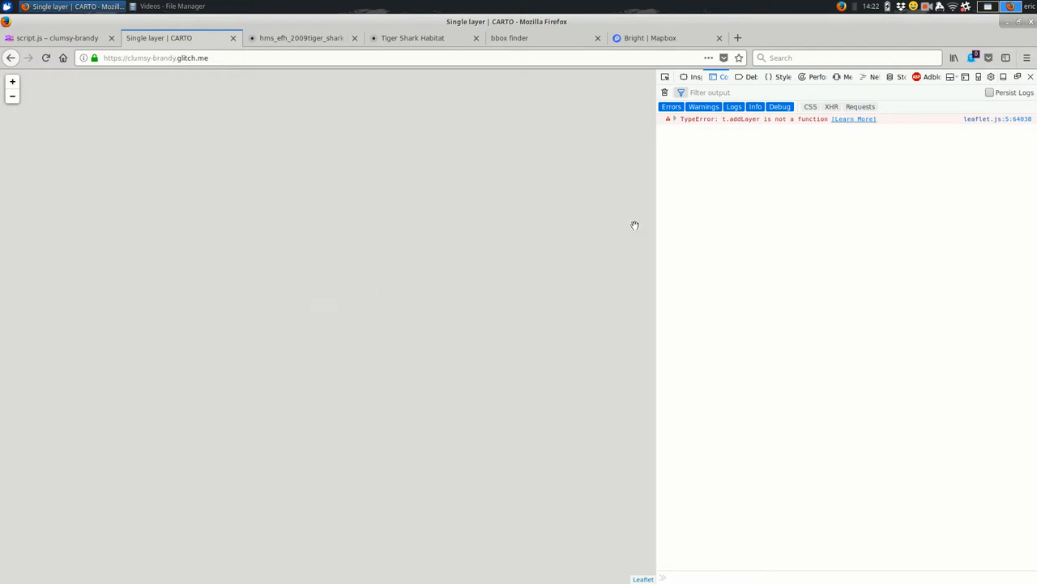
{"action": "mouse_move", "coordinate": [752, 115]}
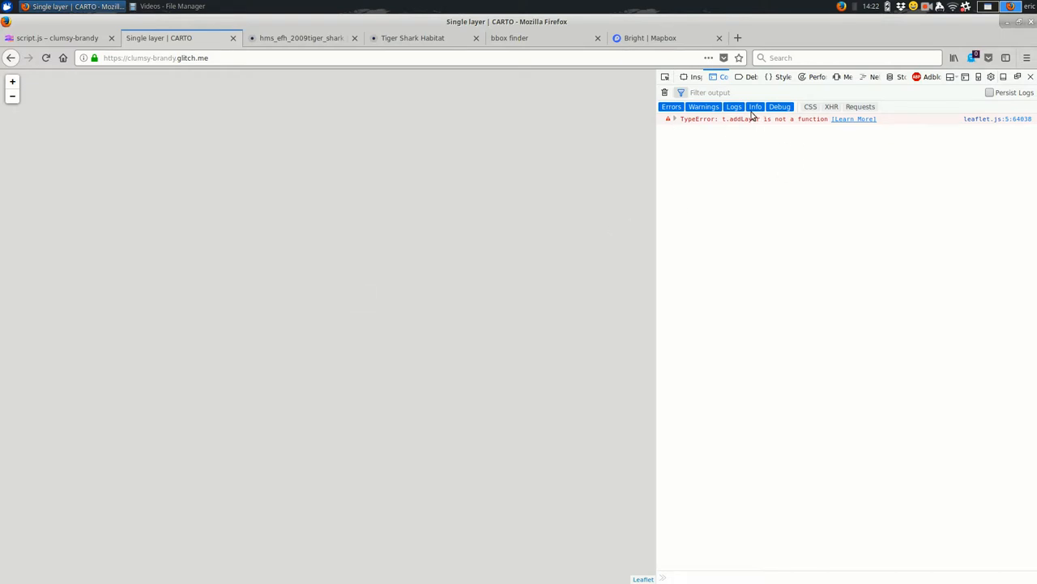
{"action": "mouse_move", "coordinate": [716, 130]}
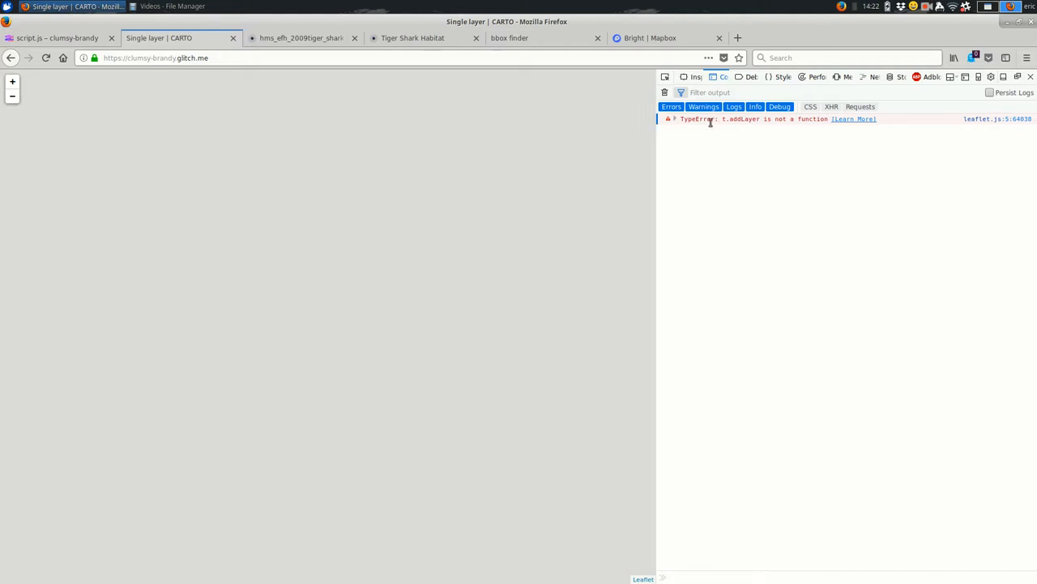
{"action": "left_click", "coordinate": [675, 118]}
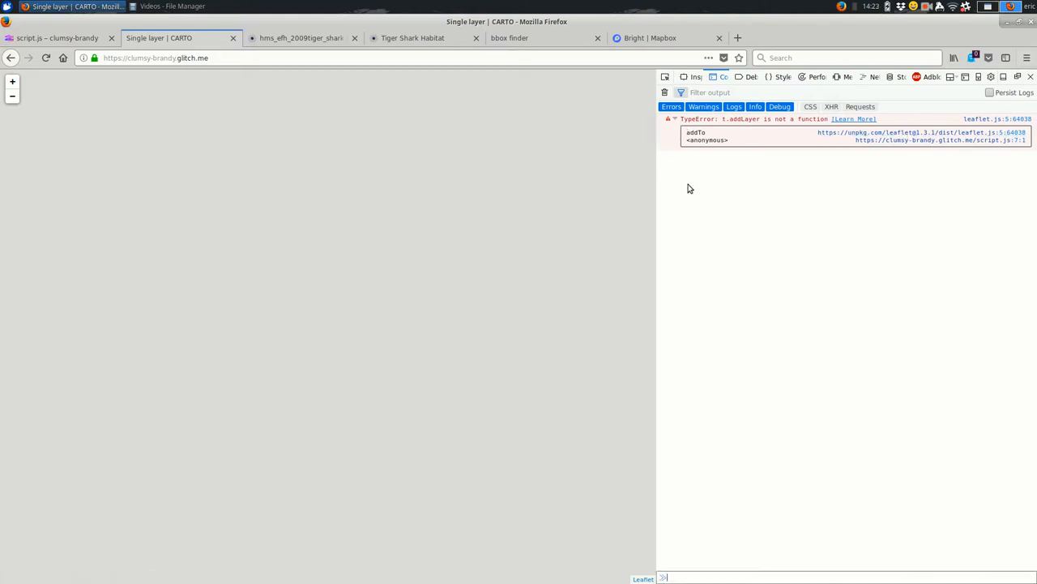
{"action": "left_click", "coordinate": [57, 38]}
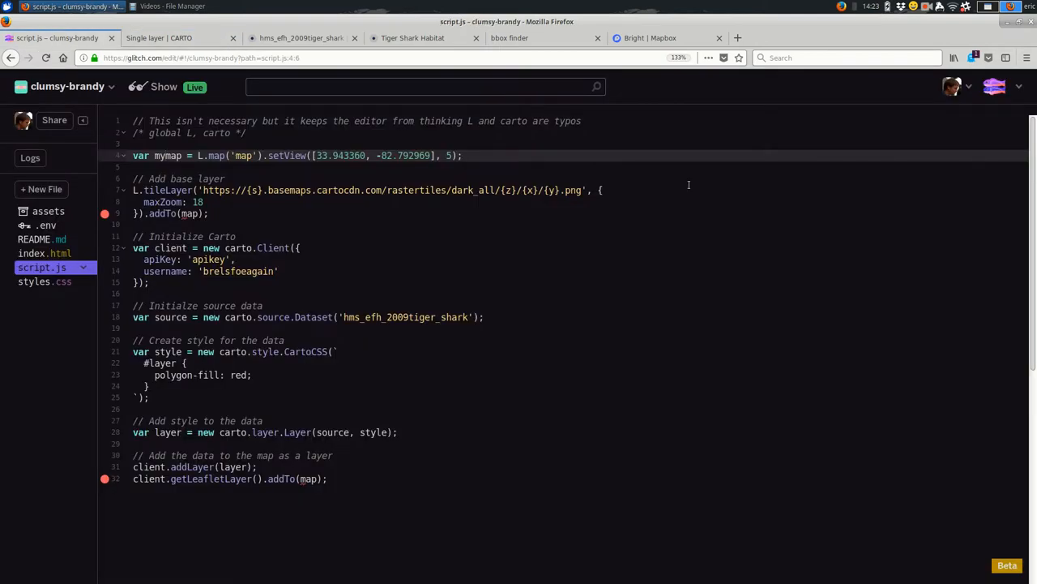
{"action": "left_click", "coordinate": [179, 37]}
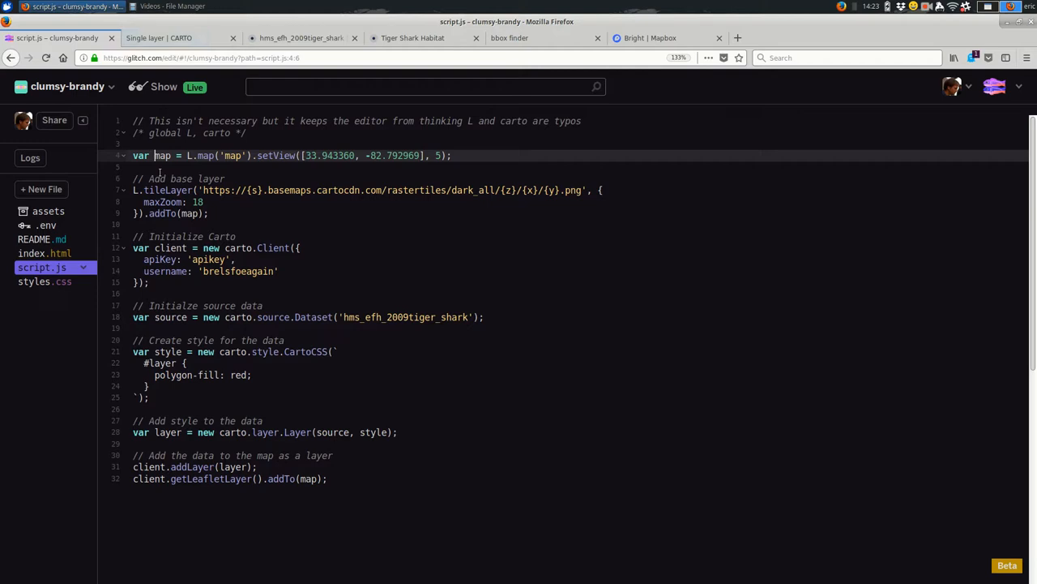
Check the restored live map showing red habitat polygons, then return to script.js.
{"action": "left_click", "coordinate": [158, 37]}
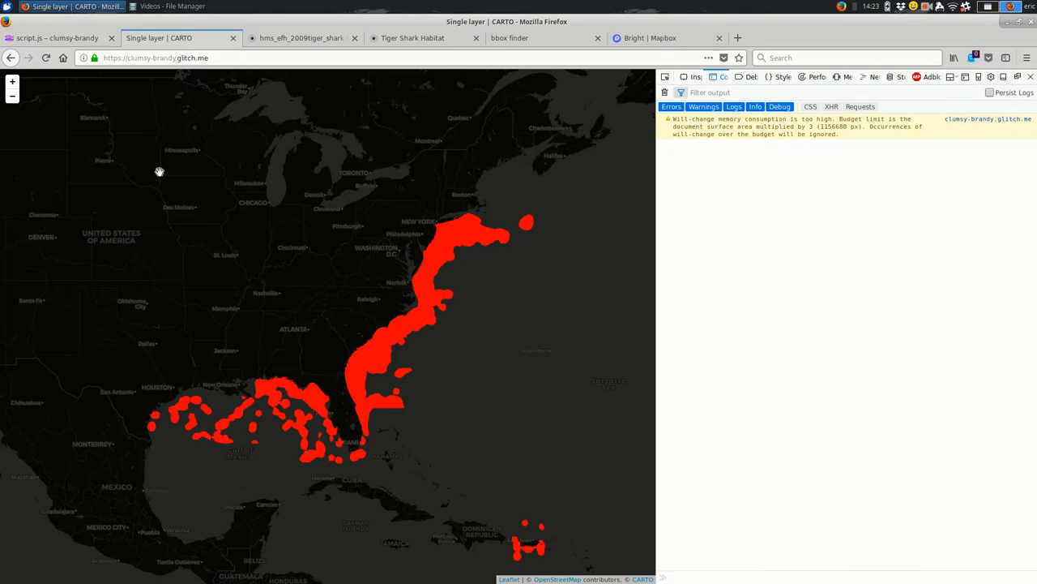
{"action": "mouse_move", "coordinate": [693, 248]}
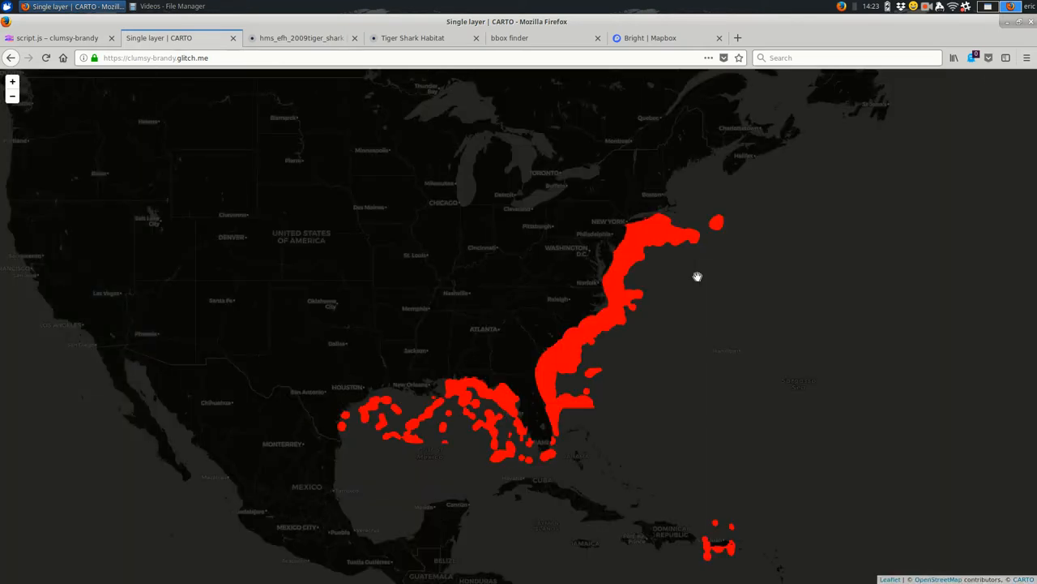
{"action": "left_click", "coordinate": [57, 37]}
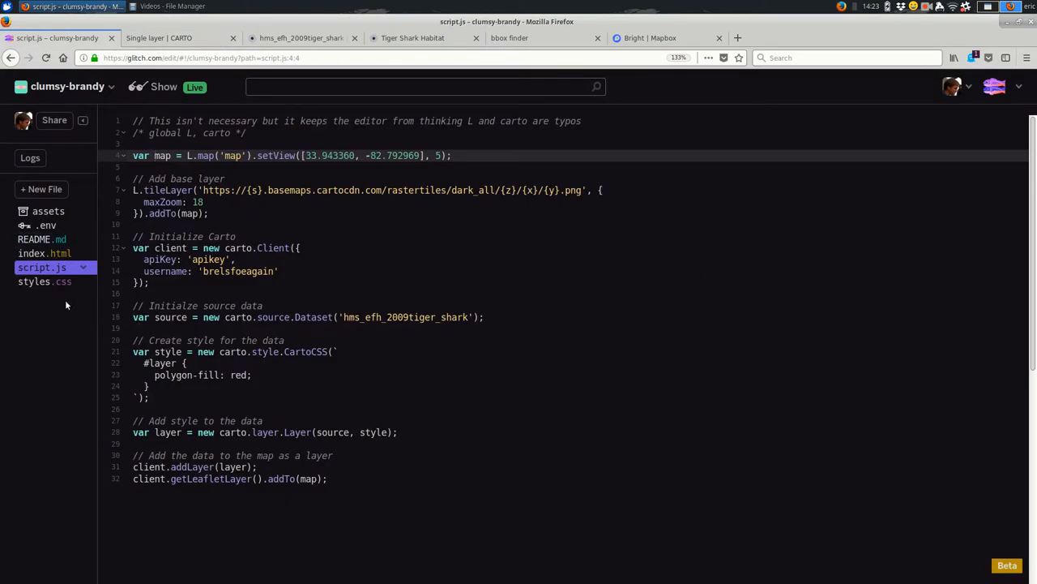
{"action": "mouse_move", "coordinate": [45, 253]}
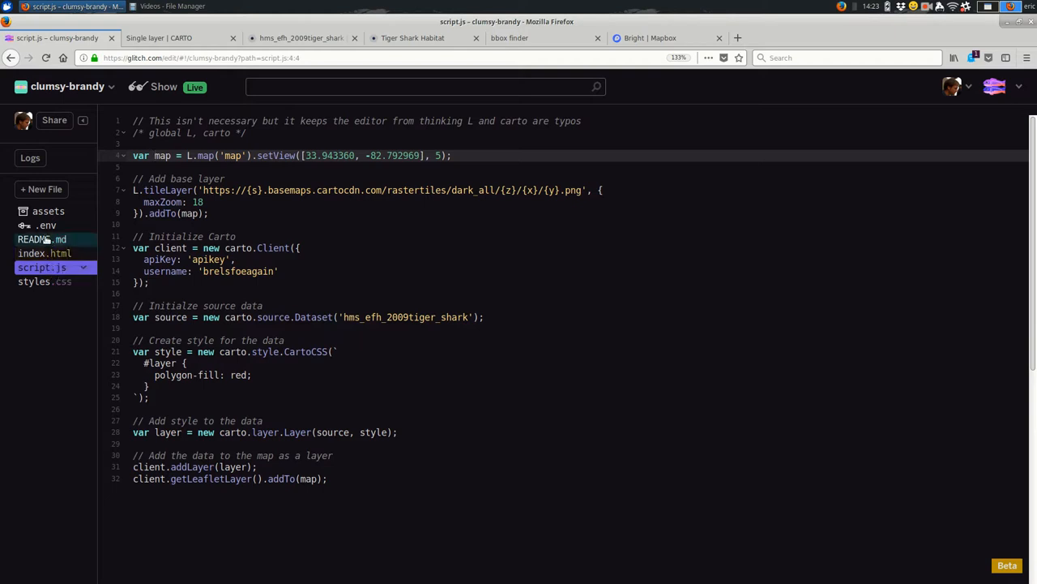
Review index.html's map div and library scripts, then view styles.css #map sizing rules.
{"action": "left_click", "coordinate": [40, 253]}
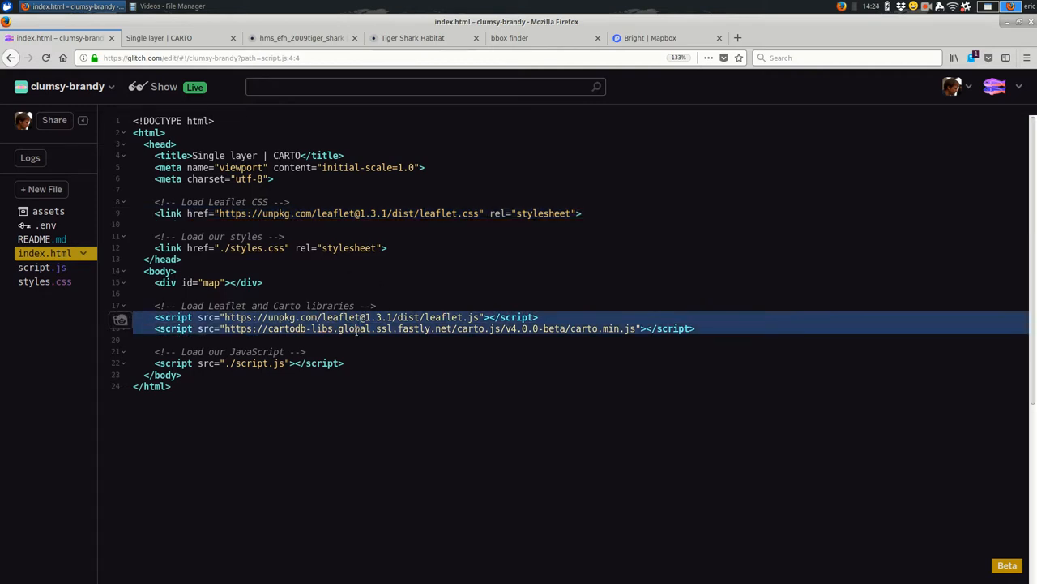
{"action": "mouse_move", "coordinate": [669, 476]}
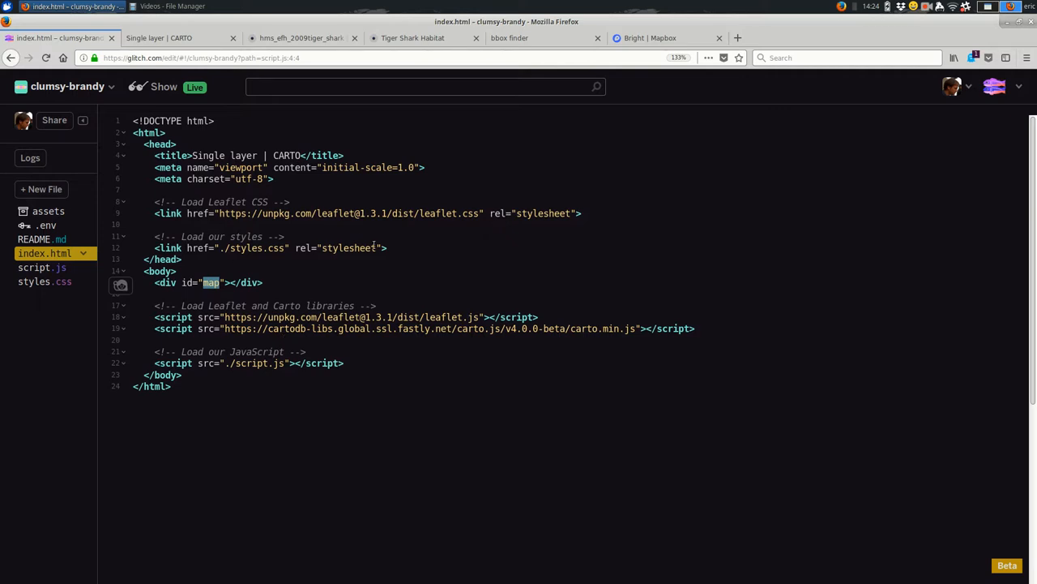
{"action": "mouse_move", "coordinate": [44, 281]}
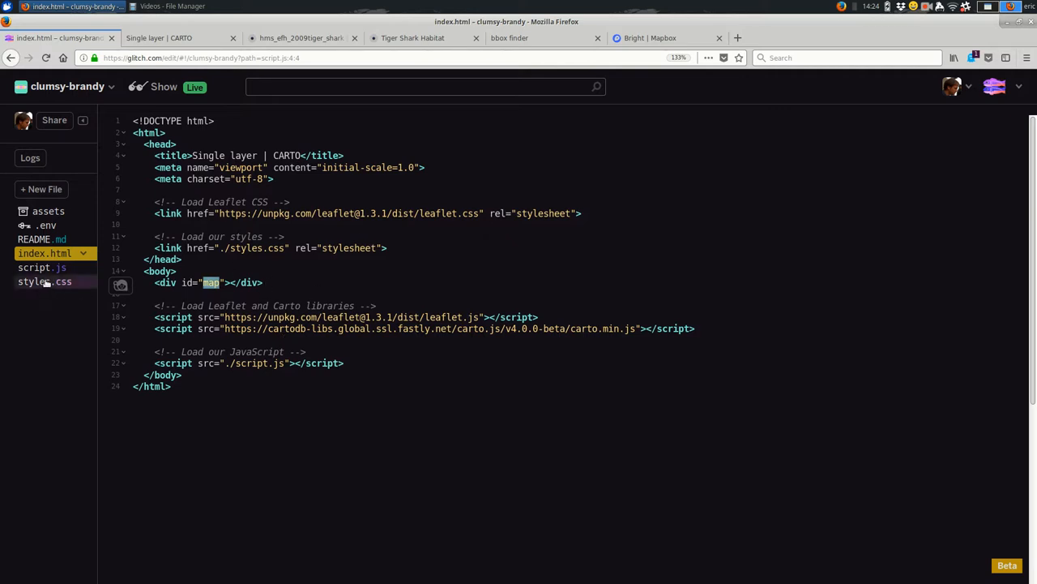
{"action": "left_click", "coordinate": [44, 281]}
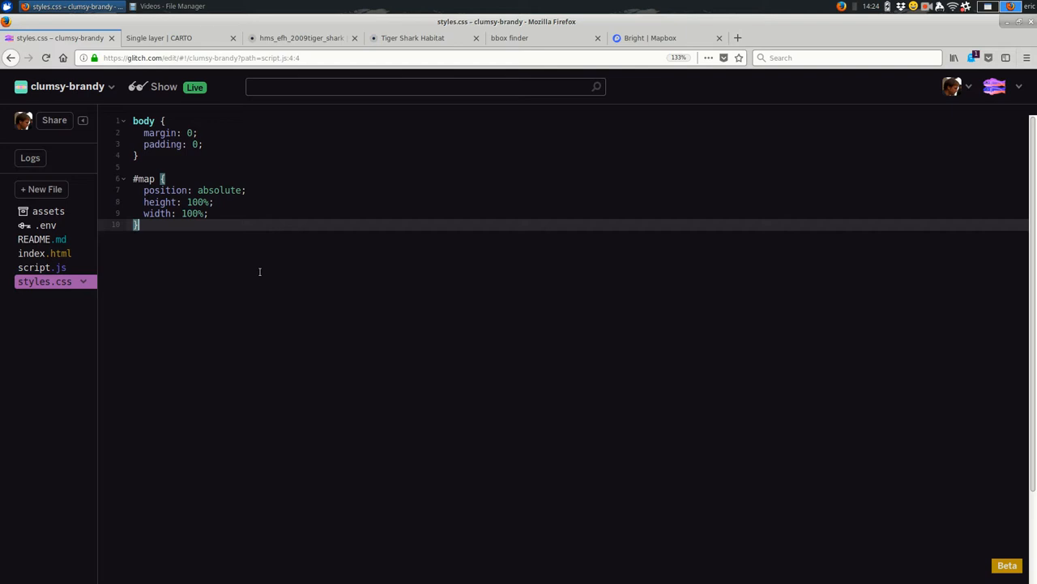
Highlight script.js's dataset source, red CartoCSS style, layer creation, addLayer and getLeafletLayer code.
{"action": "left_click", "coordinate": [42, 267]}
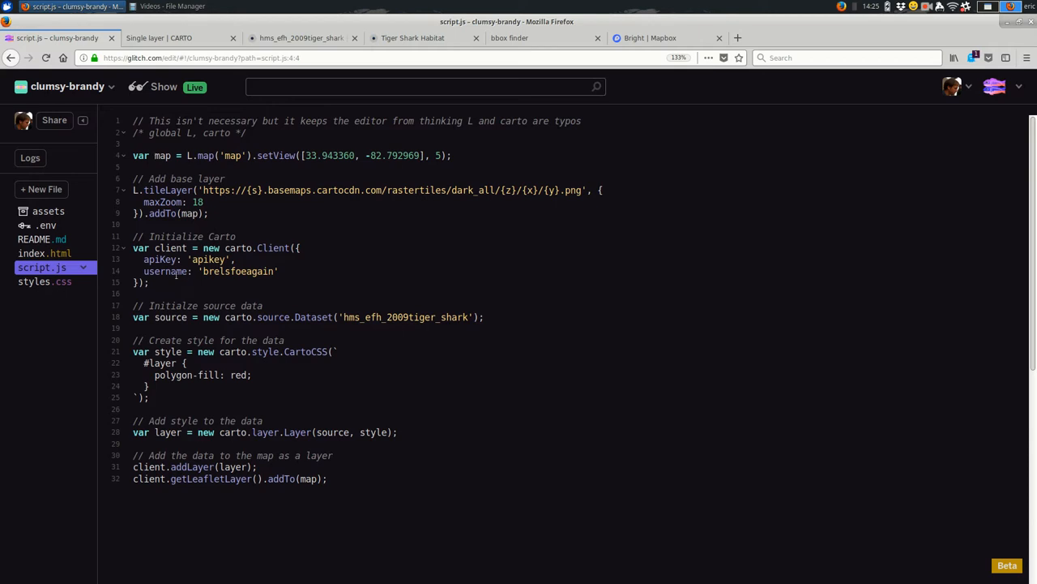
{"action": "left_click", "coordinate": [159, 156]}
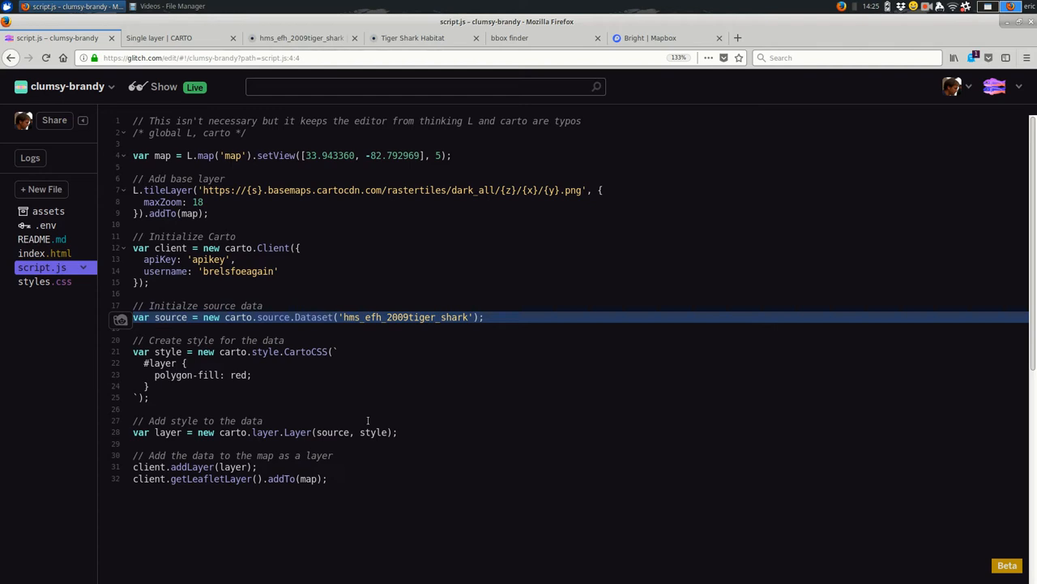
{"action": "left_click", "coordinate": [150, 397]}
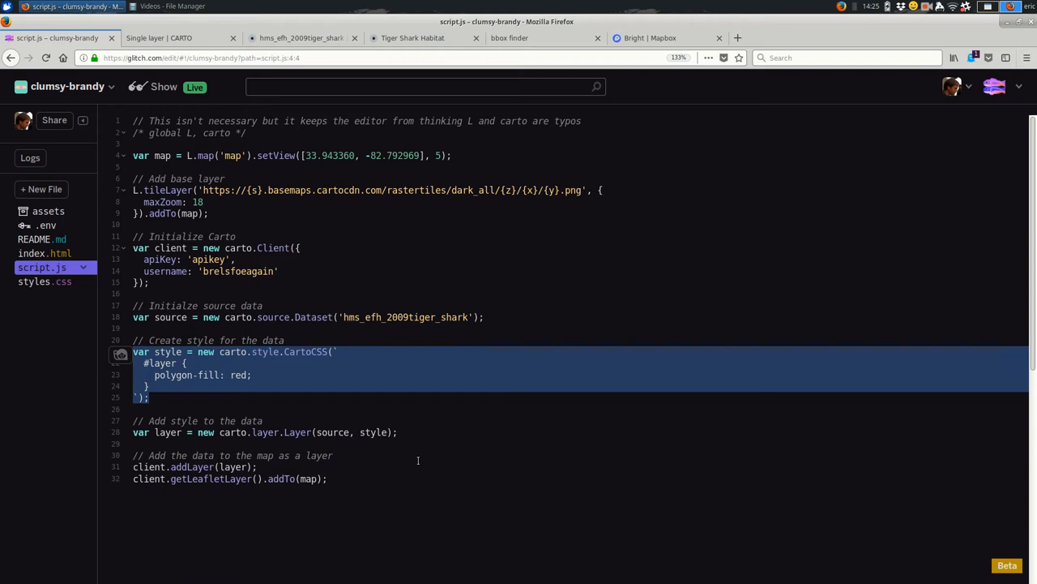
{"action": "left_click", "coordinate": [393, 443]}
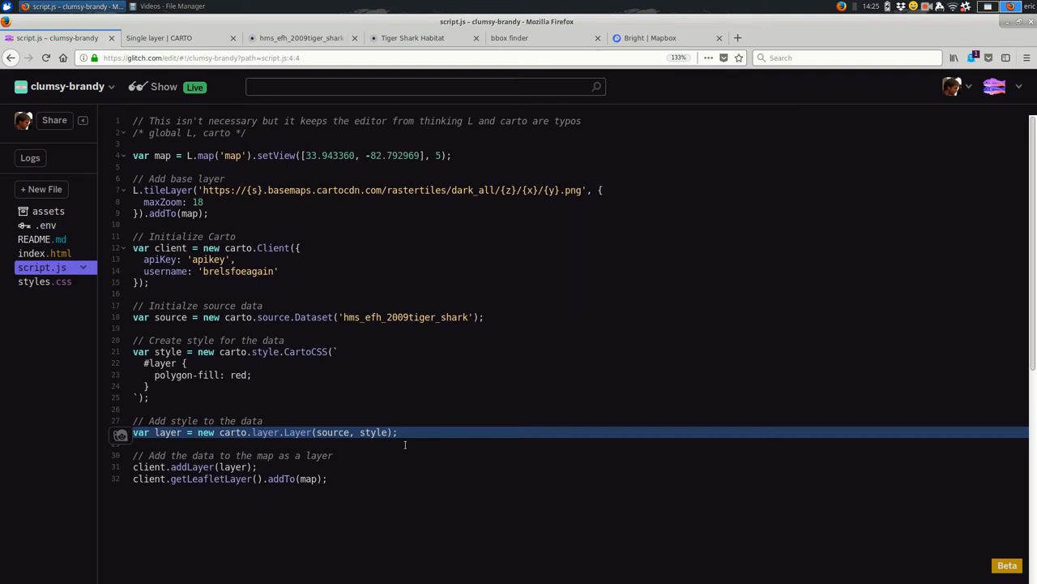
{"action": "left_click", "coordinate": [197, 466]}
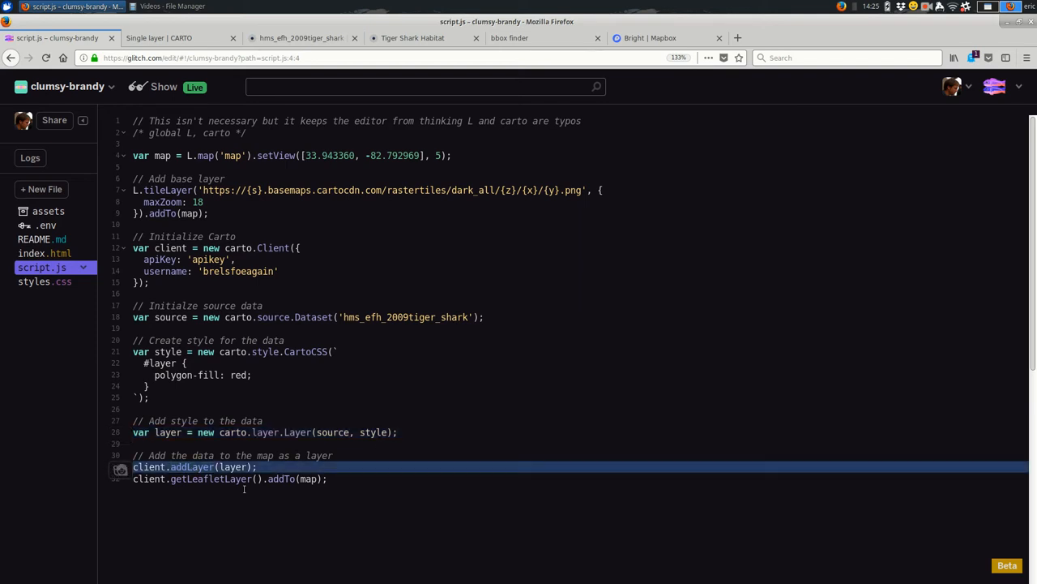
{"action": "left_click", "coordinate": [229, 478]}
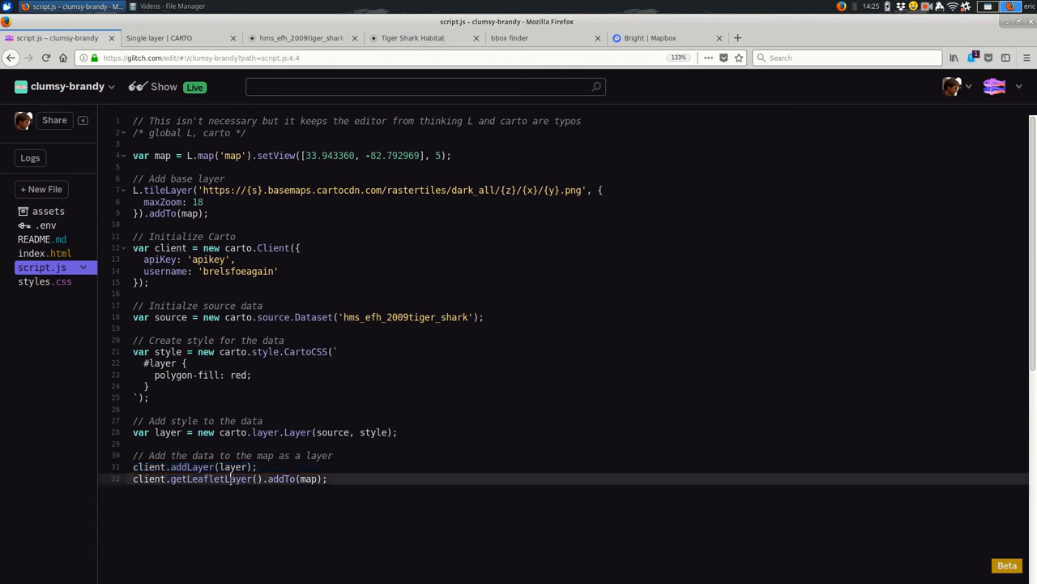
{"action": "double_click", "coordinate": [211, 478]}
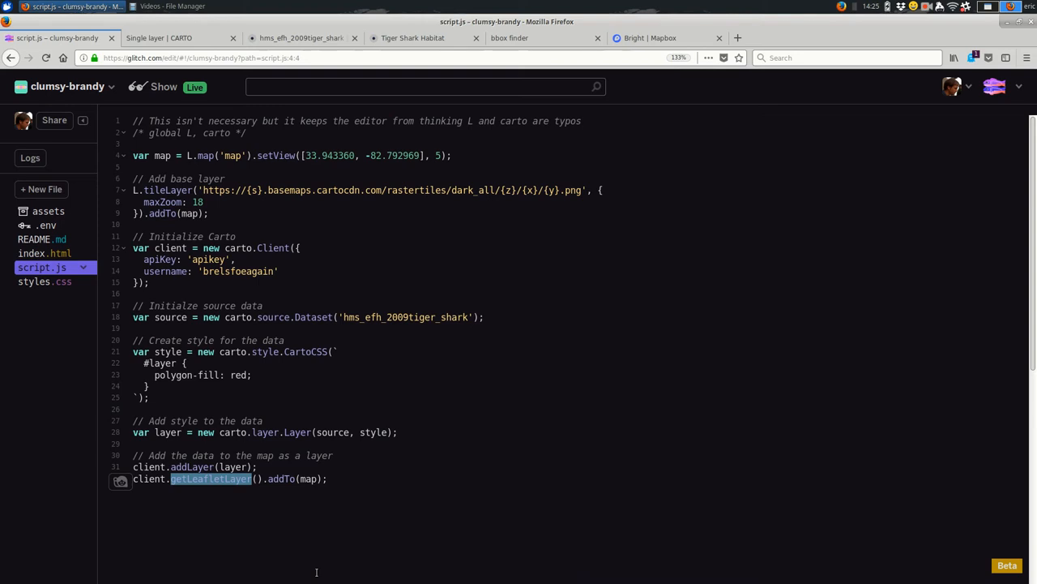
{"action": "mouse_move", "coordinate": [271, 509]}
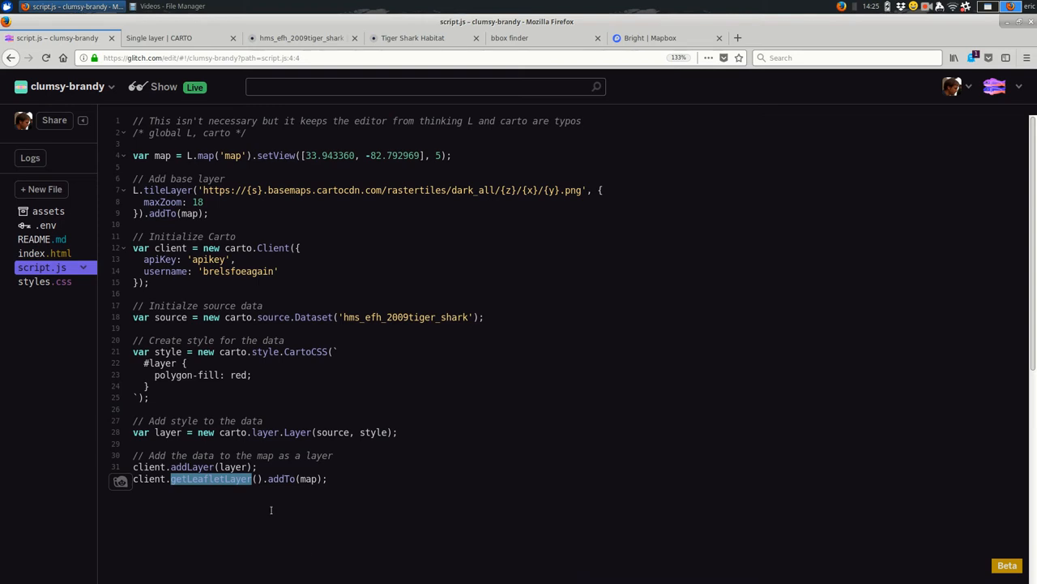